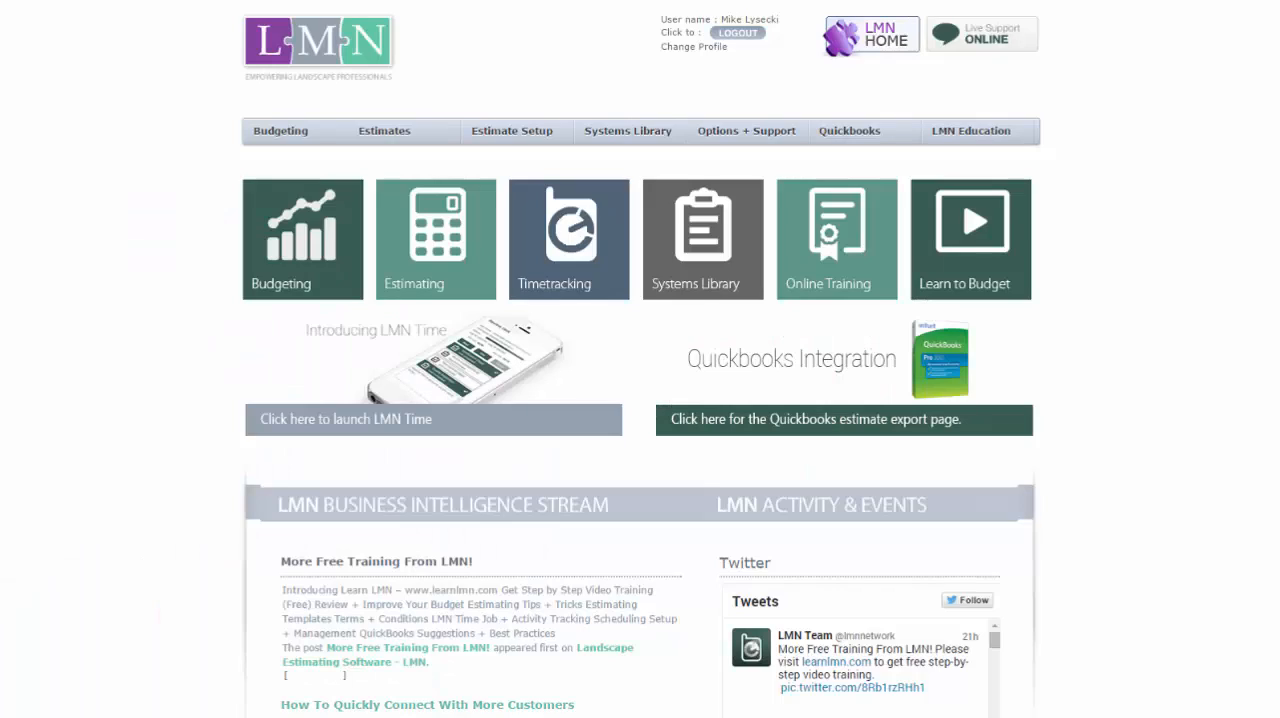
- Go from the home page's Estimates menu to the Service Estimates list
click(384, 131)
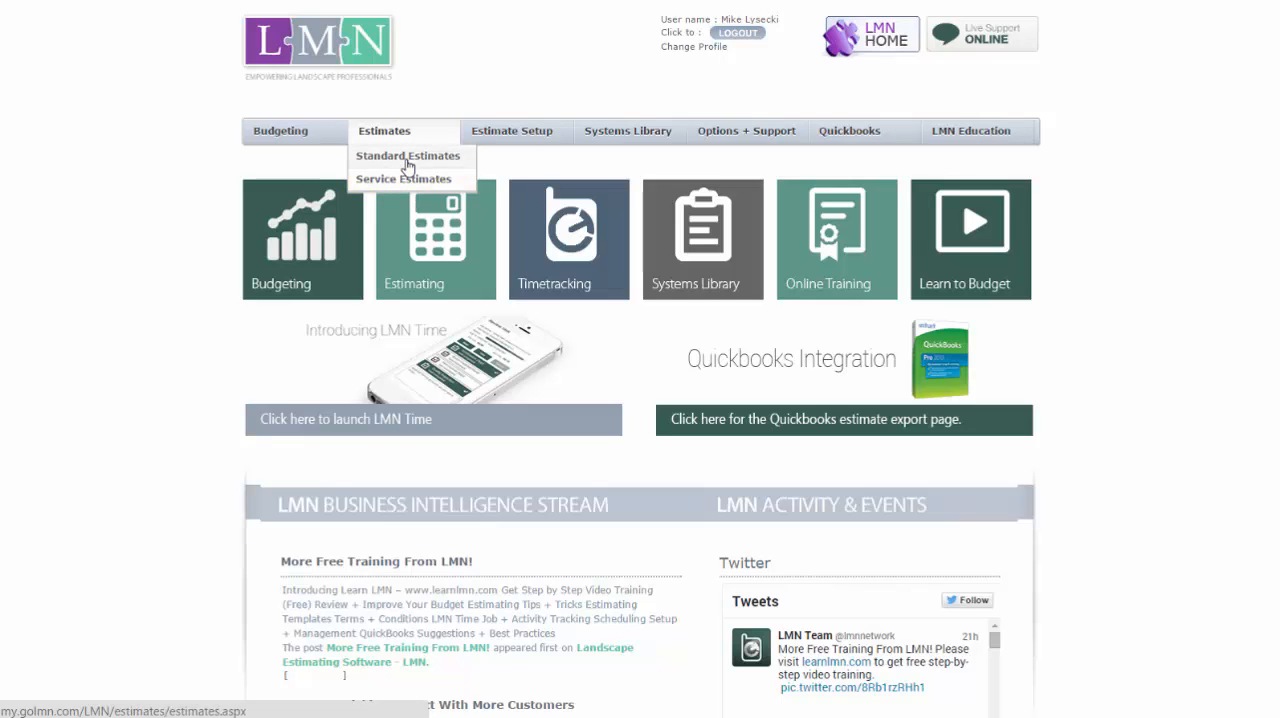
click(408, 156)
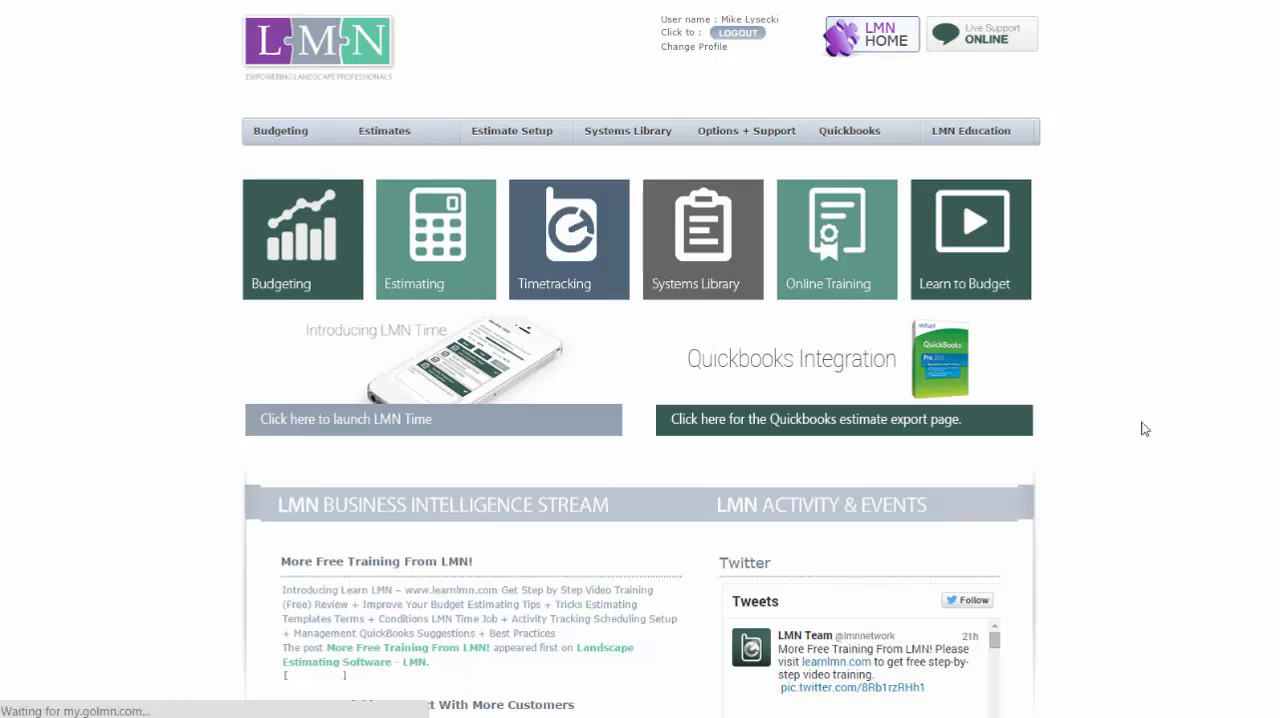
click(384, 131)
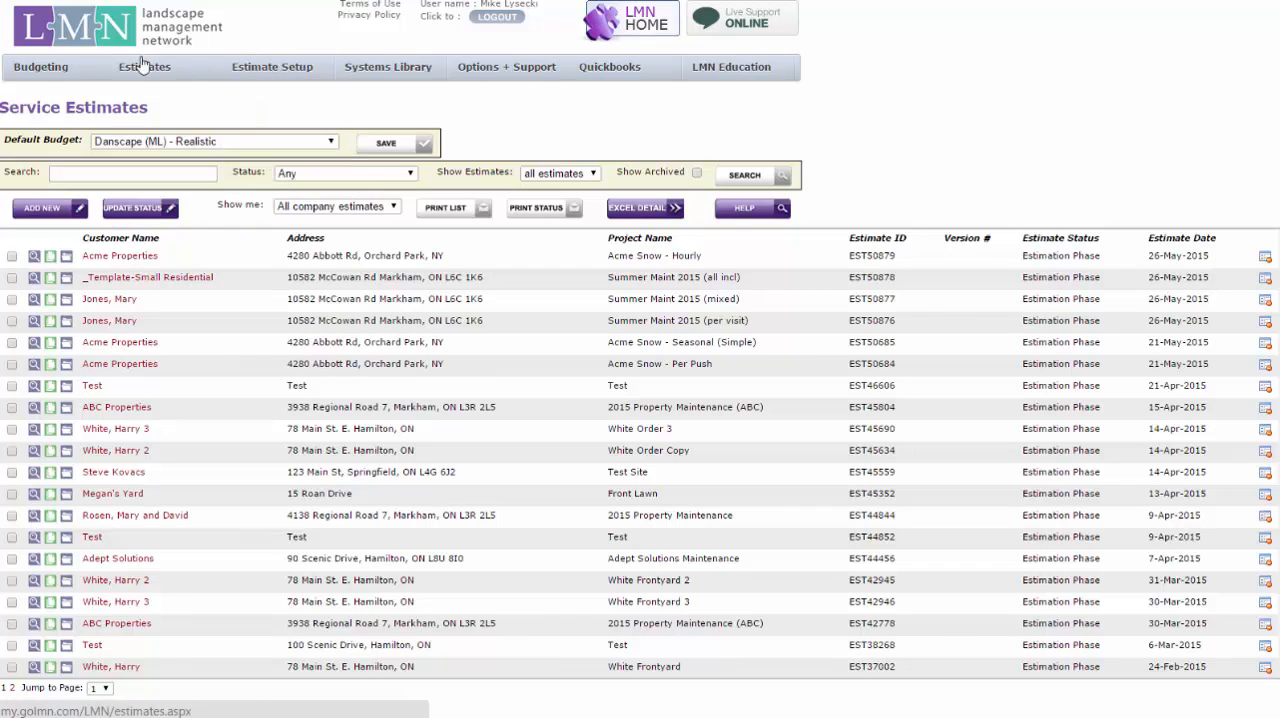
click(144, 66)
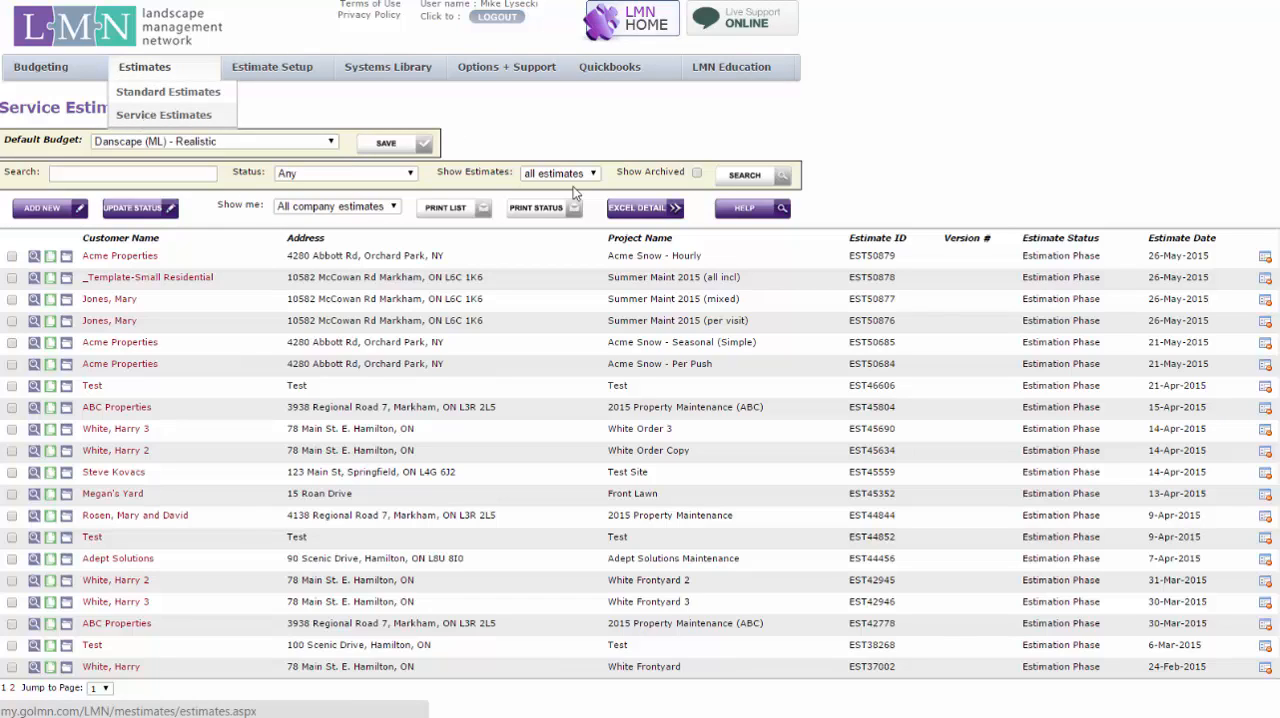
mouse_move(1035, 147)
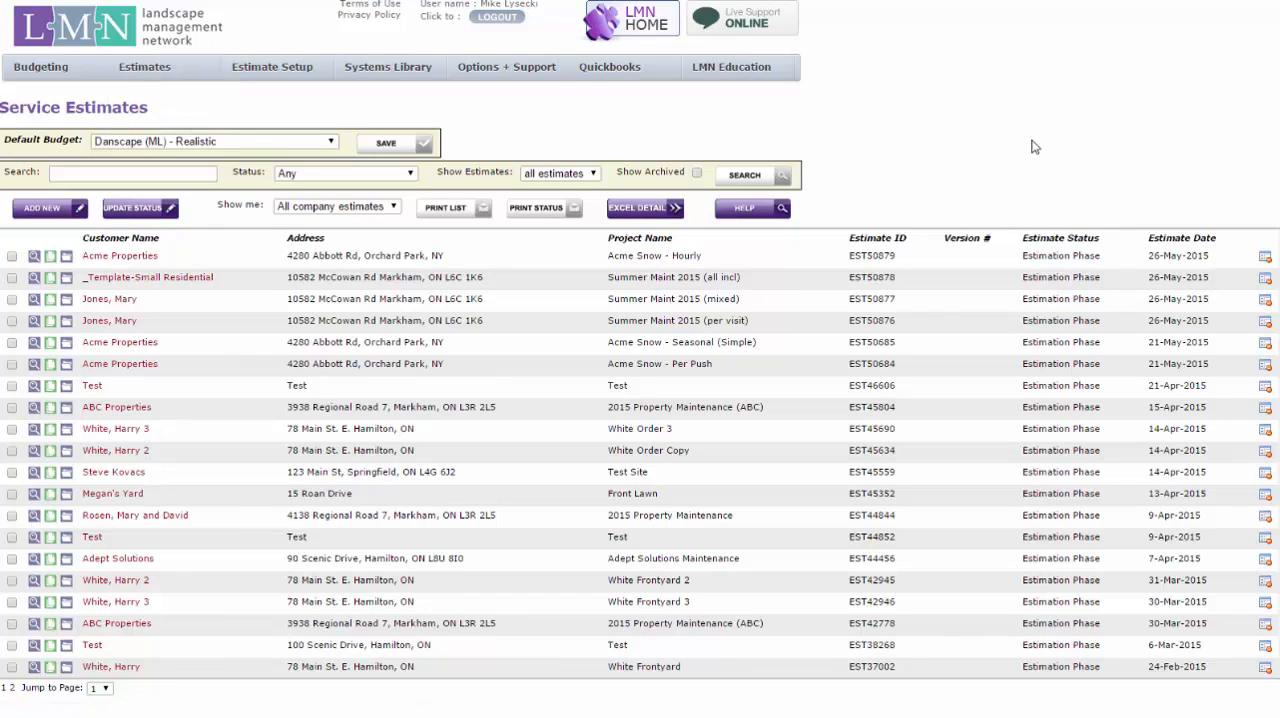
mouse_move(940, 207)
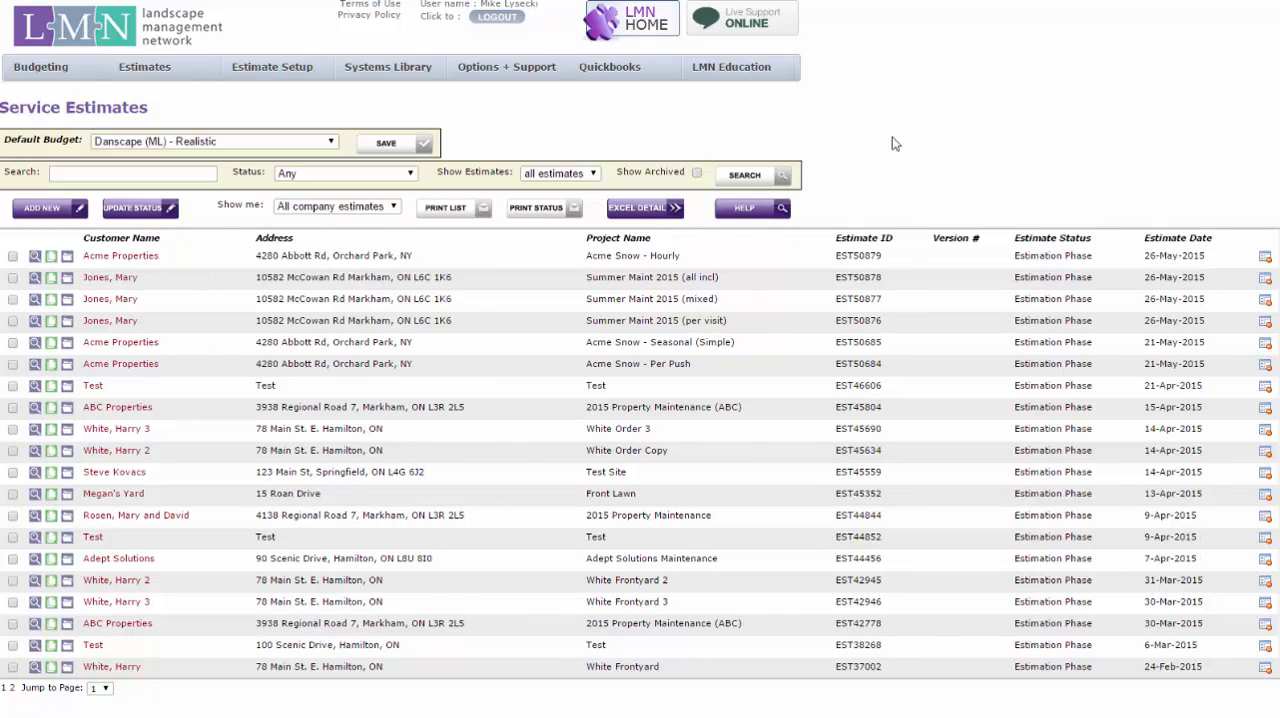
mouse_move(183, 251)
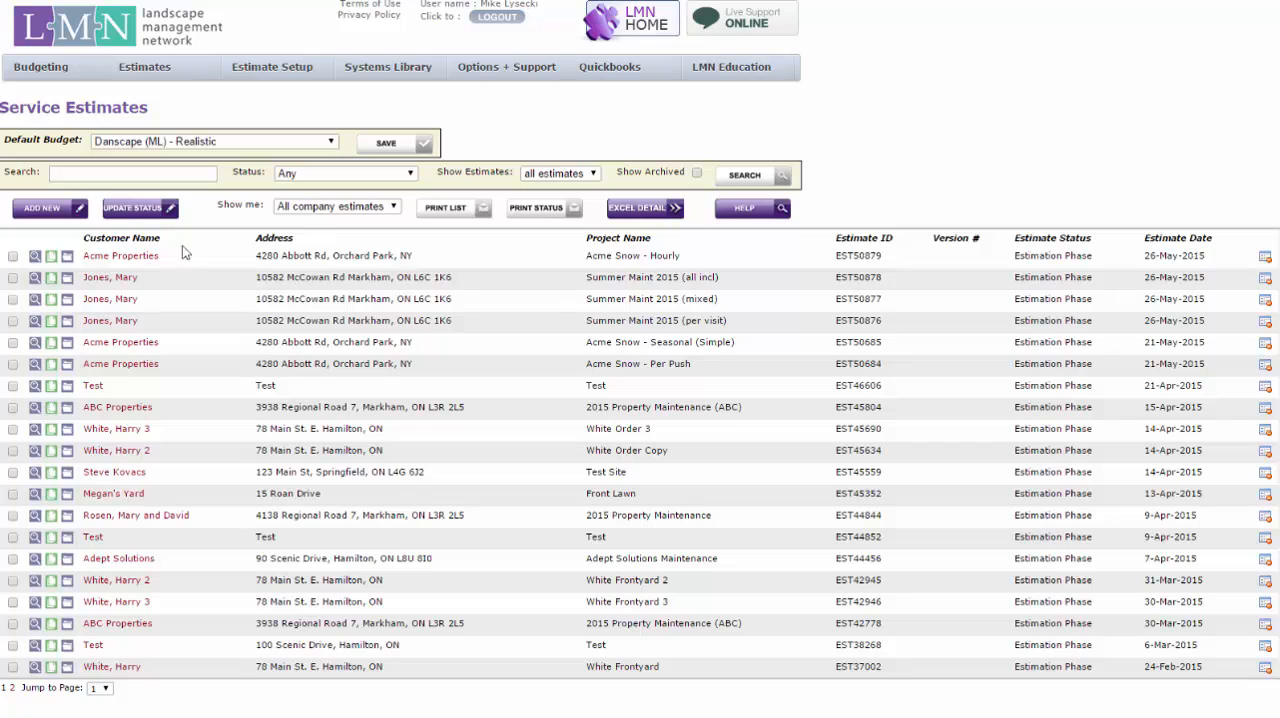
mouse_move(43, 211)
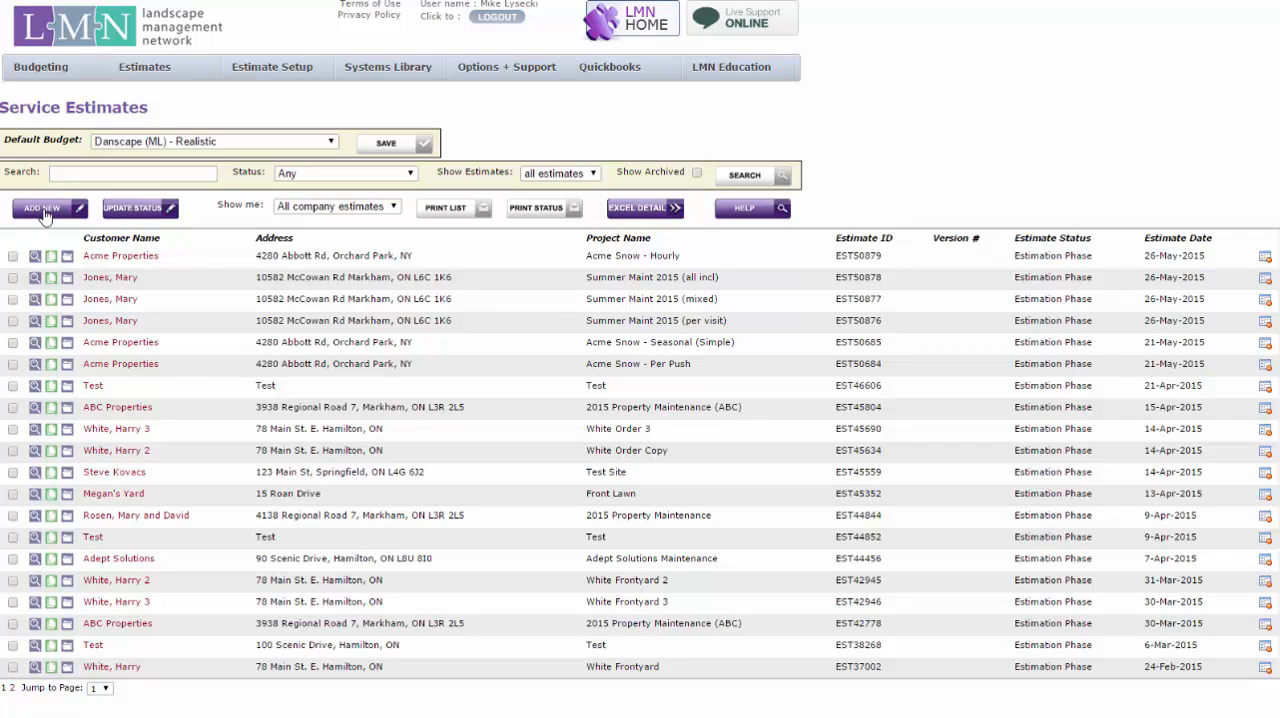
mouse_move(81, 248)
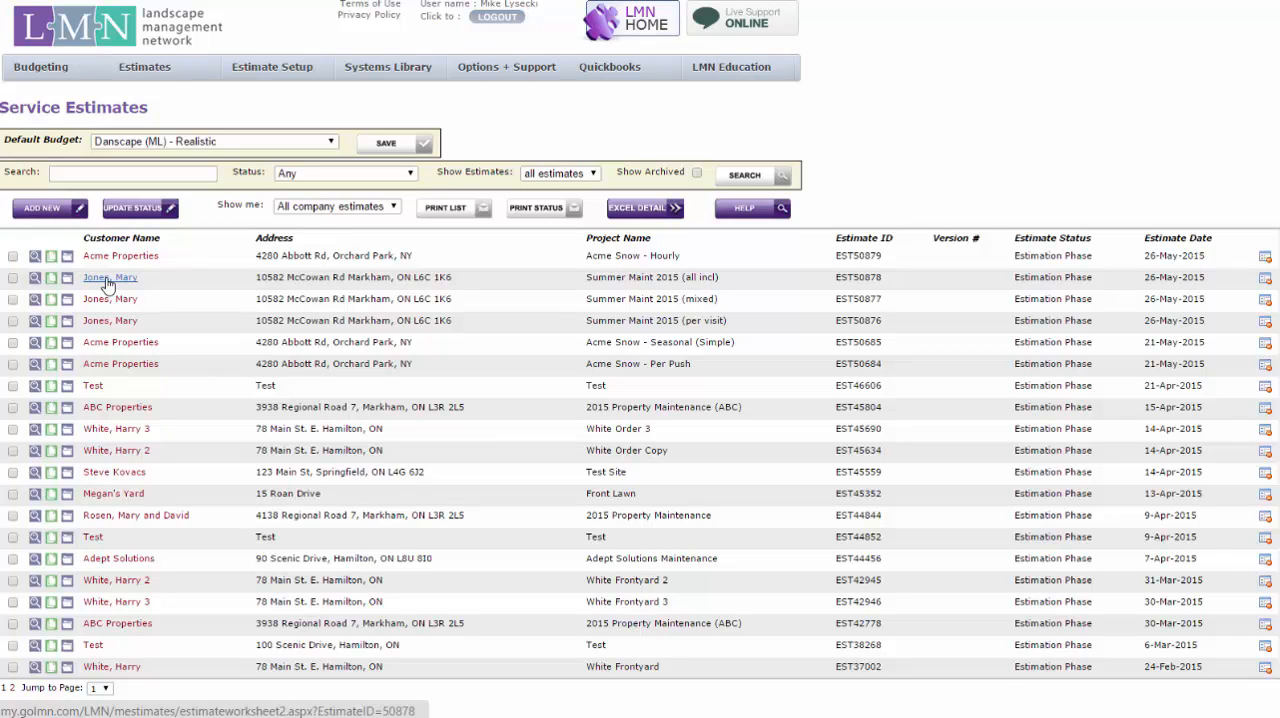
- Open the Summer Maint 2015 (all incl) estimate and select its billing address and project name
click(110, 277)
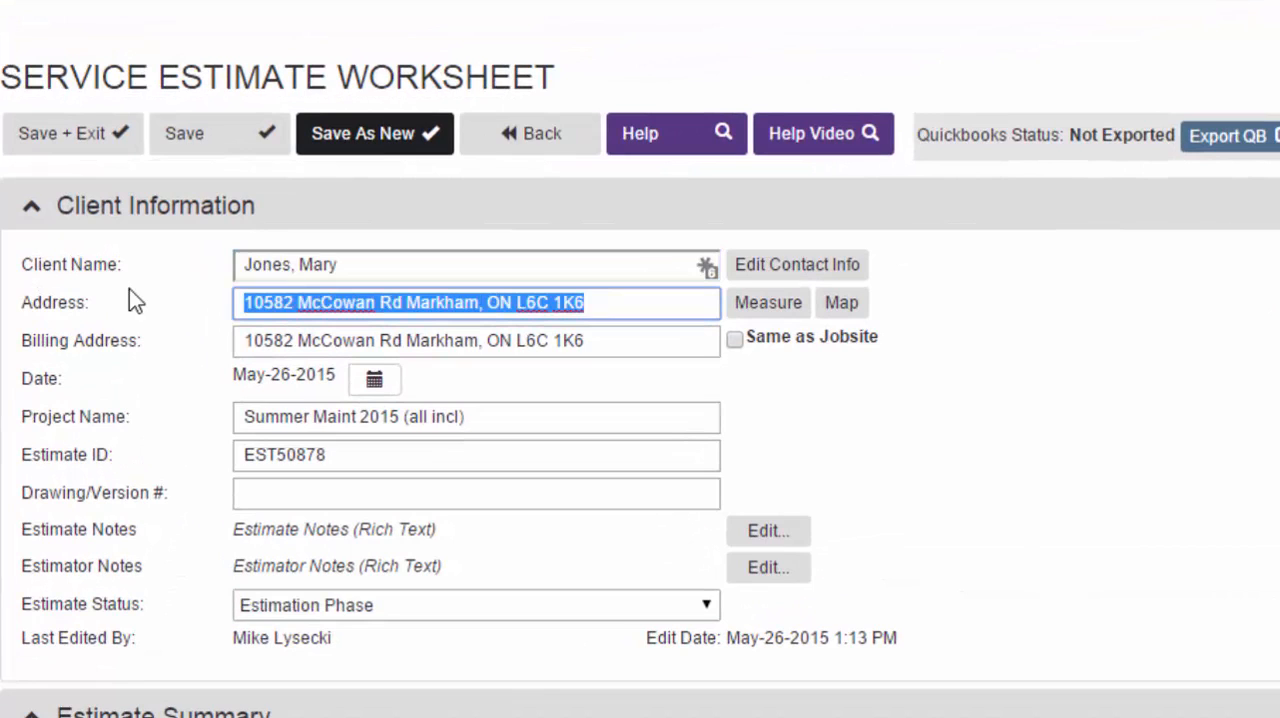
click(476, 340)
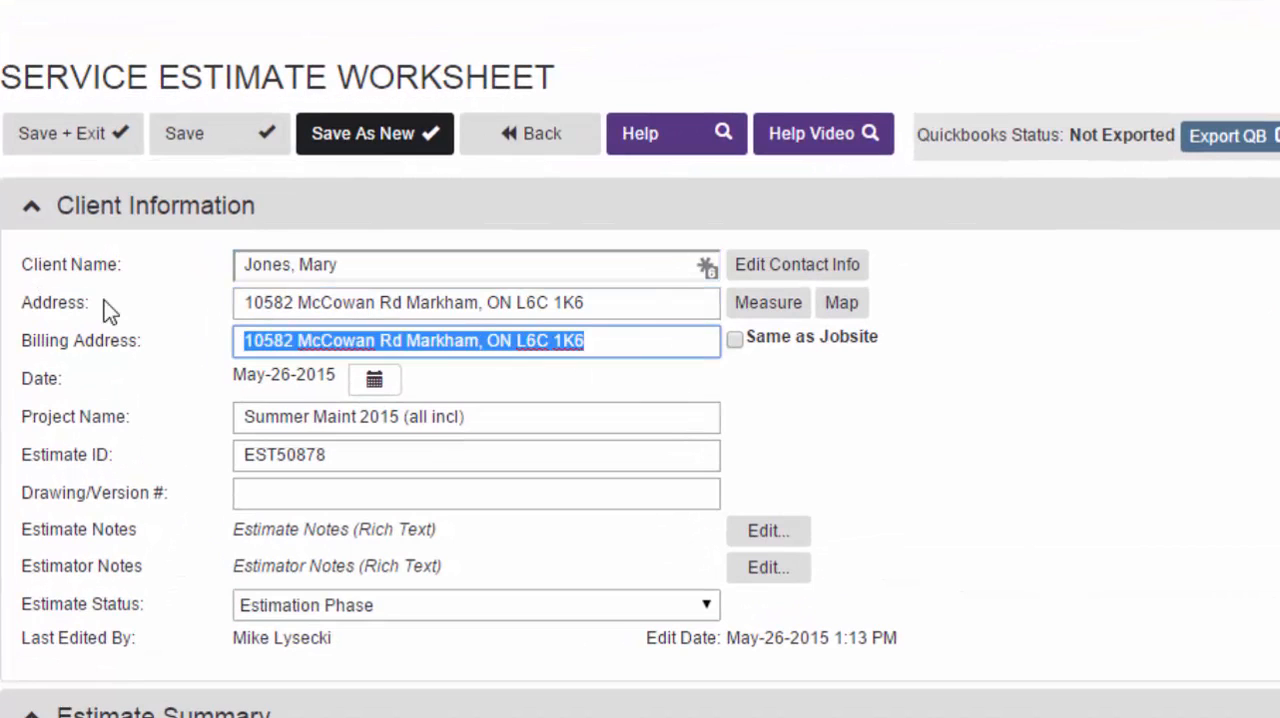
mouse_move(495, 335)
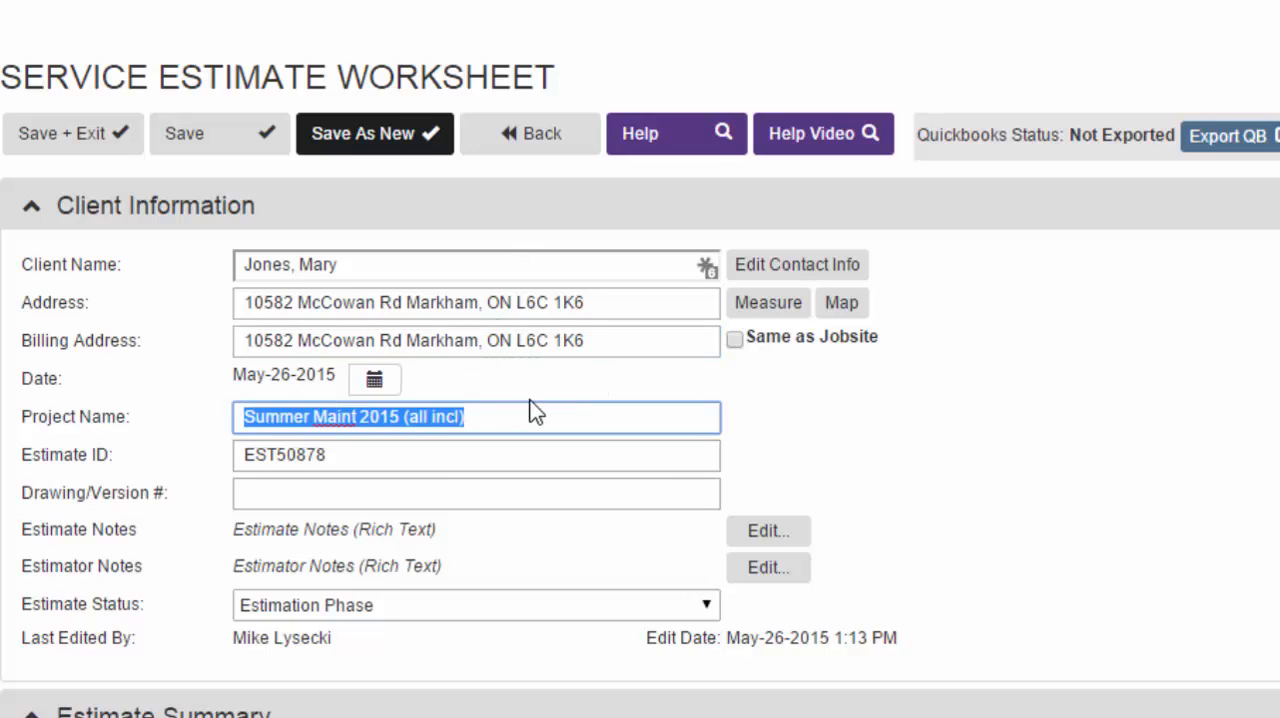
click(398, 417)
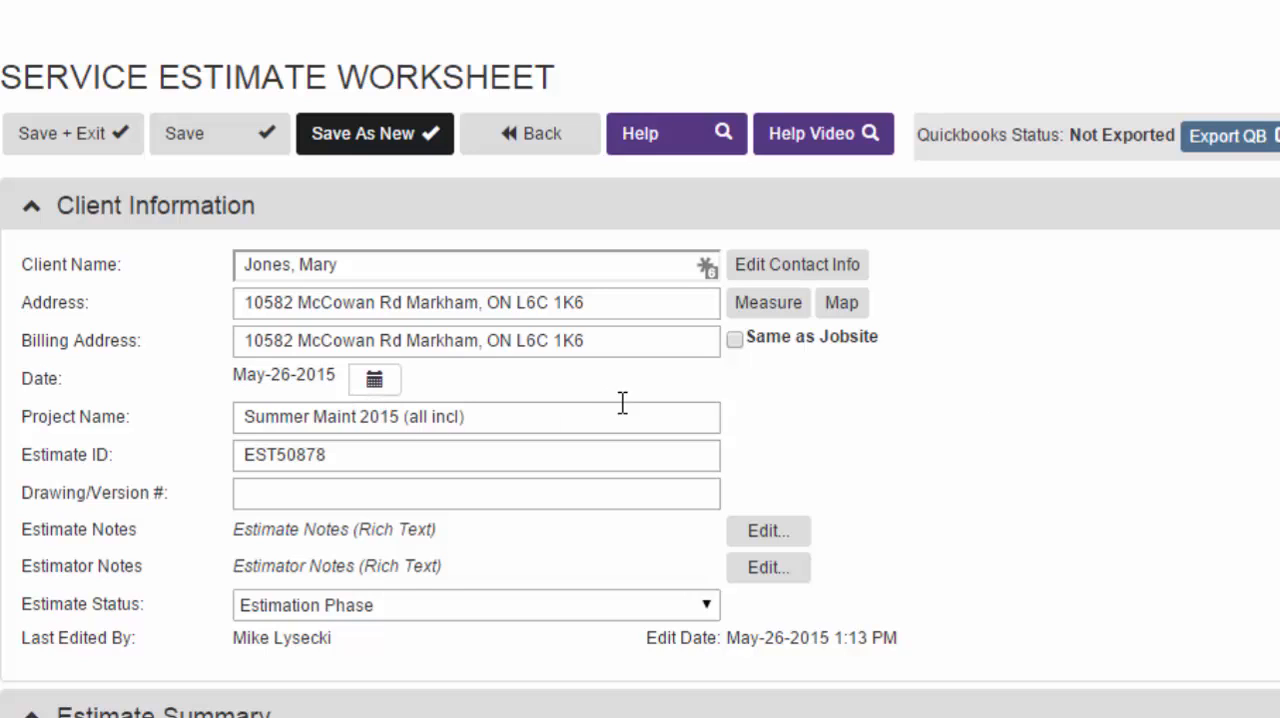
mouse_move(997, 476)
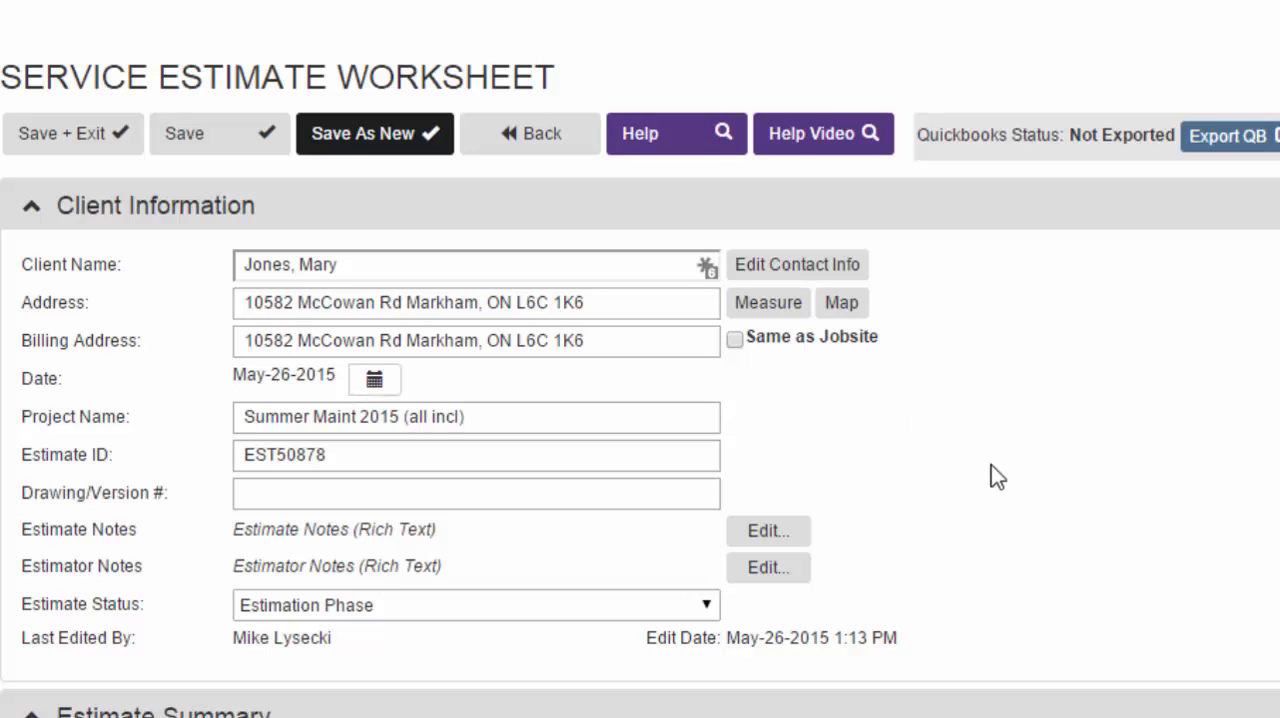
click(476, 455)
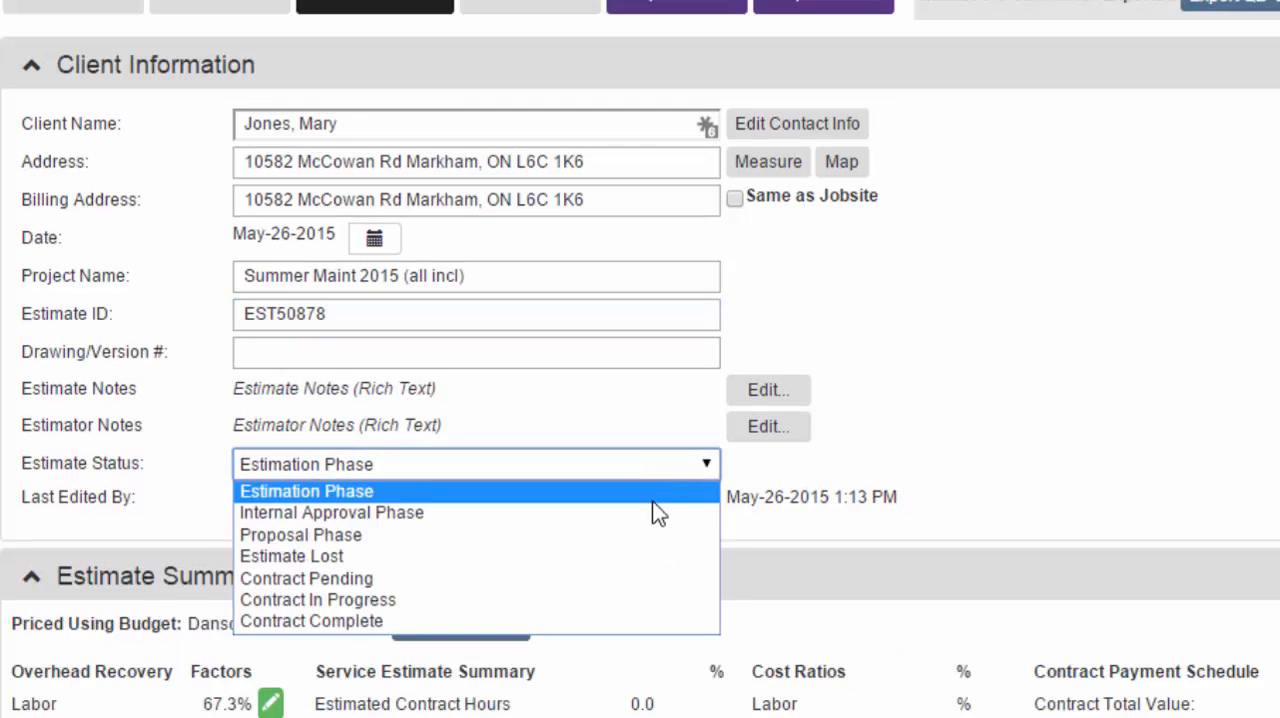
mouse_move(631, 520)
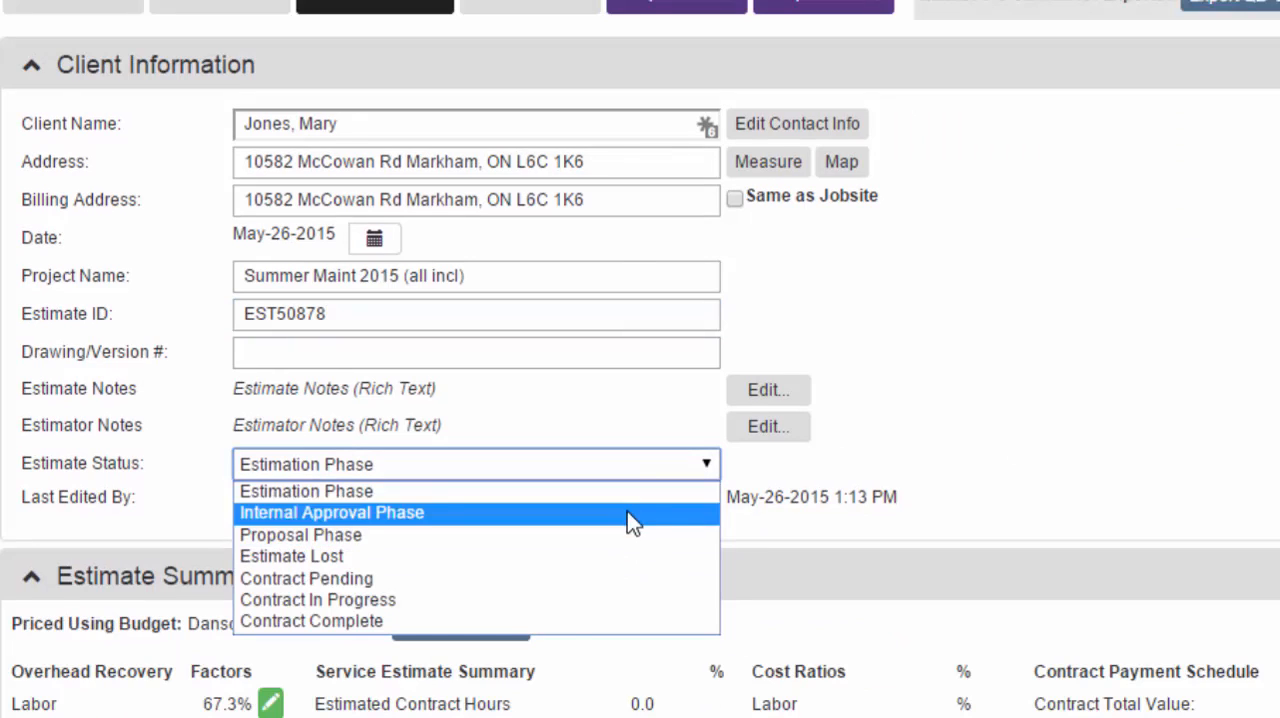
mouse_move(630, 535)
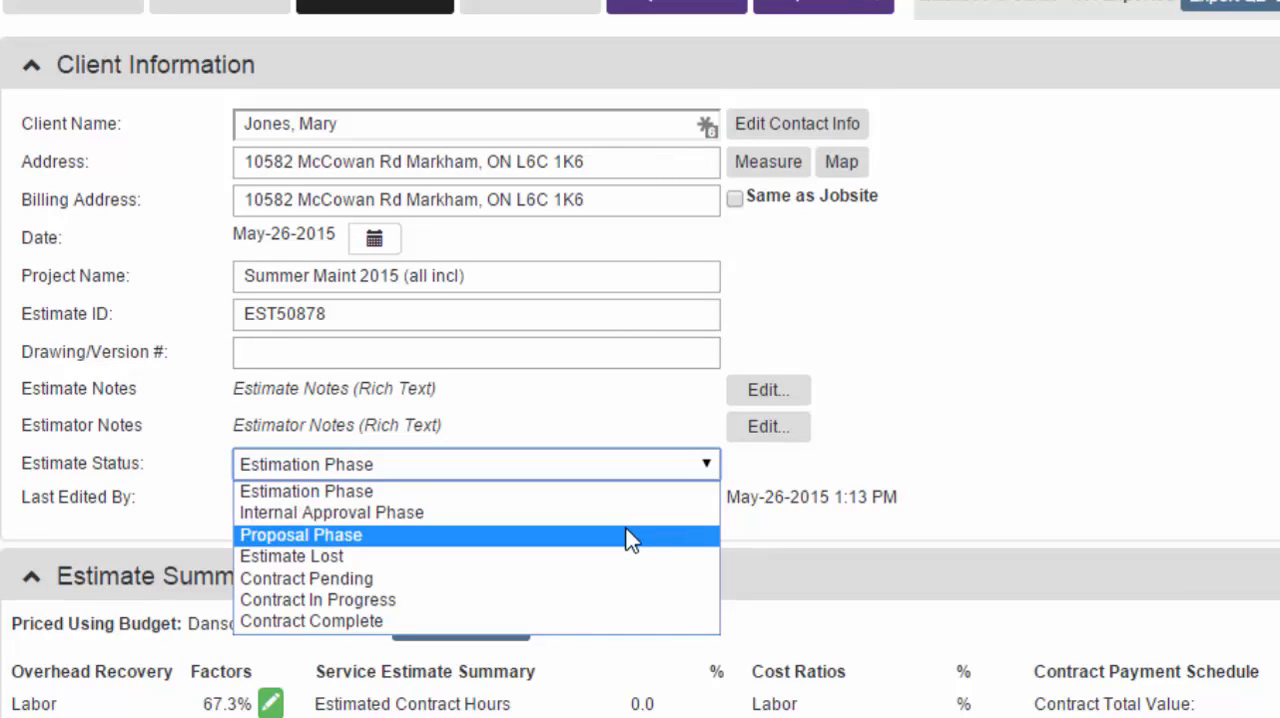
mouse_move(622, 546)
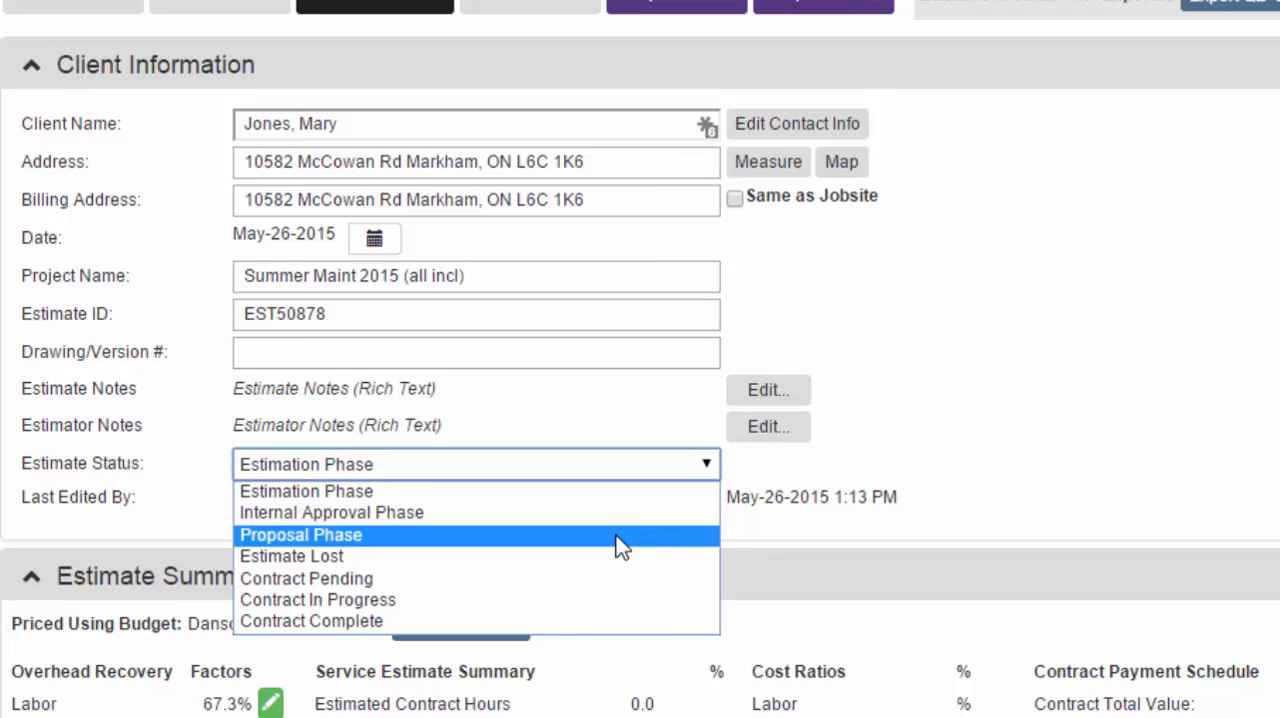
mouse_move(595, 556)
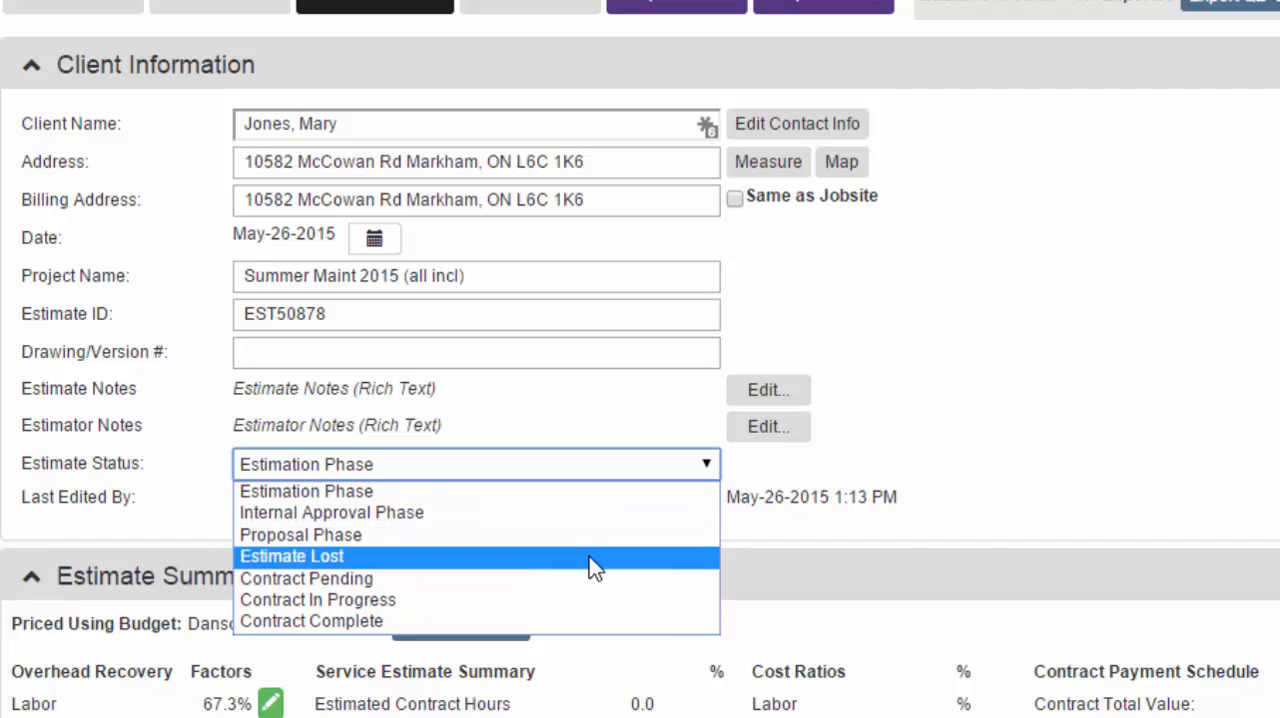
mouse_move(570, 600)
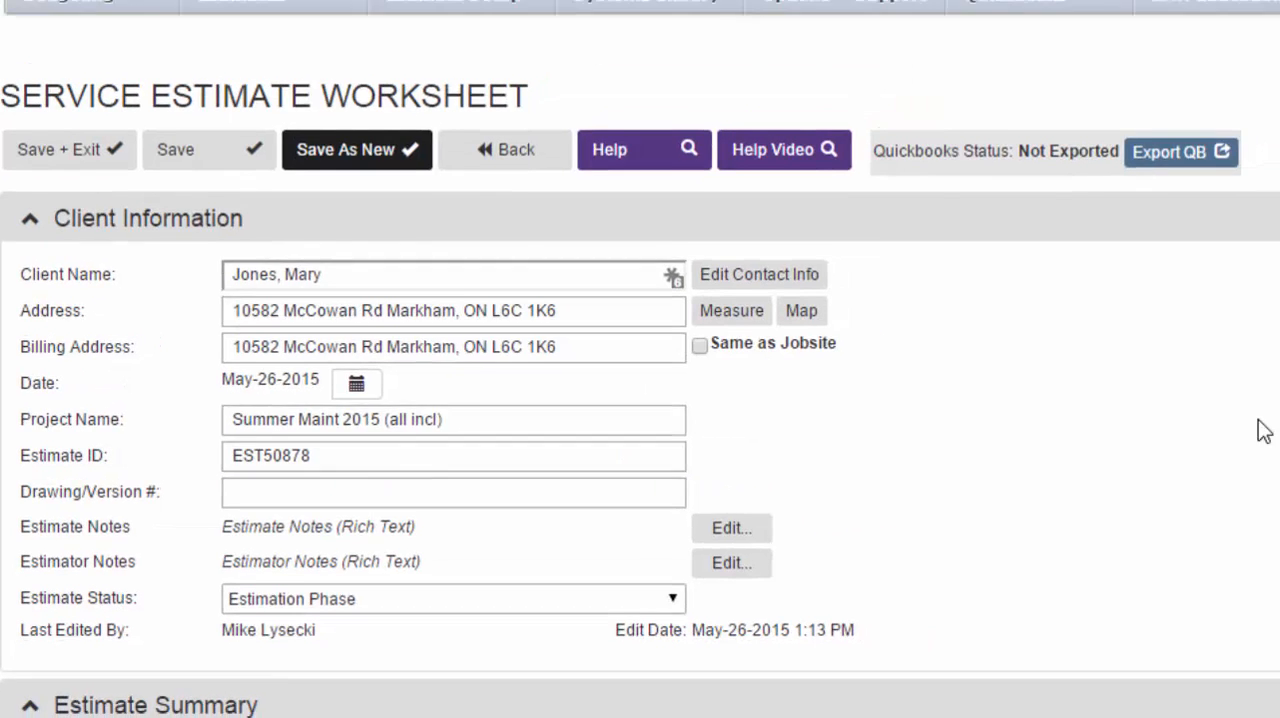
click(362, 89)
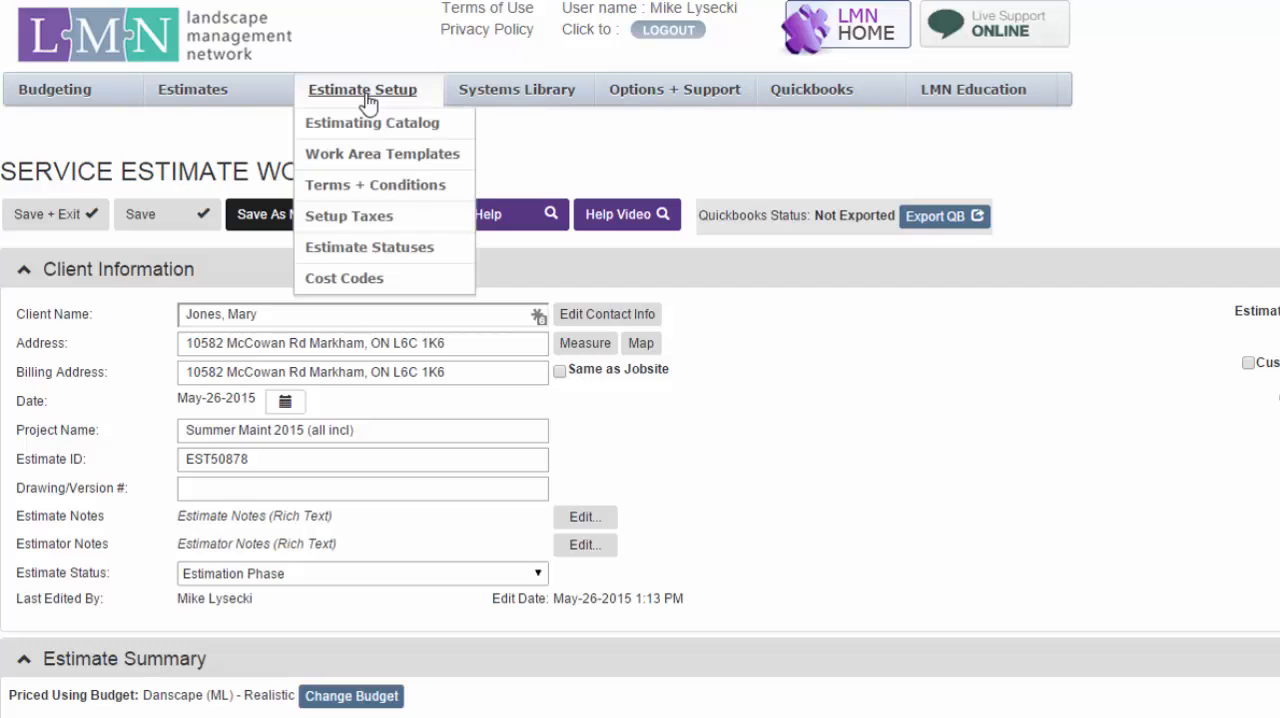
mouse_move(356, 255)
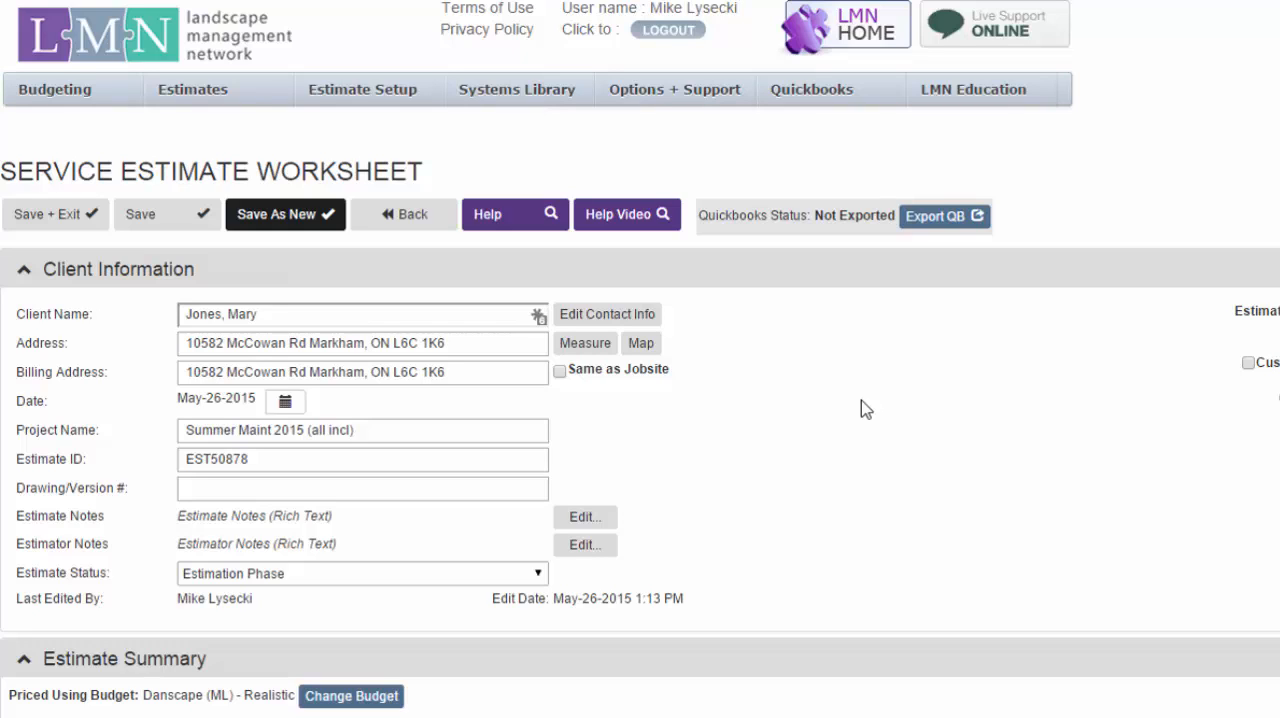
mouse_move(881, 407)
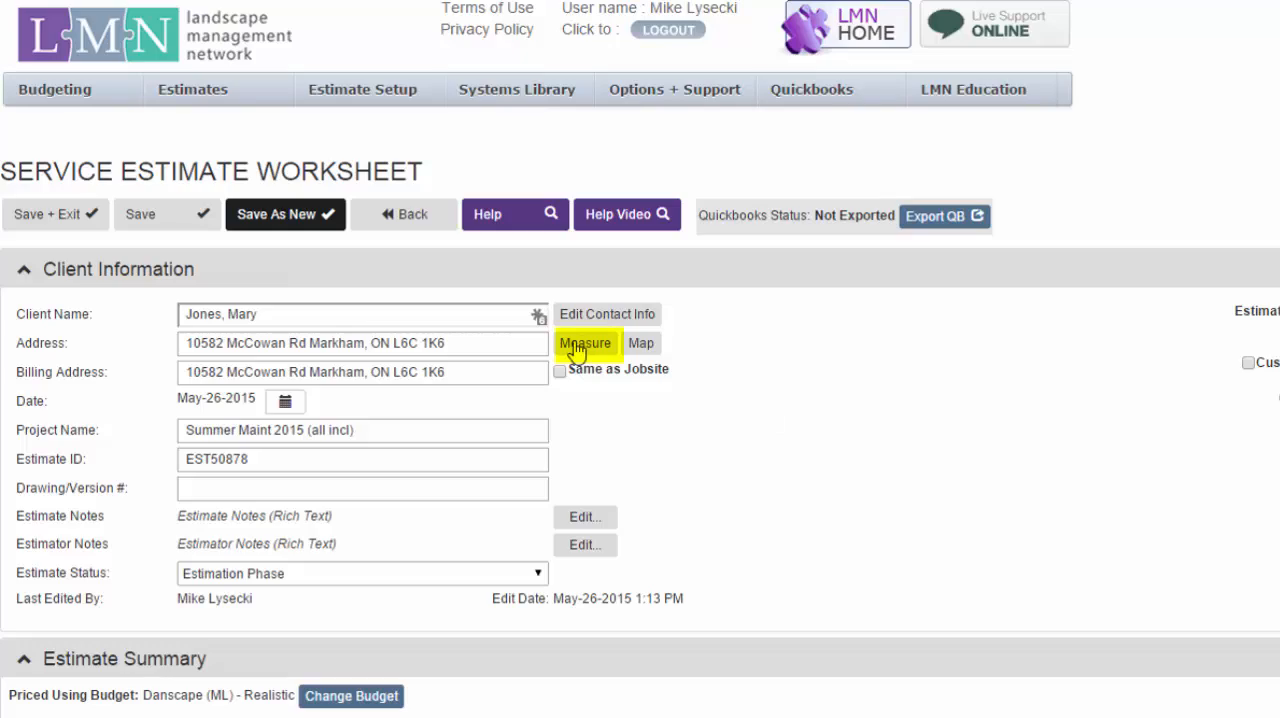
- Outline the roadside lawn on the Measure map to about 20,526 ft² (0.47 acres)
click(584, 343)
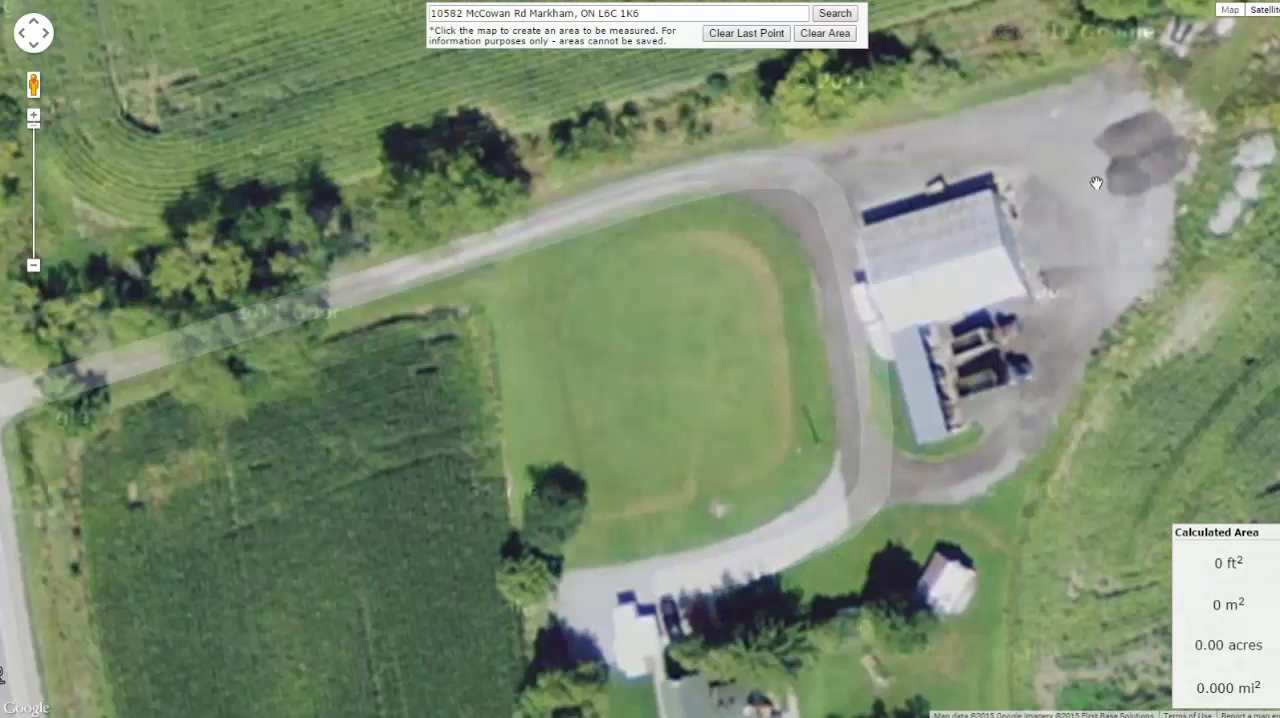
mouse_move(618, 323)
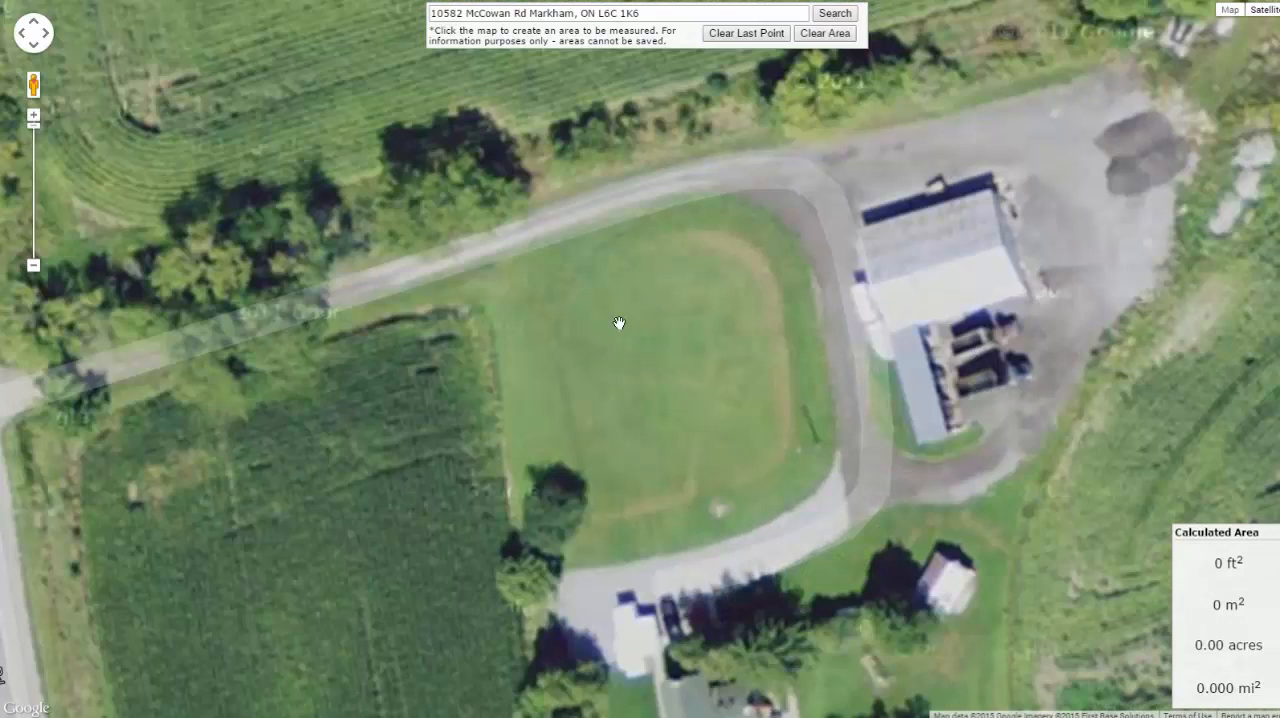
mouse_move(483, 273)
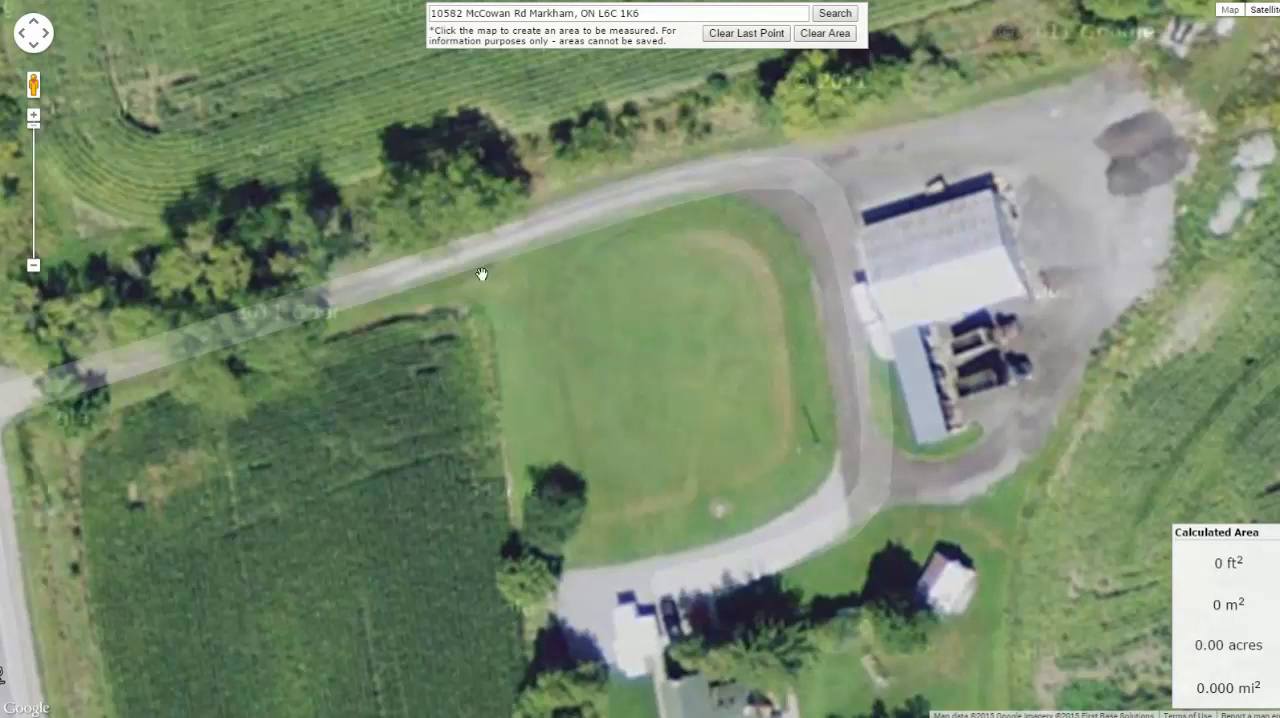
click(481, 273)
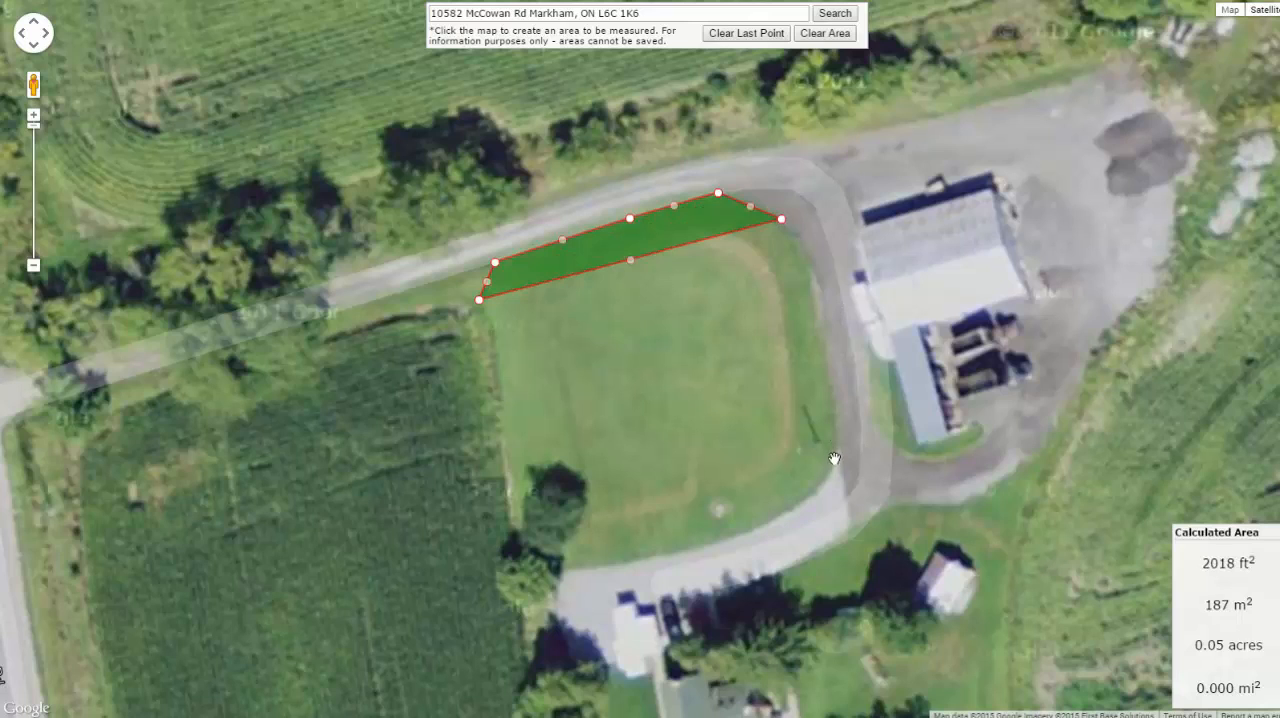
click(834, 461)
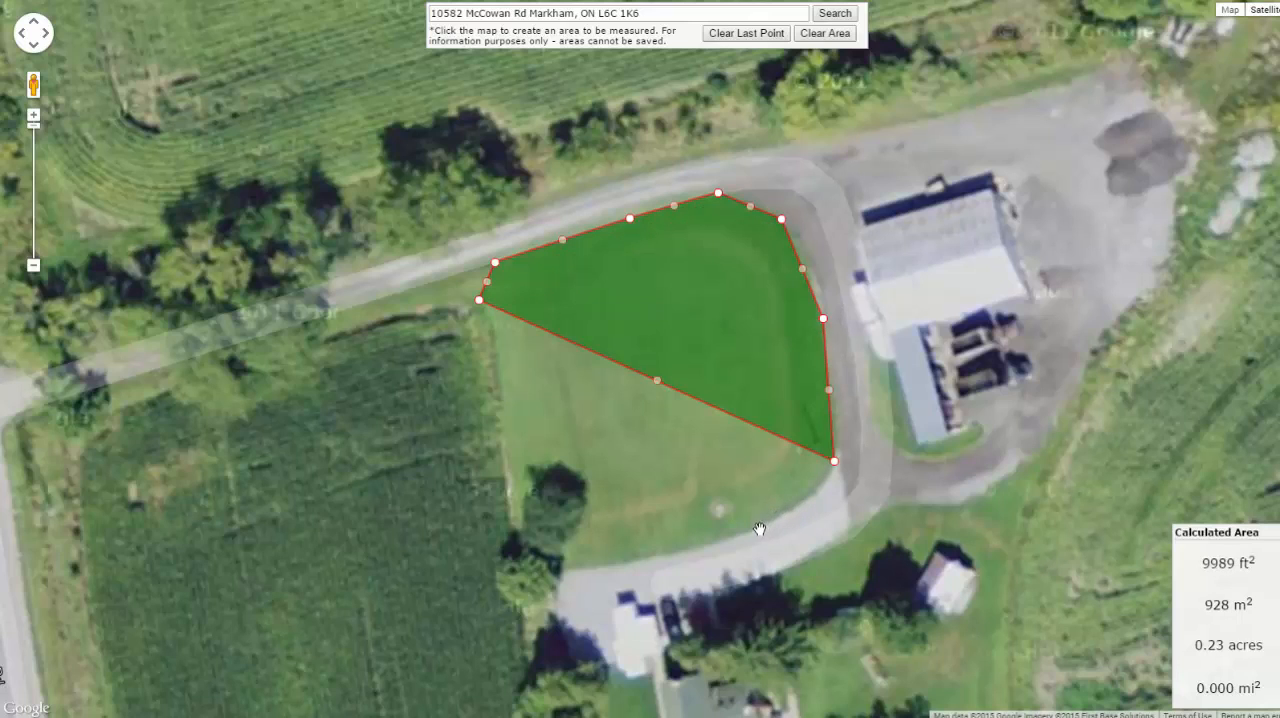
click(637, 562)
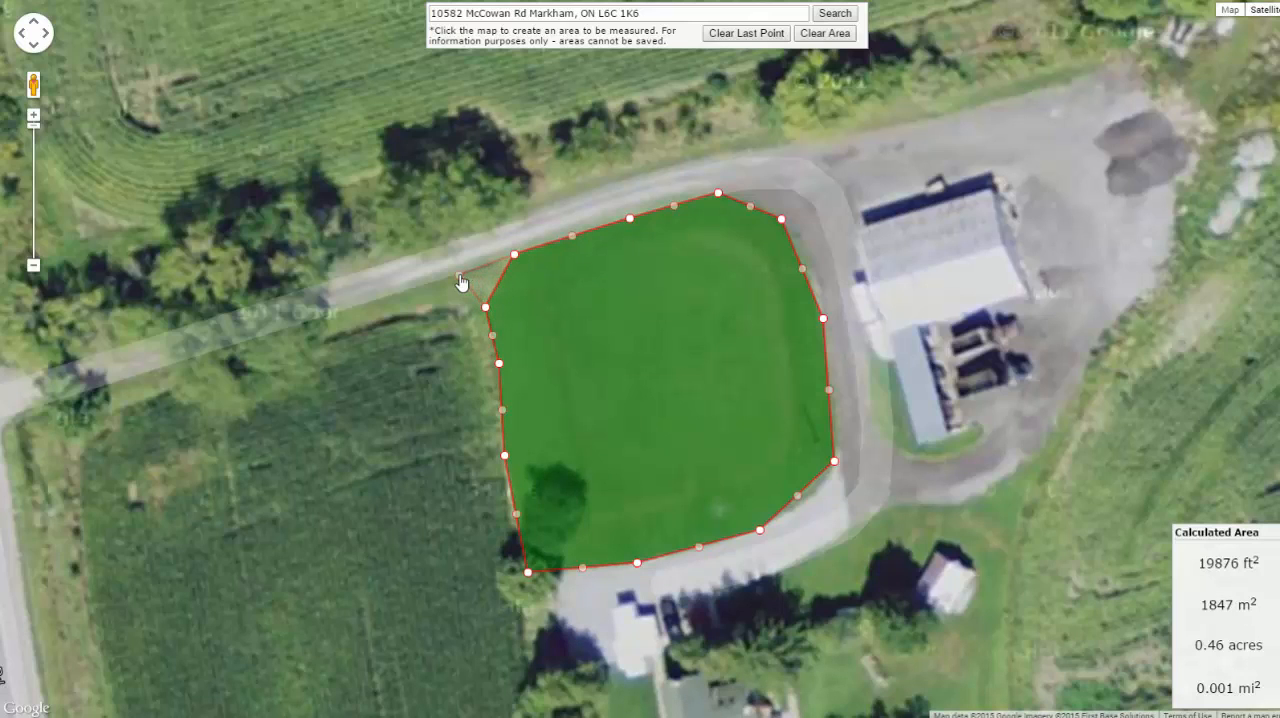
click(458, 275)
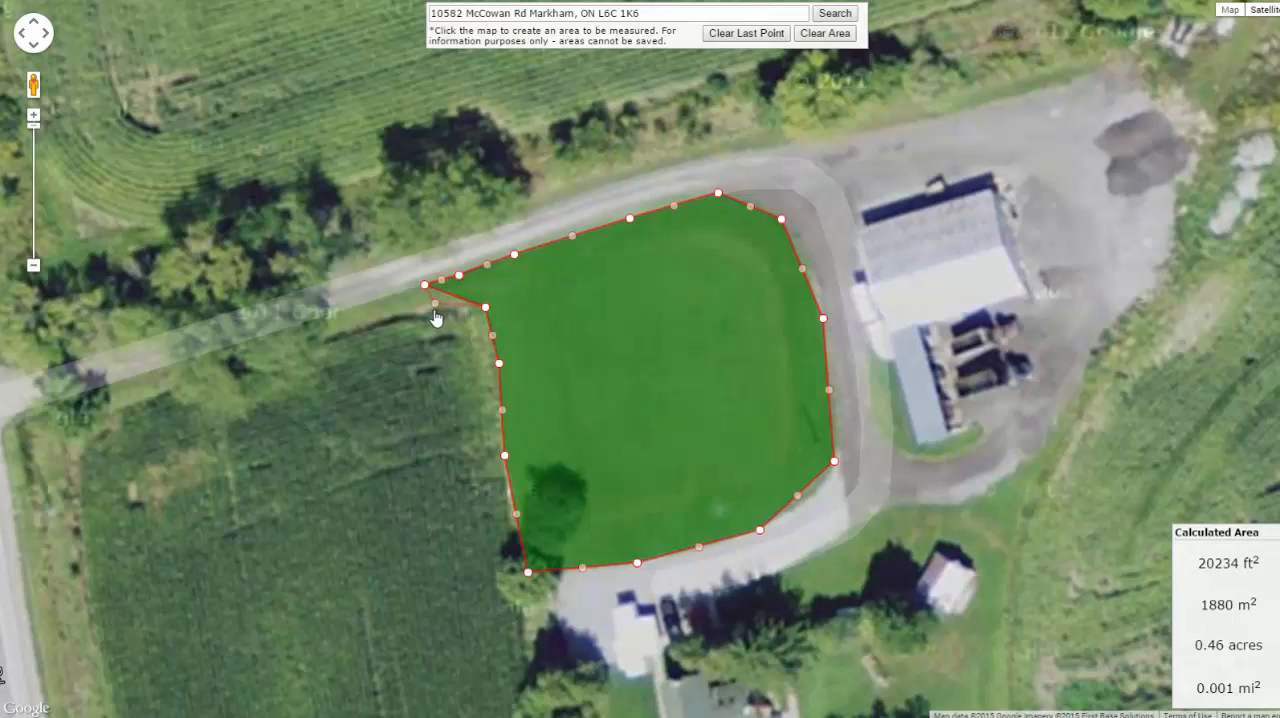
click(455, 312)
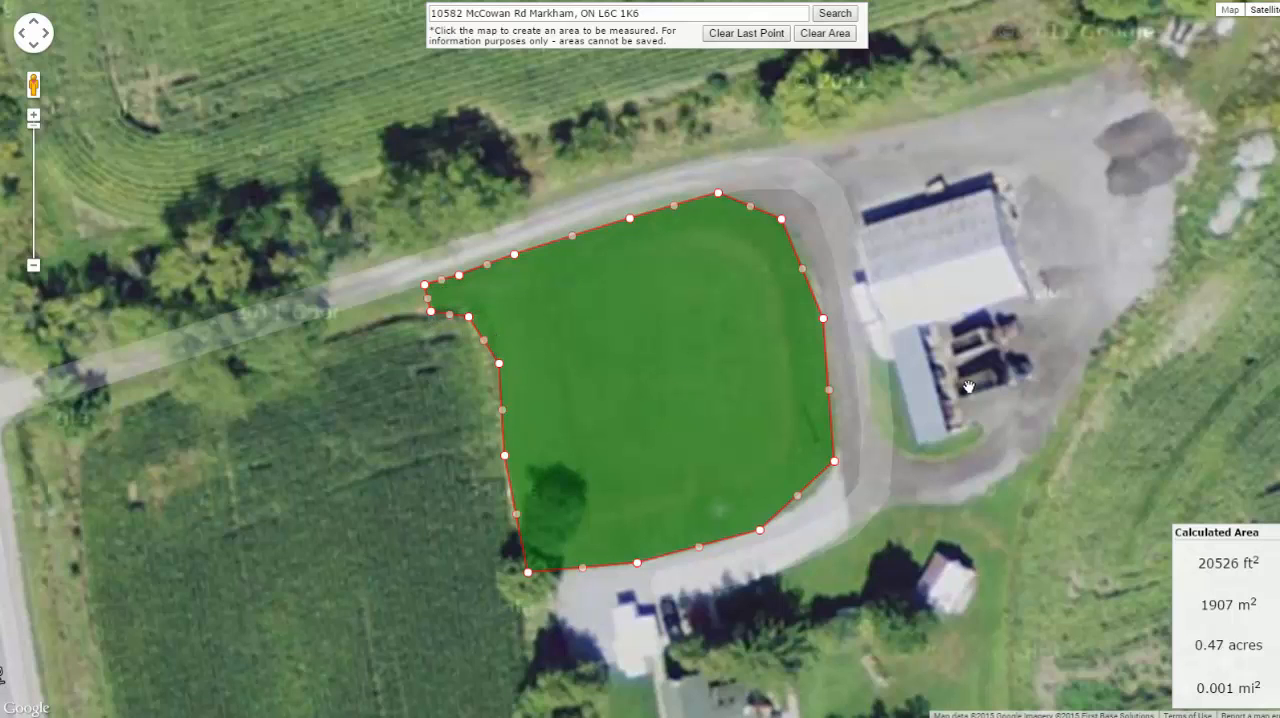
mouse_move(703, 410)
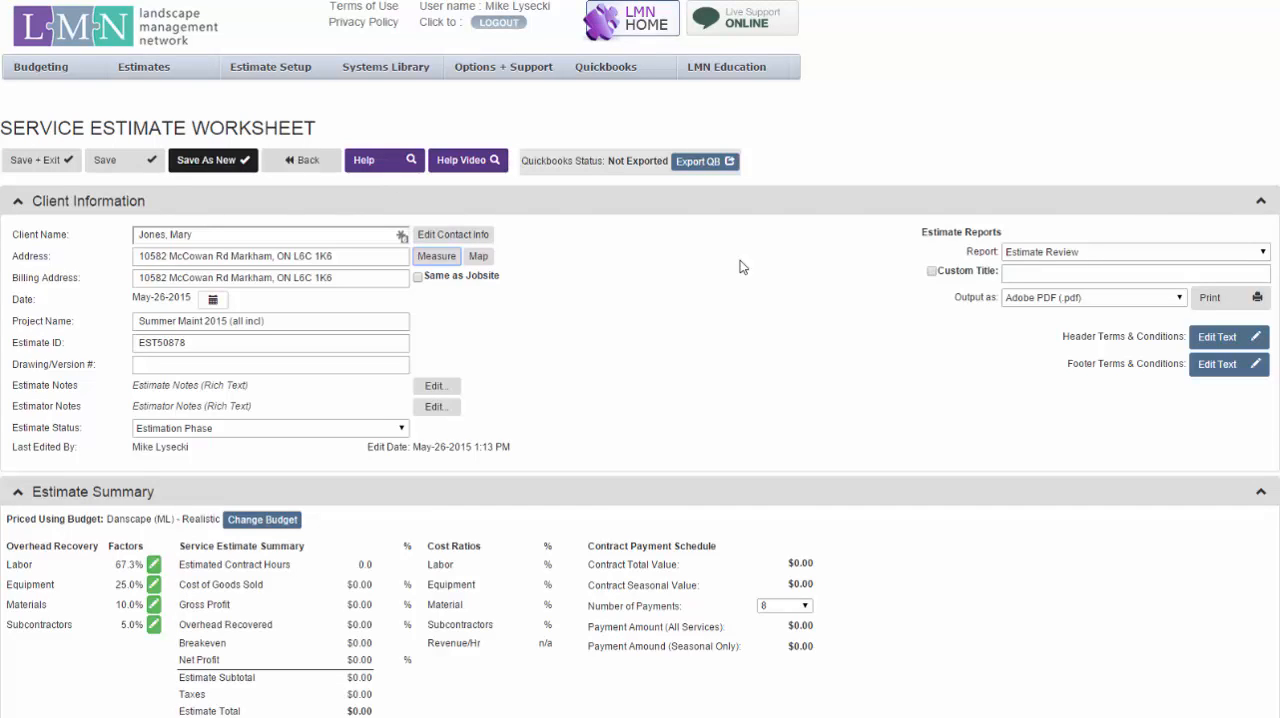
- Scroll down the worksheet to the empty Work Summary section
scroll(down, 3)
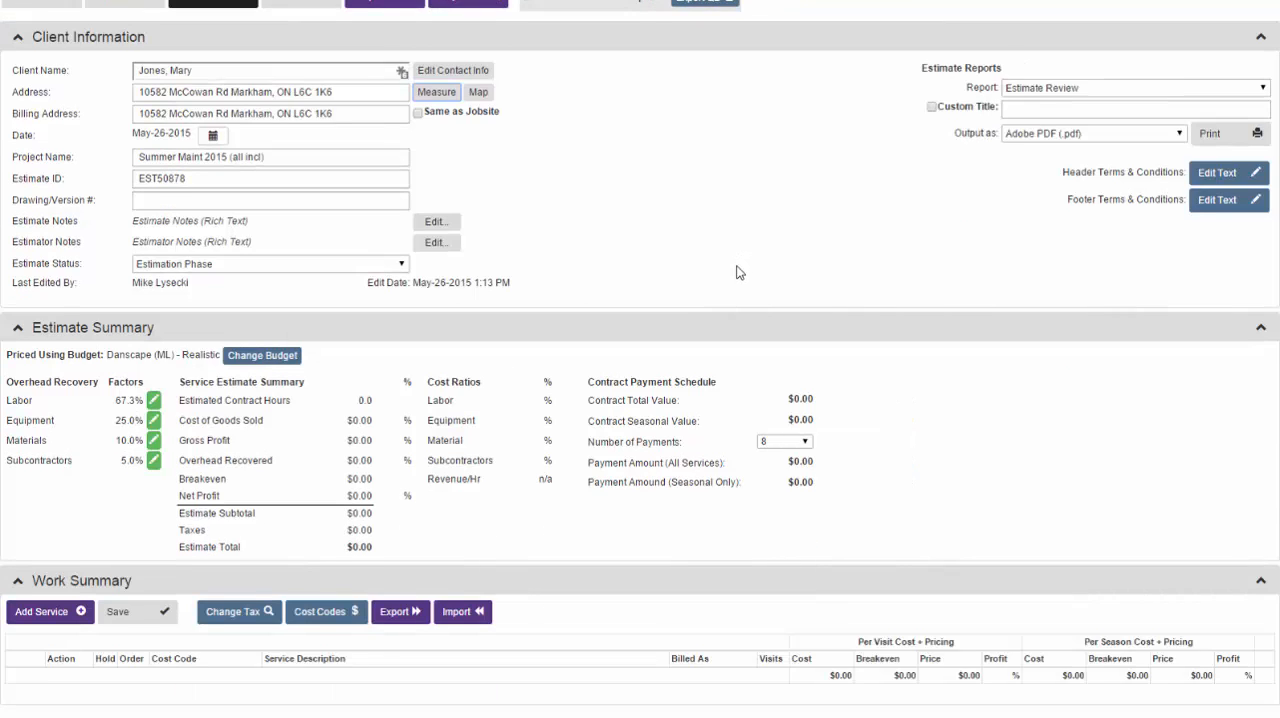
mouse_move(130, 396)
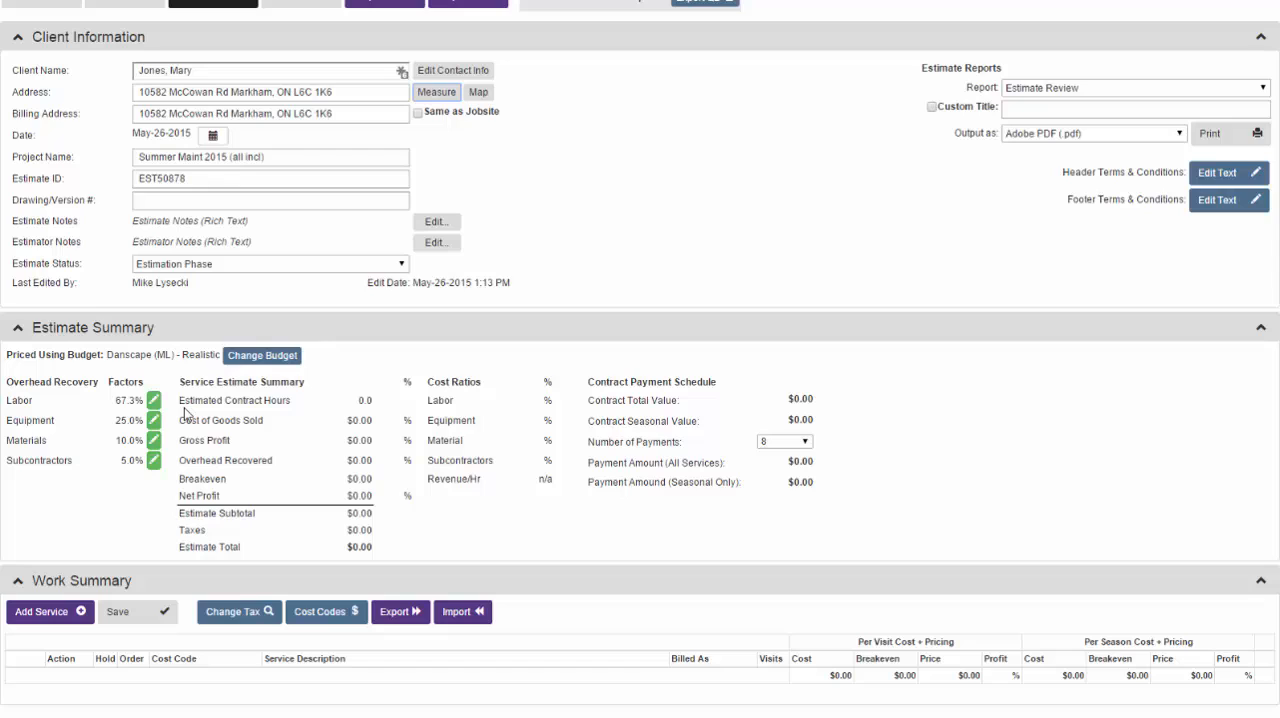
mouse_move(256, 413)
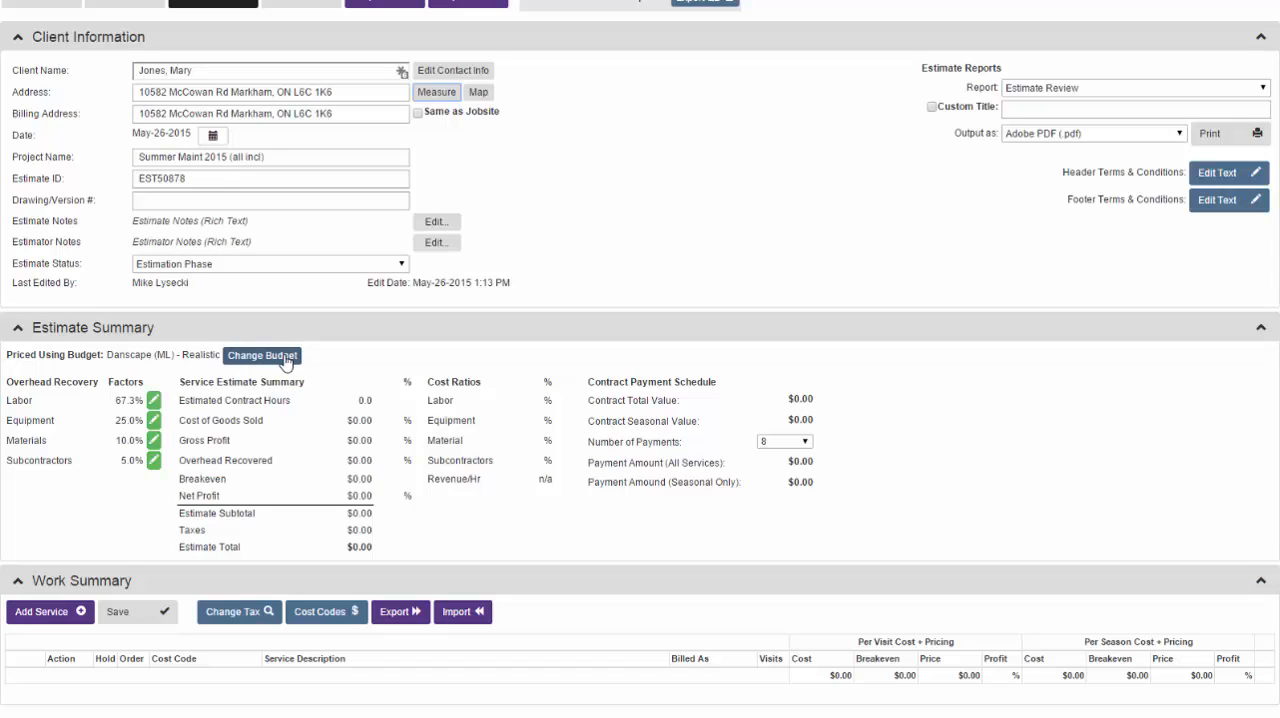
- Collapse the Client Information and Estimate Summary sections, leaving Work Summary expanded
click(262, 355)
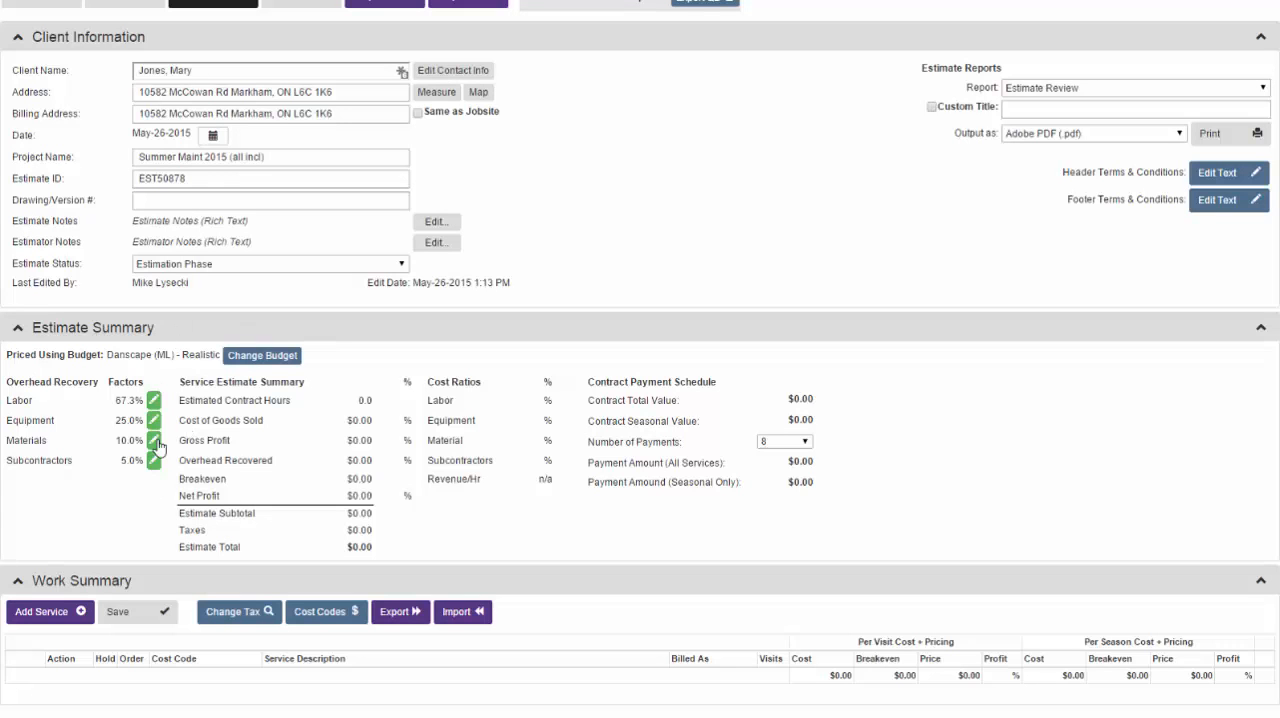
mouse_move(403, 471)
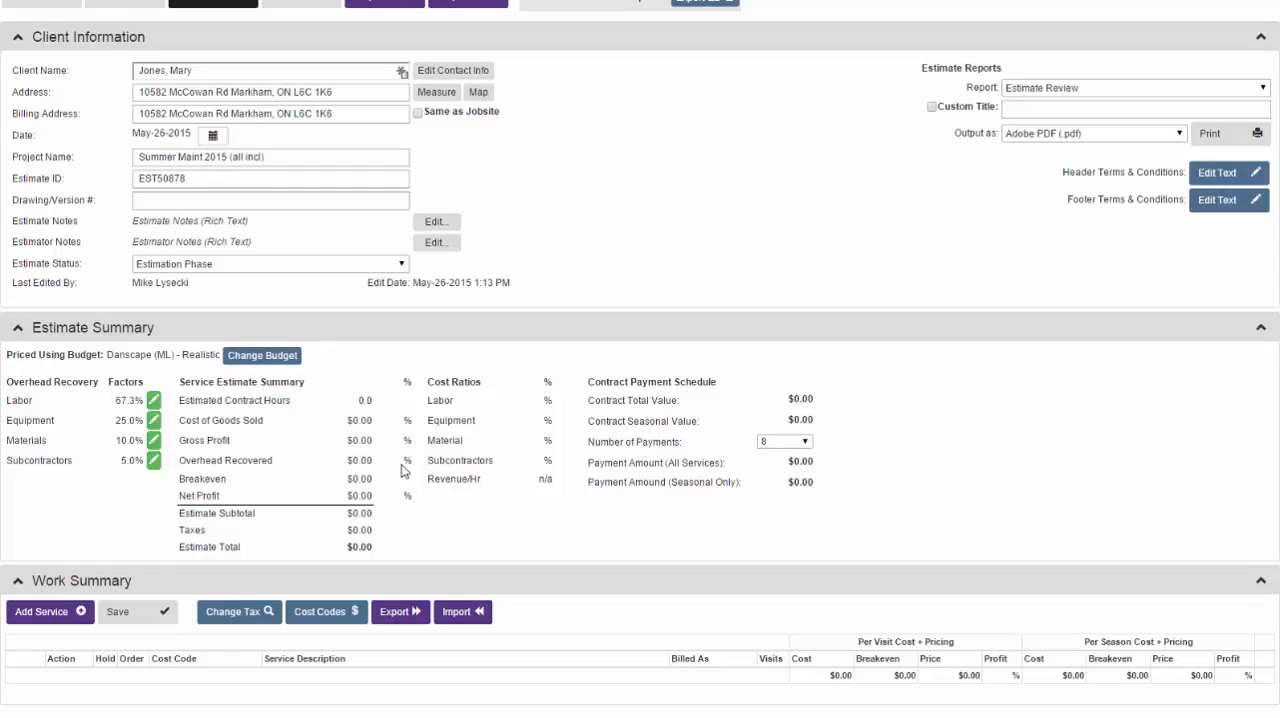
mouse_move(511, 340)
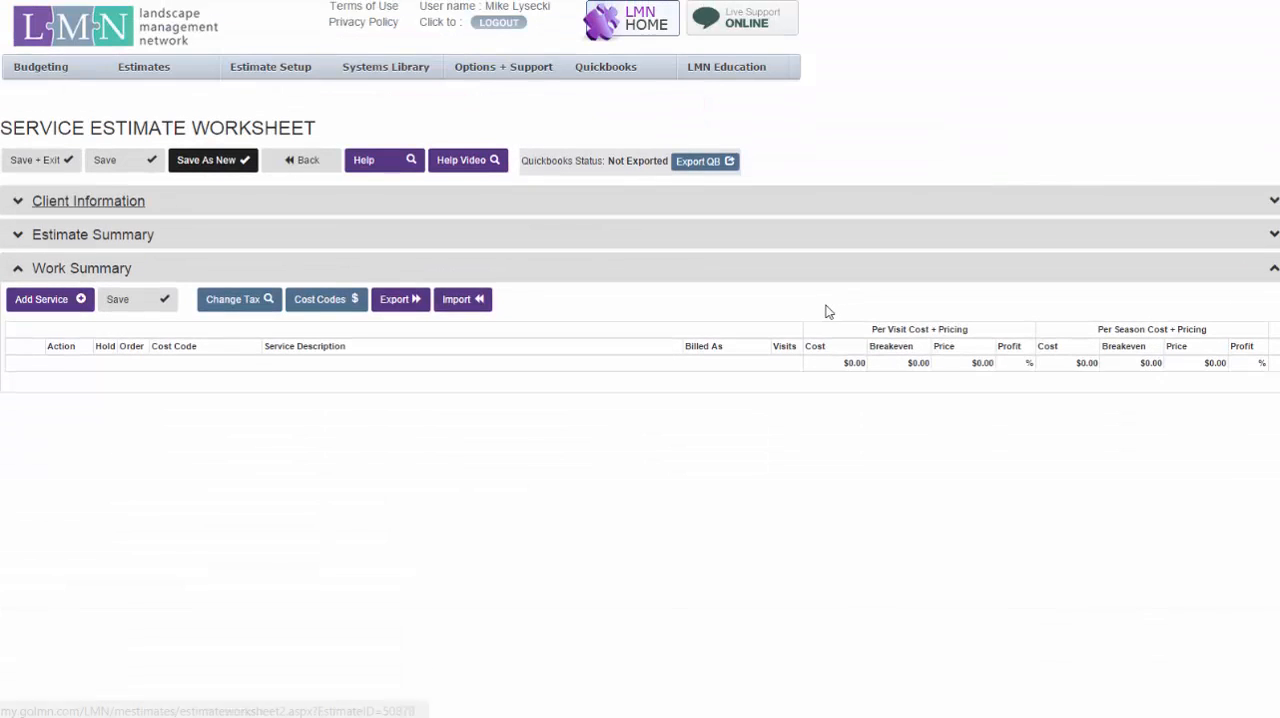
click(88, 200)
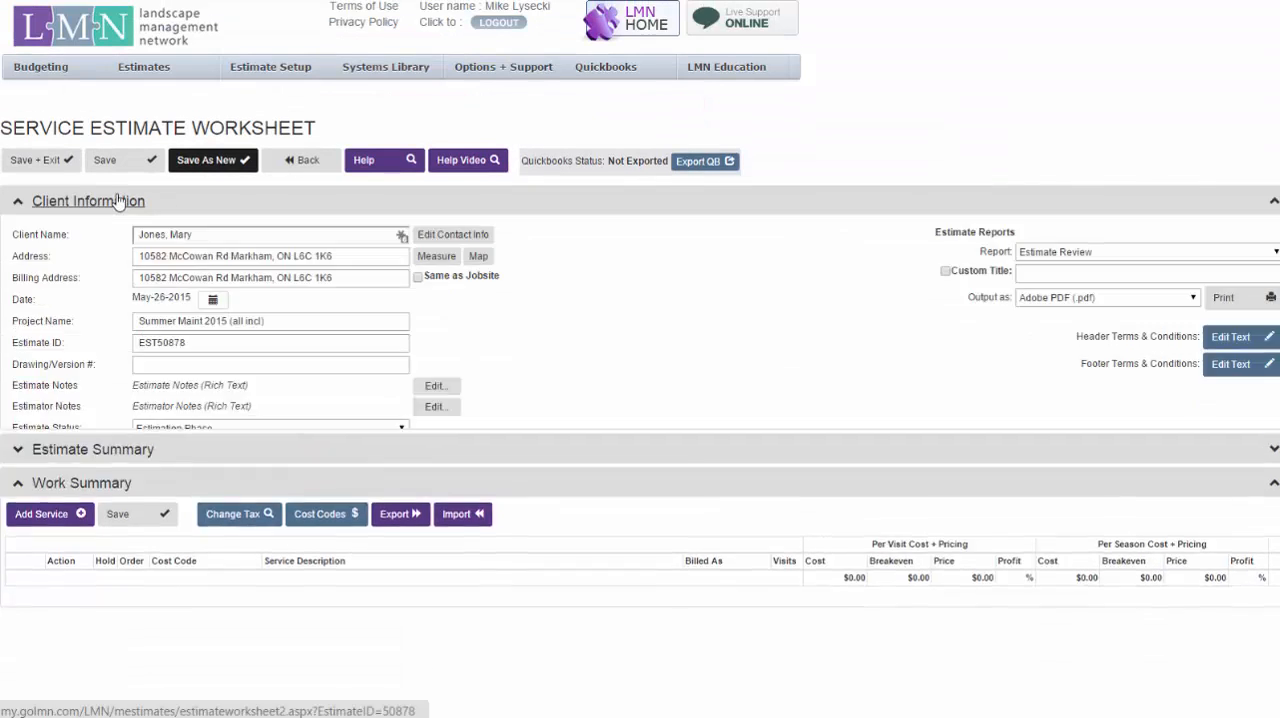
click(88, 200)
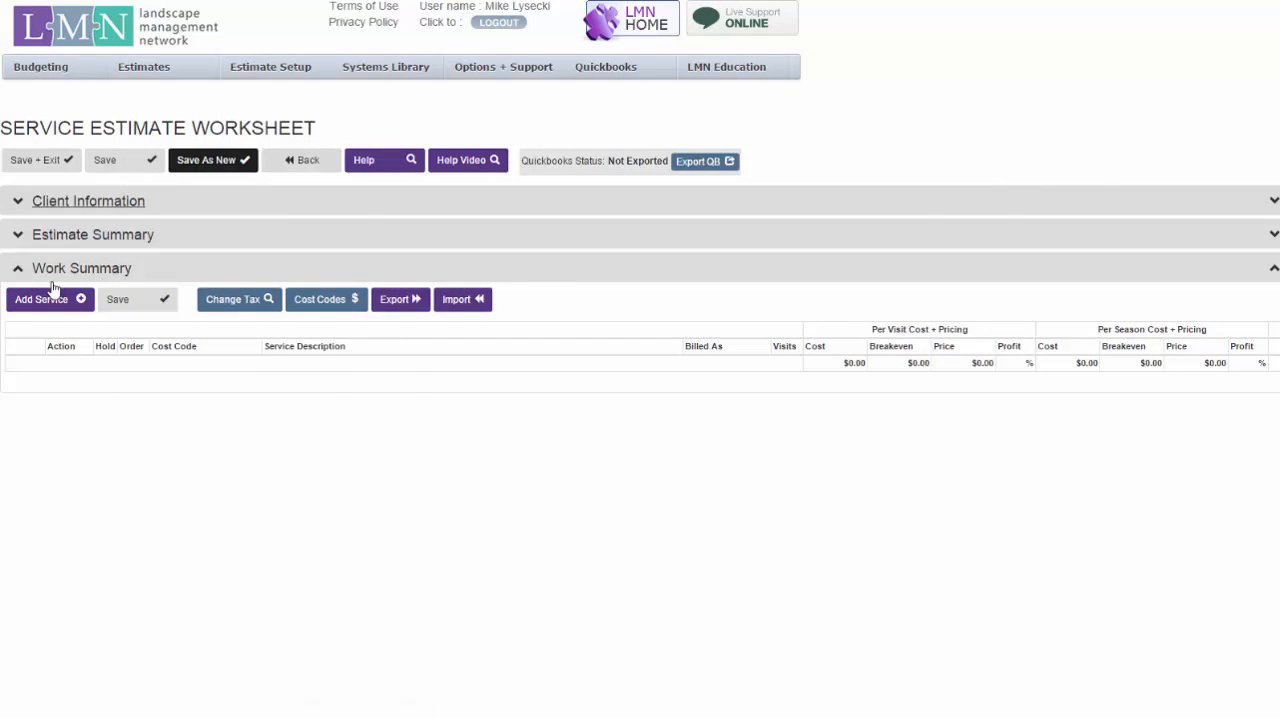
mouse_move(448, 542)
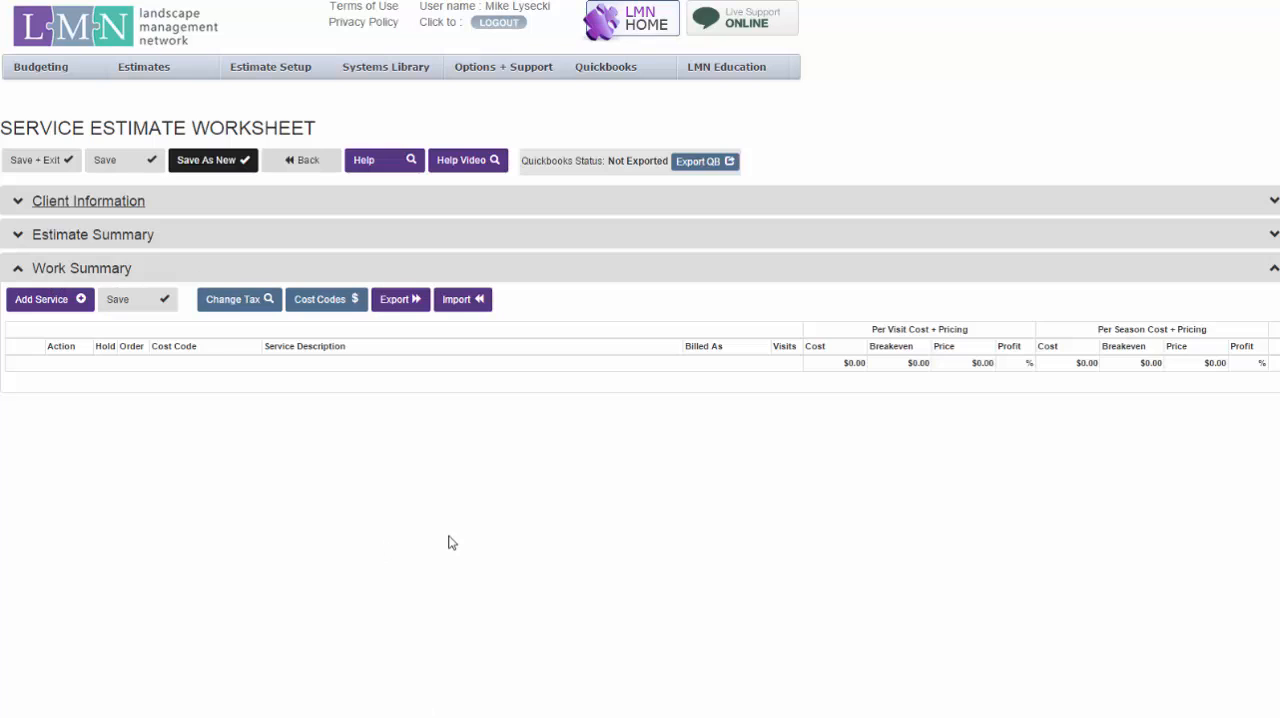
mouse_move(42, 299)
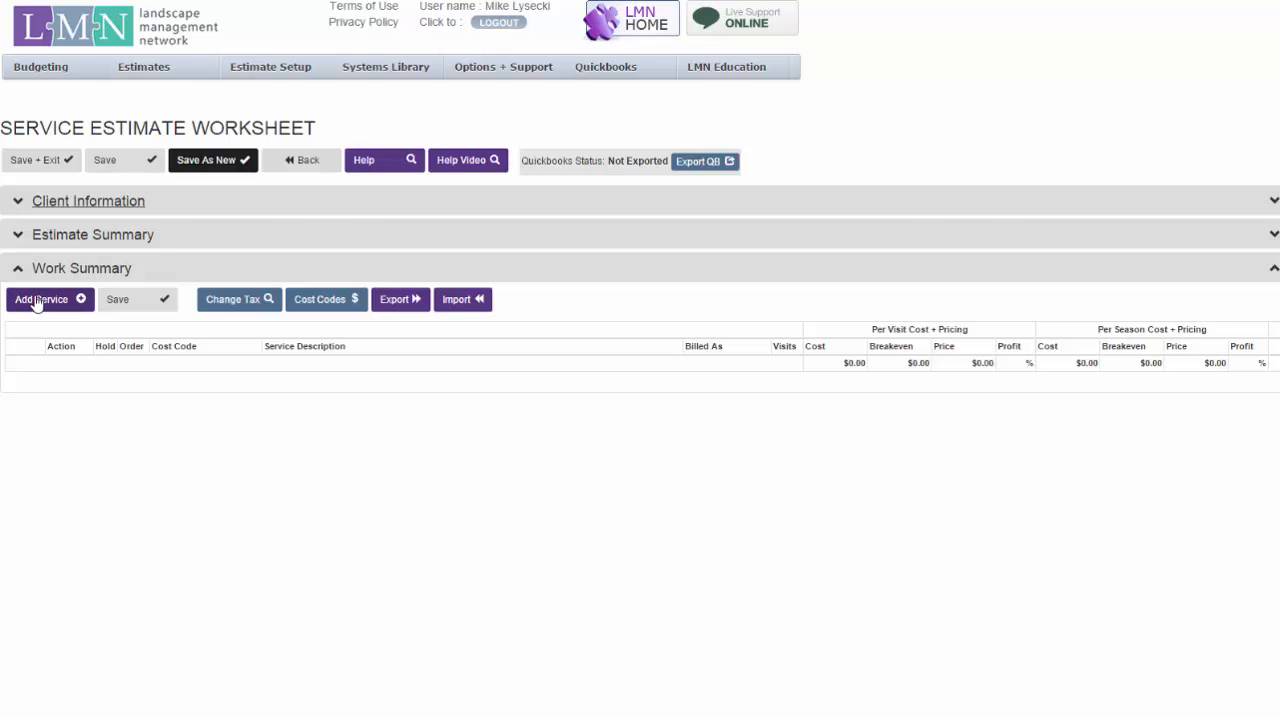
- Add a Spring Cleanup service, one visit, billed per season, cost code 4100.0 Landscape Maintenance
click(42, 299)
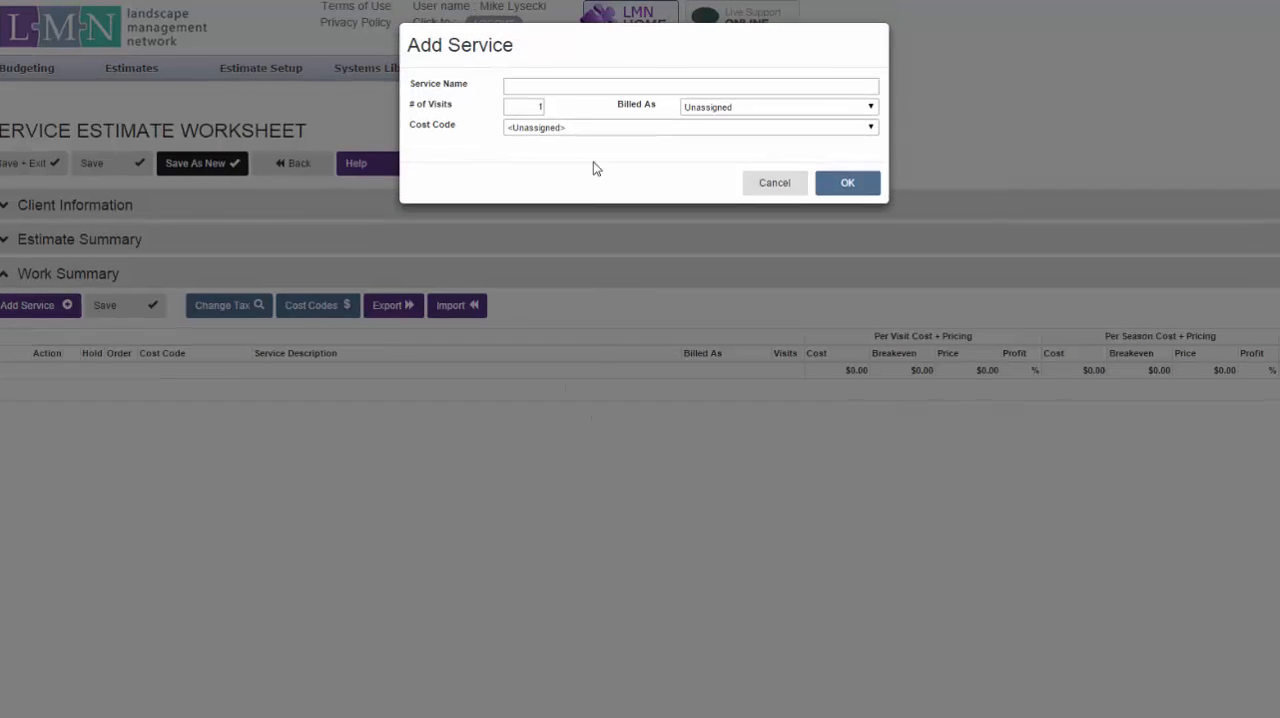
text(Spr)
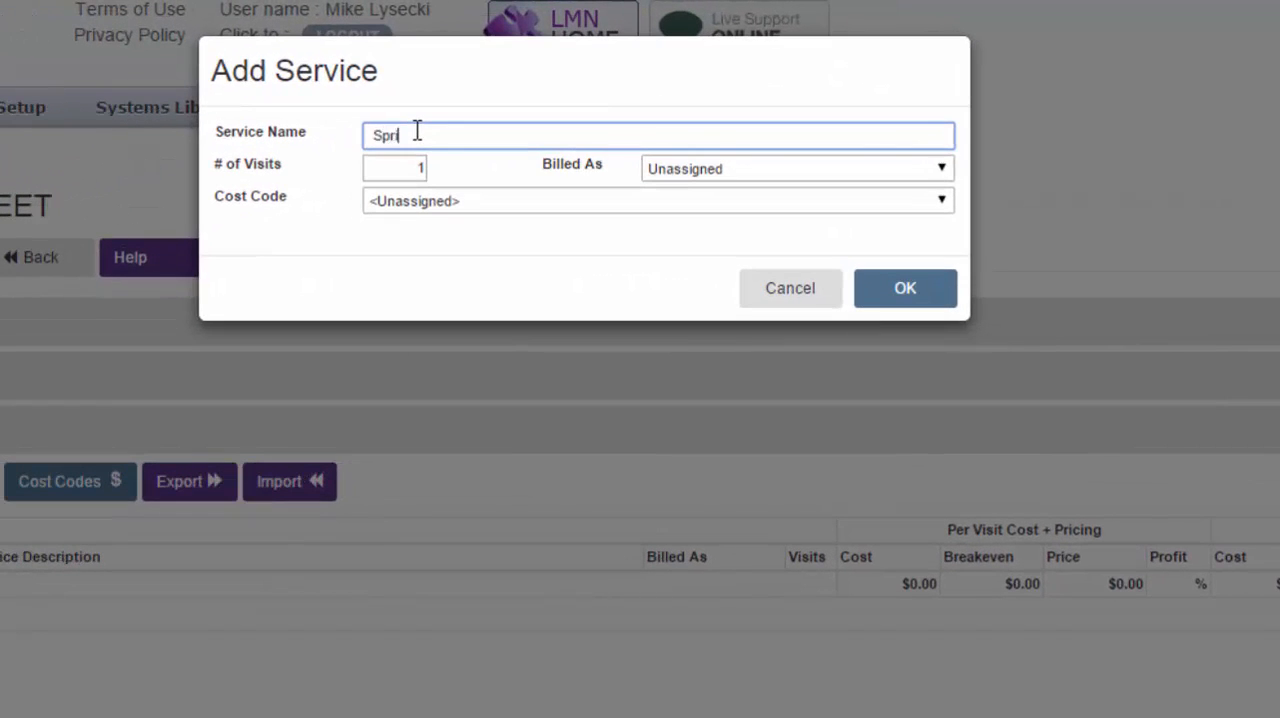
text(ing Cleanup)
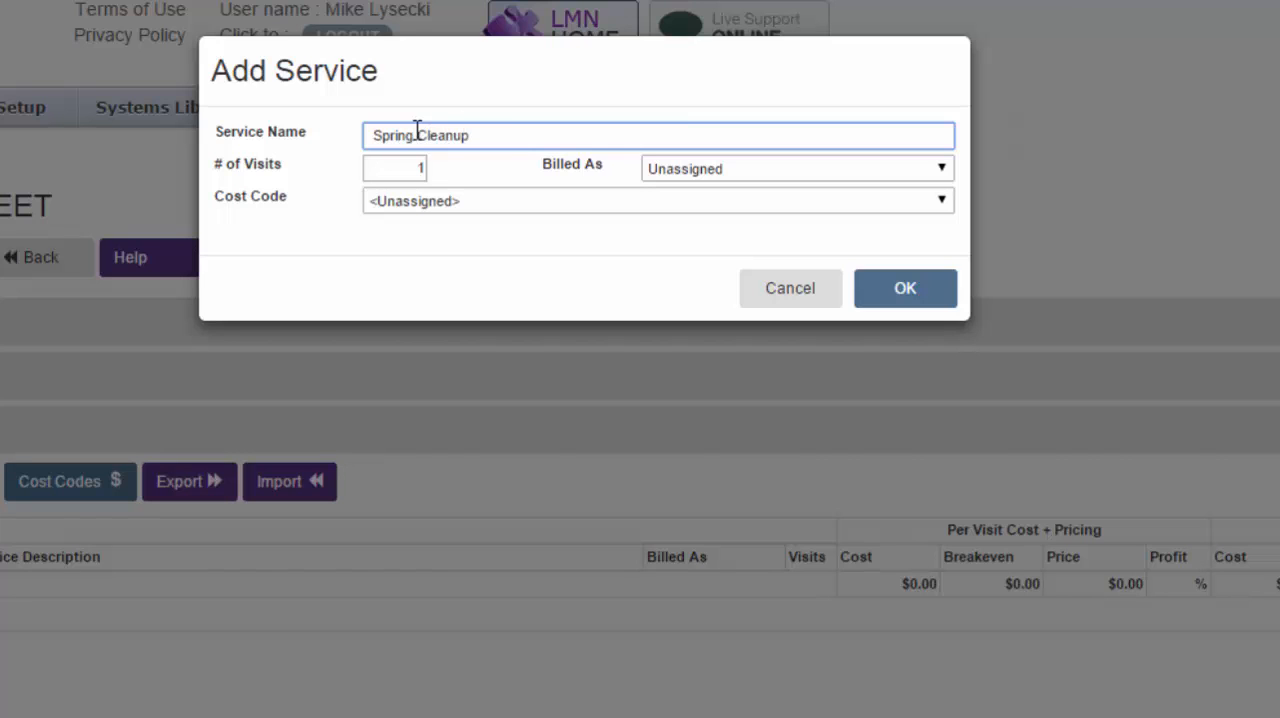
click(394, 168)
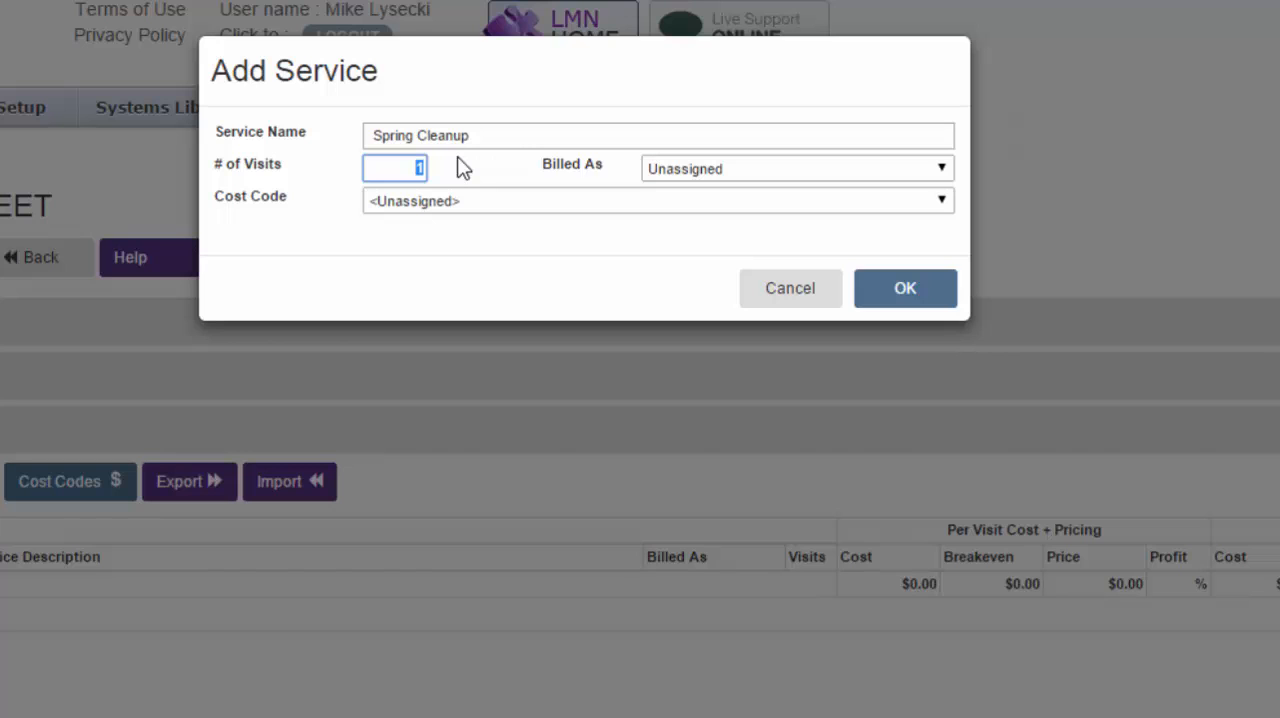
mouse_move(705, 180)
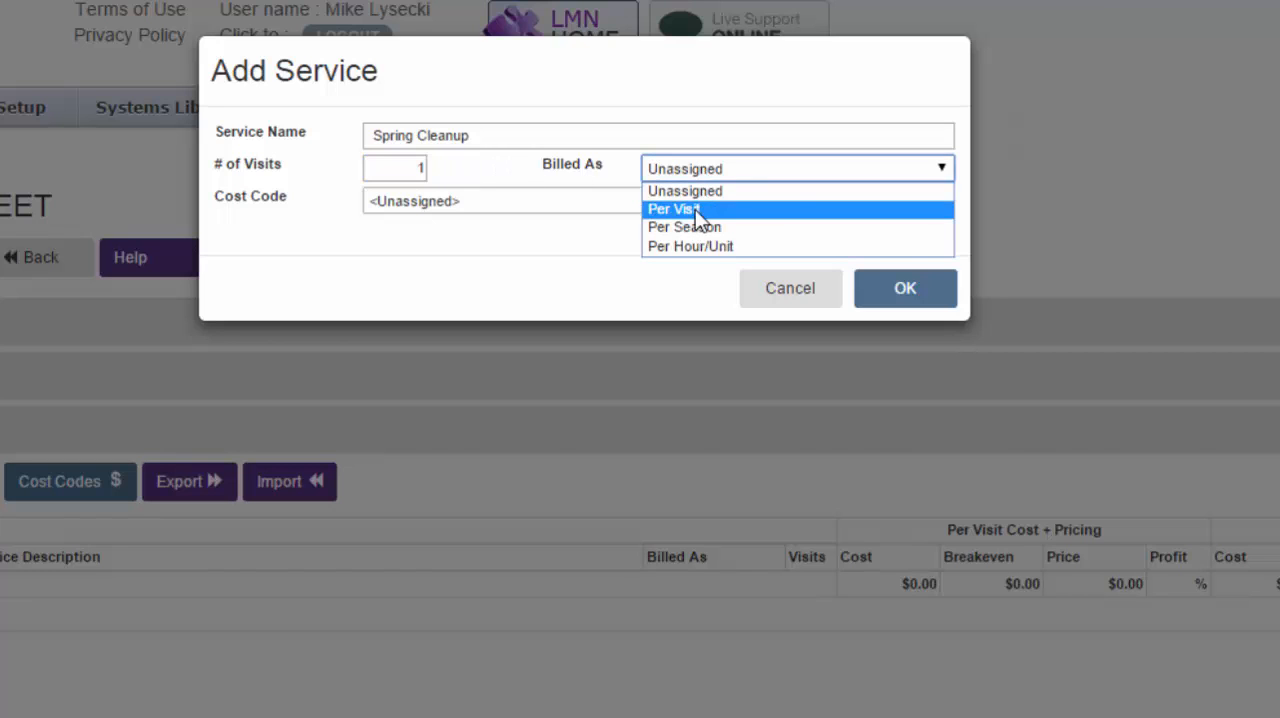
mouse_move(690, 247)
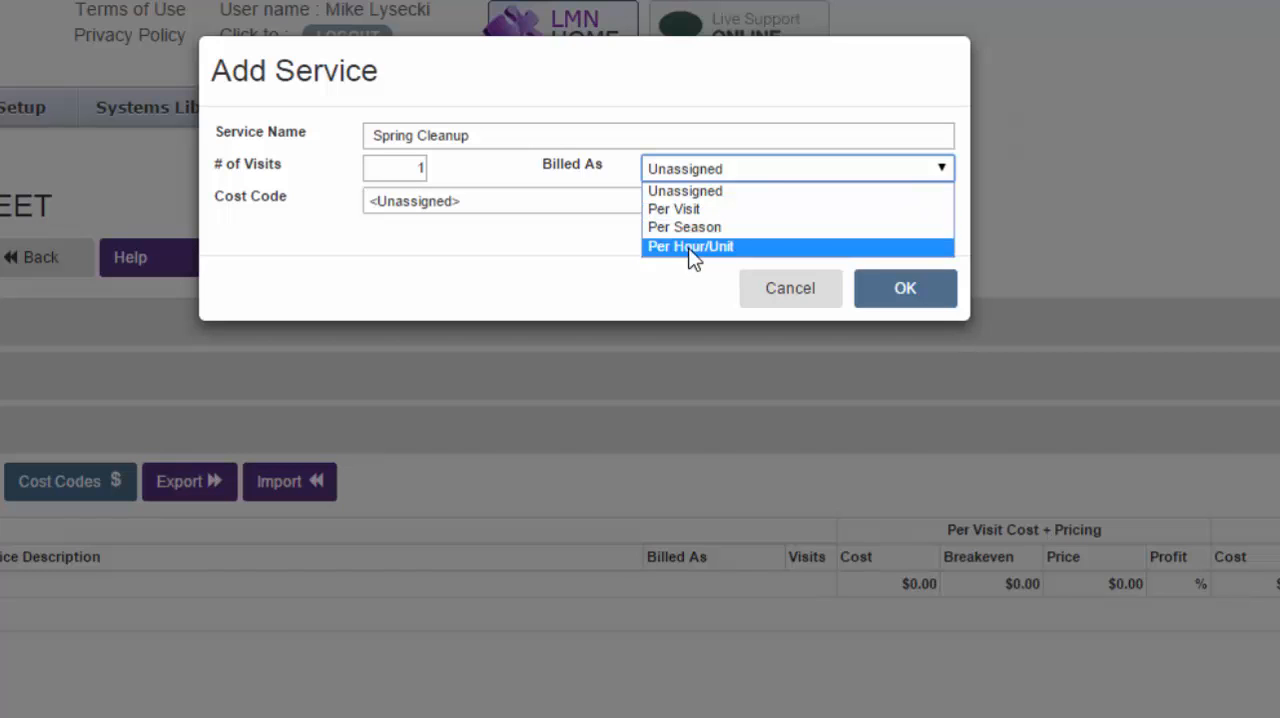
click(684, 226)
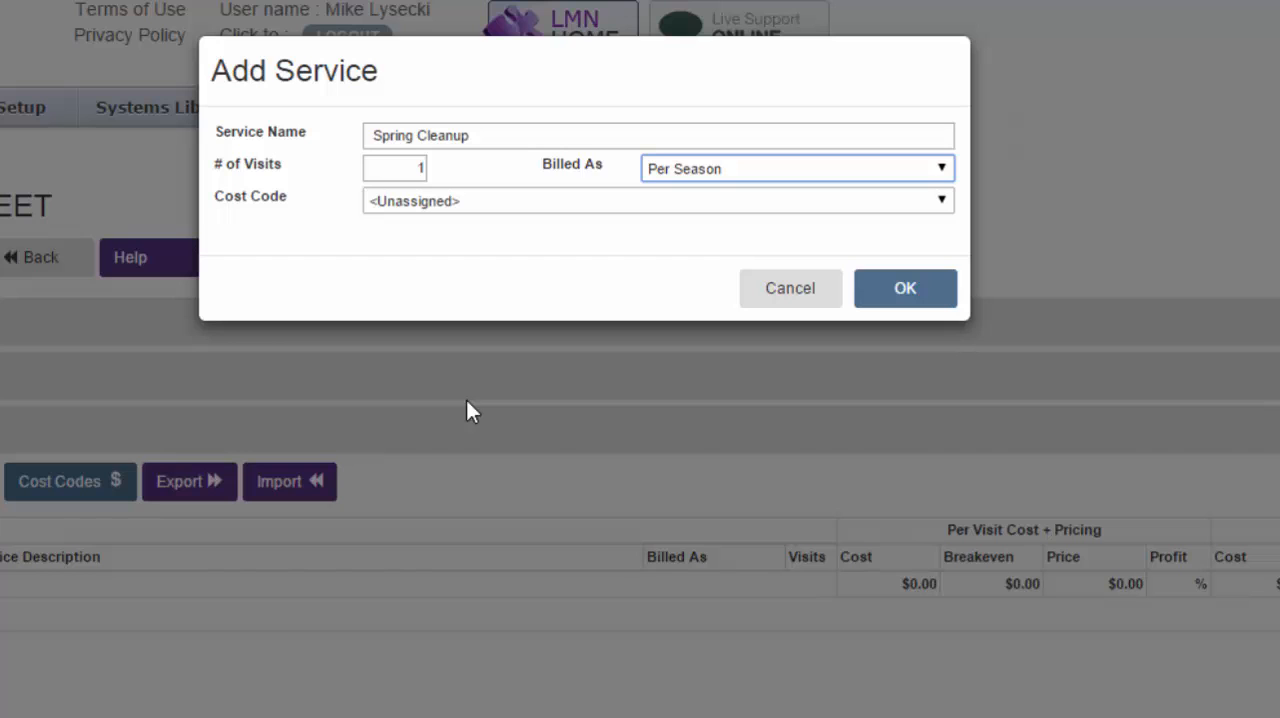
click(655, 200)
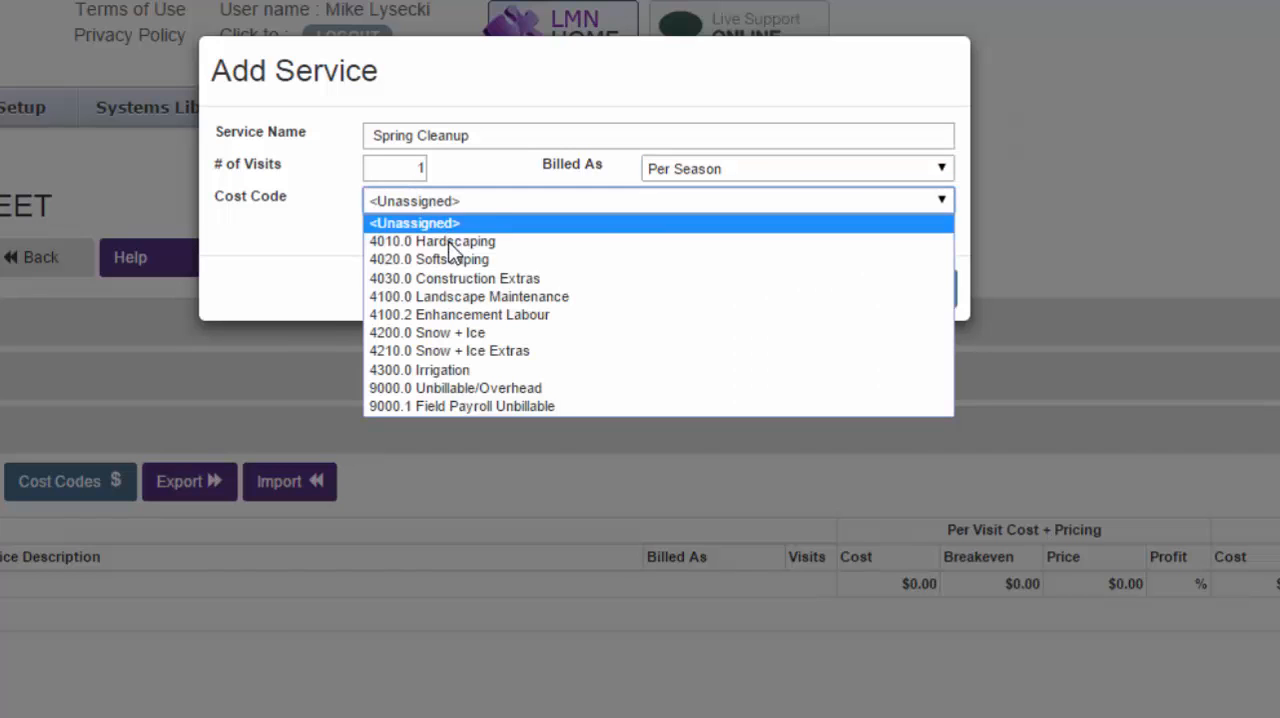
click(468, 296)
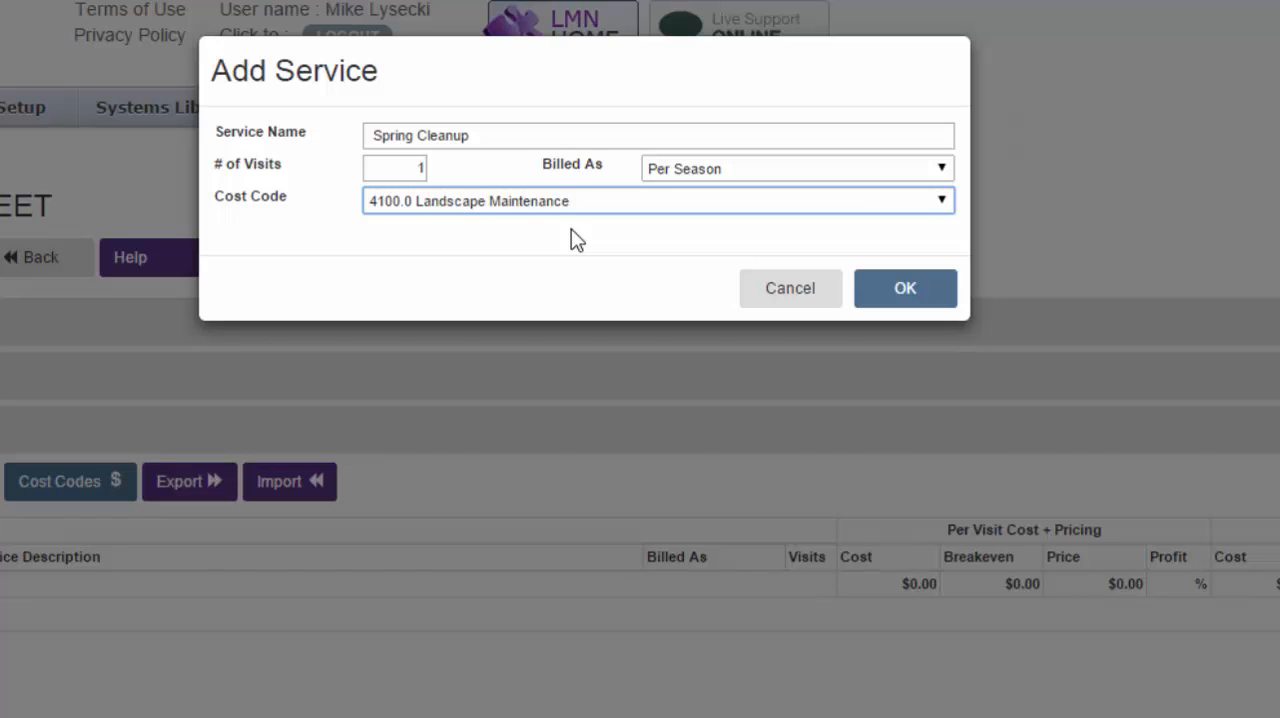
mouse_move(194, 554)
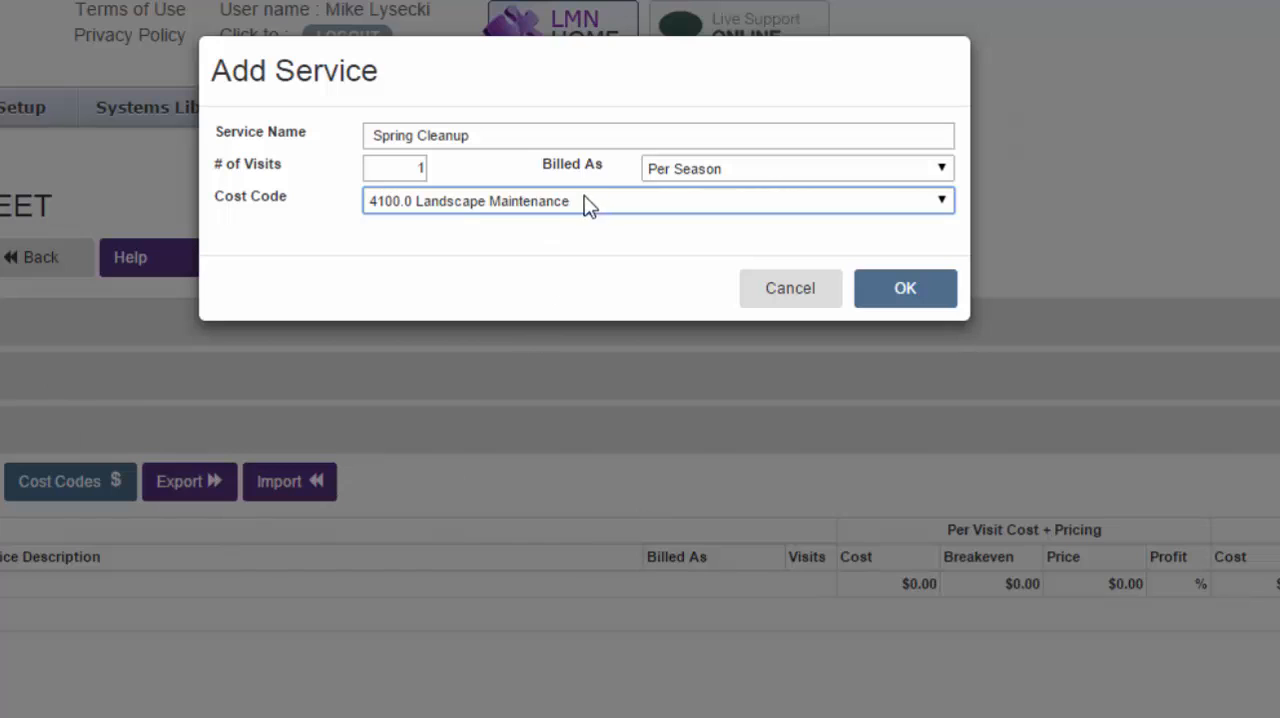
mouse_move(580, 185)
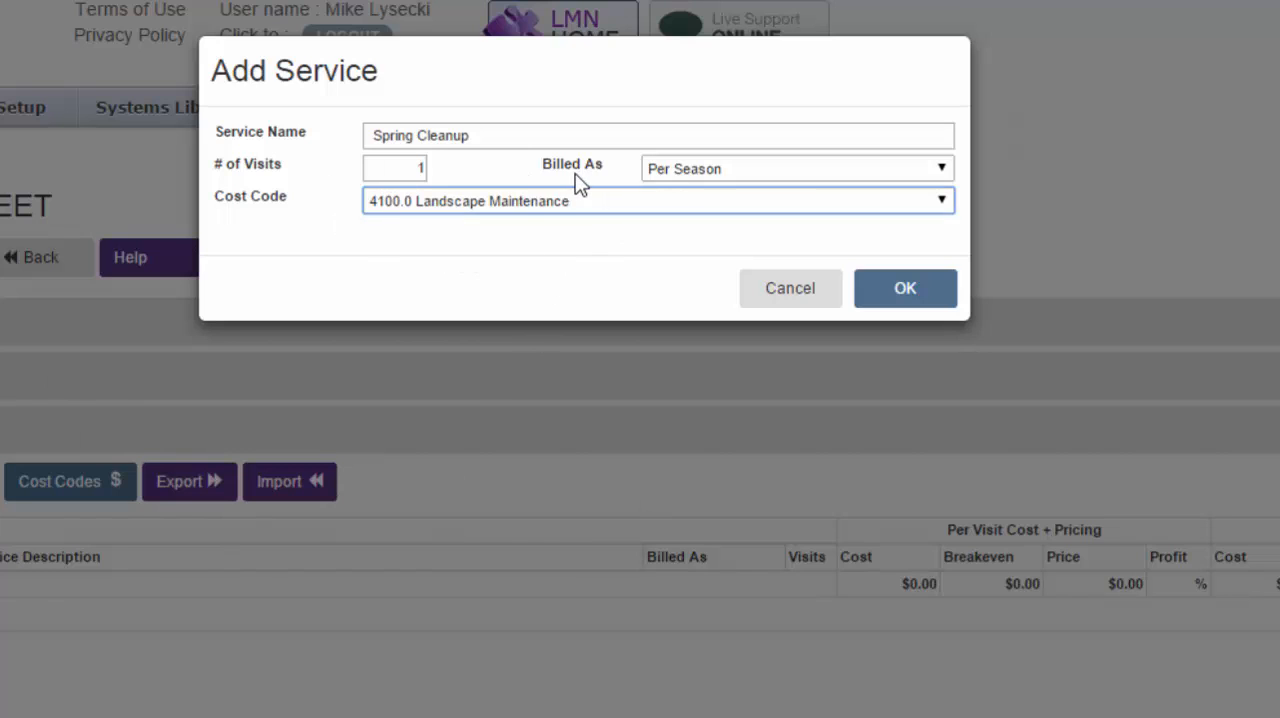
mouse_move(570, 219)
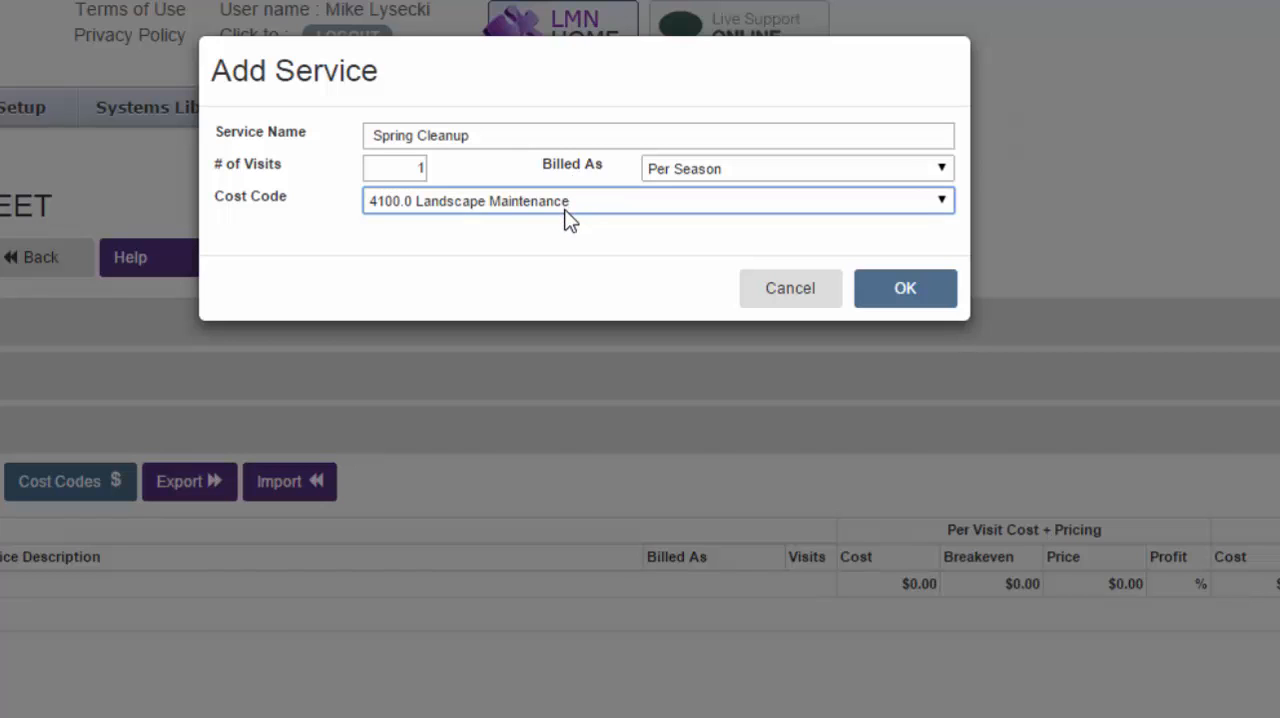
mouse_move(550, 228)
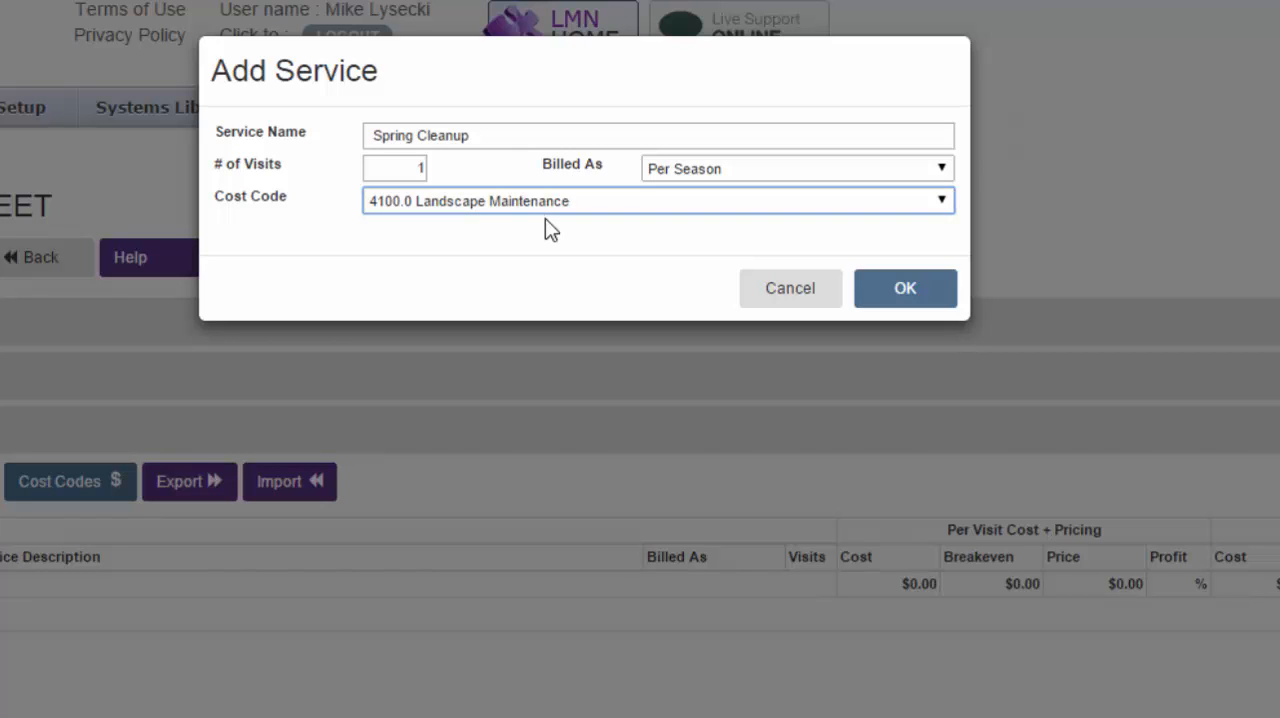
click(904, 288)
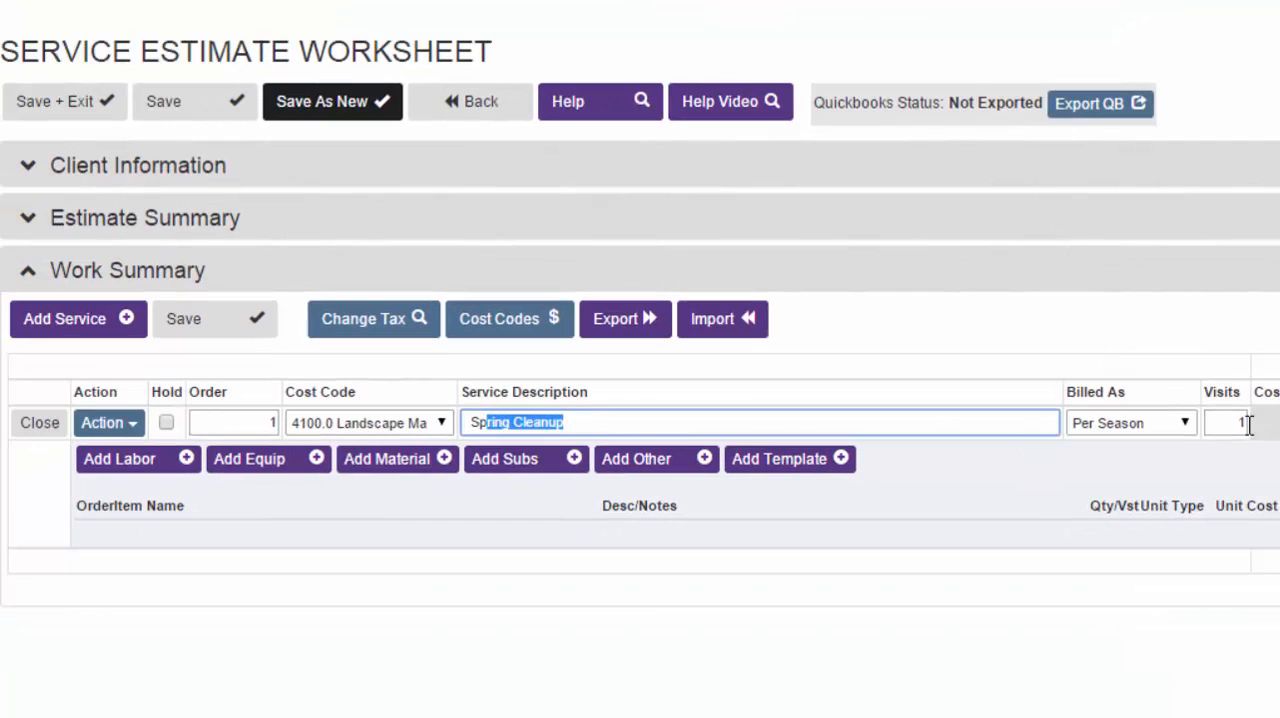
click(1130, 422)
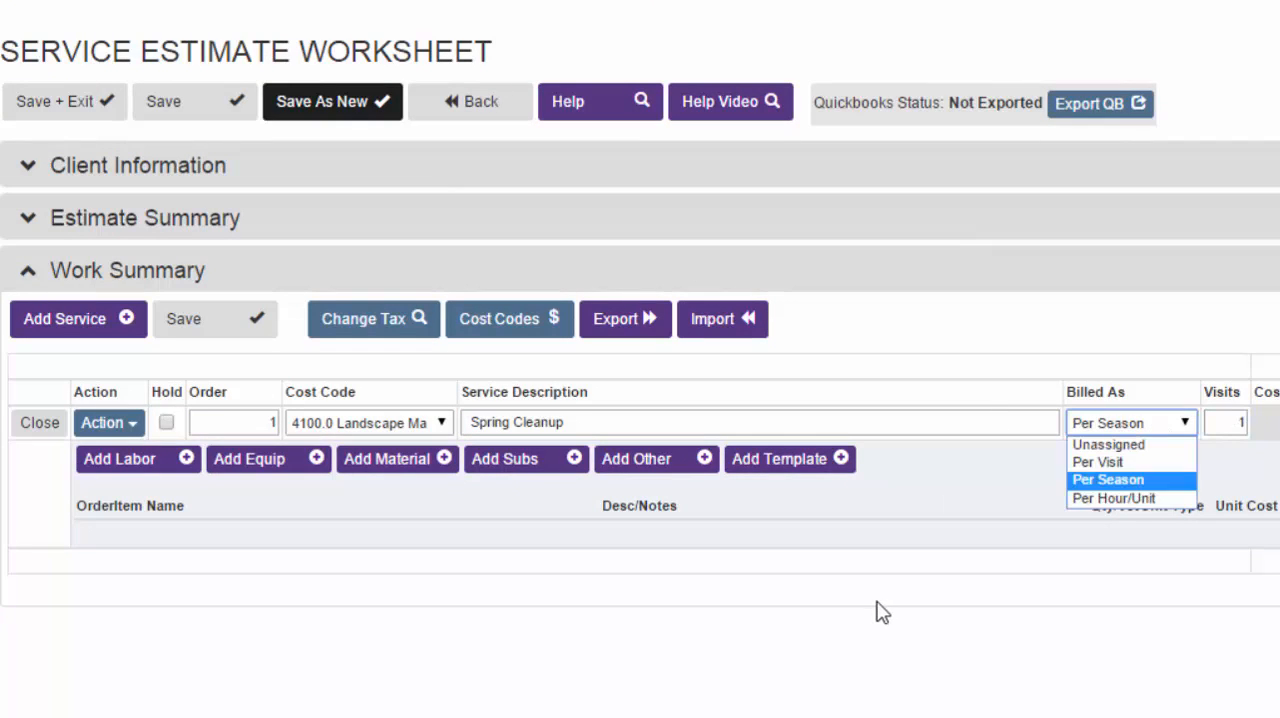
click(1107, 480)
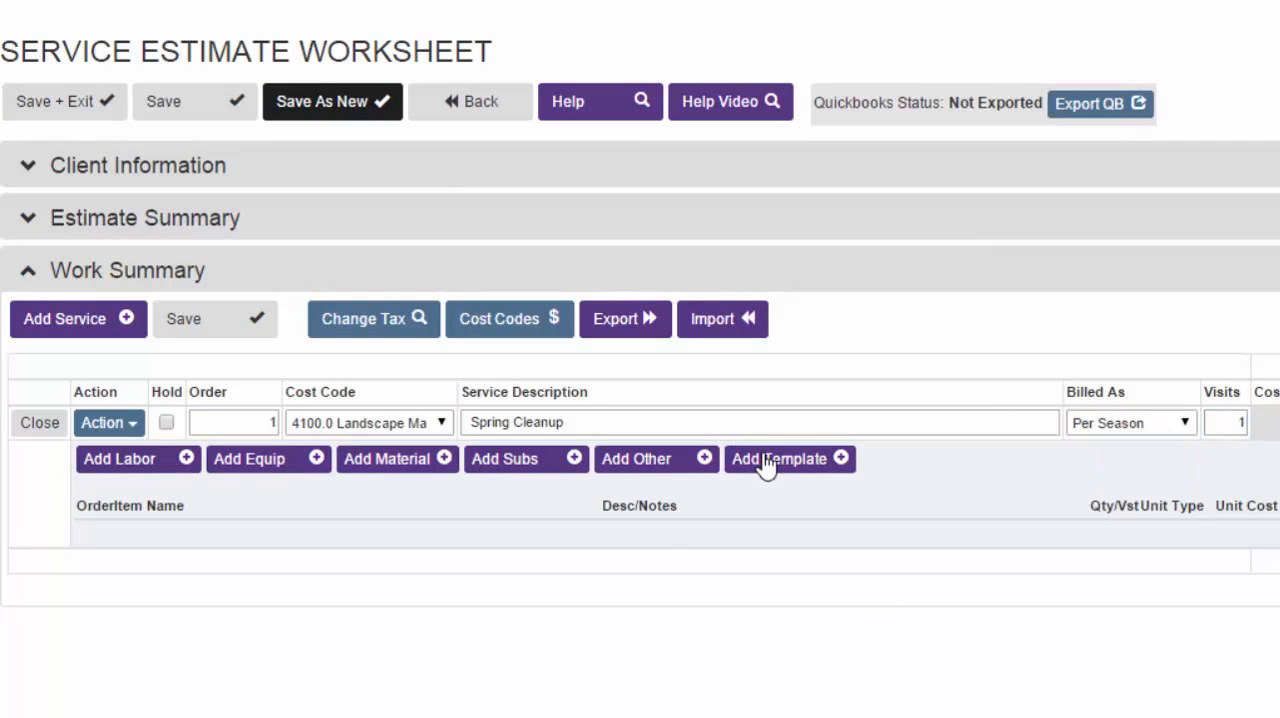
mouse_move(233, 571)
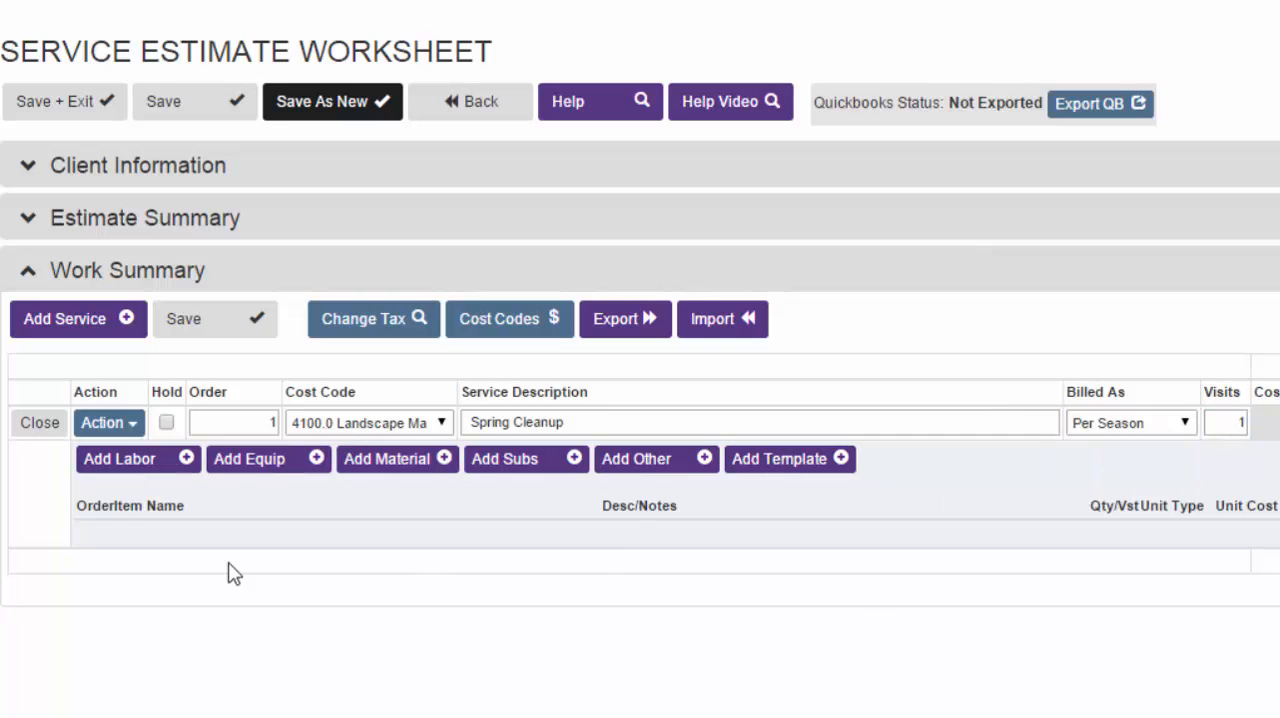
- Add Crew - Maintenance, the 5-ton dump Crew Truck and Disposal - Yard Waste to Spring Cleanup
click(119, 458)
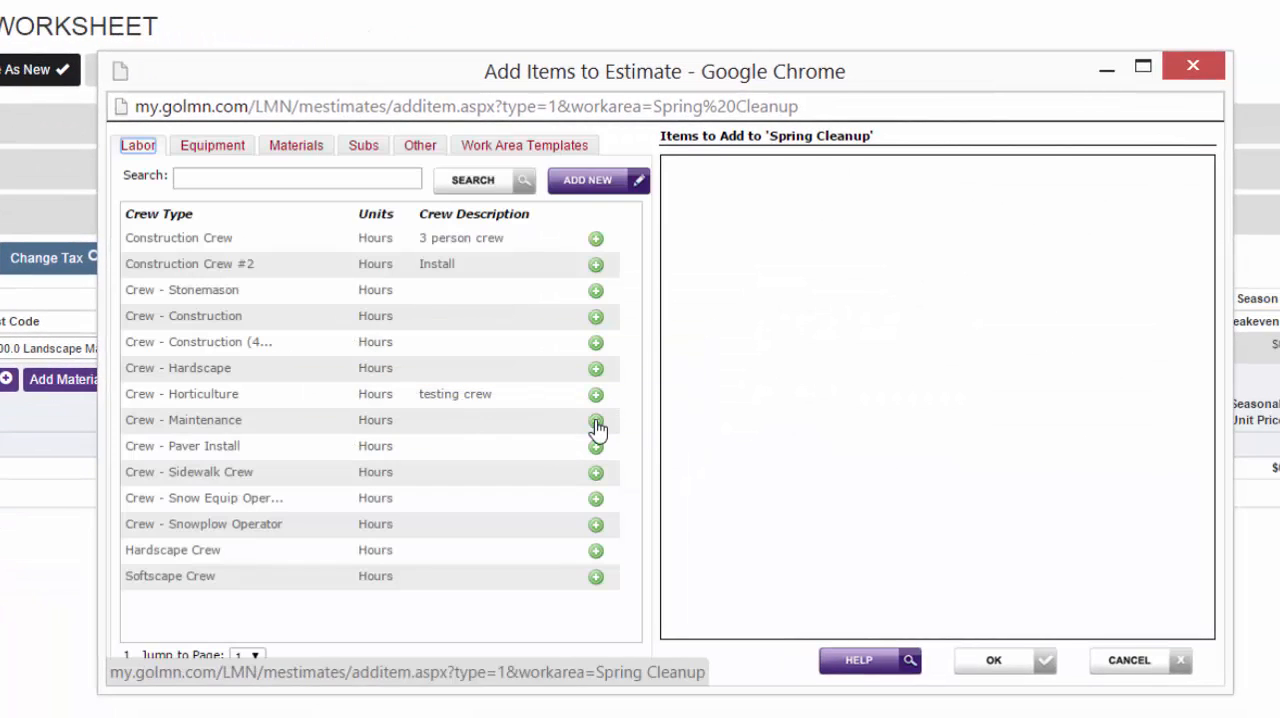
click(595, 420)
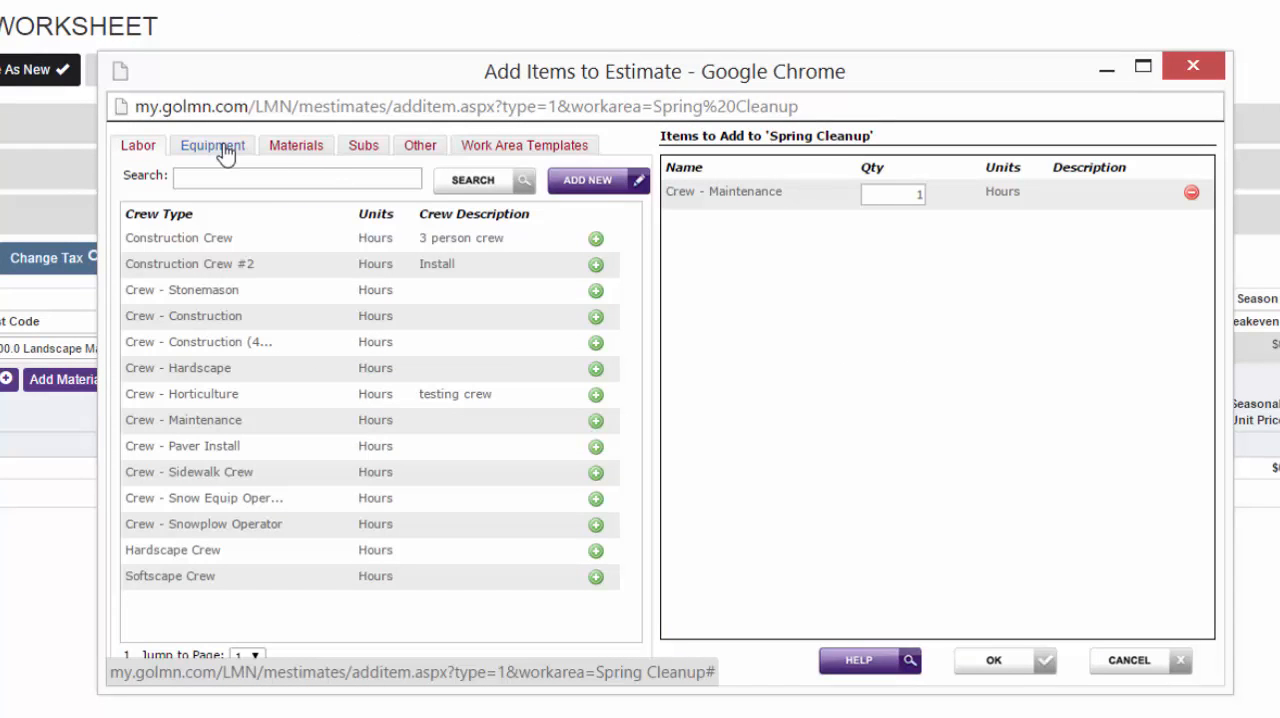
click(212, 145)
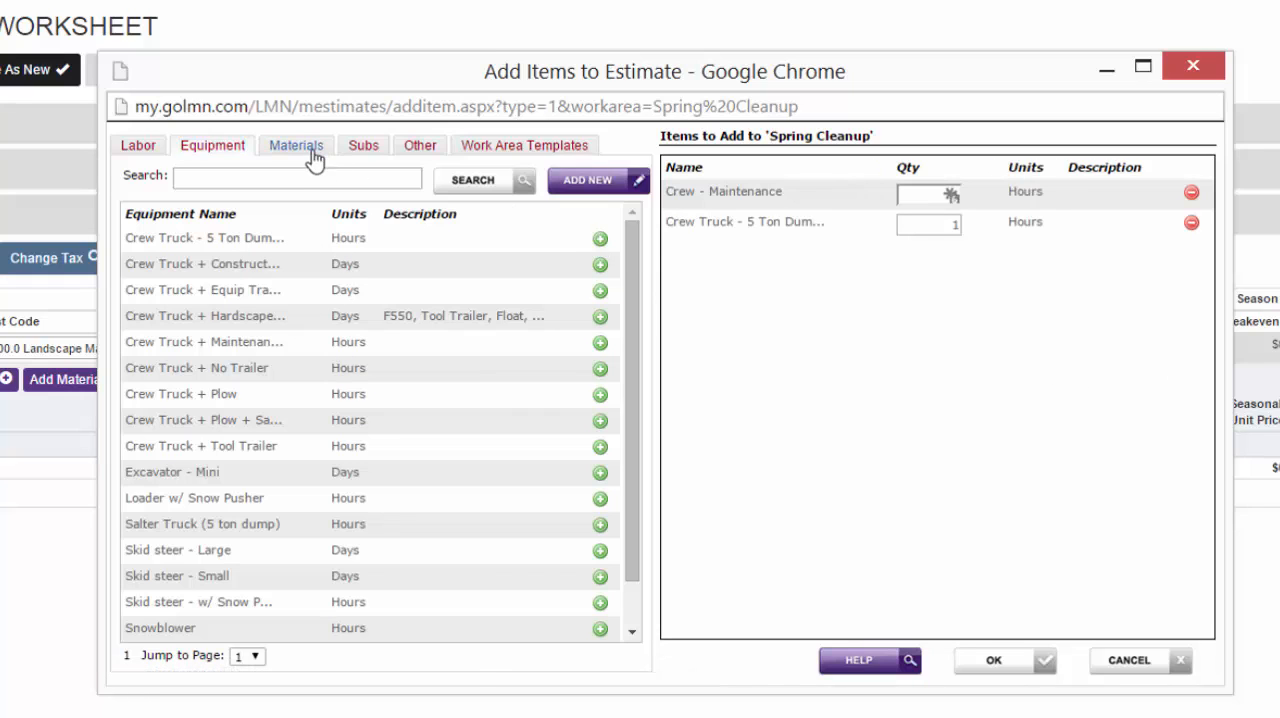
click(296, 145)
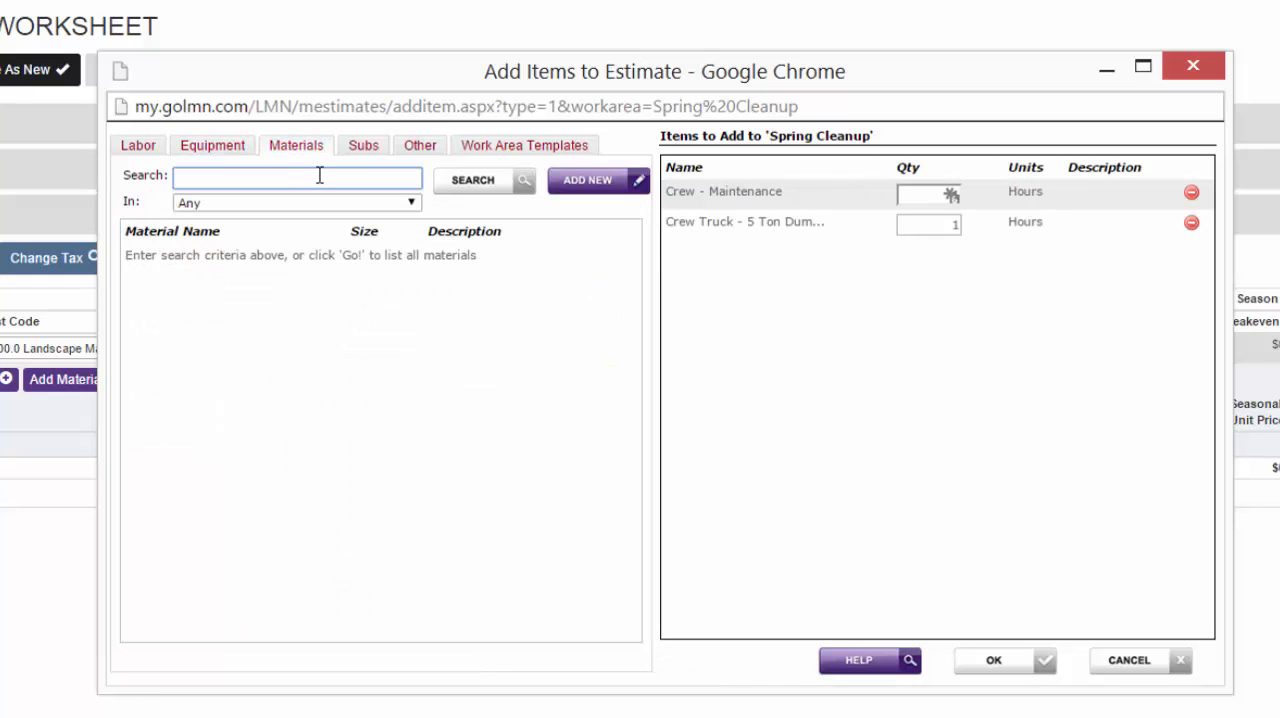
text(yard)
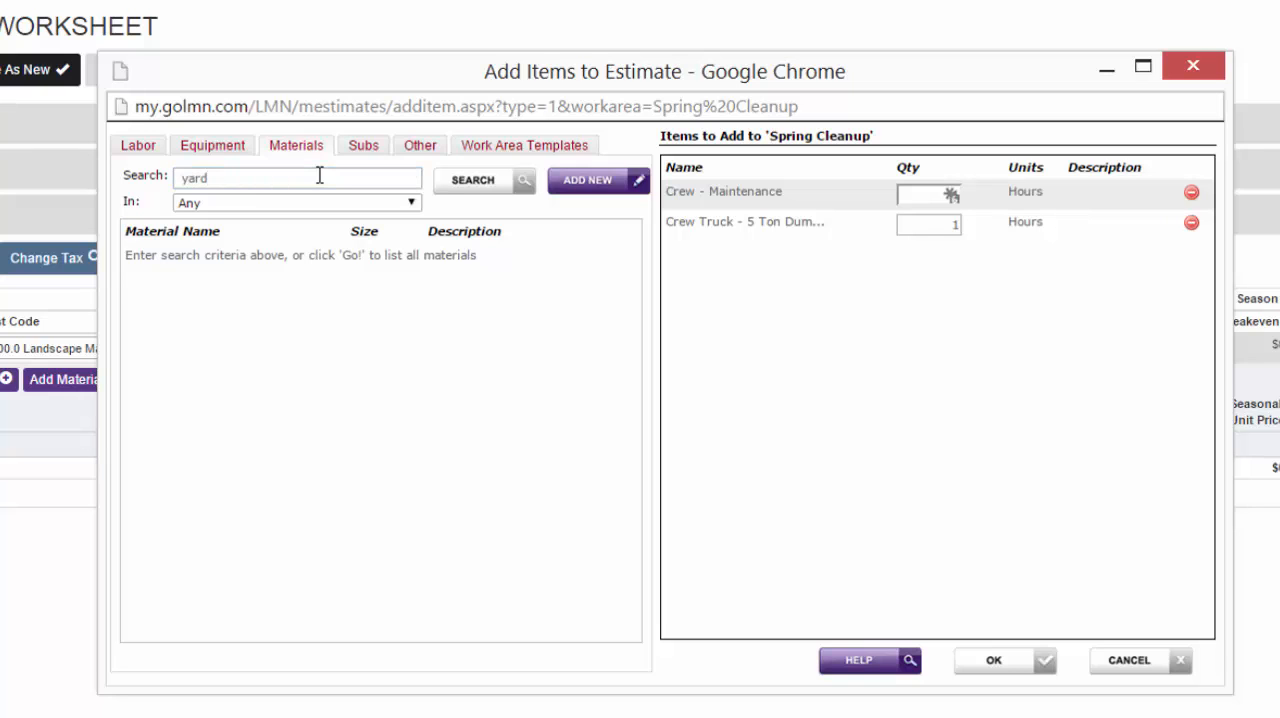
click(472, 180)
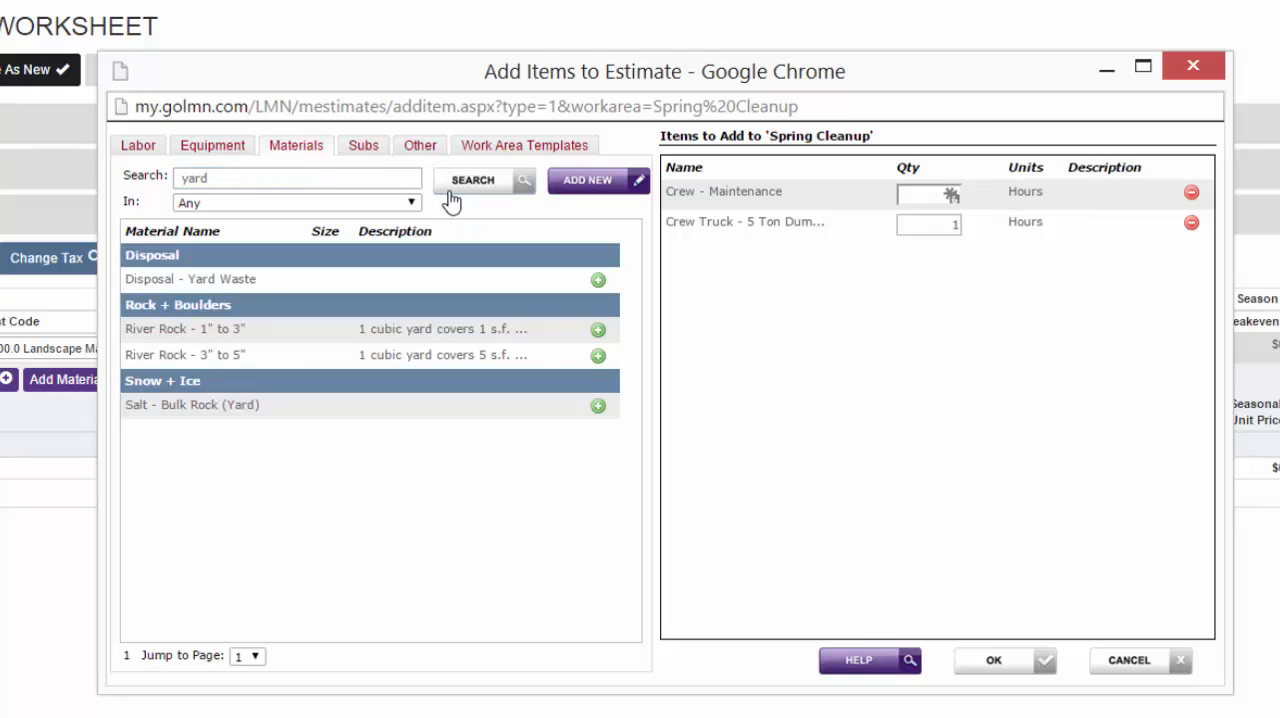
mouse_move(190, 279)
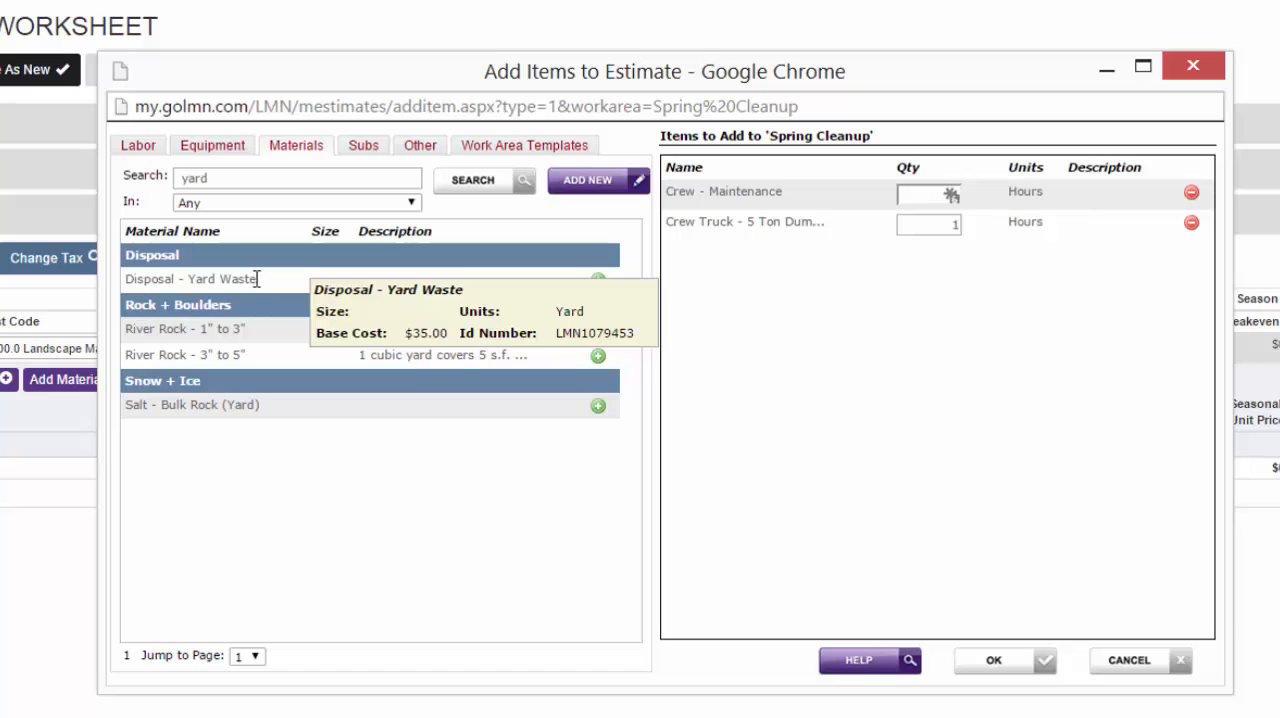
click(597, 279)
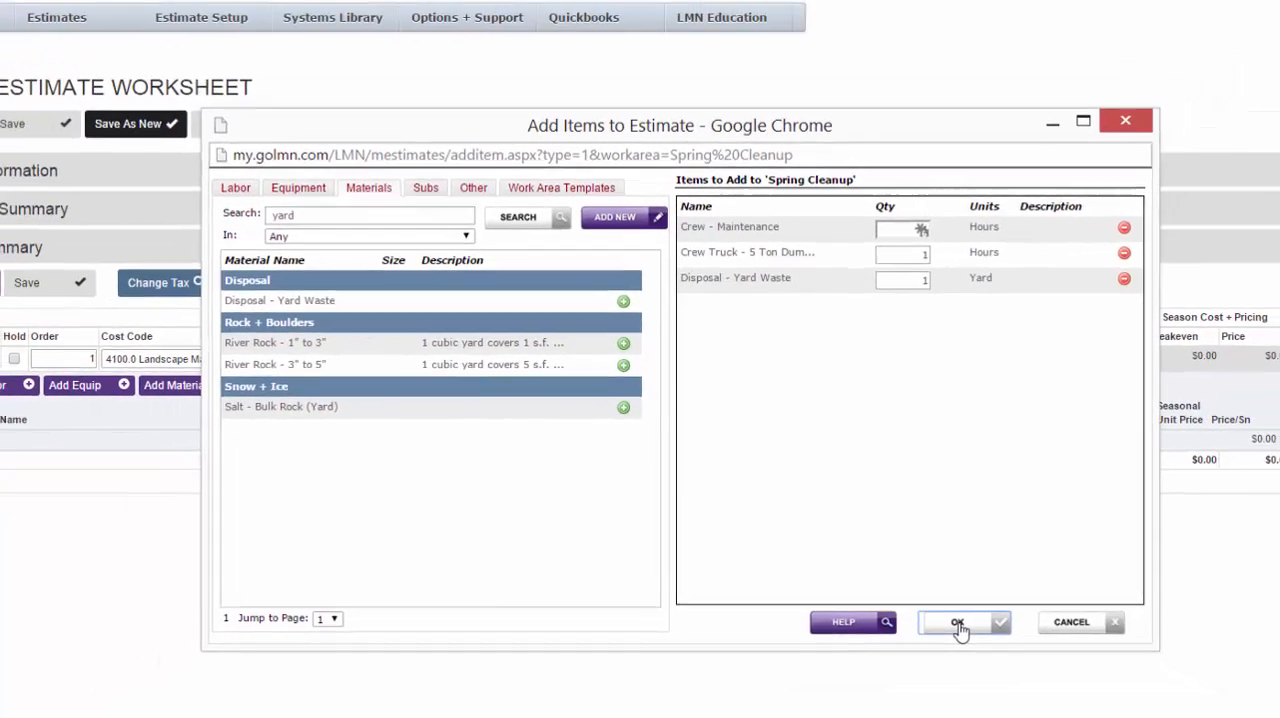
click(956, 621)
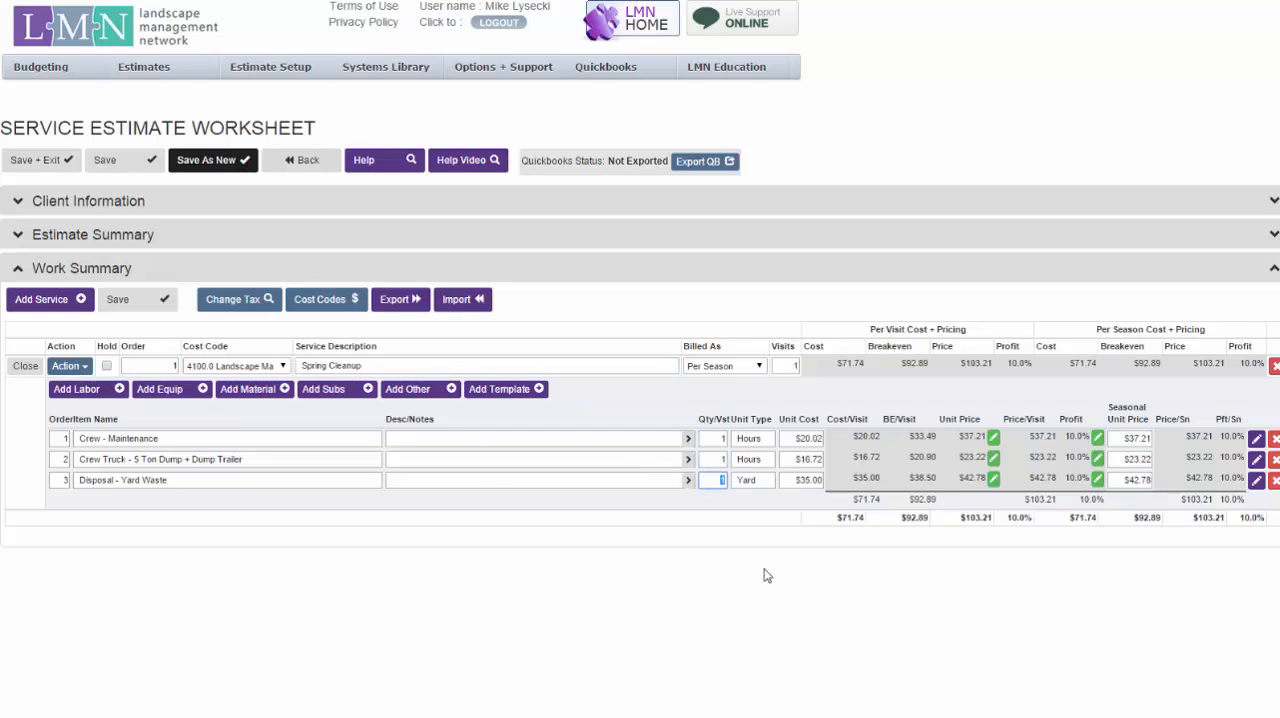
mouse_move(756, 630)
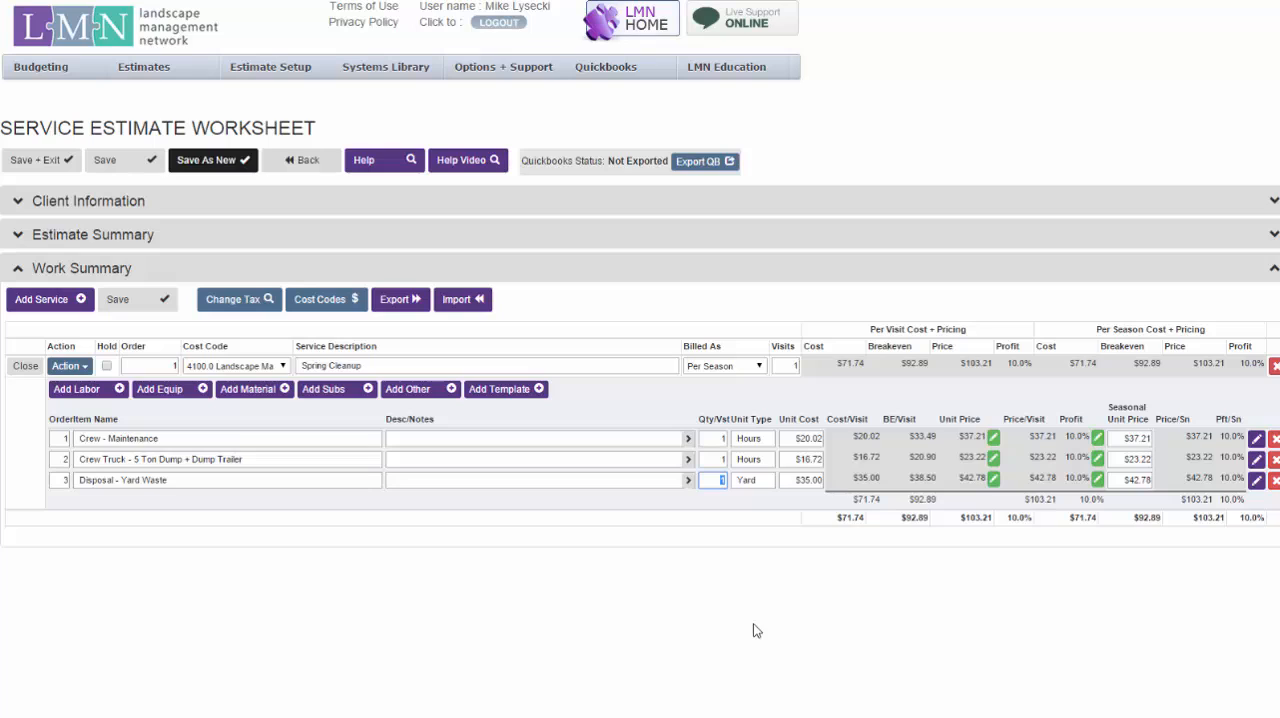
mouse_move(797, 522)
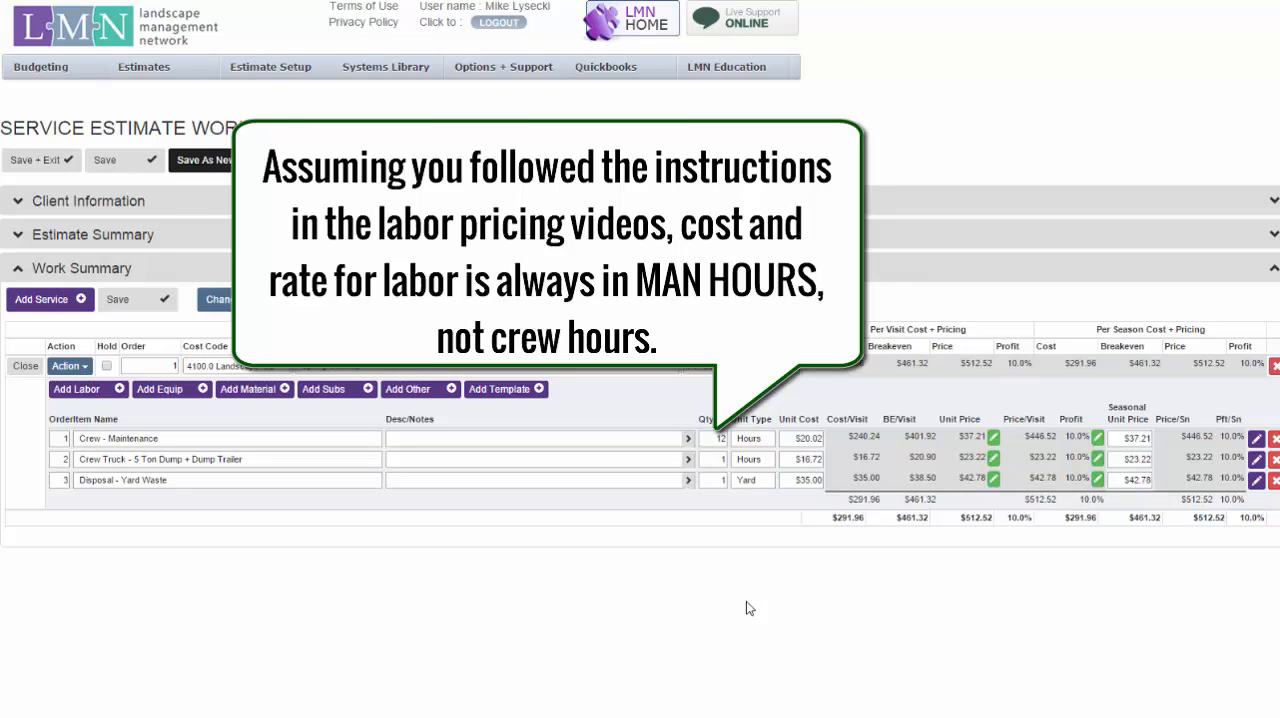
mouse_move(823, 625)
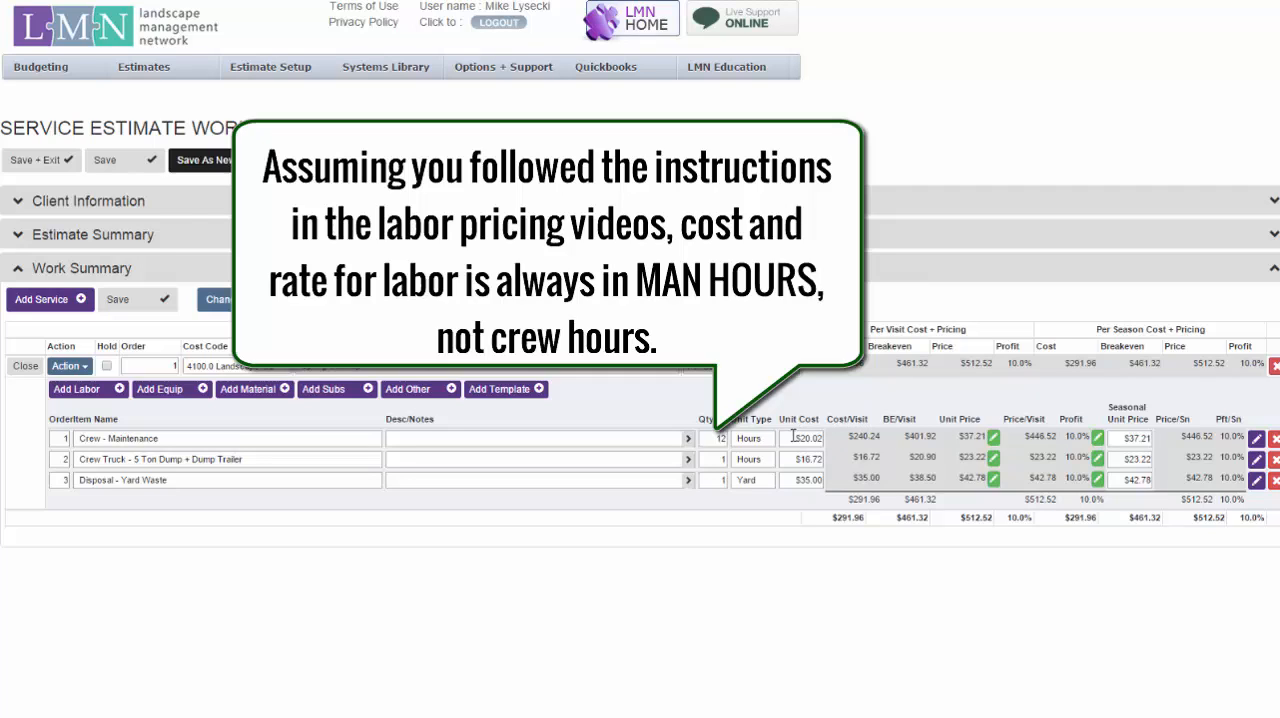
- Enter 12 as the Crew - Maintenance quantity, then select the Crew Truck quantity field
click(803, 438)
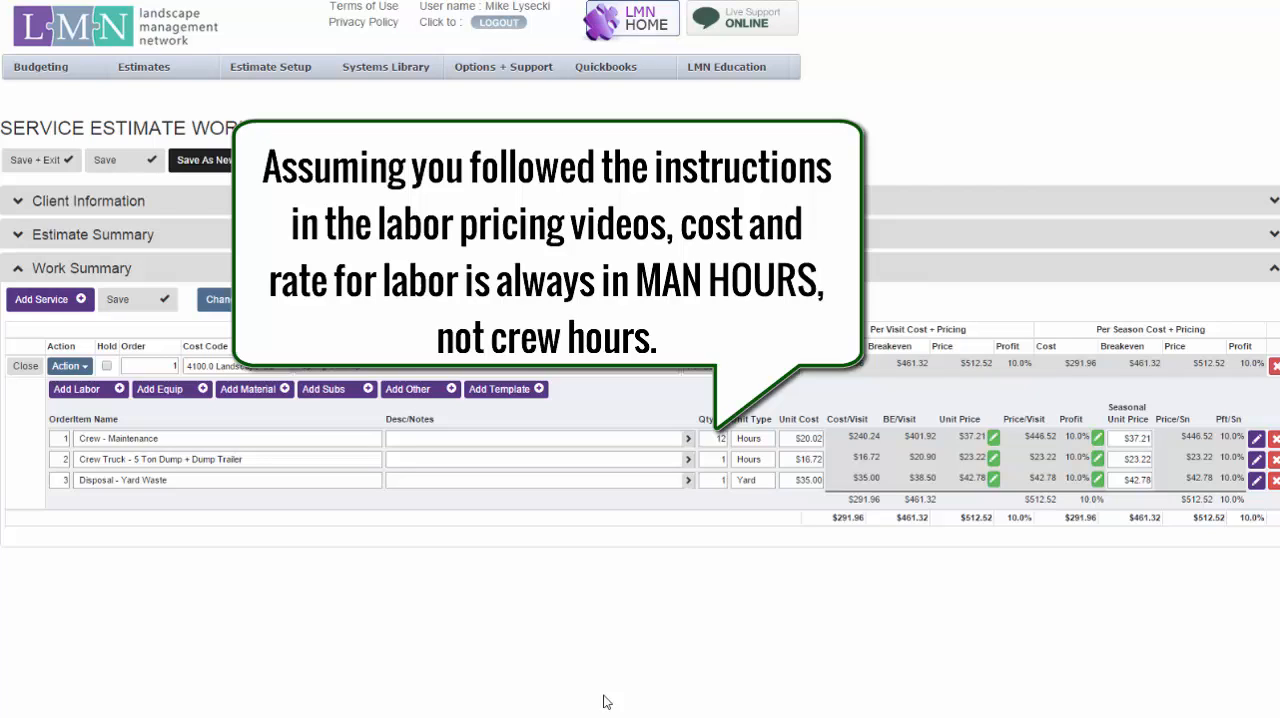
mouse_move(747, 420)
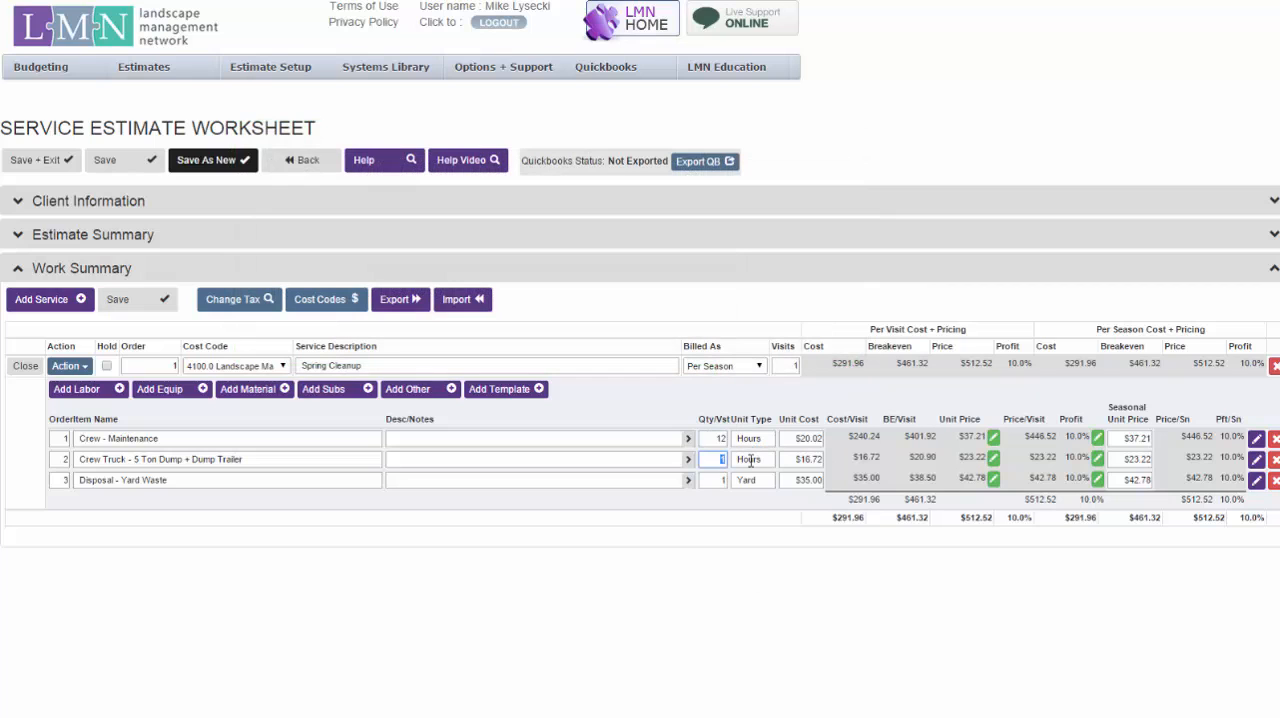
text(12)
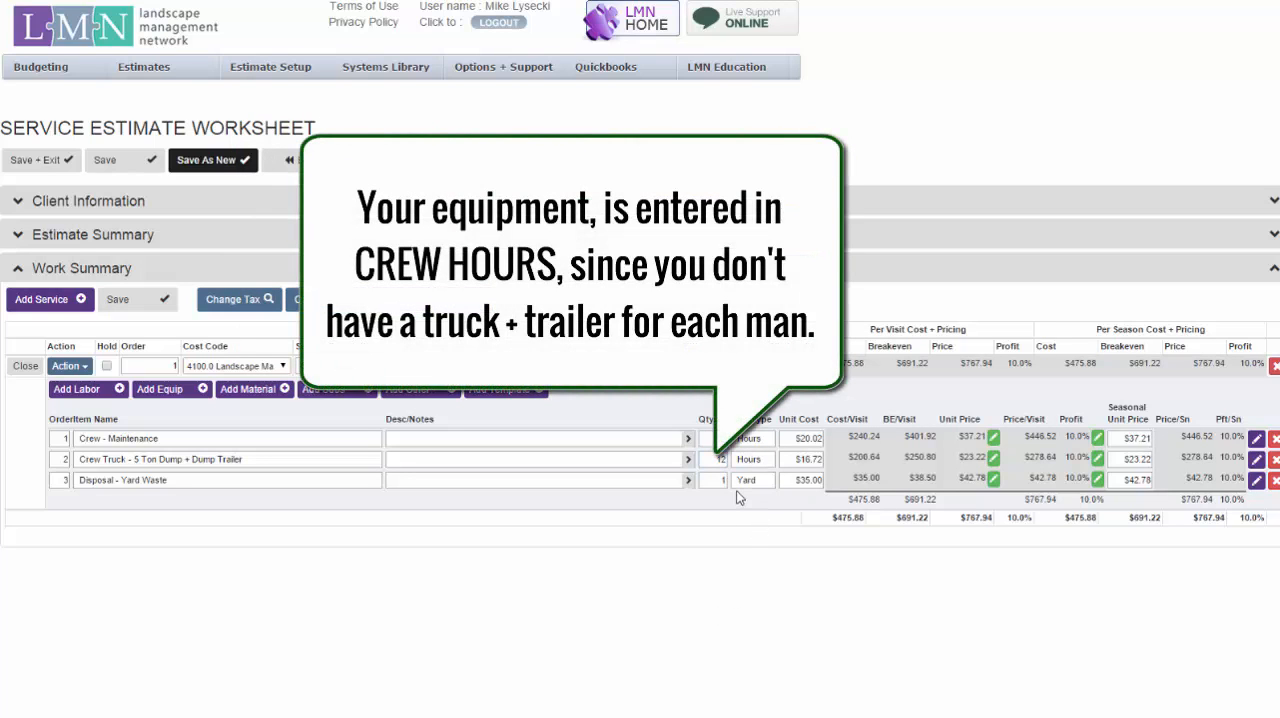
click(721, 459)
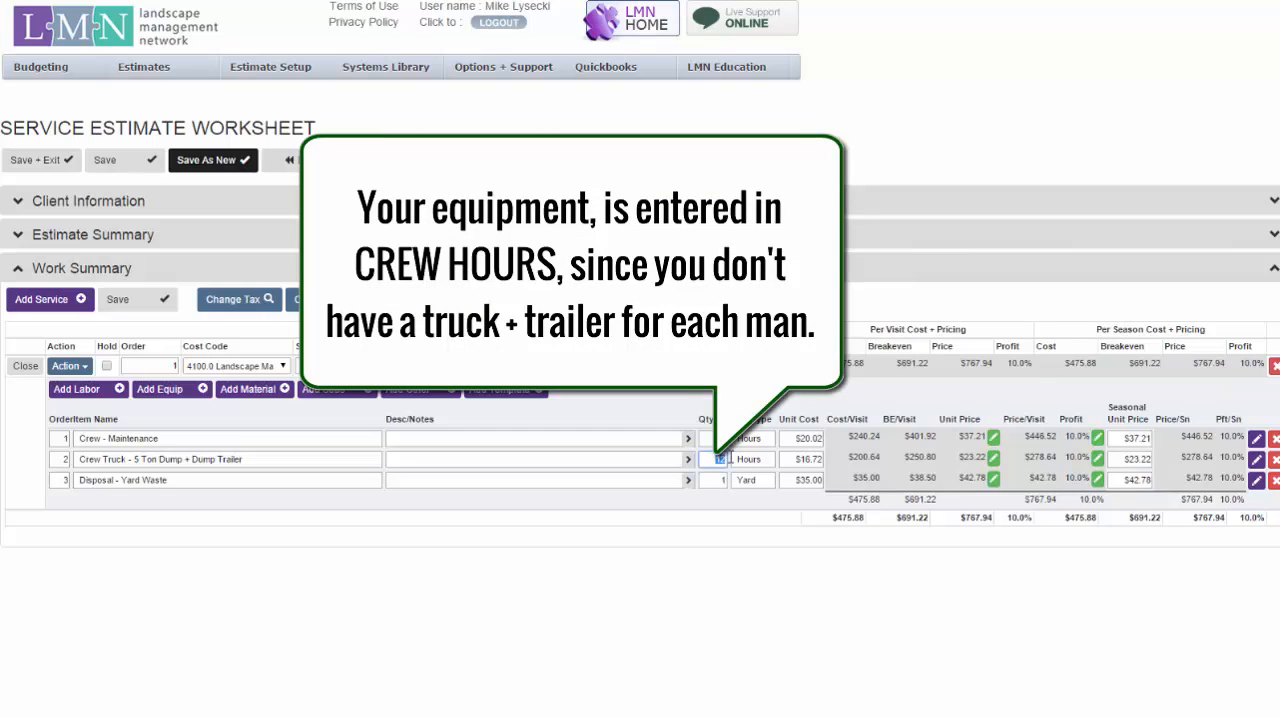
mouse_move(254, 460)
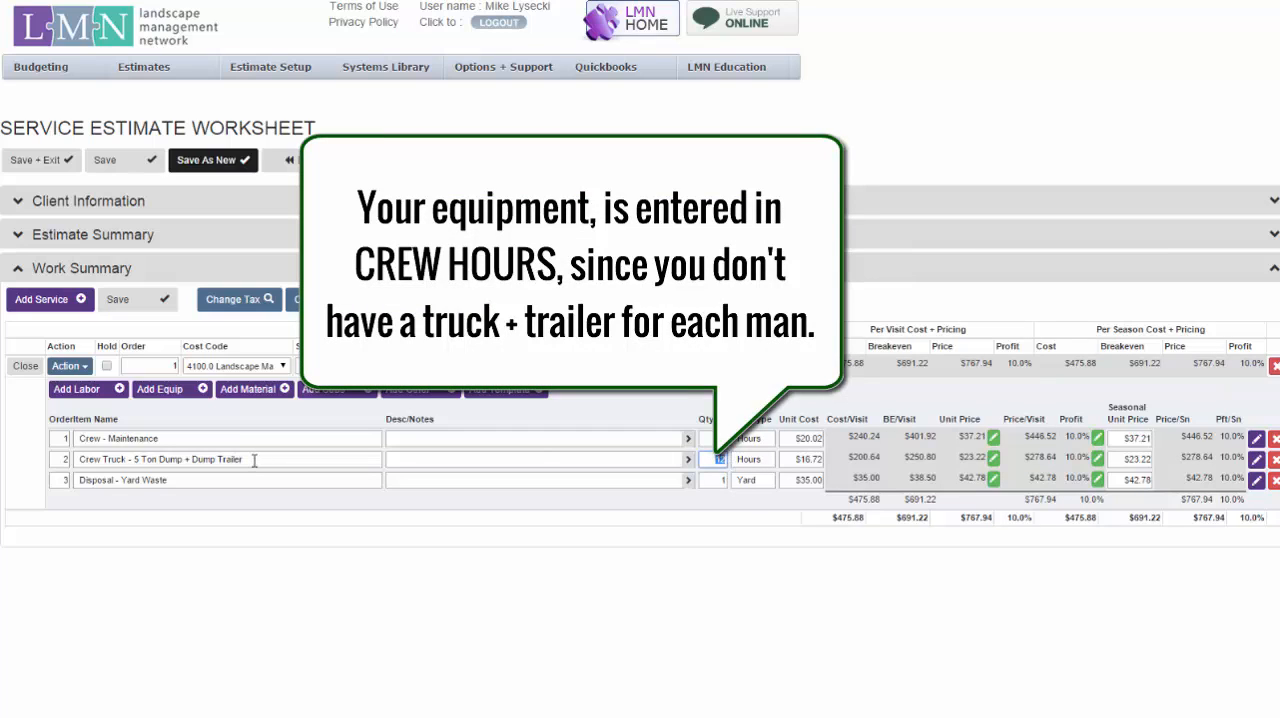
mouse_move(255, 459)
text(3)
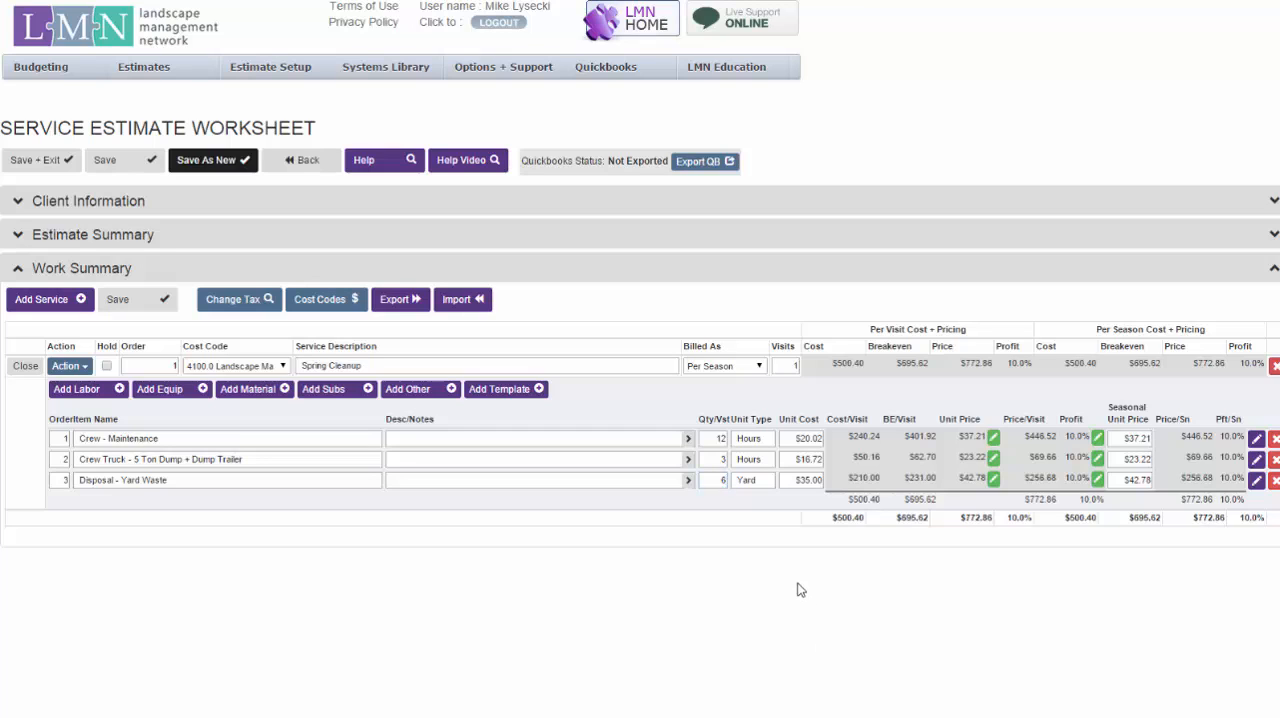
mouse_move(1089, 423)
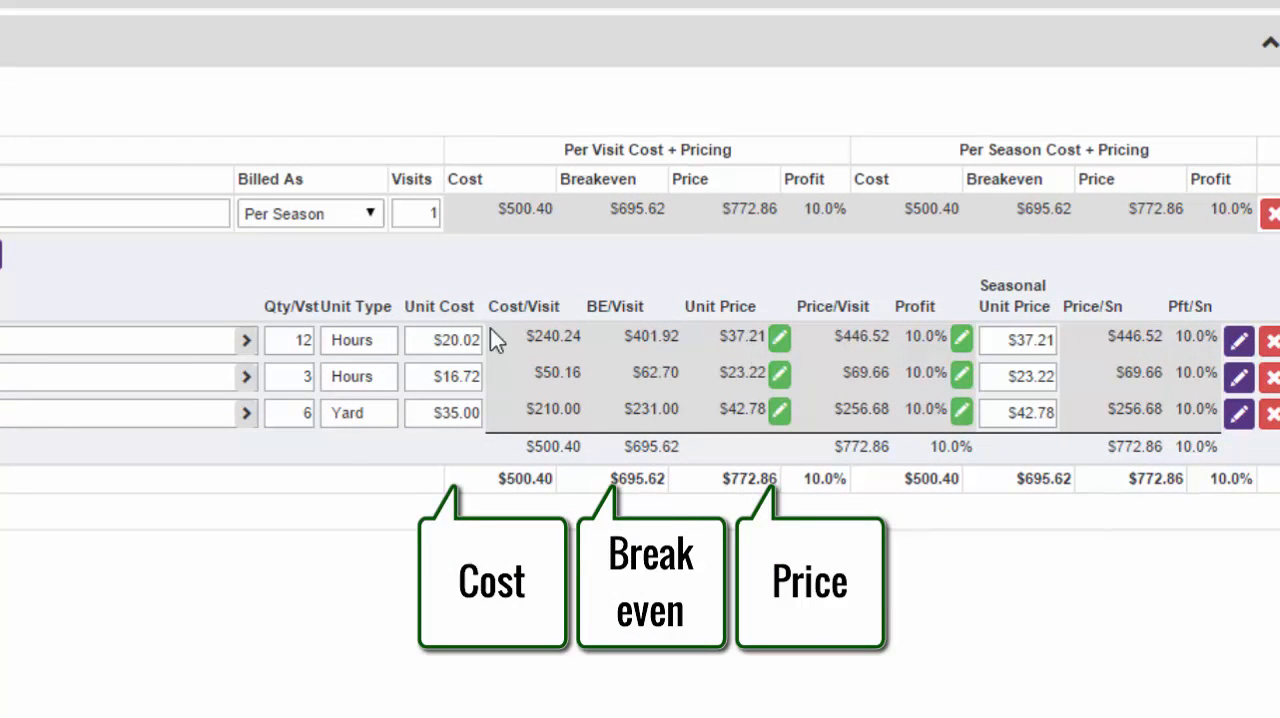
mouse_move(820, 505)
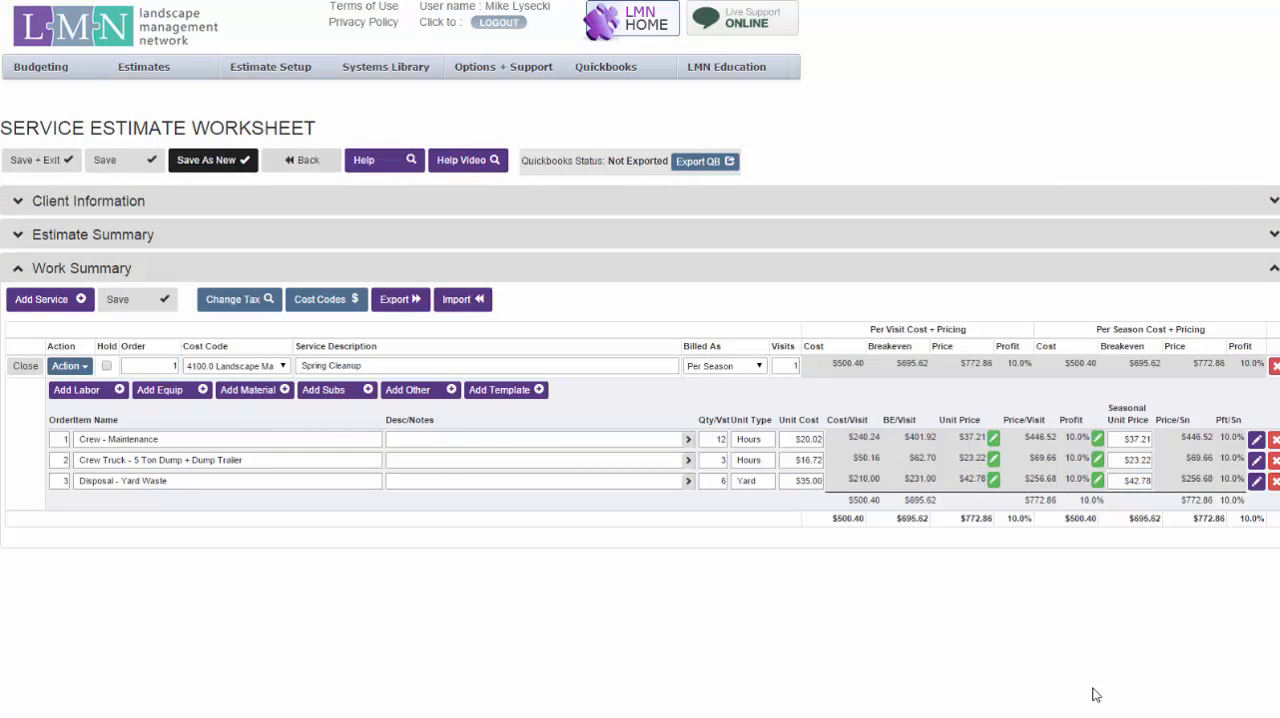
- Fill the service form with Lawn Mowing, 32 visits, cost code 4100.0 Landscape Maintenance
click(41, 299)
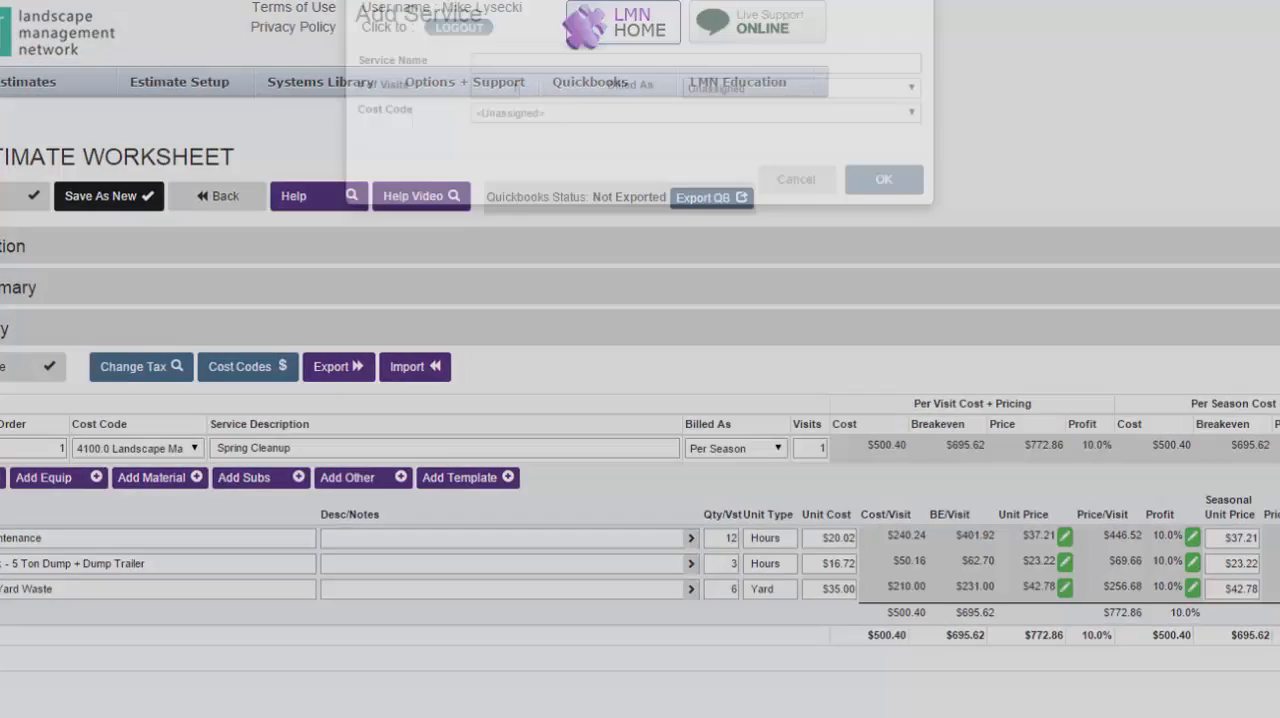
text(Lawn Mowing)
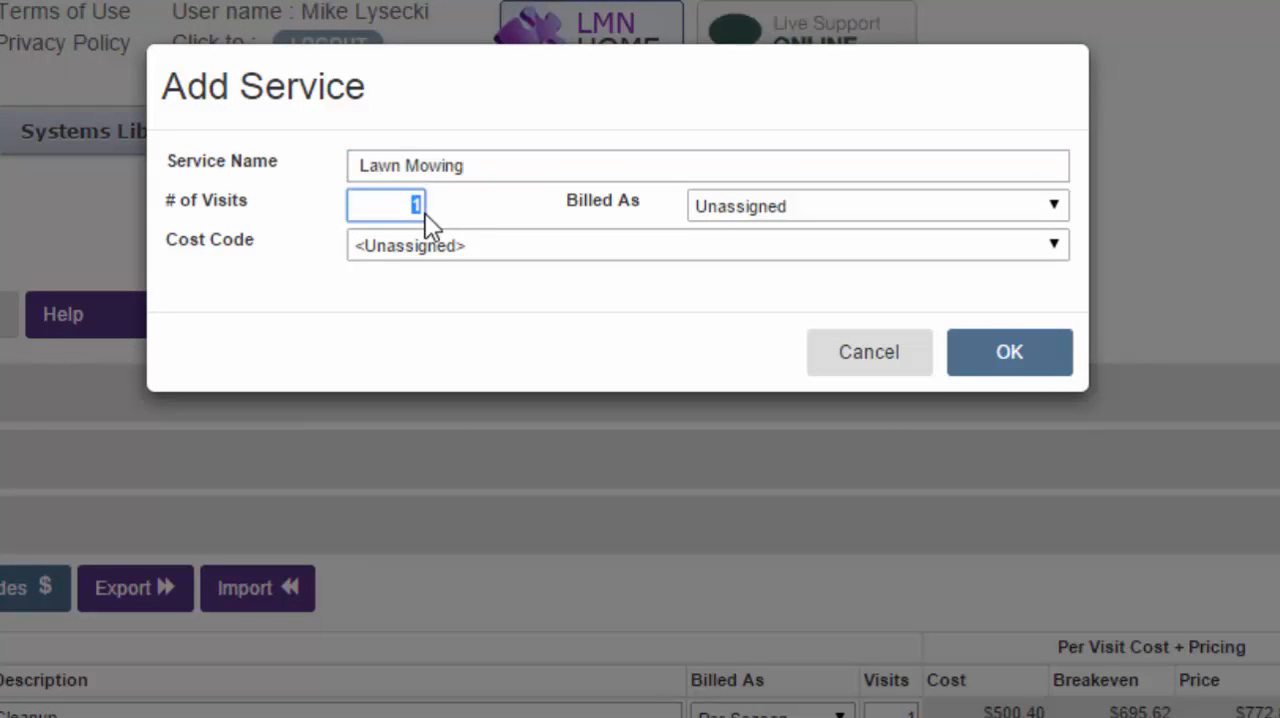
text(32)
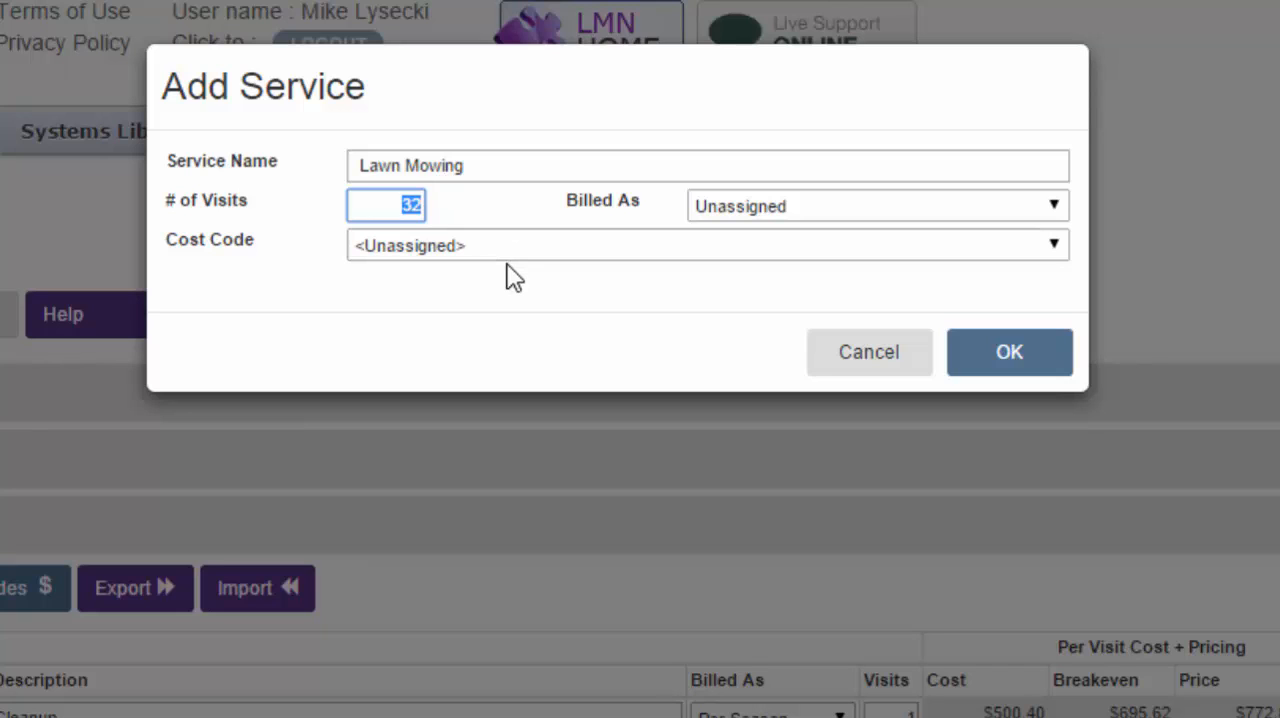
click(875, 205)
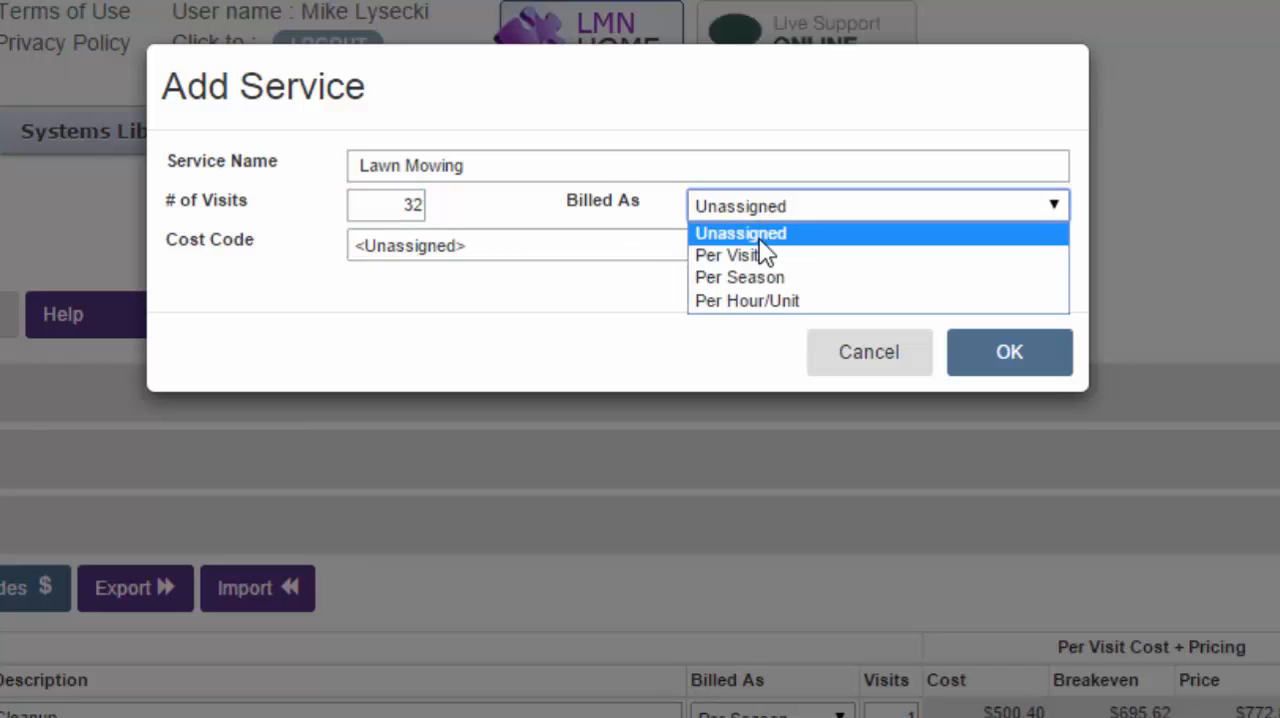
click(739, 277)
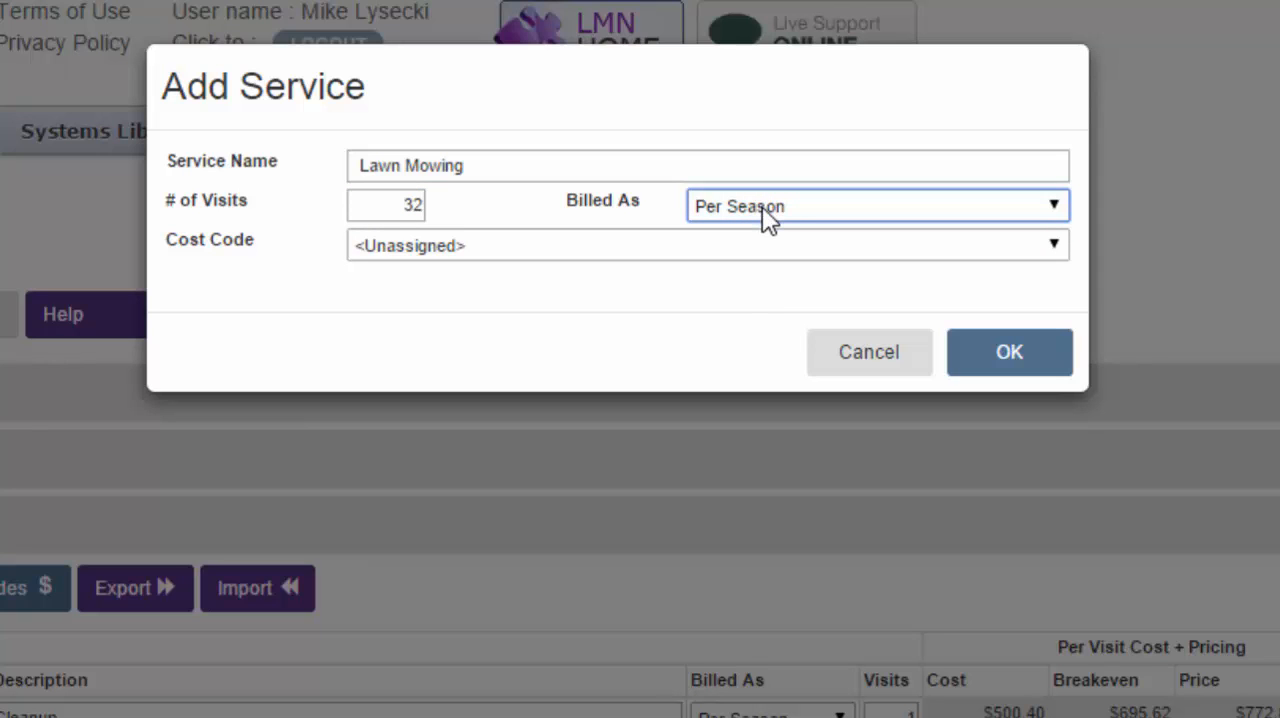
click(707, 245)
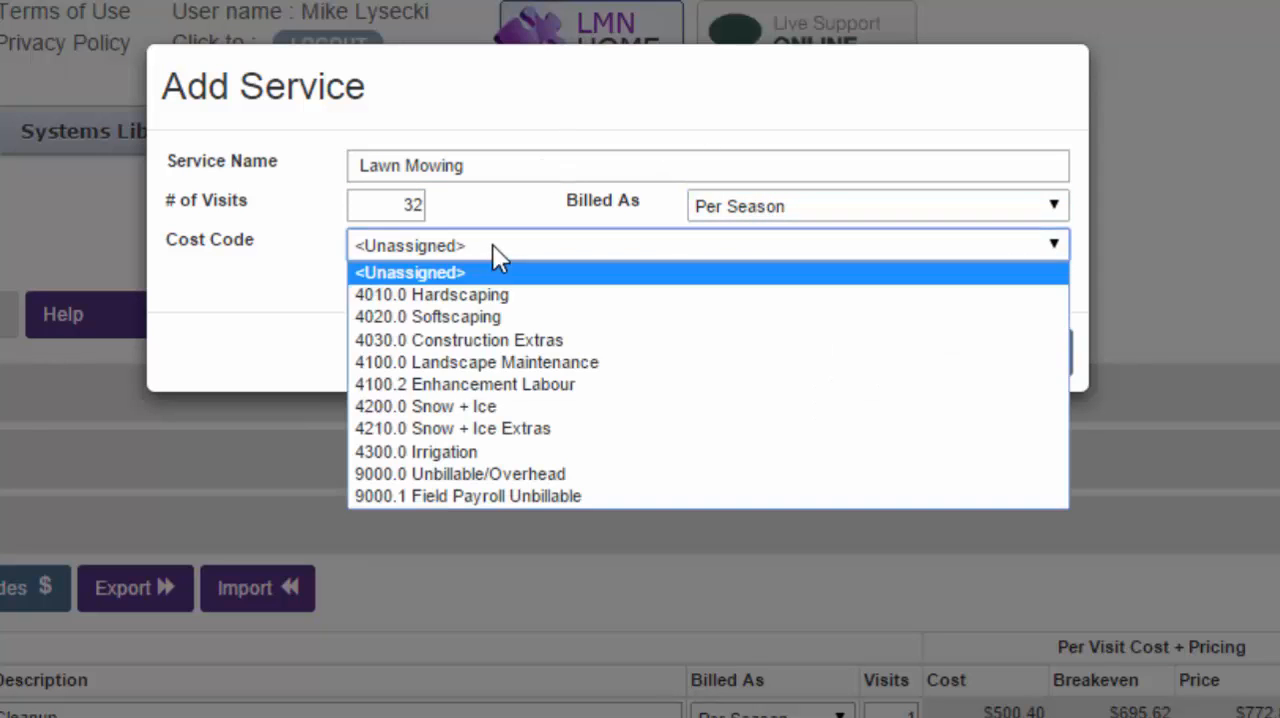
click(476, 362)
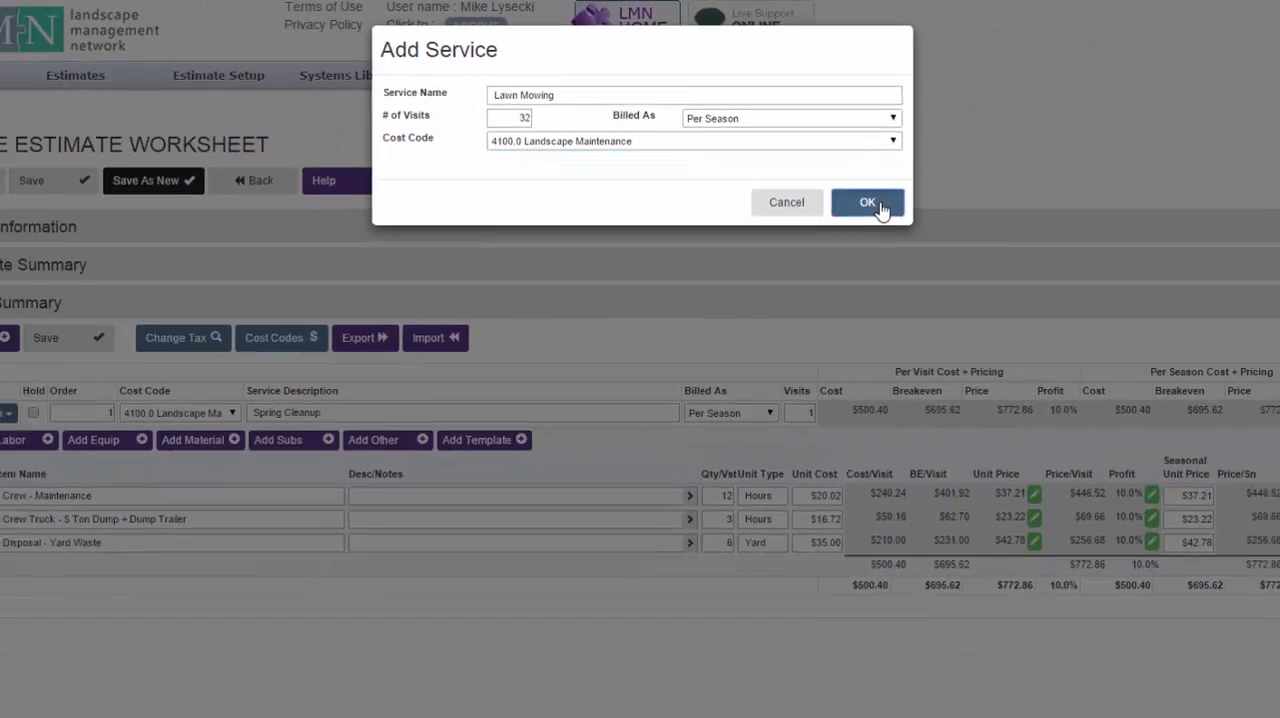
- Confirm the Lawn Mowing service so it appears below Spring Cleanup
click(867, 202)
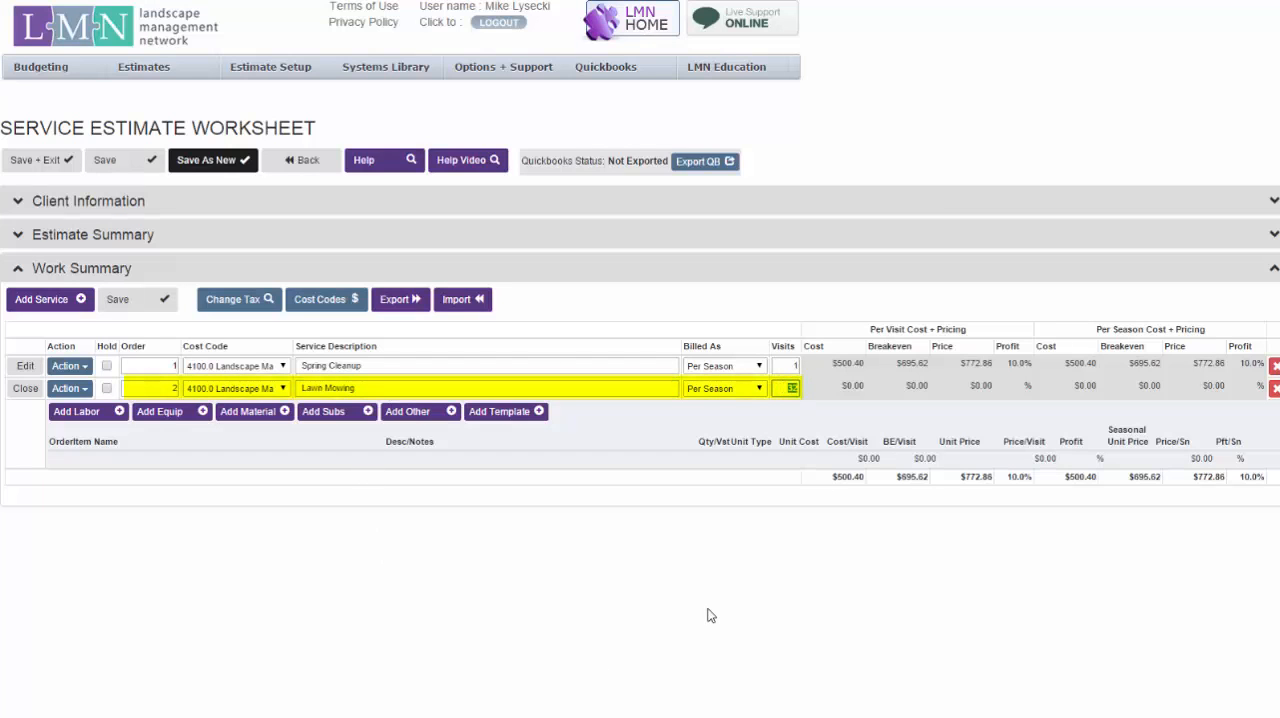
mouse_move(717, 545)
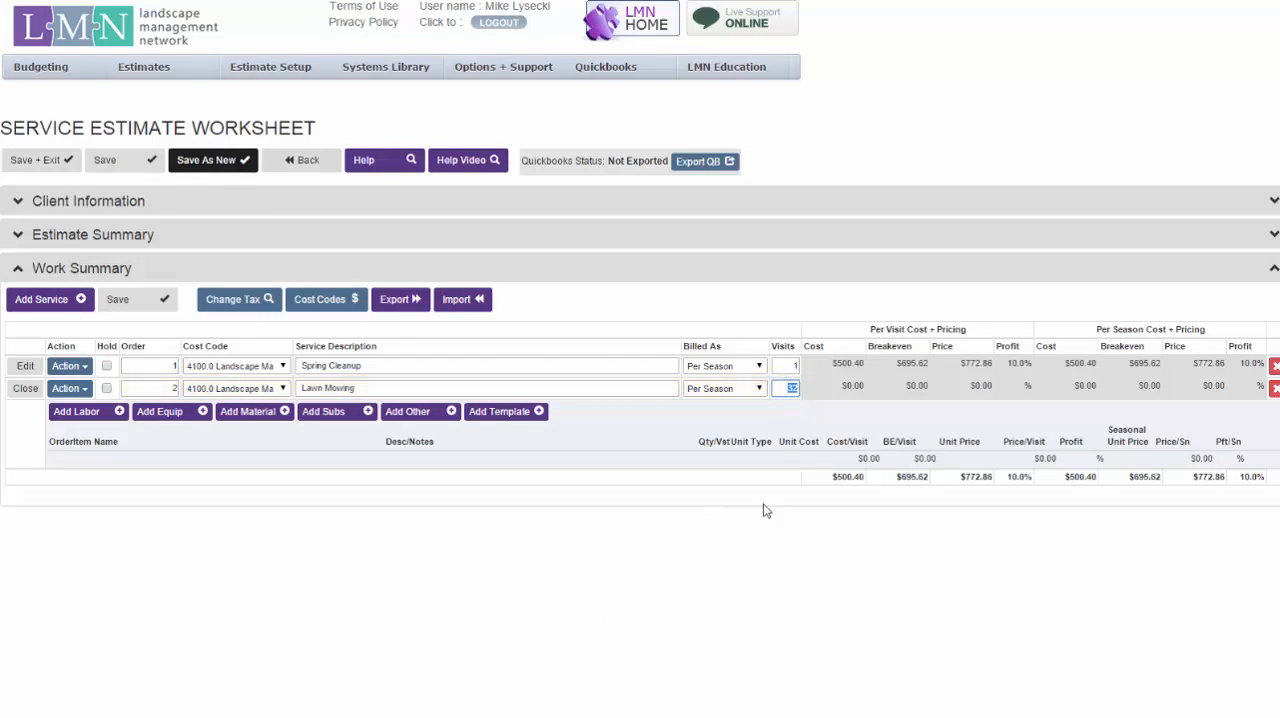
mouse_move(384, 532)
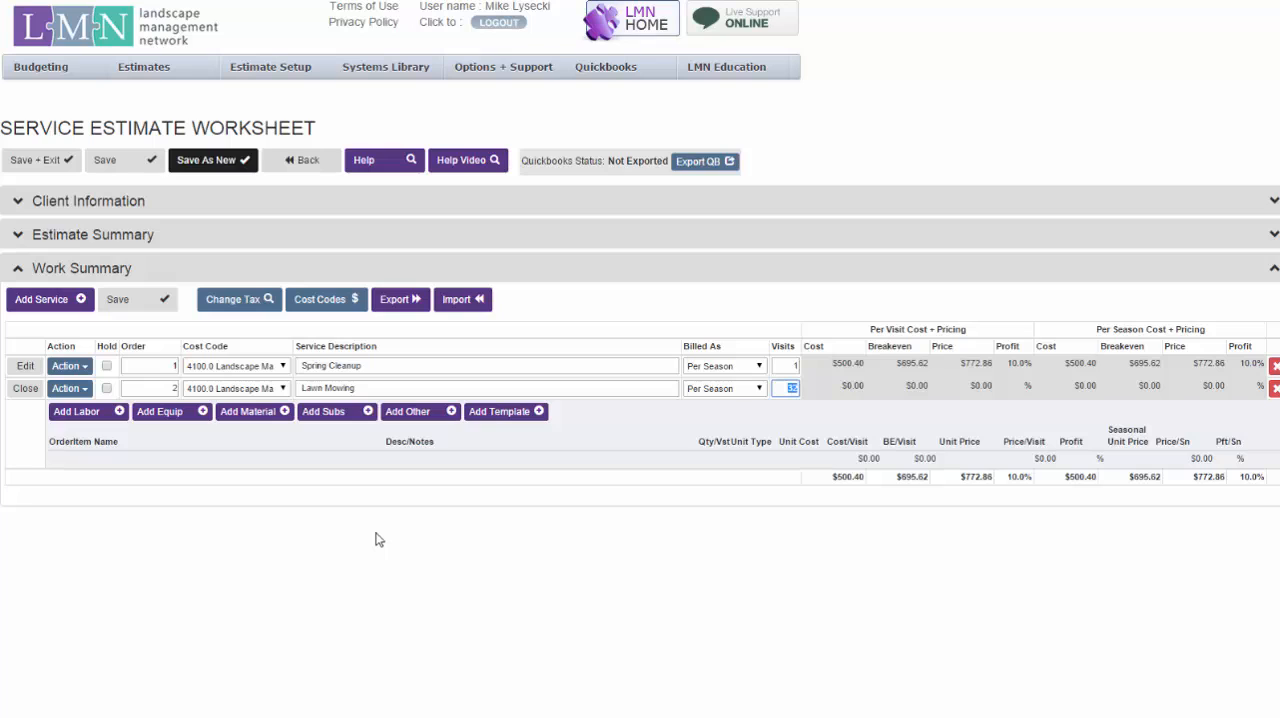
mouse_move(353, 464)
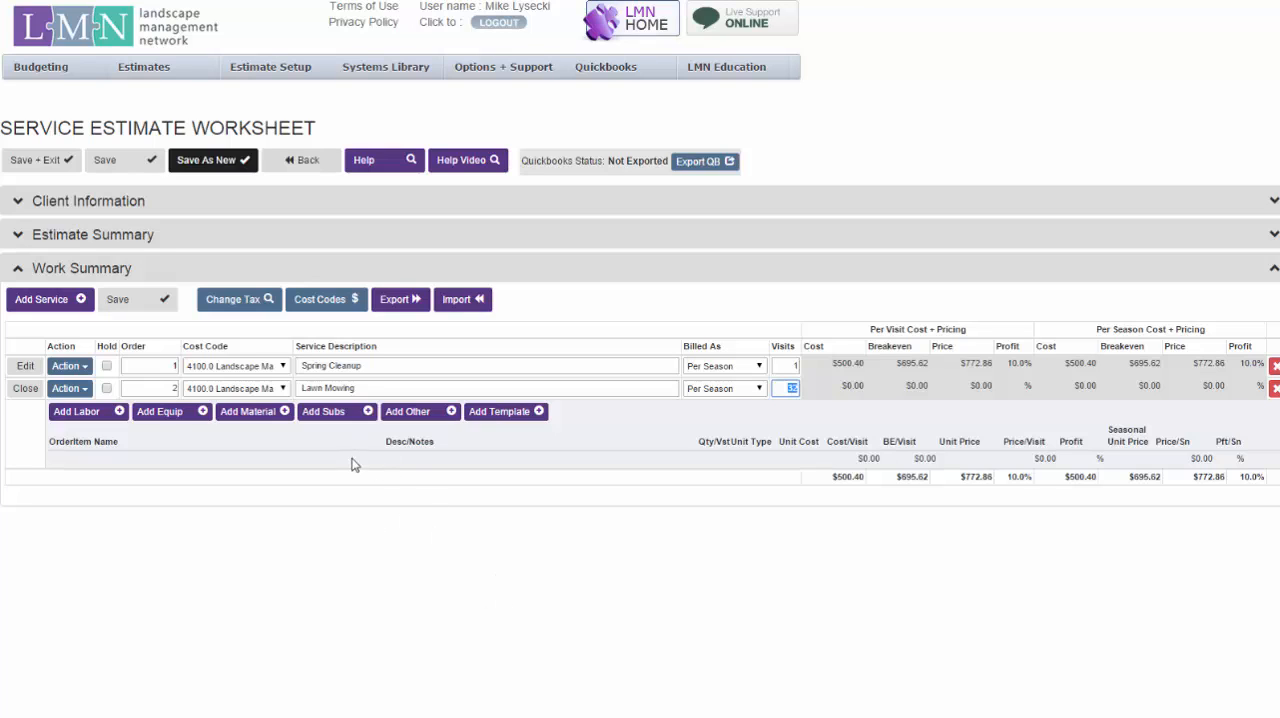
mouse_move(358, 514)
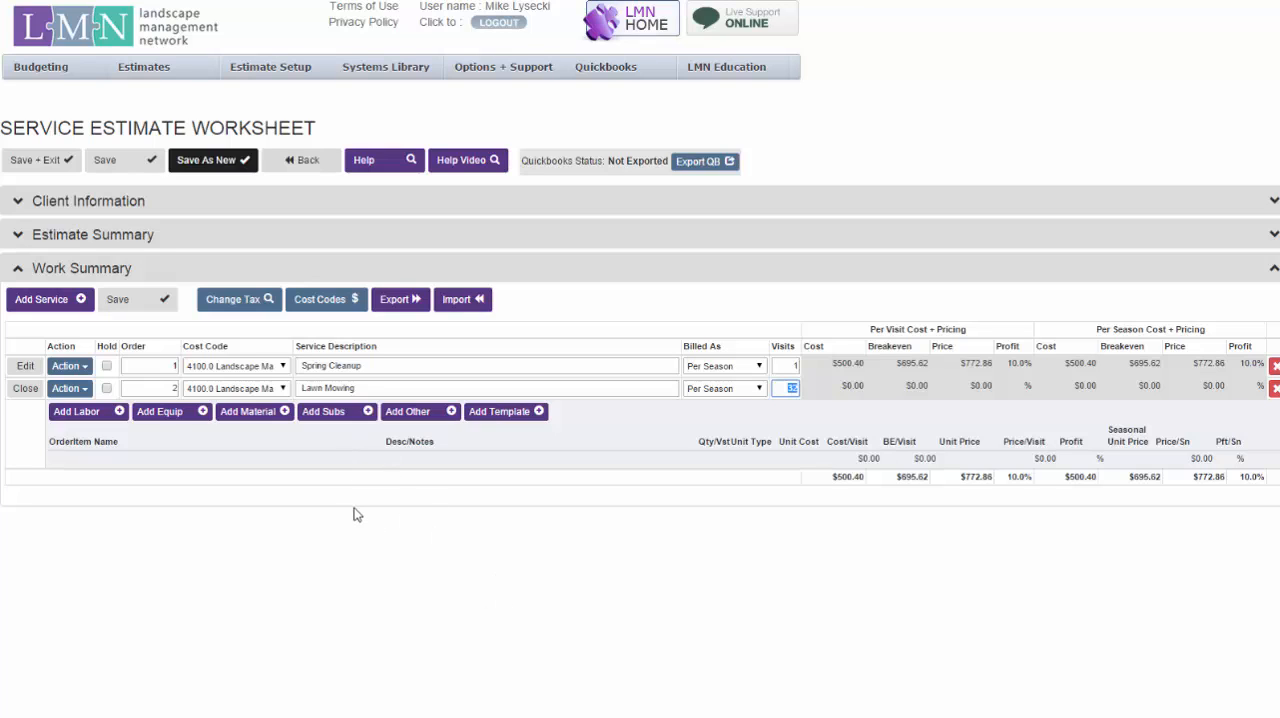
mouse_move(75, 411)
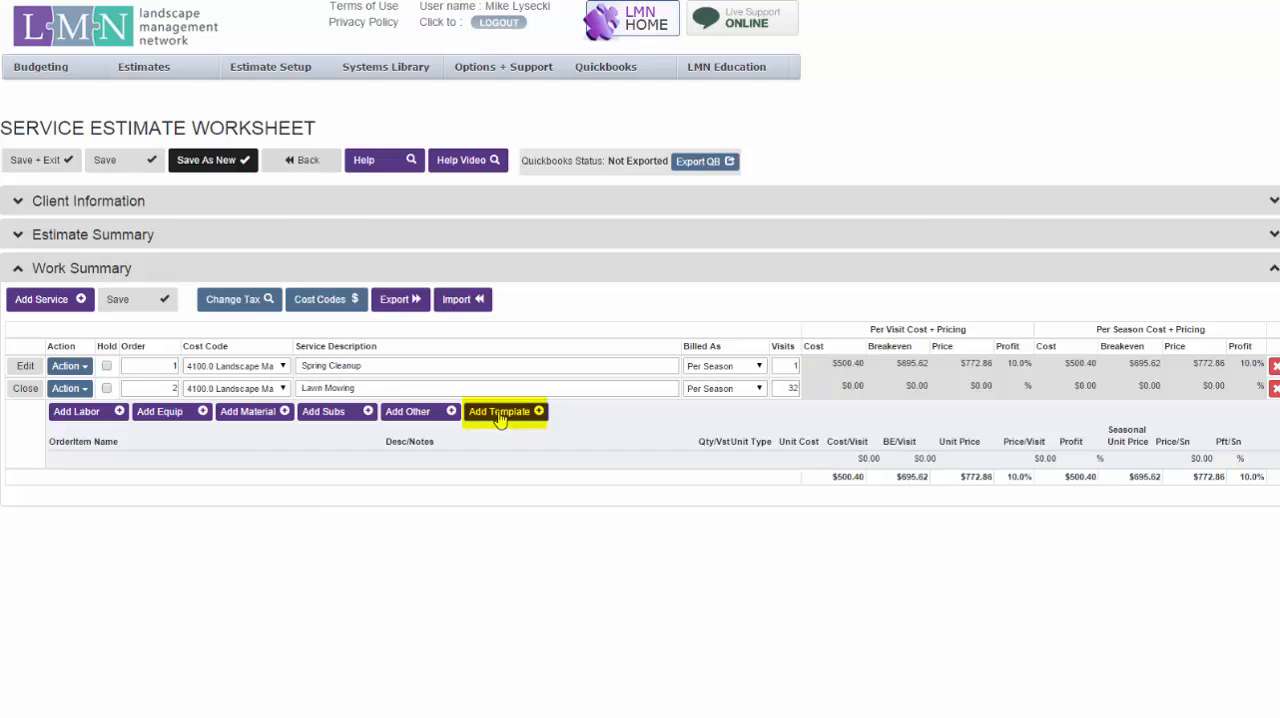
- Load the Maintenance - Lawn template's Crew - Maintenance and Crew Truck + Maintenance Trailer items
click(500, 411)
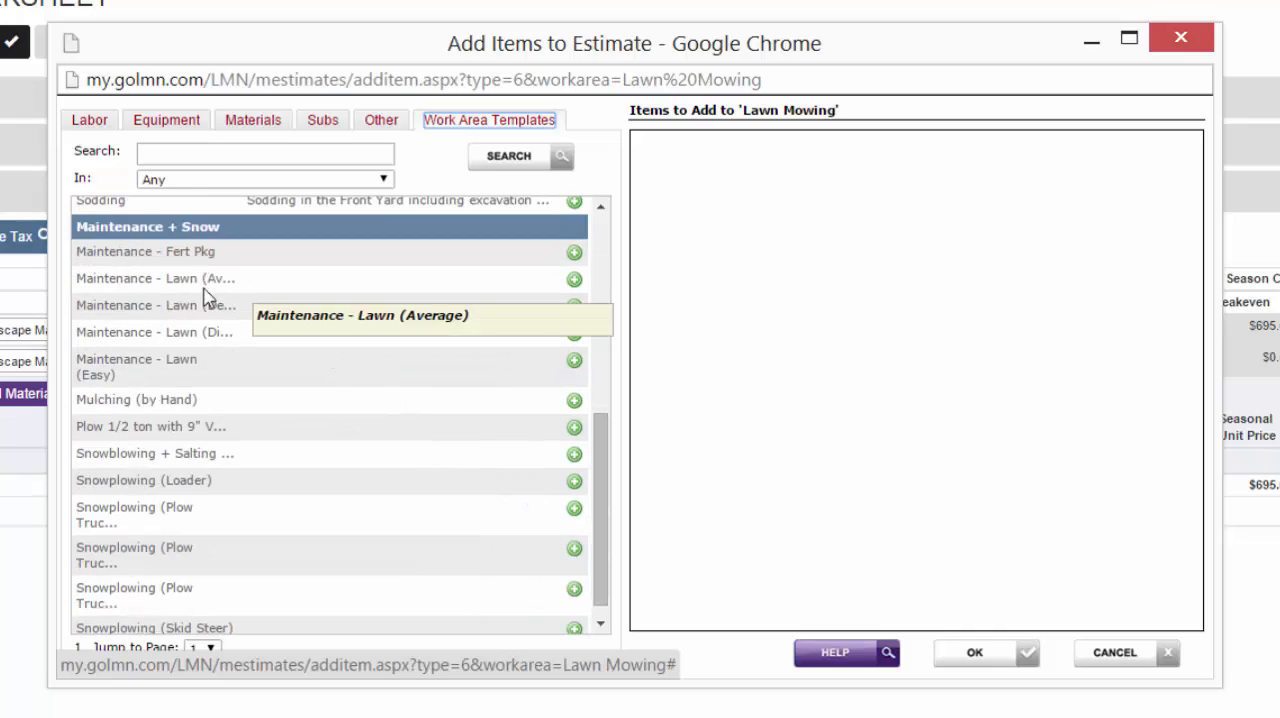
mouse_move(165, 358)
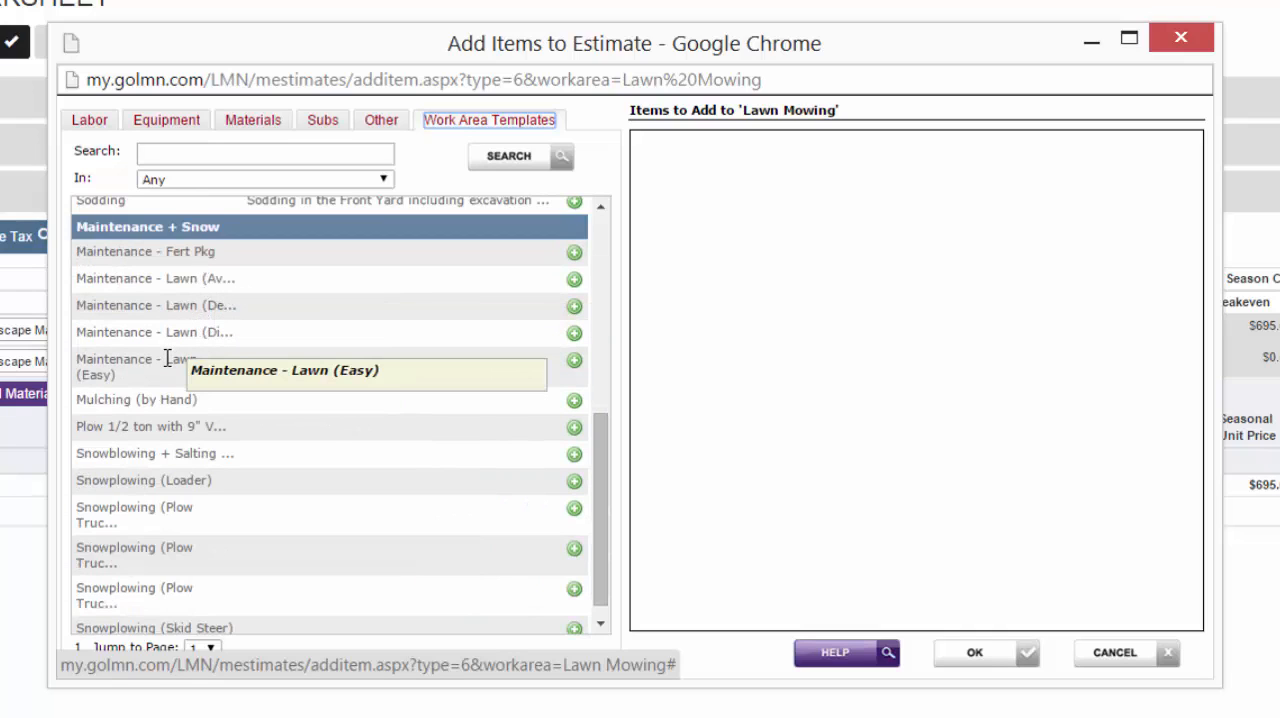
mouse_move(196, 323)
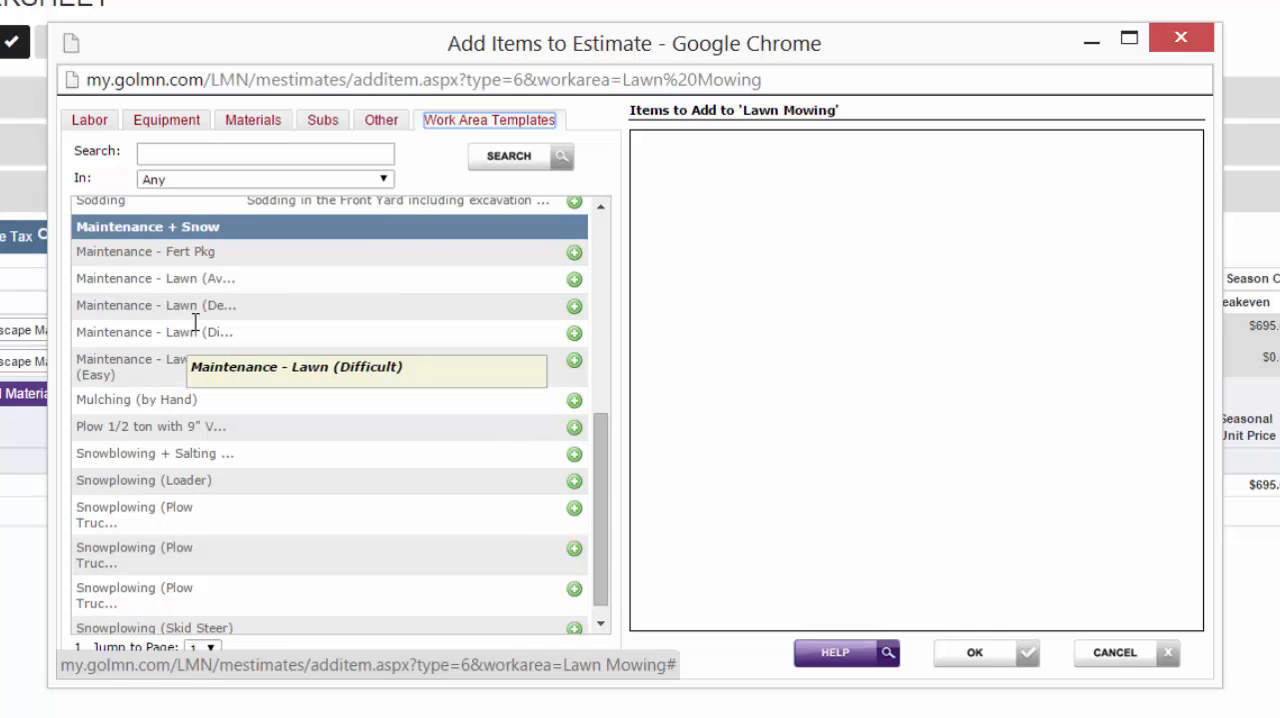
mouse_move(455, 280)
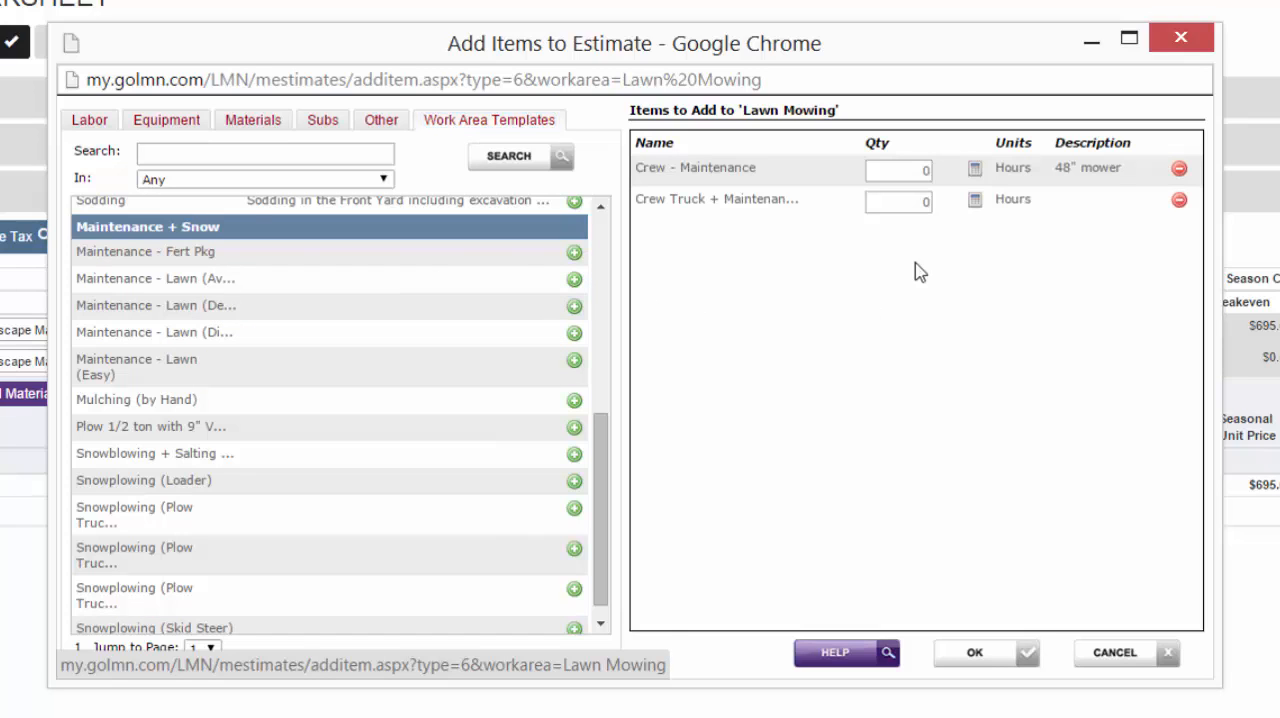
click(897, 167)
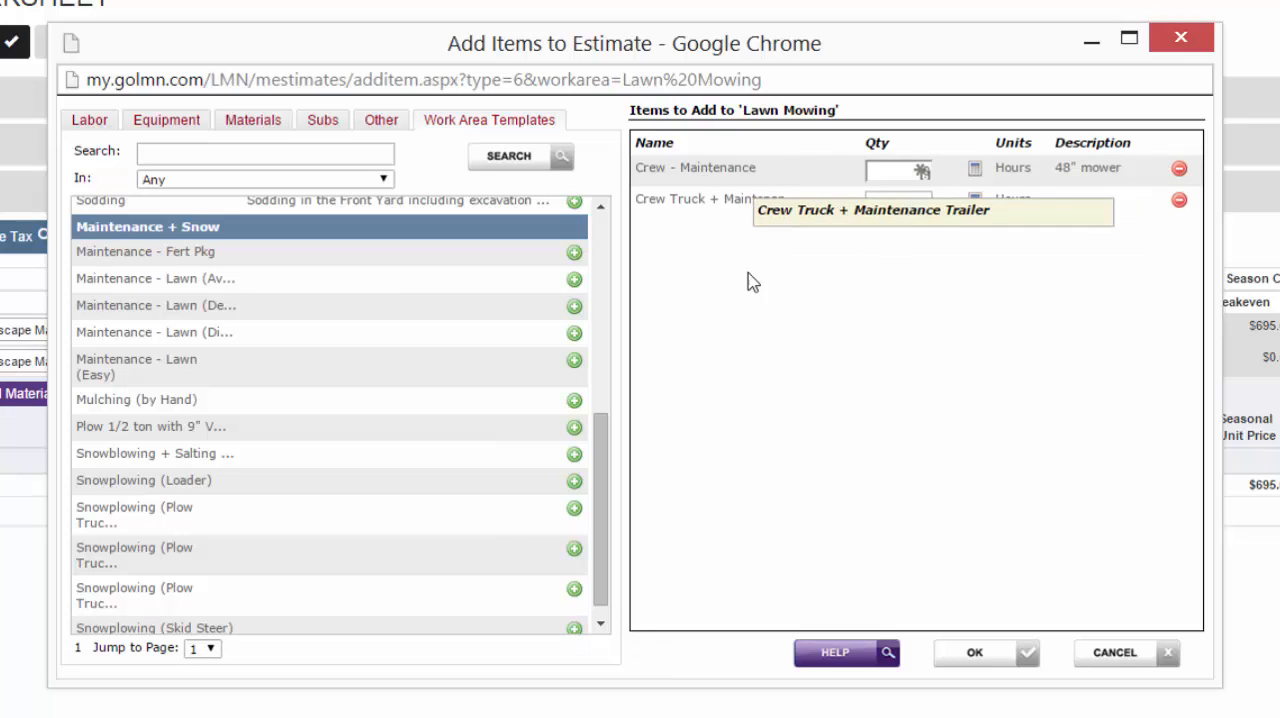
mouse_move(924, 337)
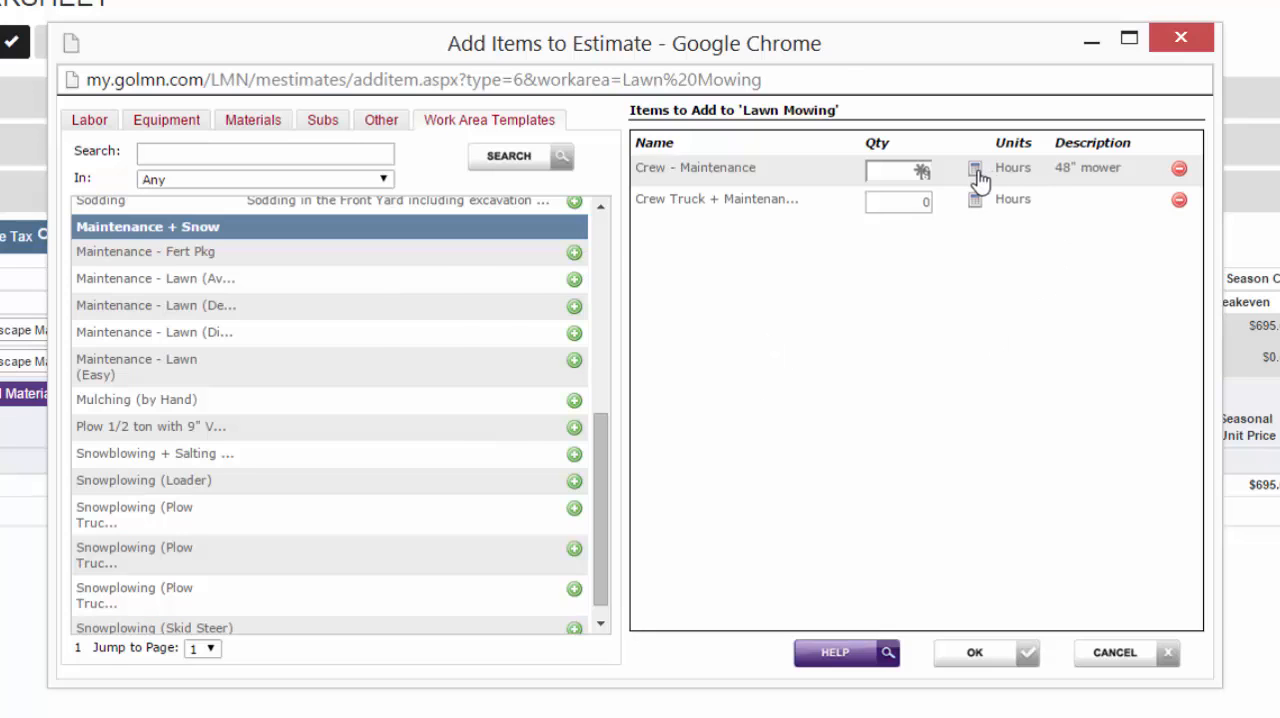
- Calculate Crew - Maintenance hours from a 20,500 sq ft lawn, giving 0.5 hours
click(973, 168)
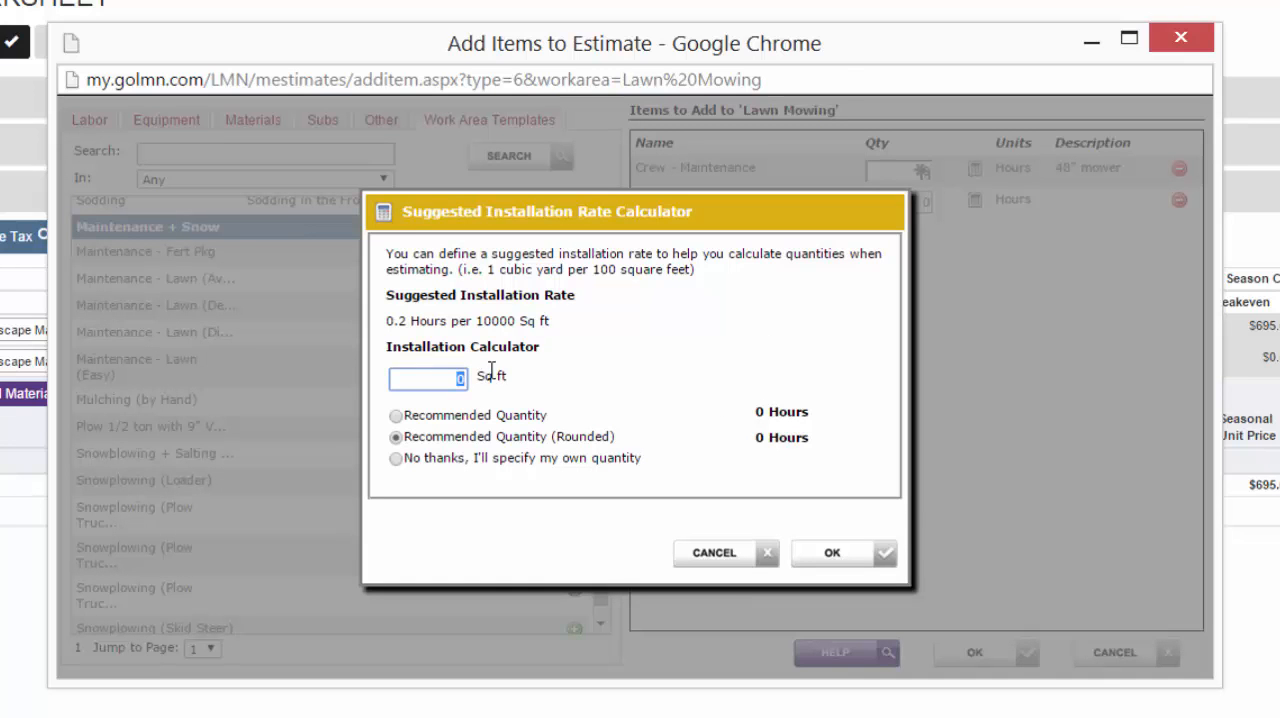
text(20500)
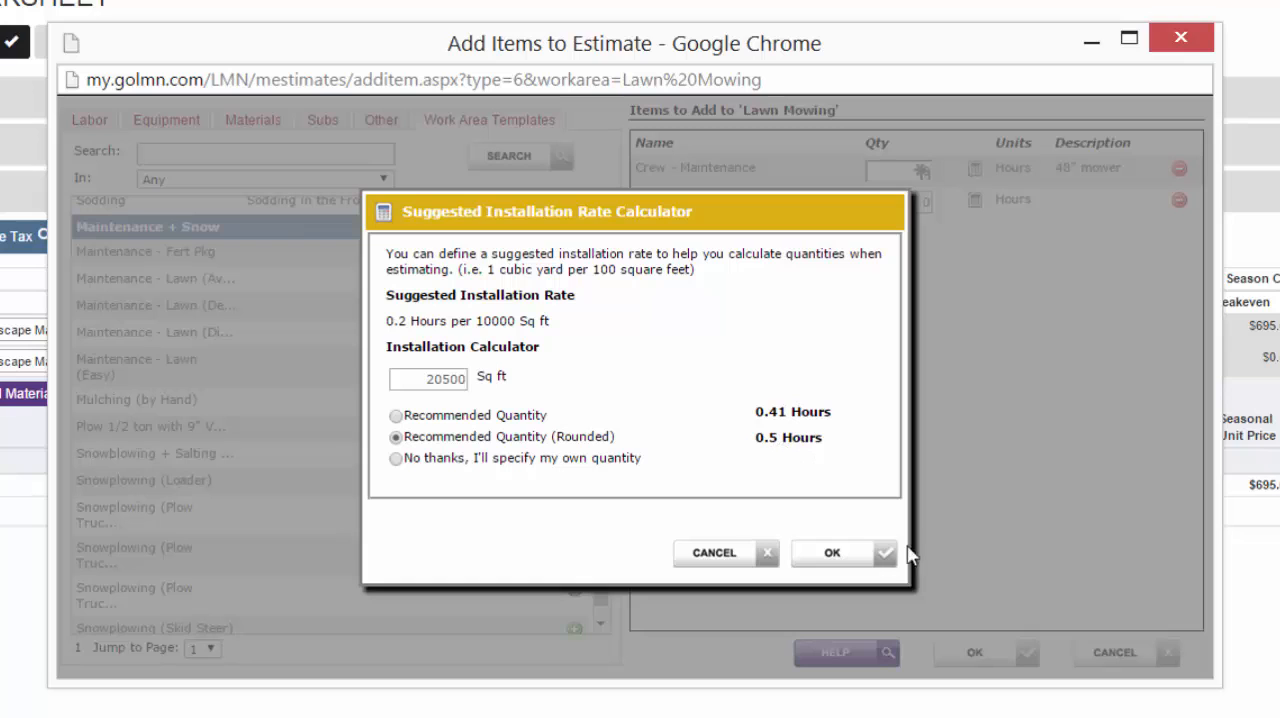
mouse_move(840, 516)
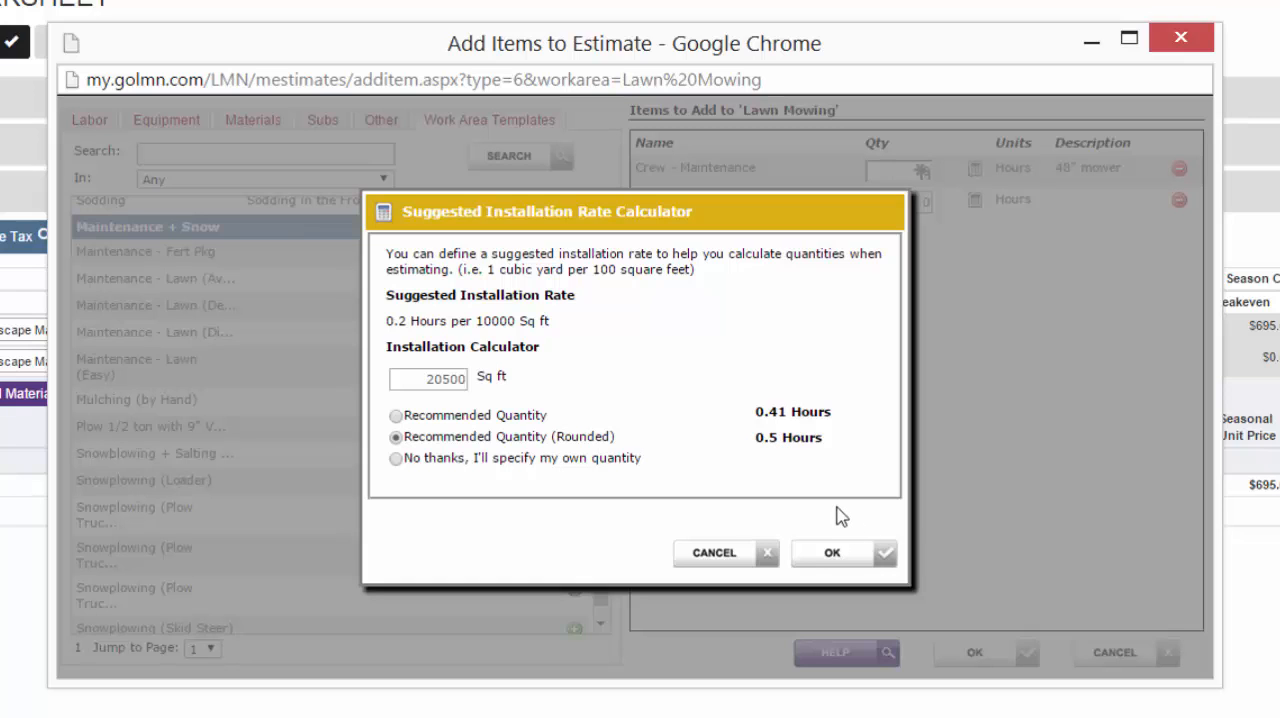
mouse_move(830, 553)
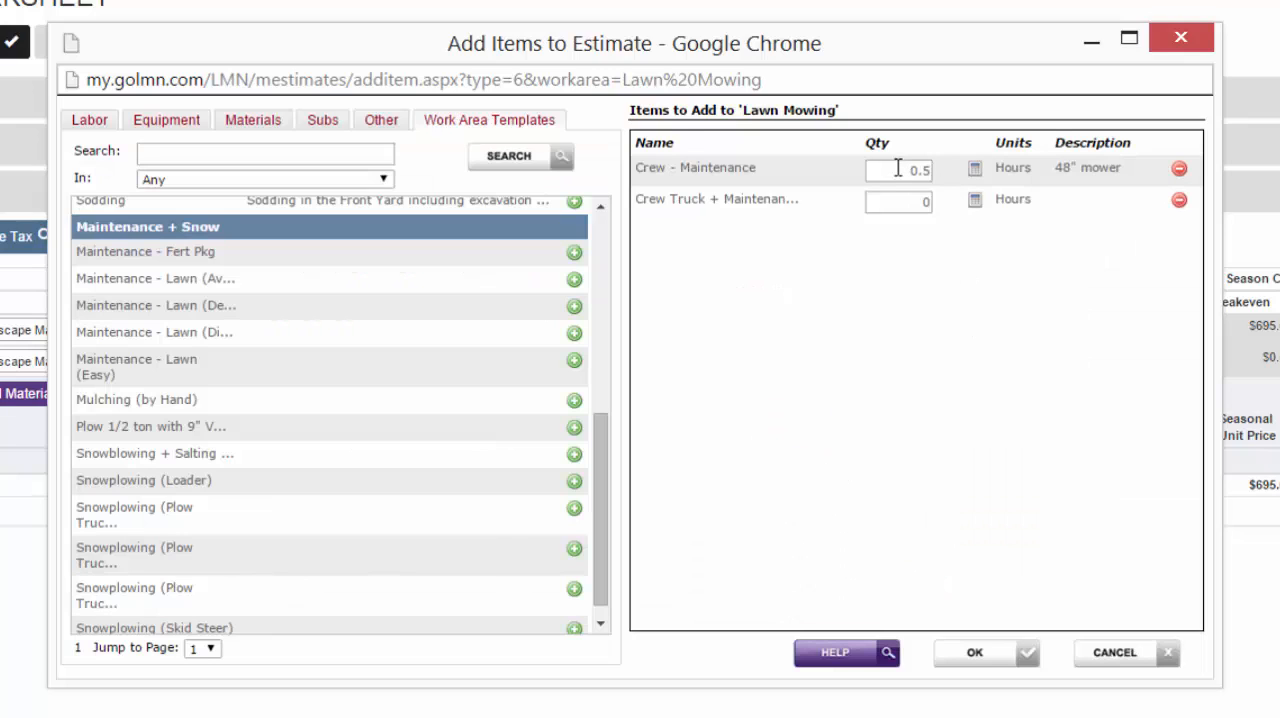
- Set crew quantity to 0.7 hours and crew truck to 0.35 hours, and add both items
click(898, 168)
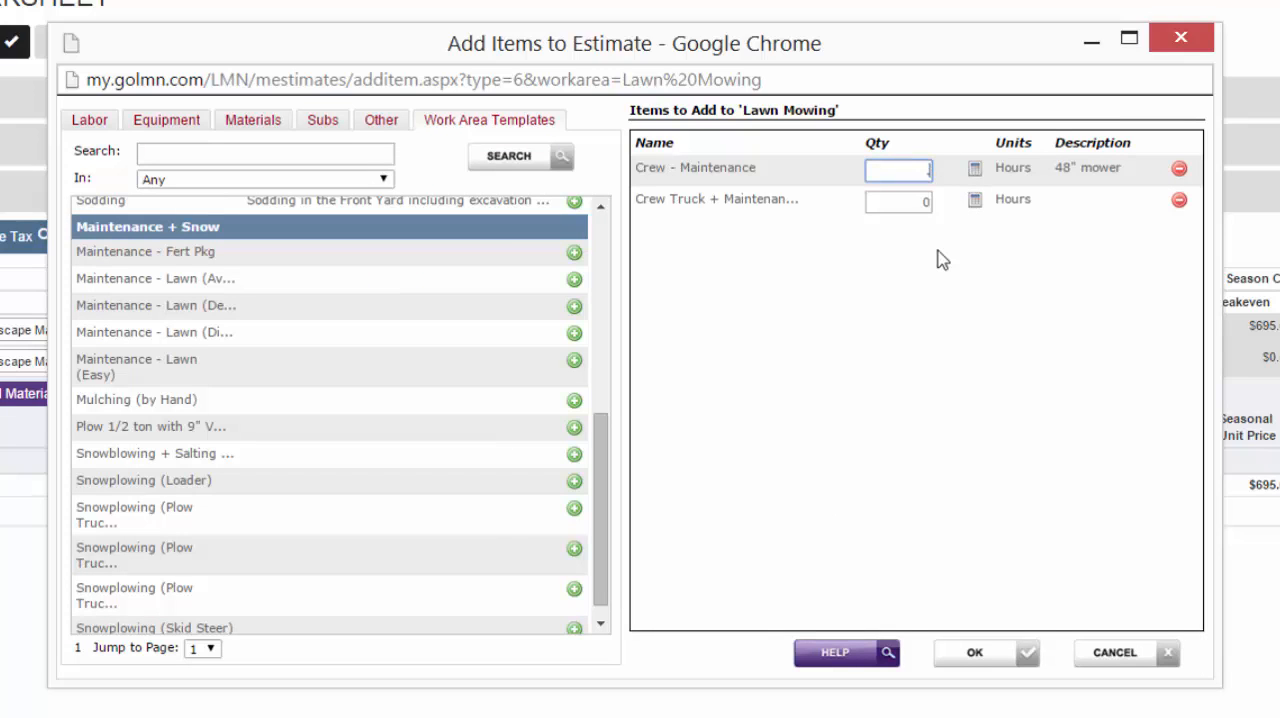
mouse_move(937, 256)
text(0.74)
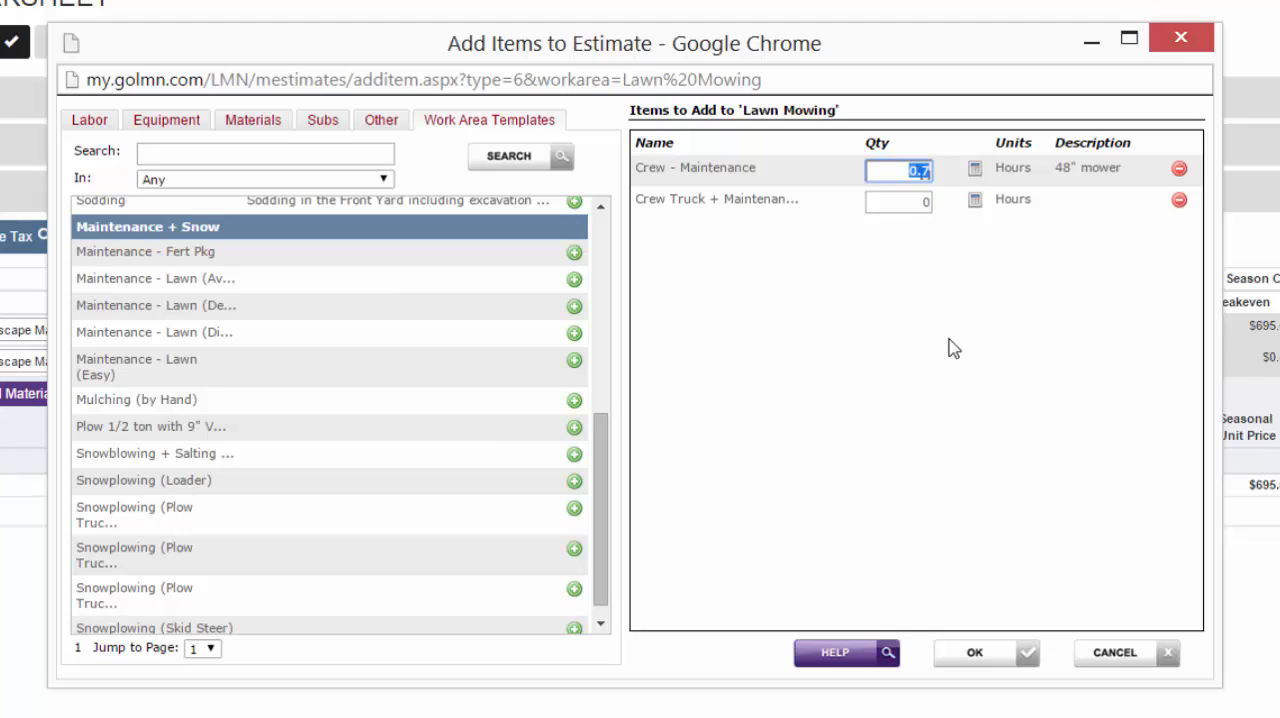
click(897, 200)
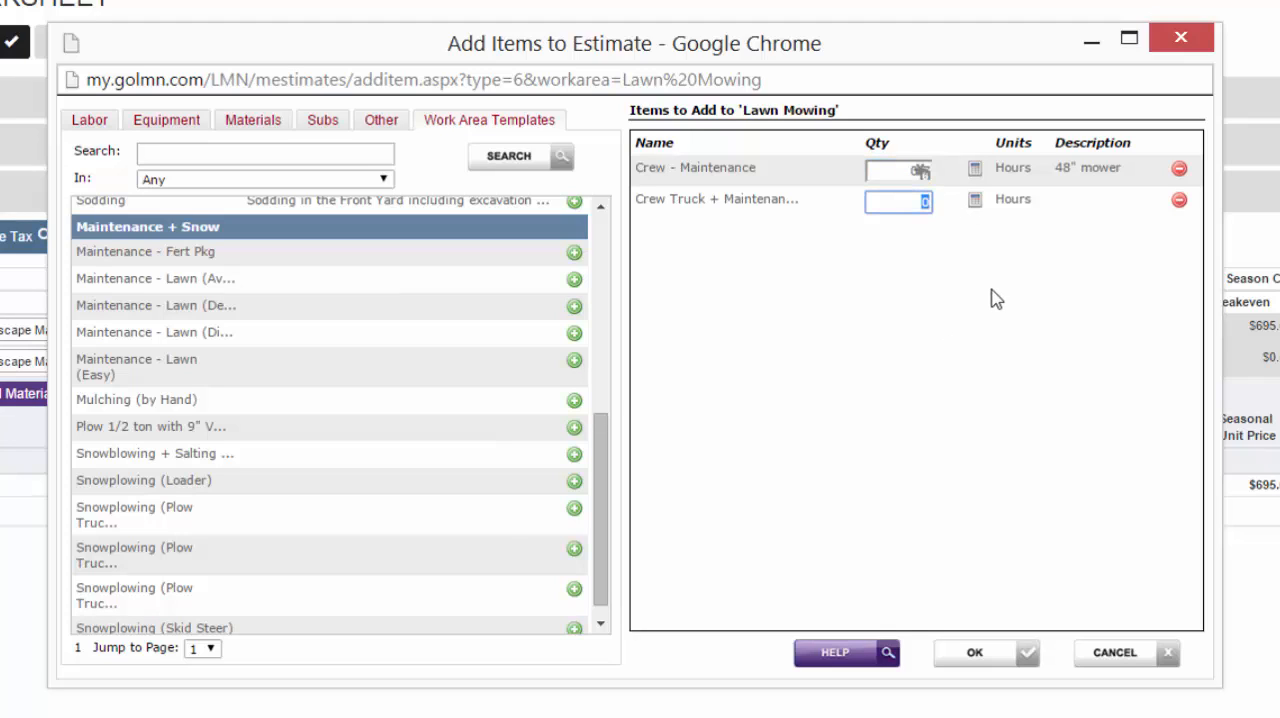
click(898, 167)
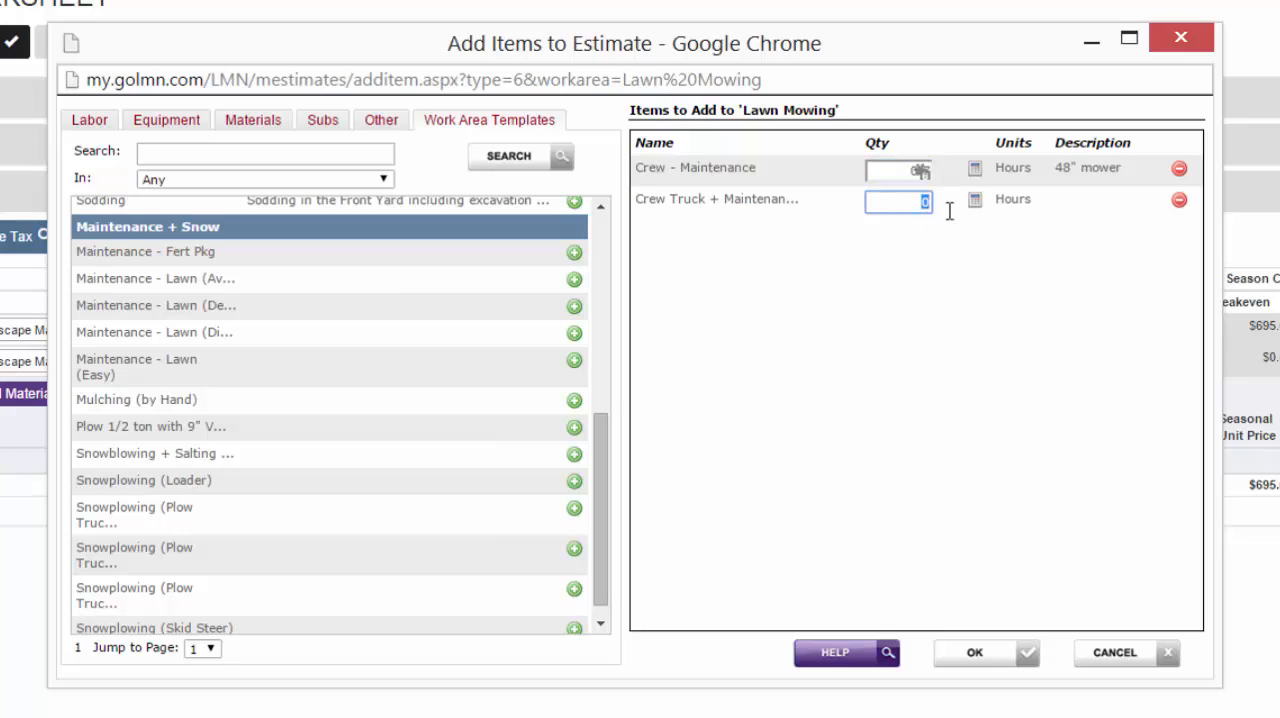
text(.35)
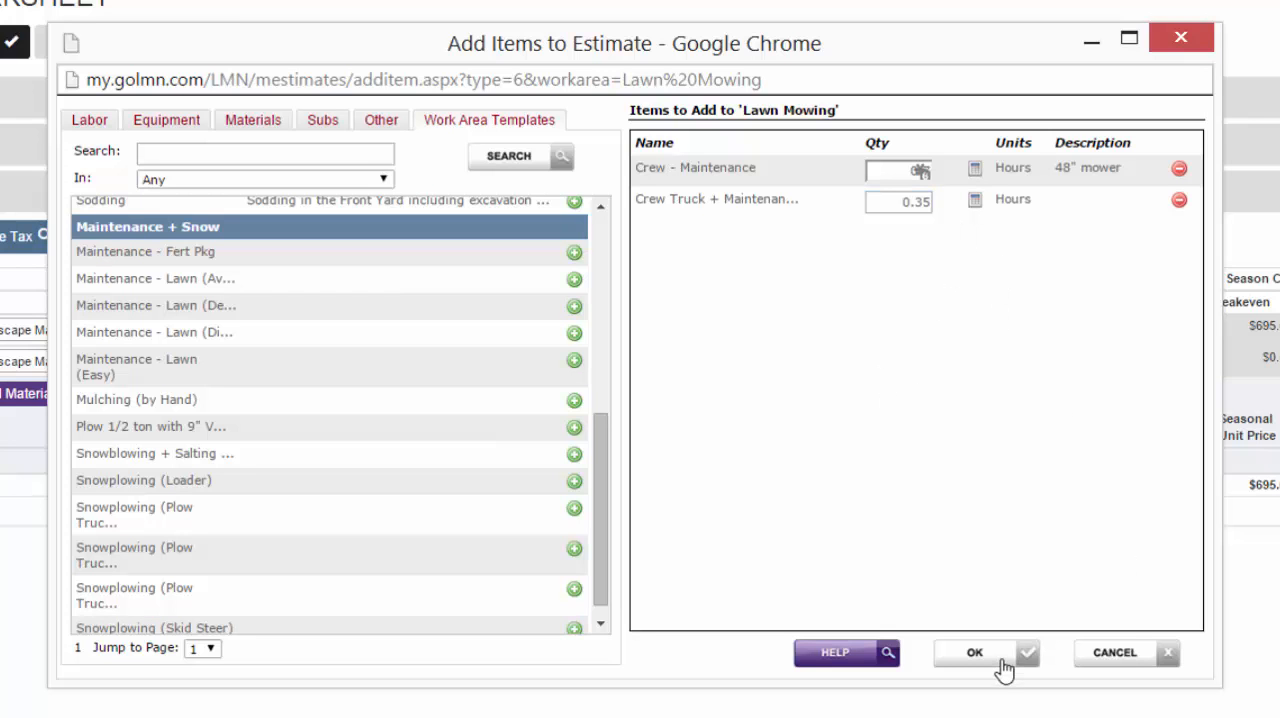
click(974, 652)
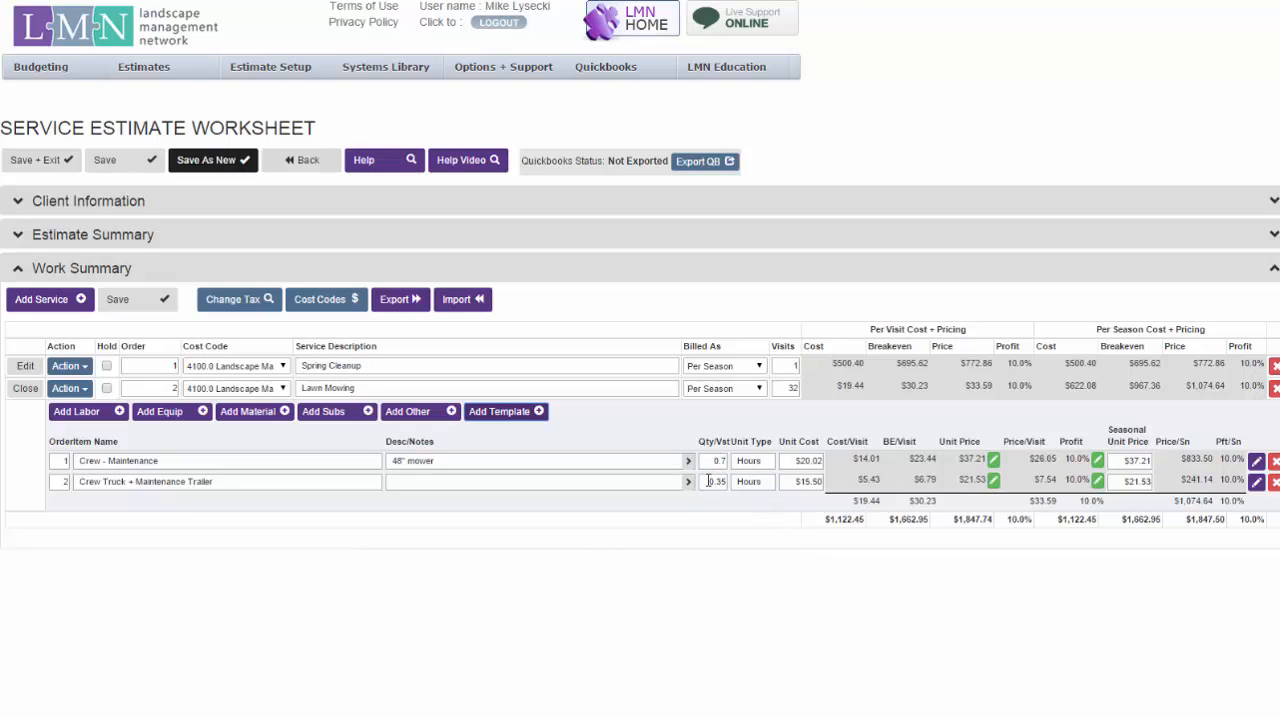
- Set both Lawn Mowing crew items' profit to 5%, dropping the visit price to $31.82
click(714, 481)
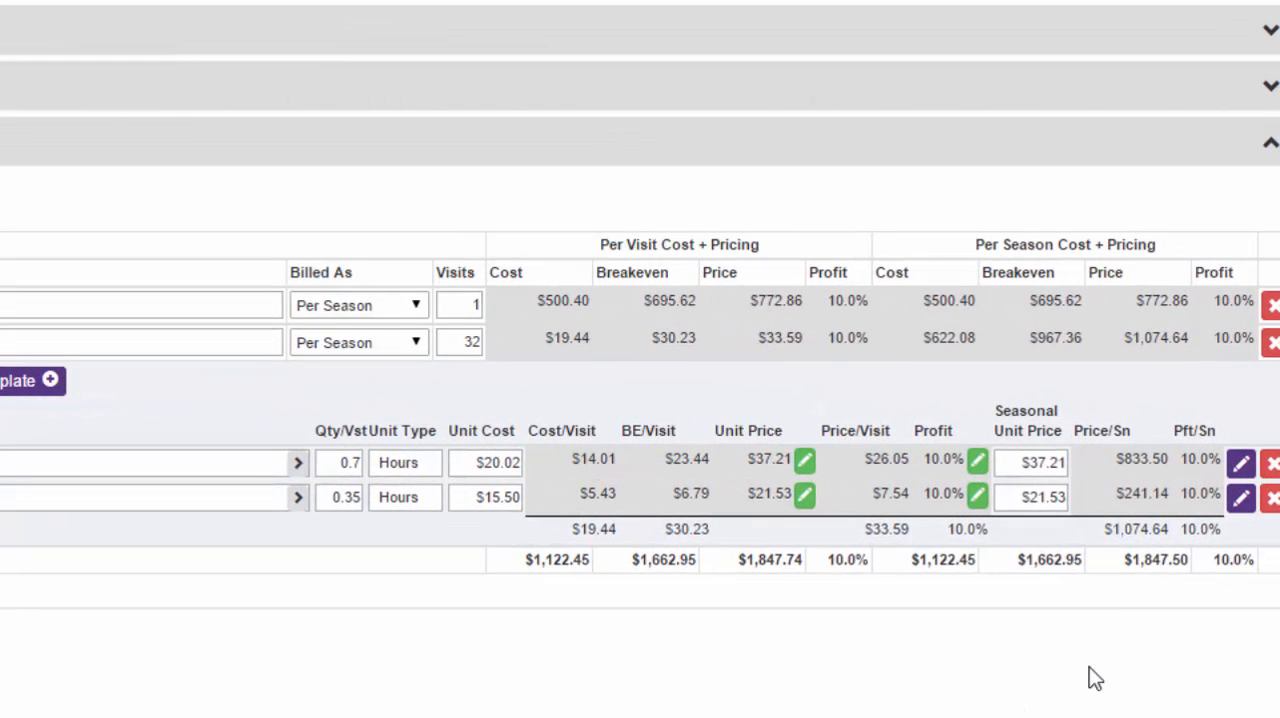
mouse_move(885, 535)
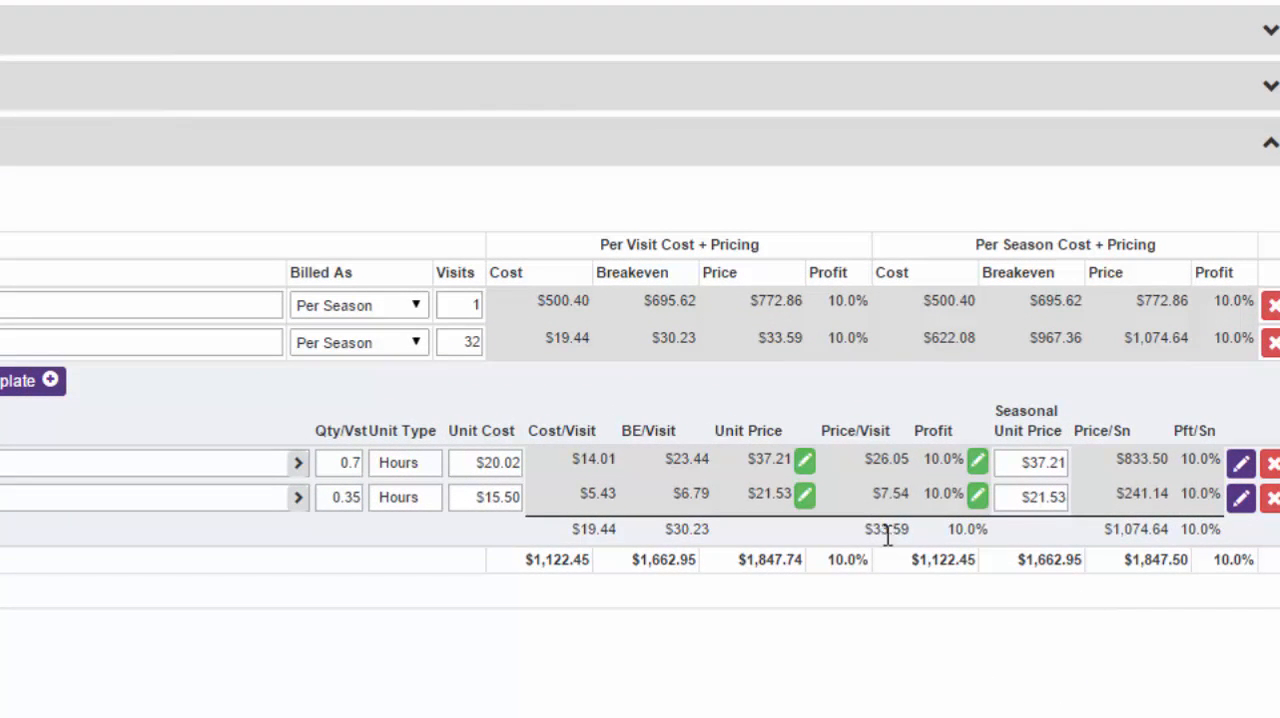
double_click(886, 529)
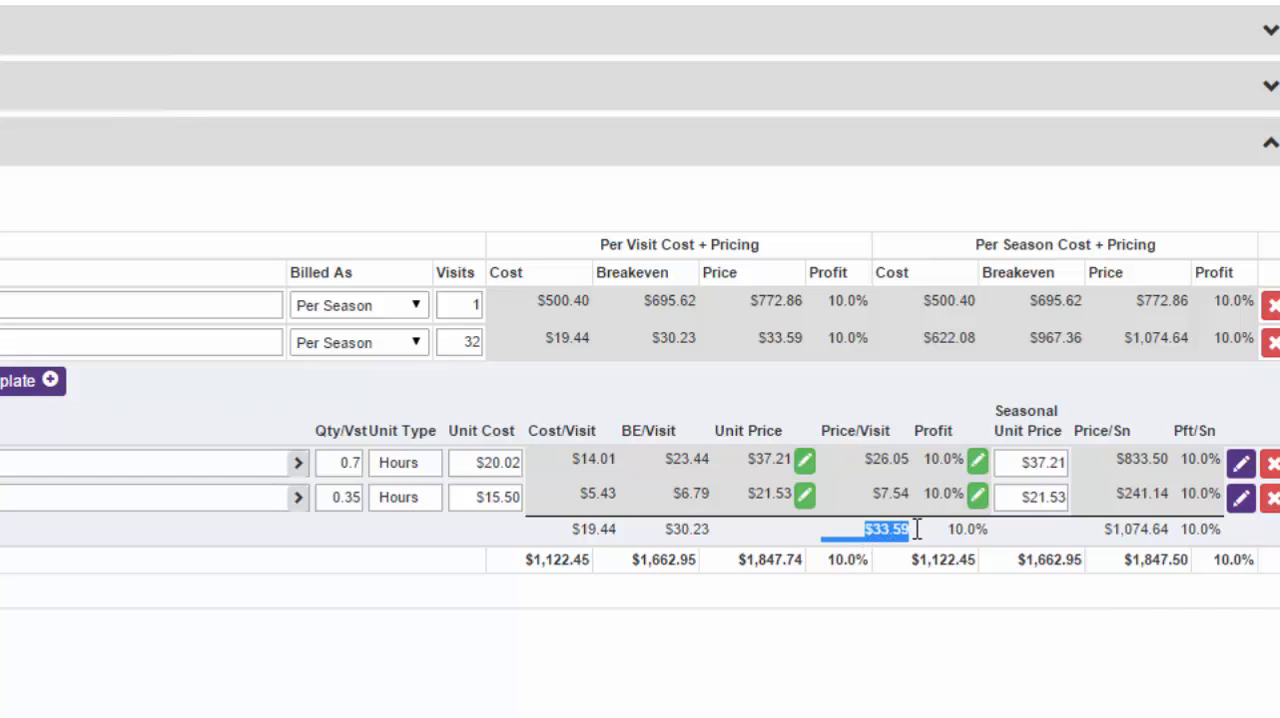
click(1135, 529)
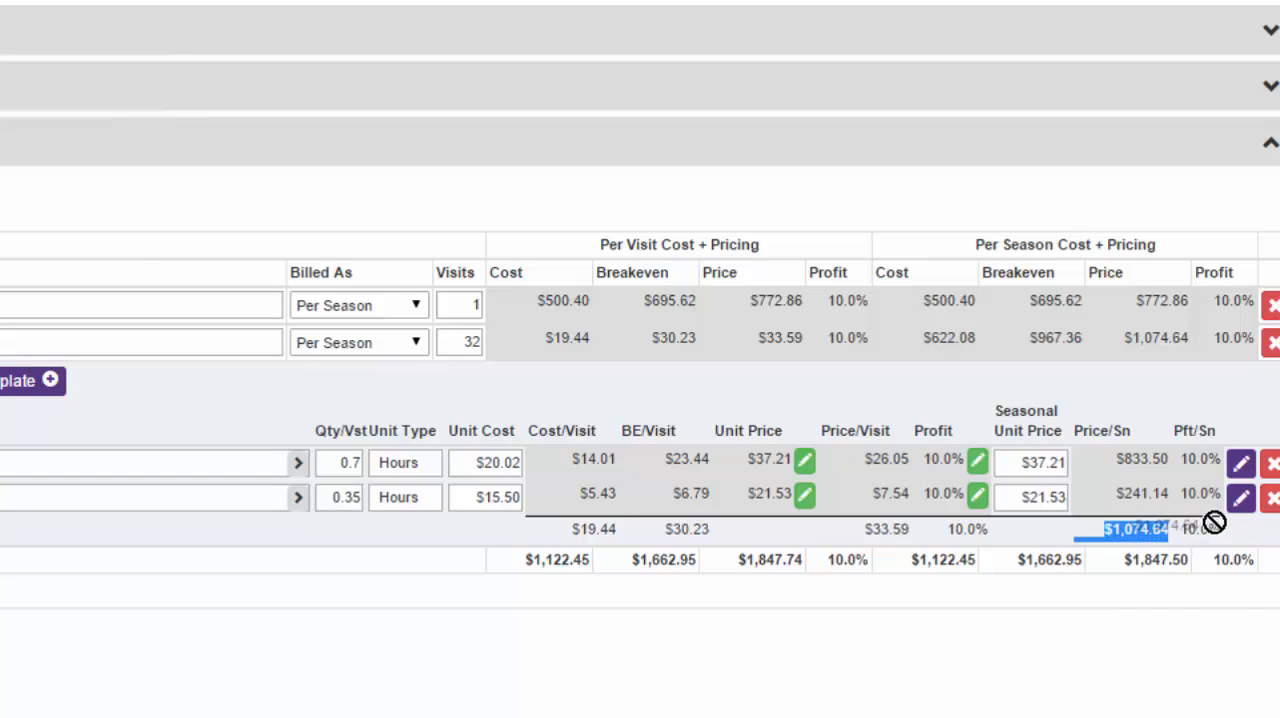
mouse_move(1138, 672)
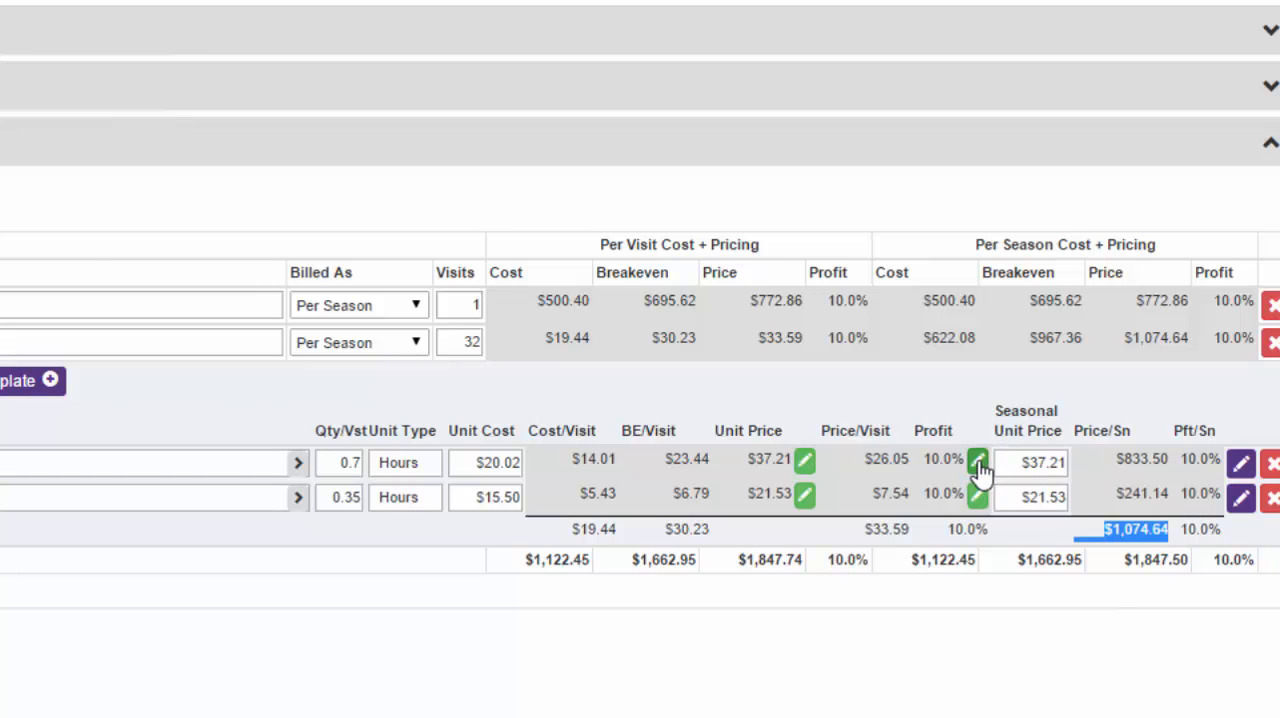
click(977, 461)
text(5)
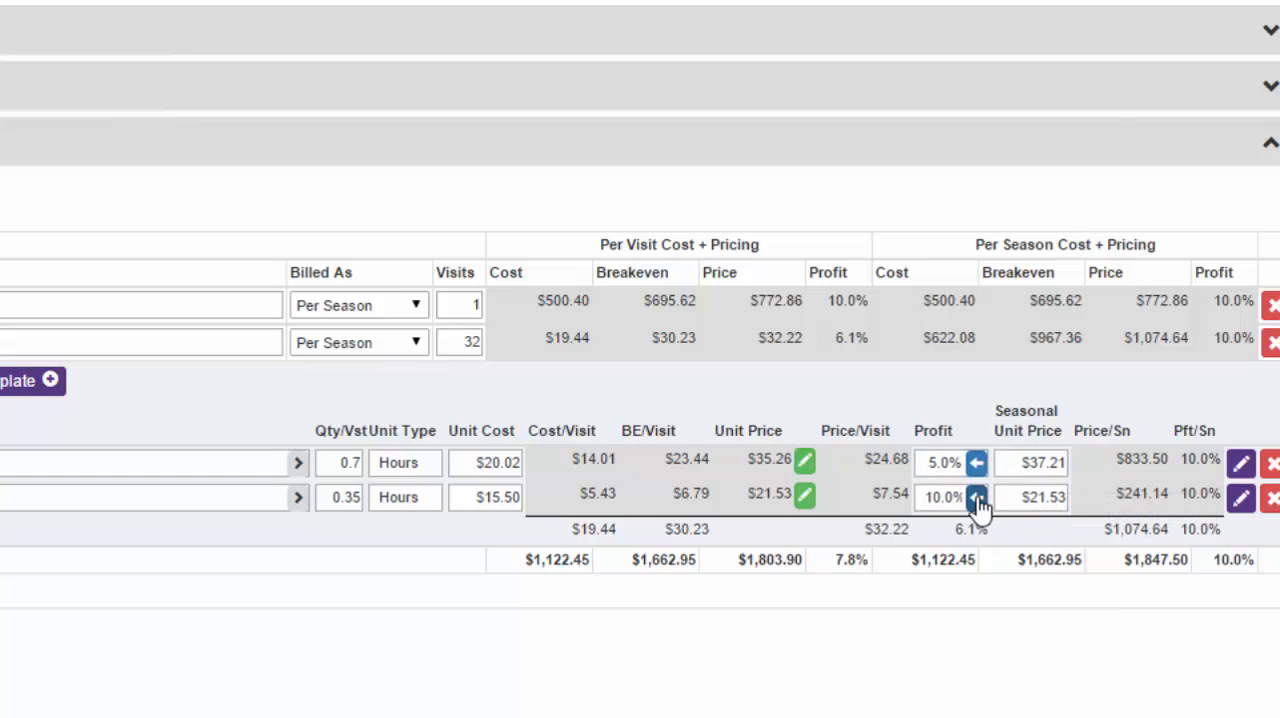
click(977, 497)
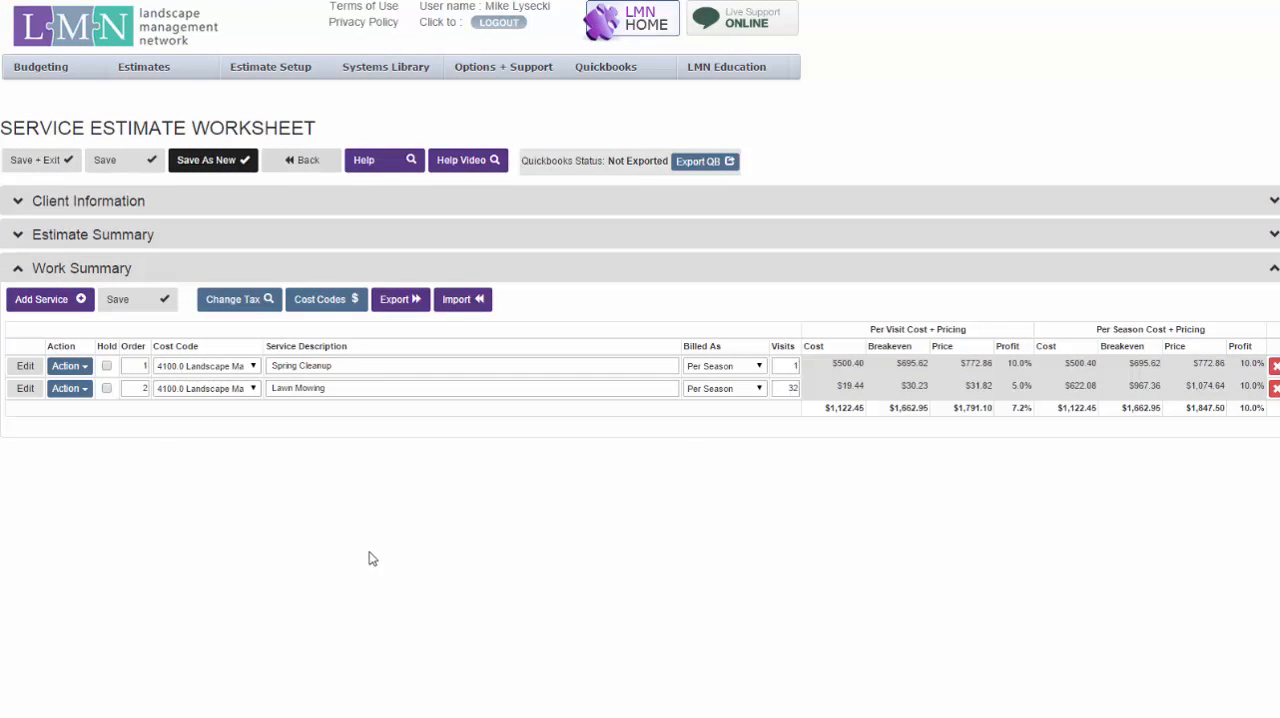
mouse_move(357, 435)
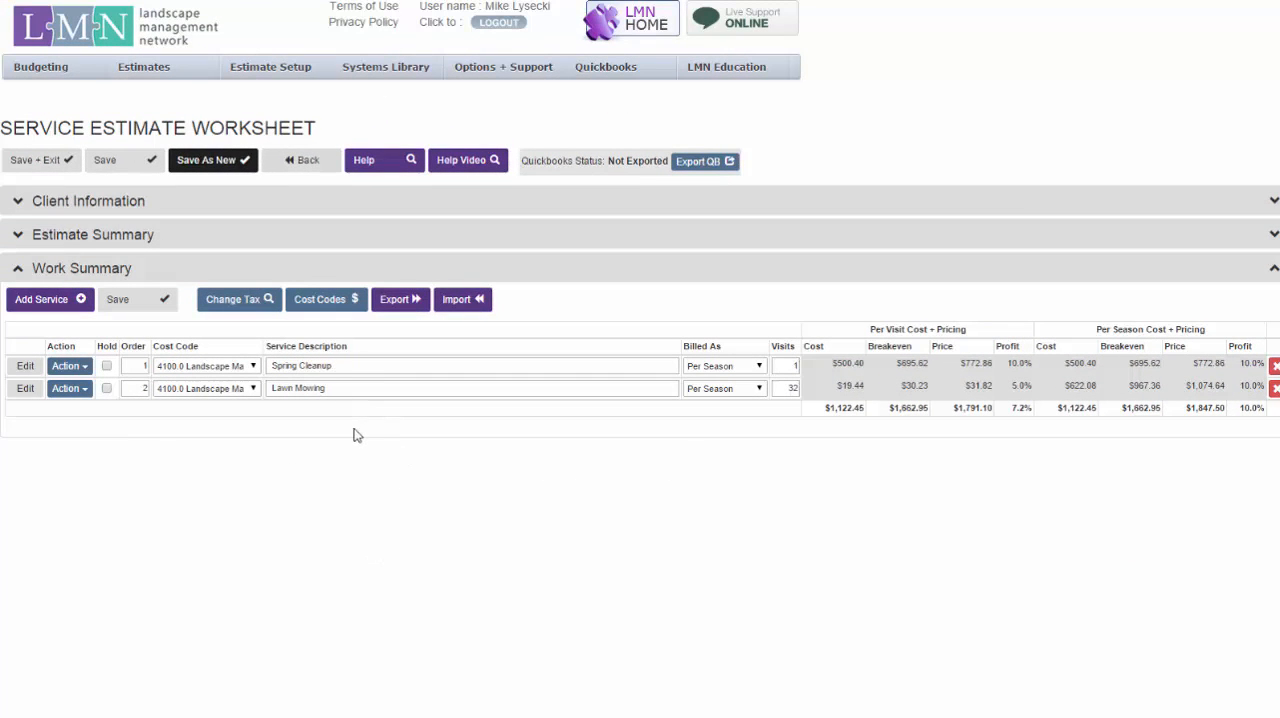
- Create a Mulching service with 1 visit, billed Per Season, cost code 4100.0 Landscape Maintenance
click(42, 299)
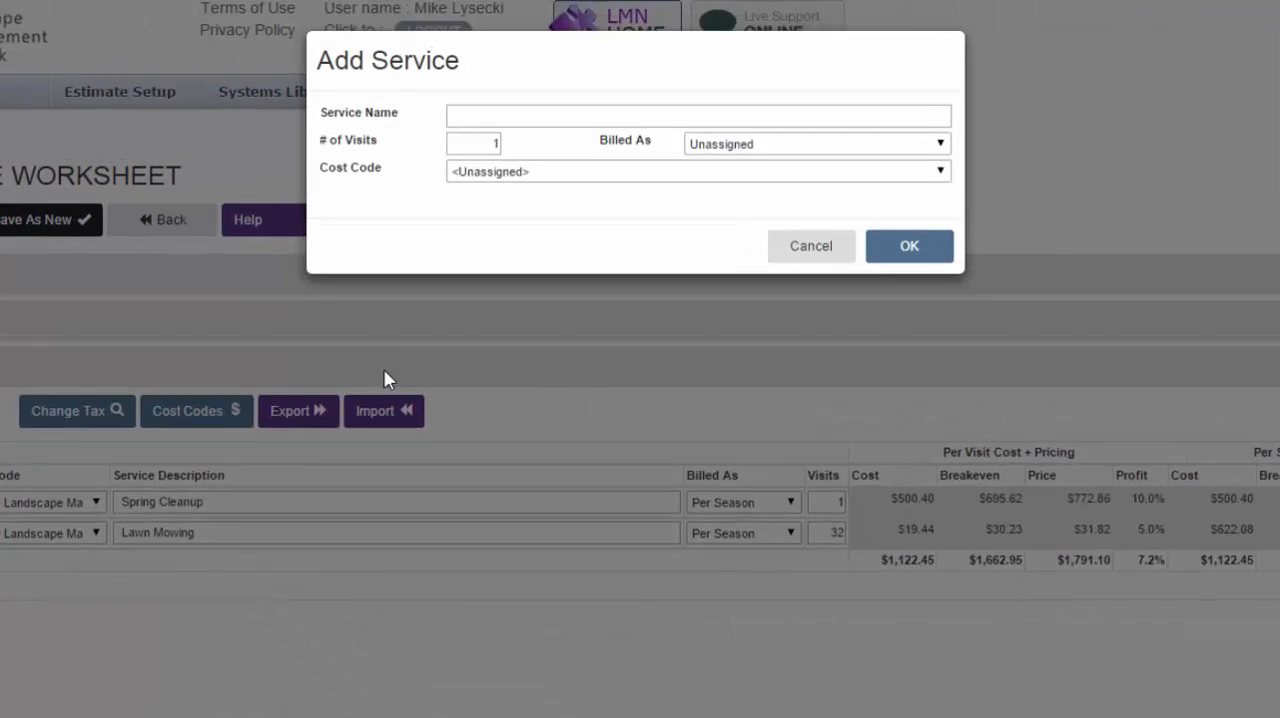
text(Mulc)
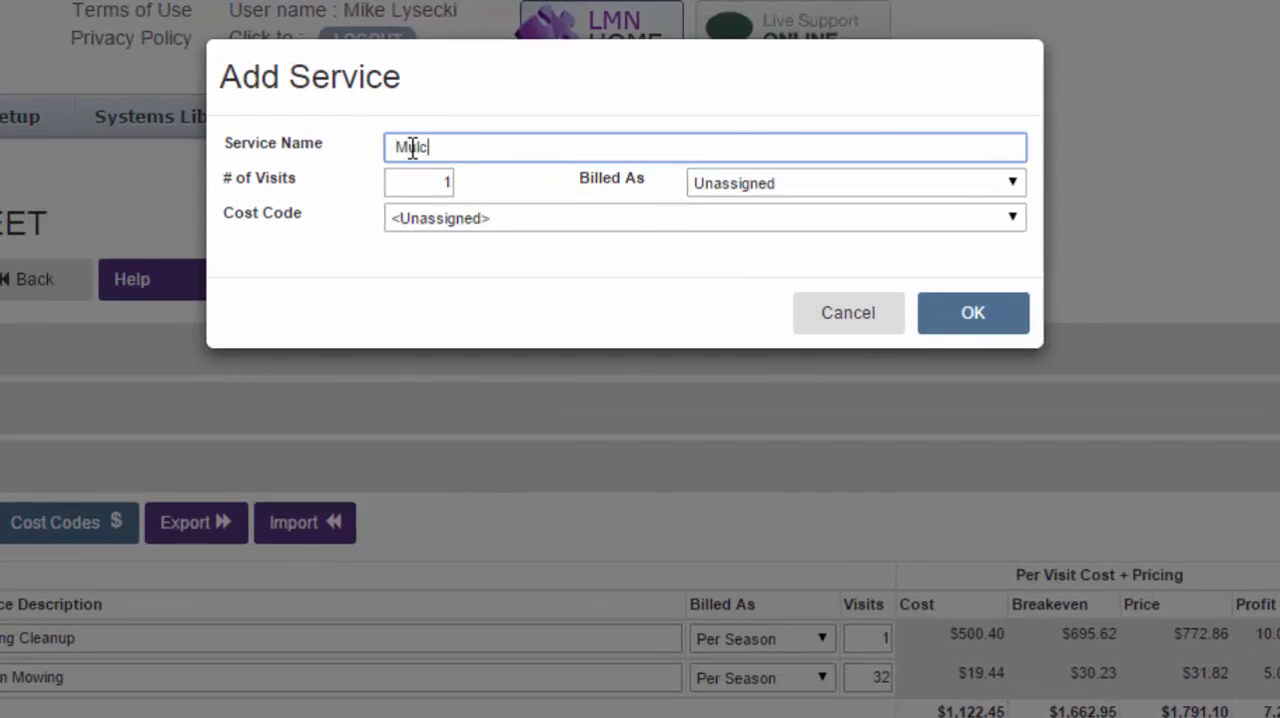
click(418, 182)
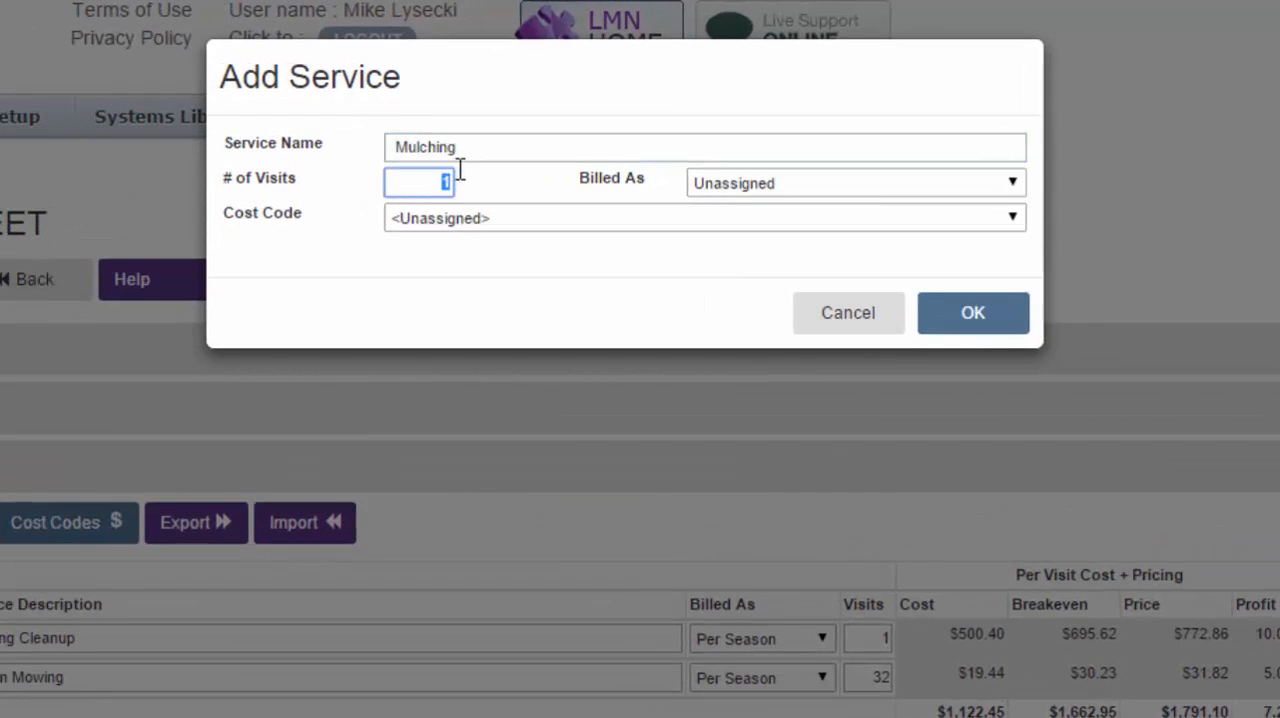
mouse_move(735, 220)
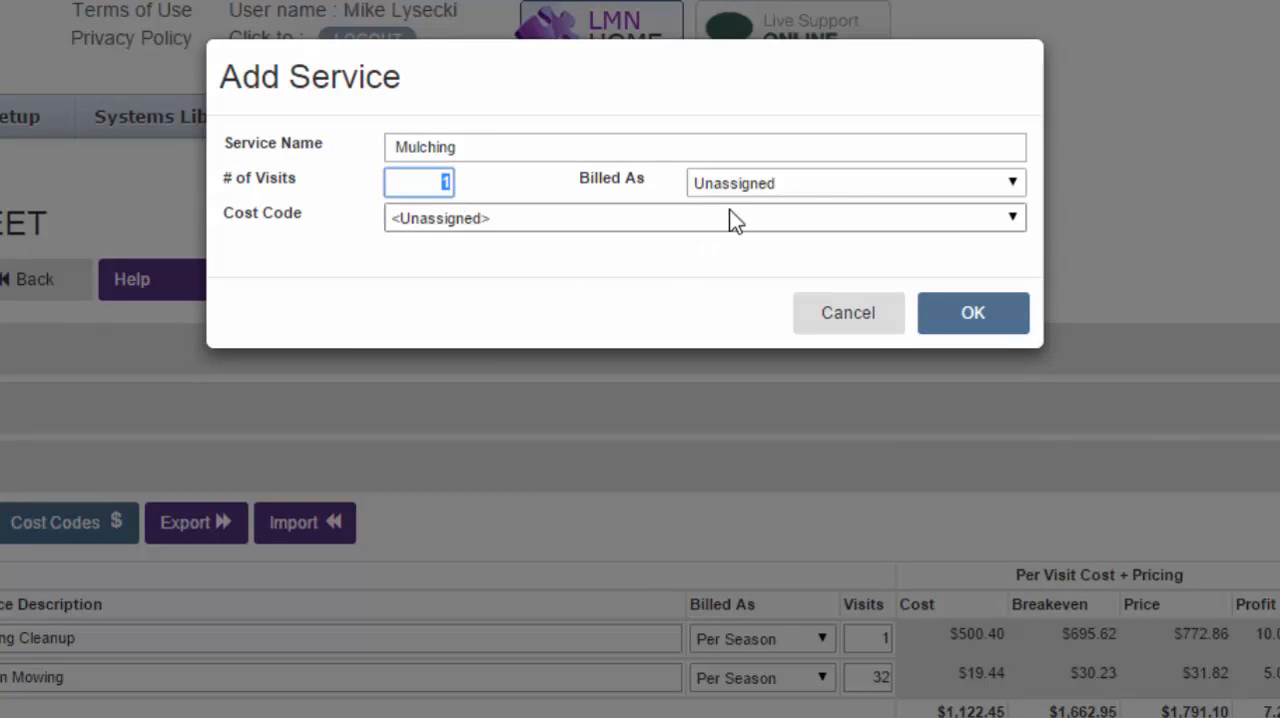
click(855, 182)
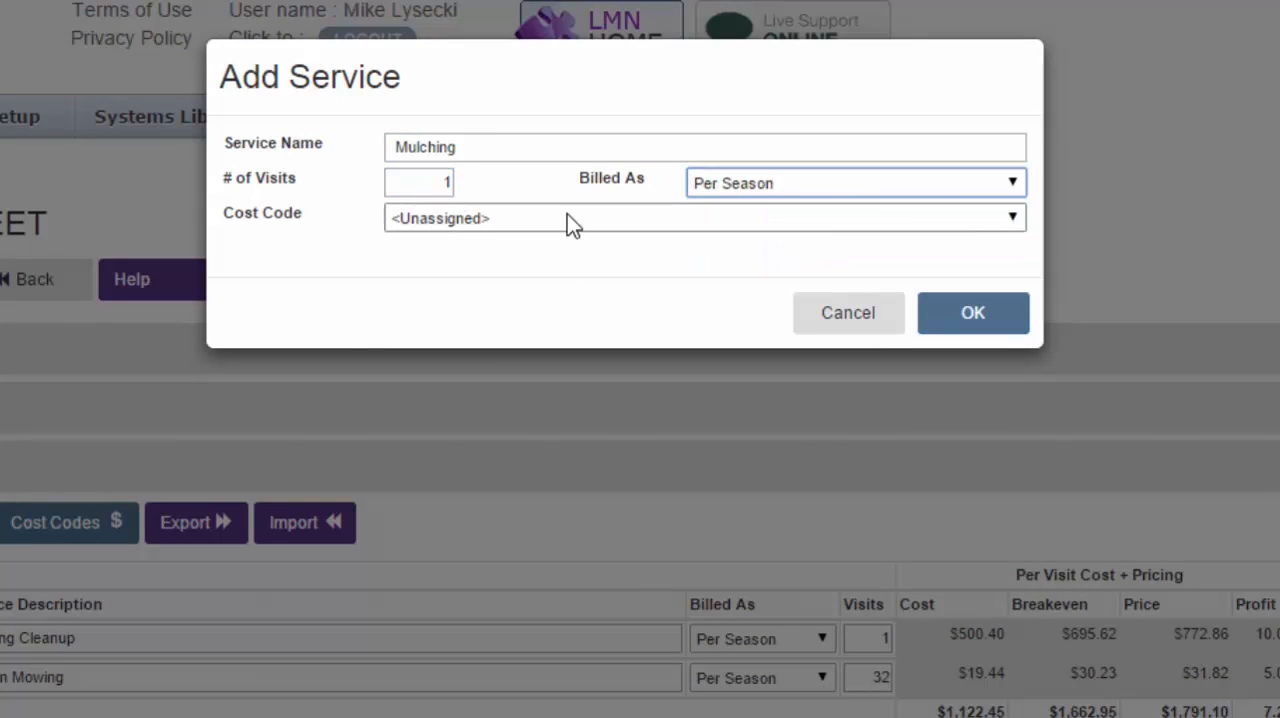
click(704, 218)
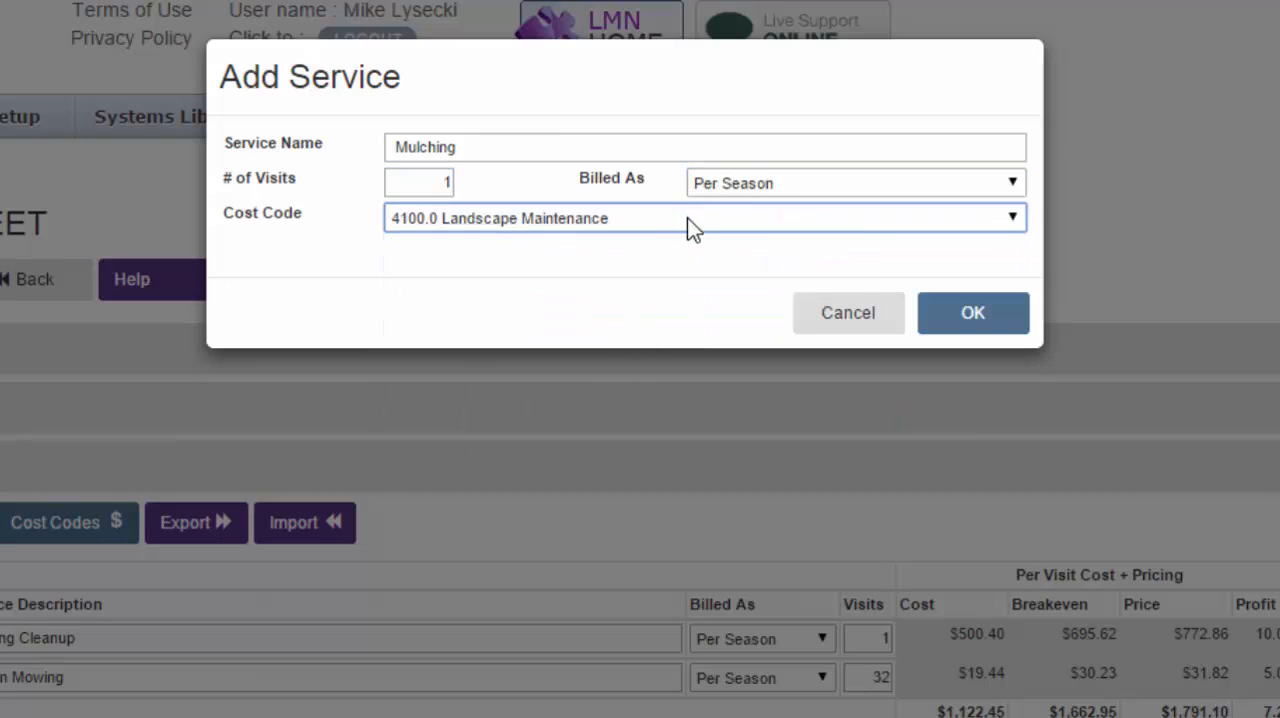
click(972, 312)
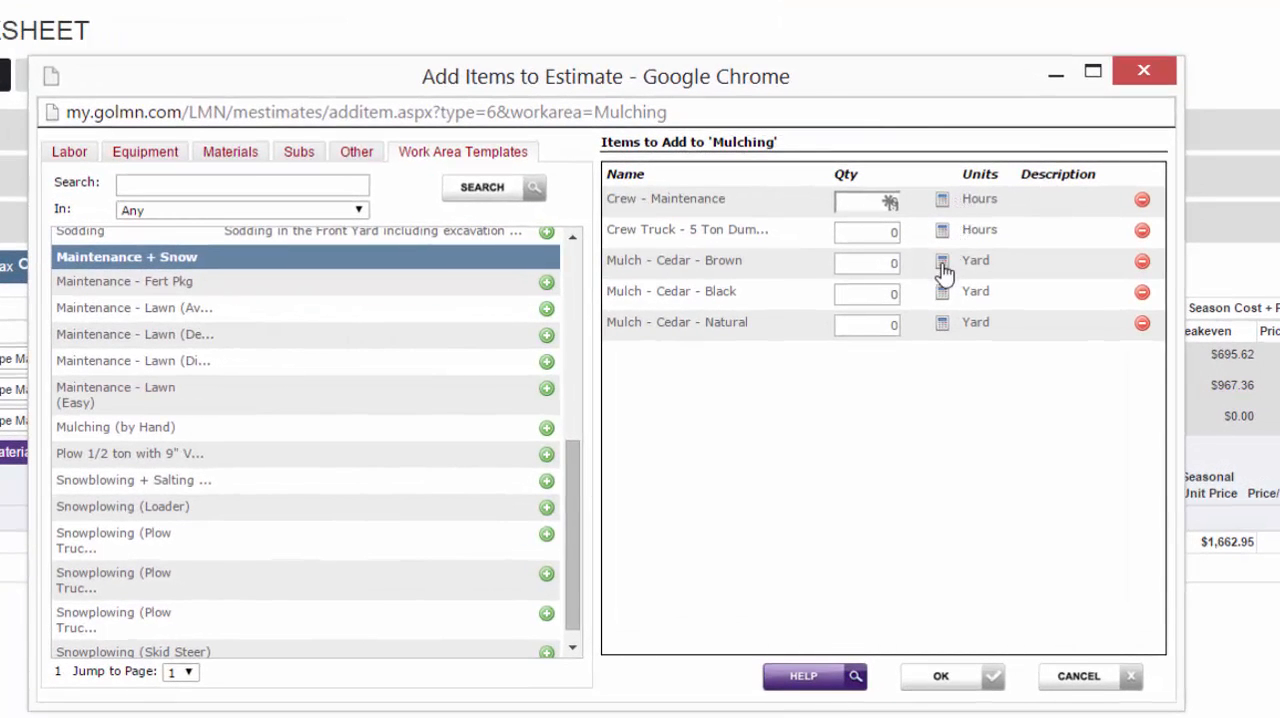
mouse_move(945, 300)
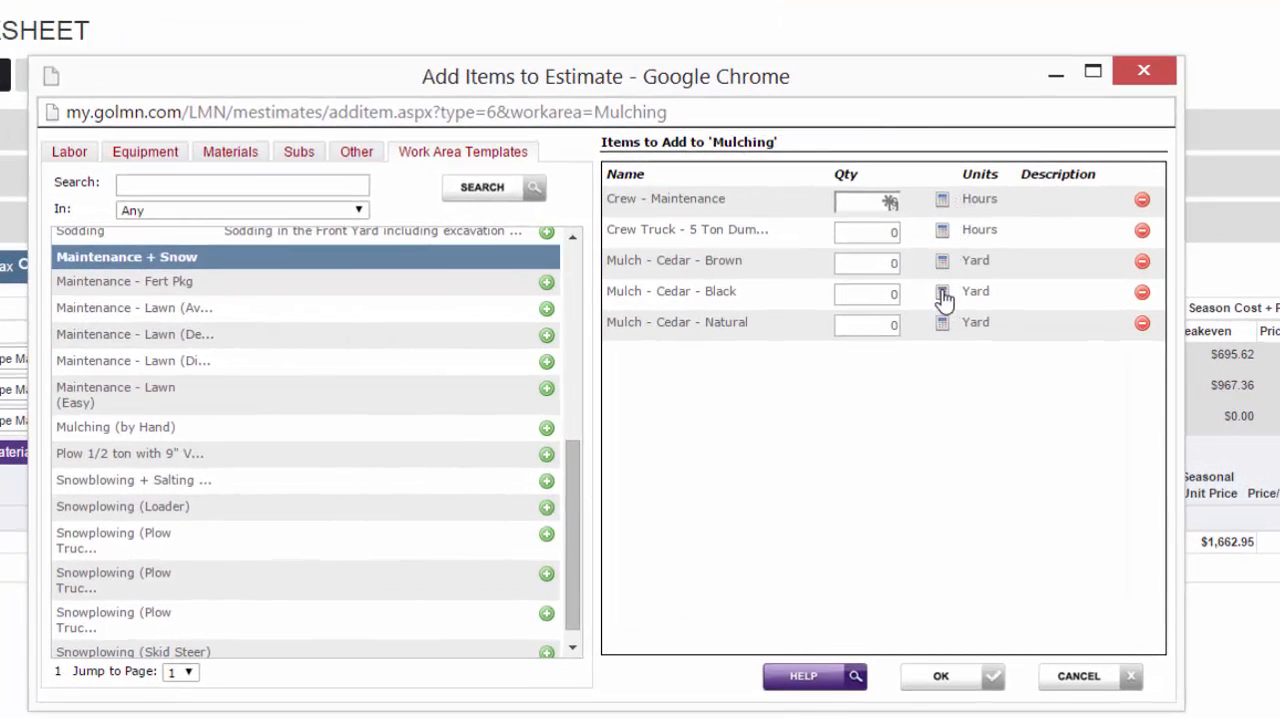
- Calculate 18 yards of black cedar mulch from an 1800 sq ft area
click(941, 291)
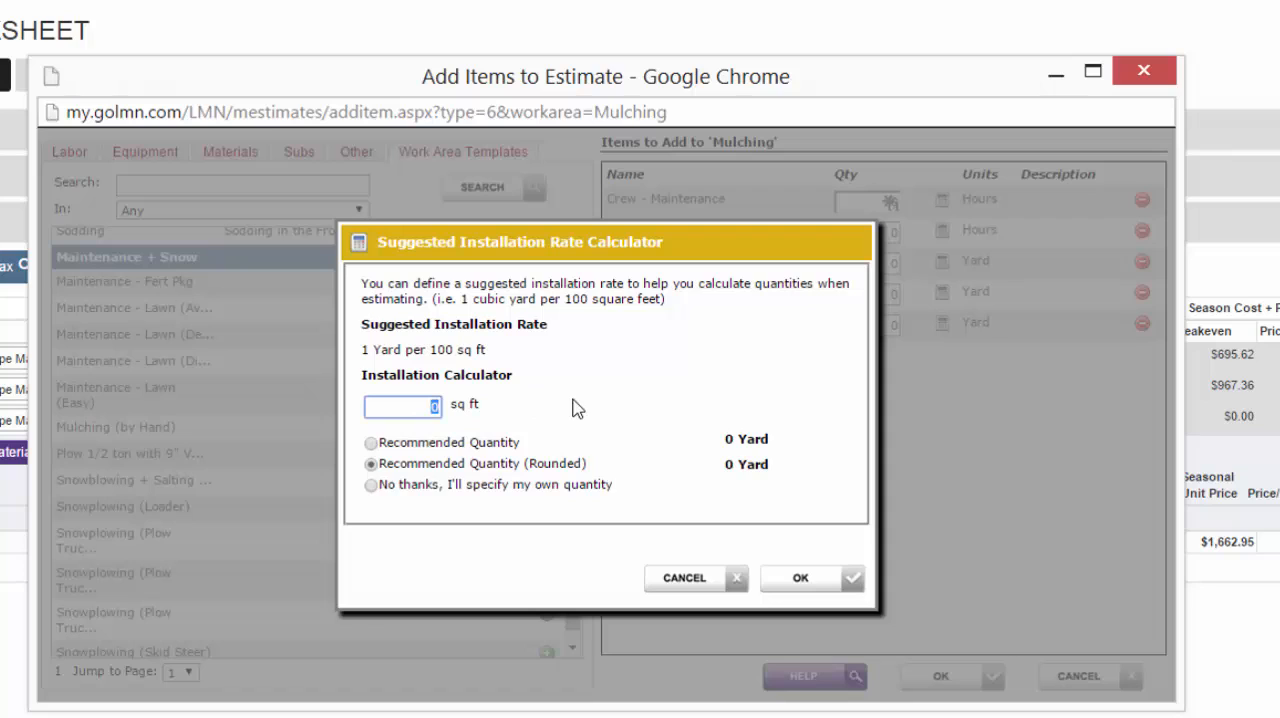
text(1800)
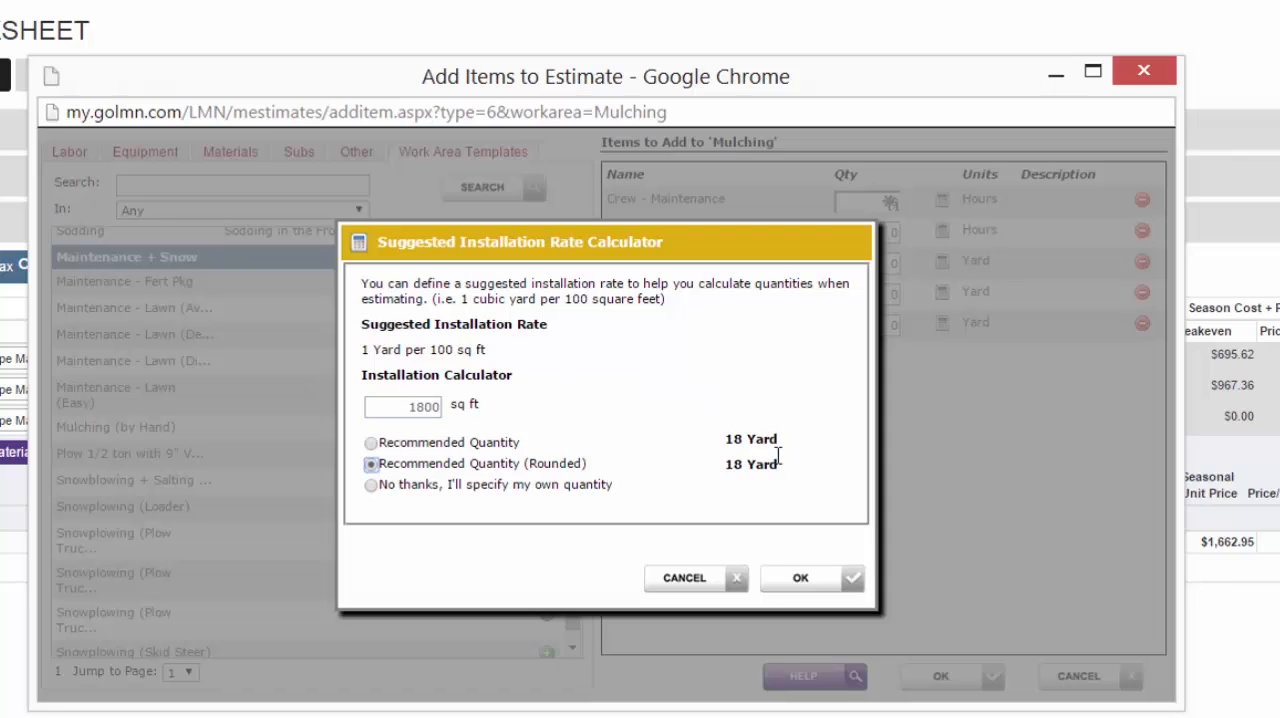
mouse_move(777, 514)
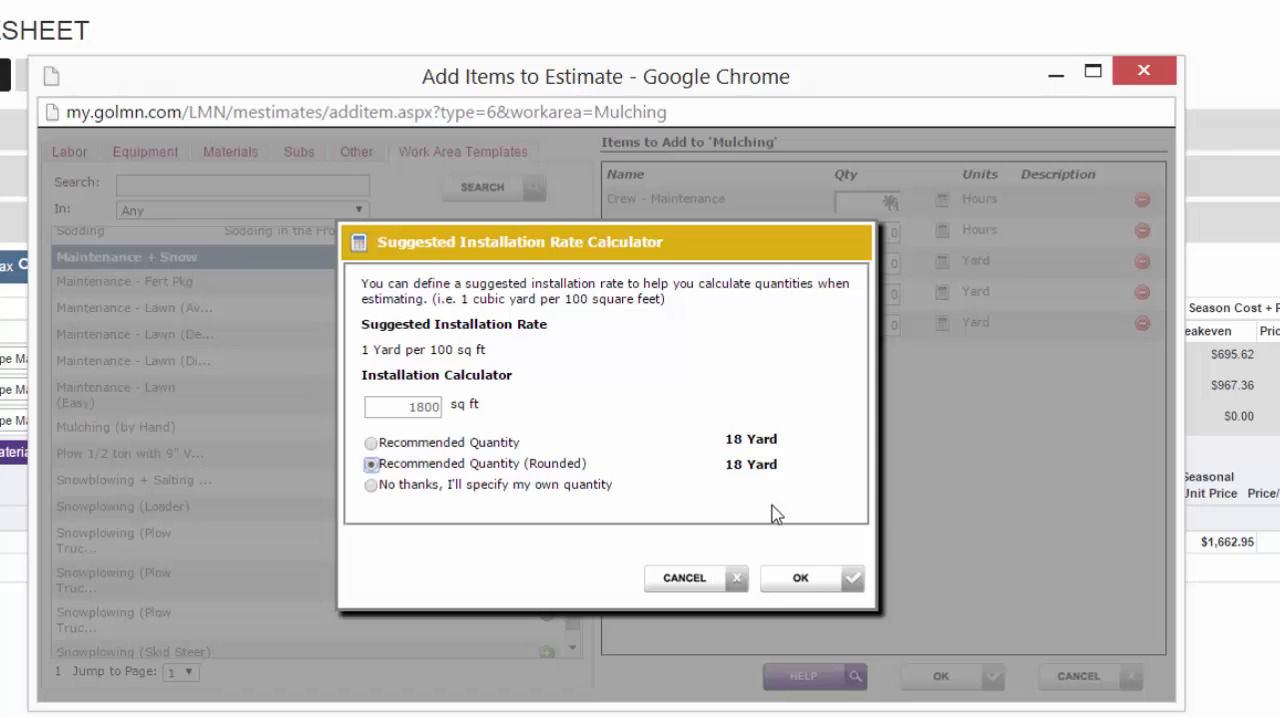
click(800, 577)
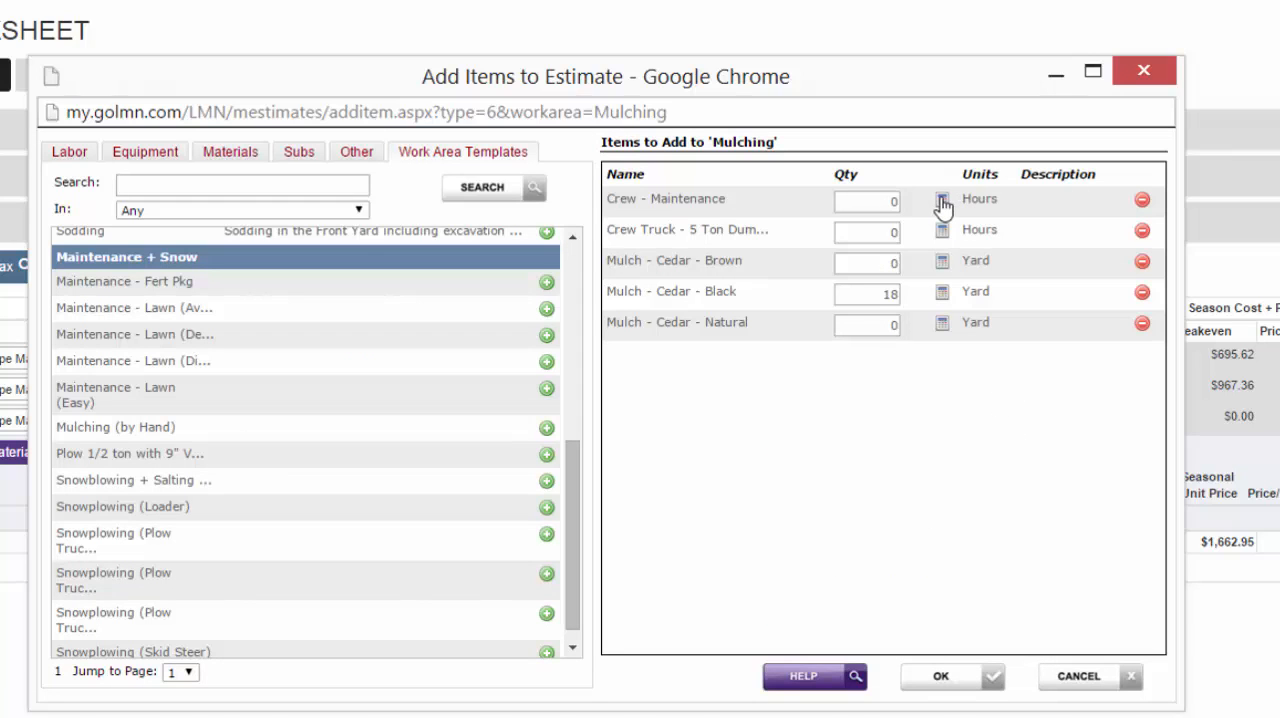
- Set 12 crew hours from 18 yards, 4 truck hours, and remove the brown cedar mulch
click(941, 200)
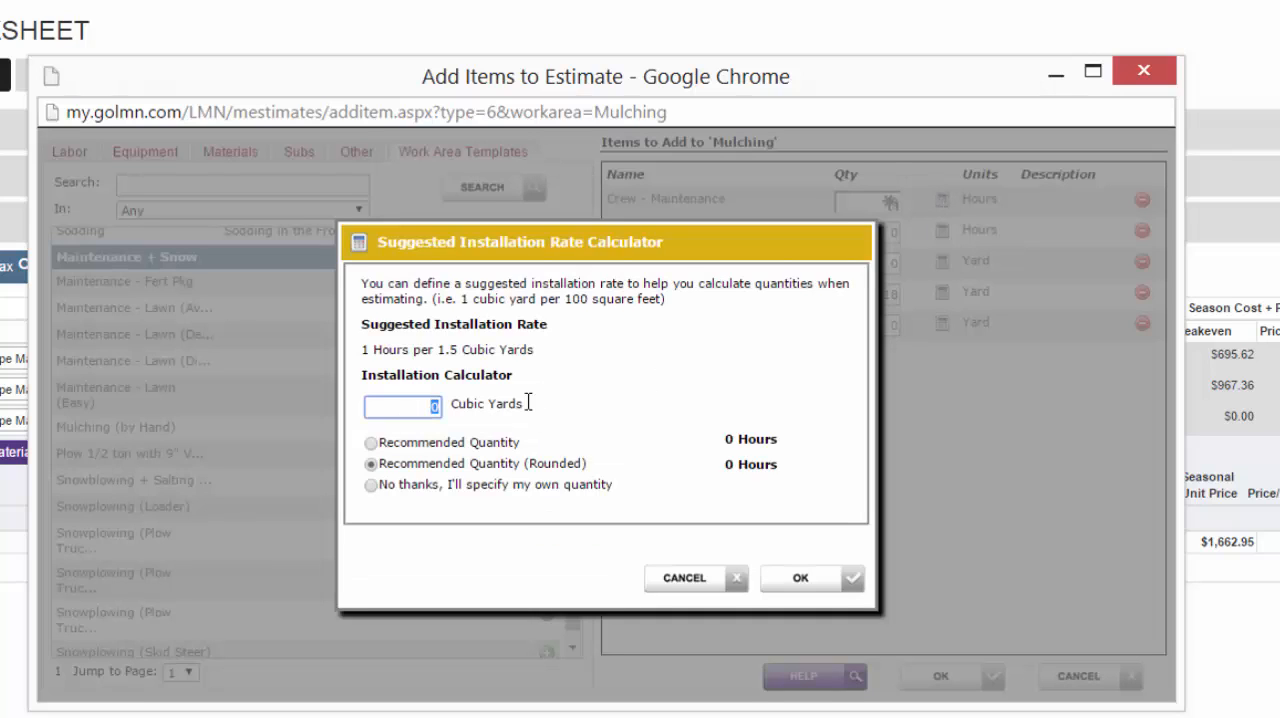
text(18)
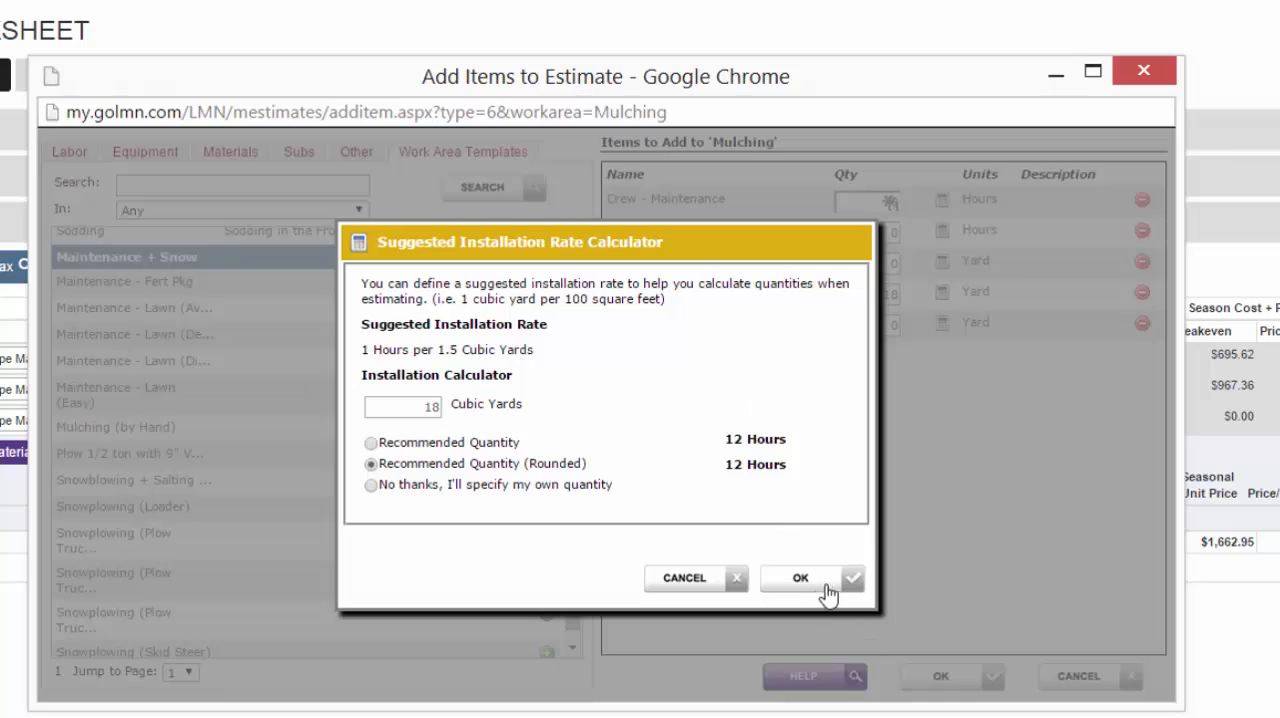
click(800, 578)
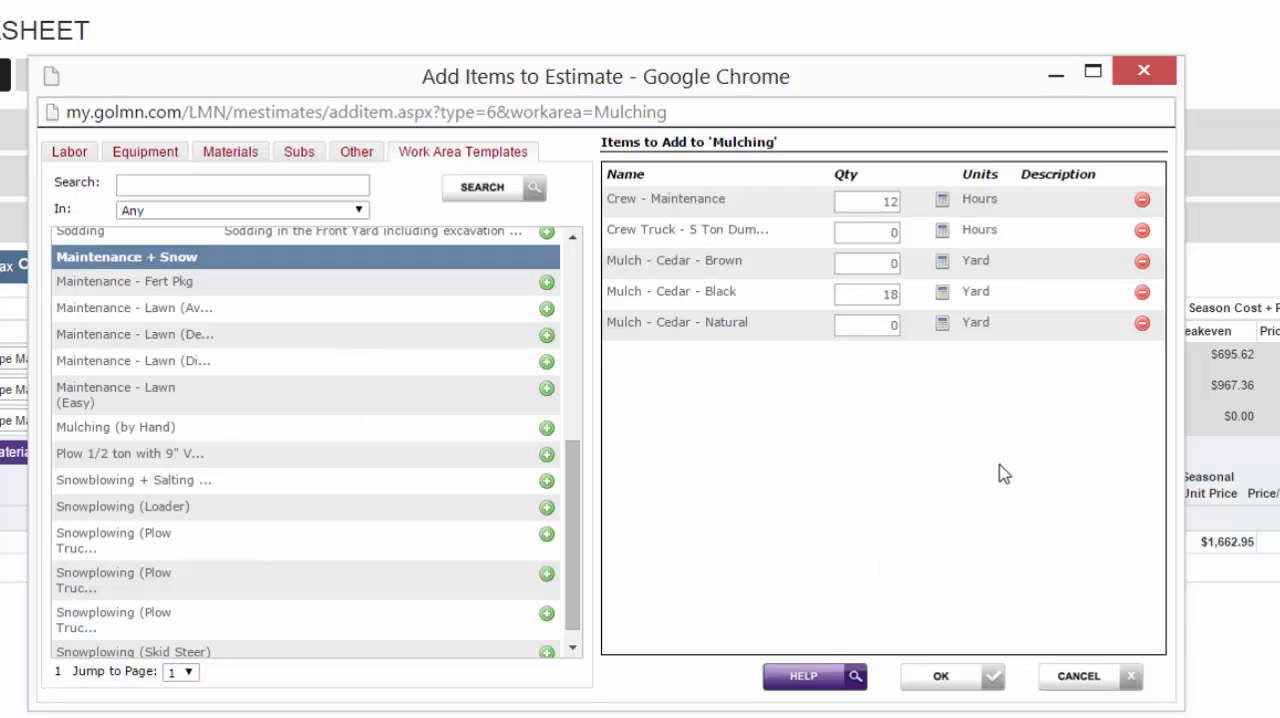
click(866, 231)
text(4)
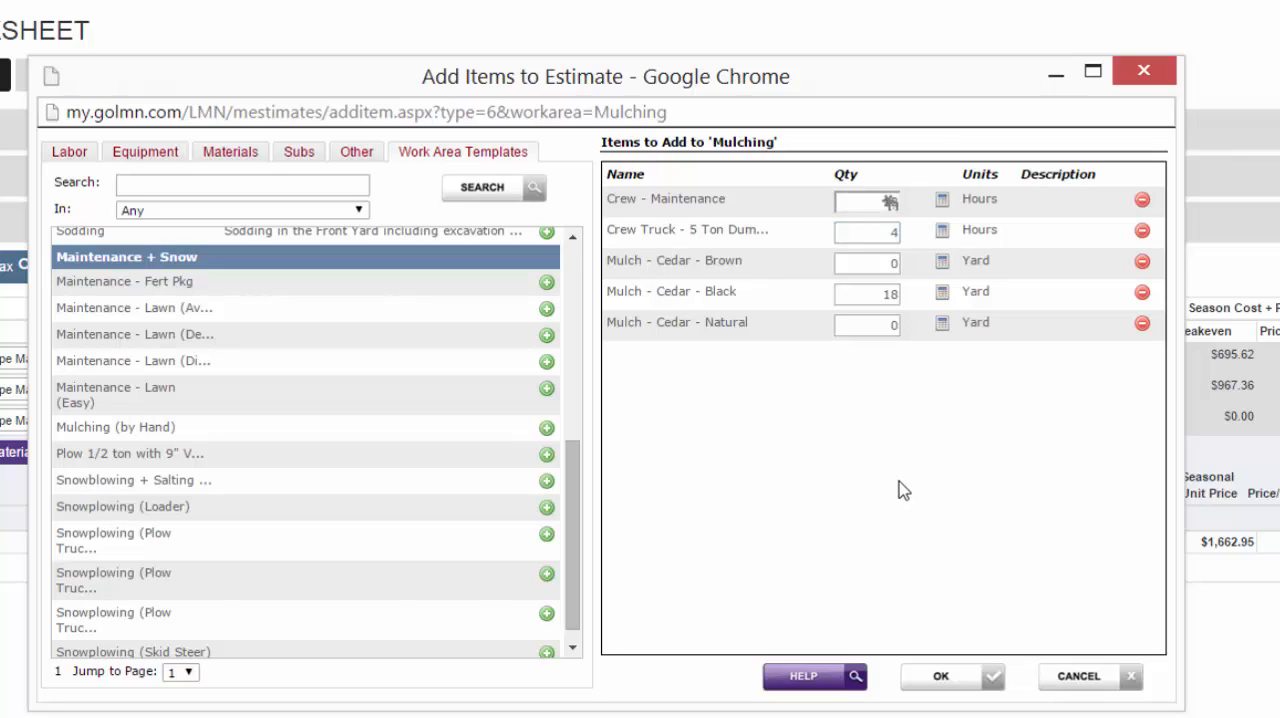
mouse_move(890, 258)
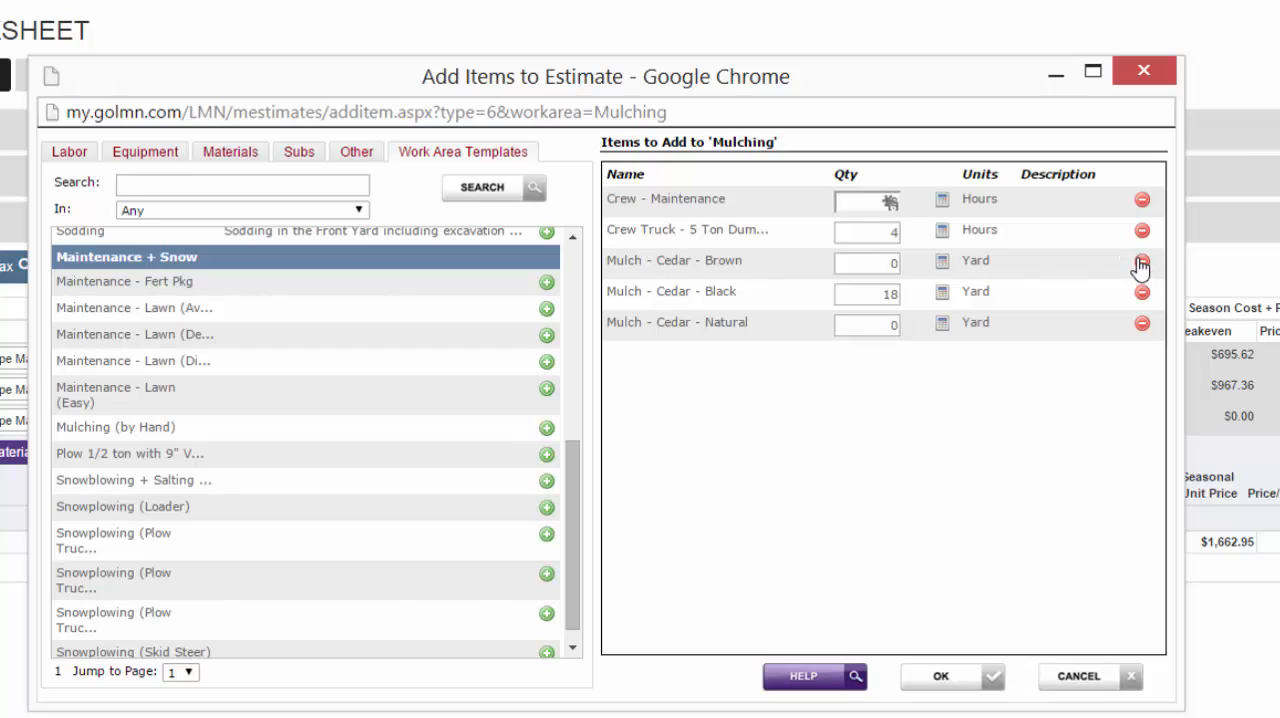
click(1141, 261)
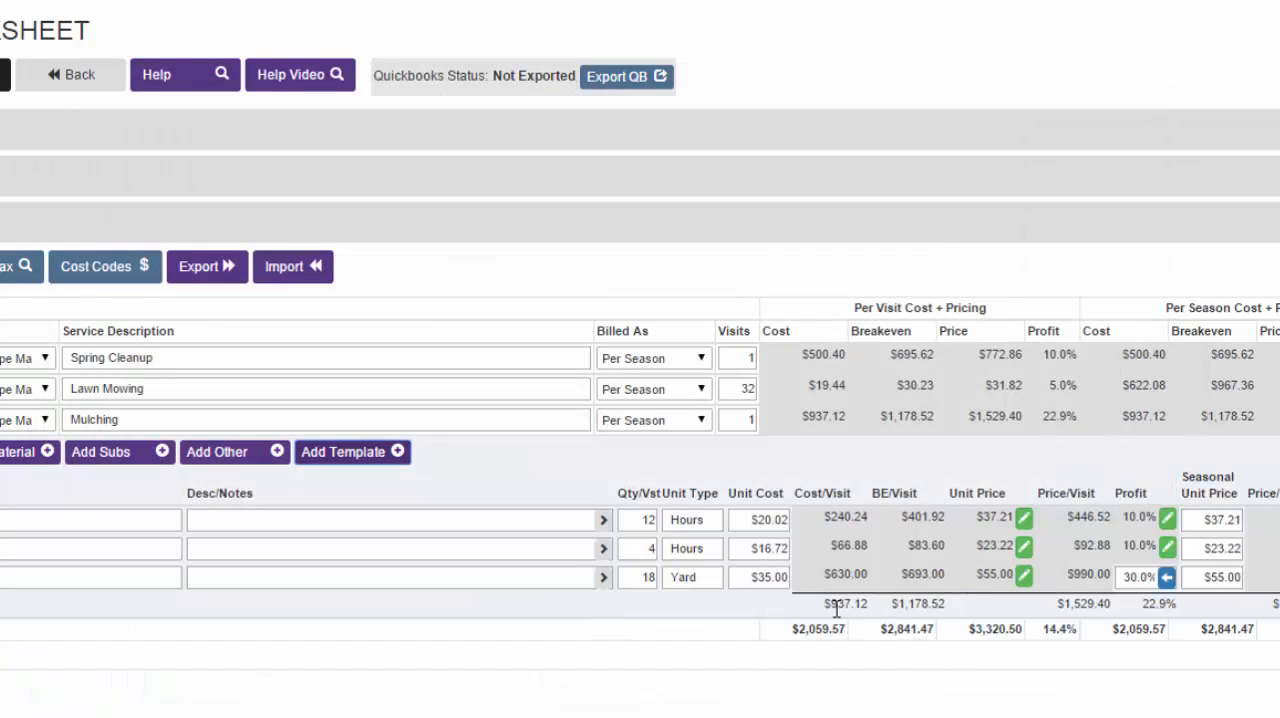
double_click(908, 603)
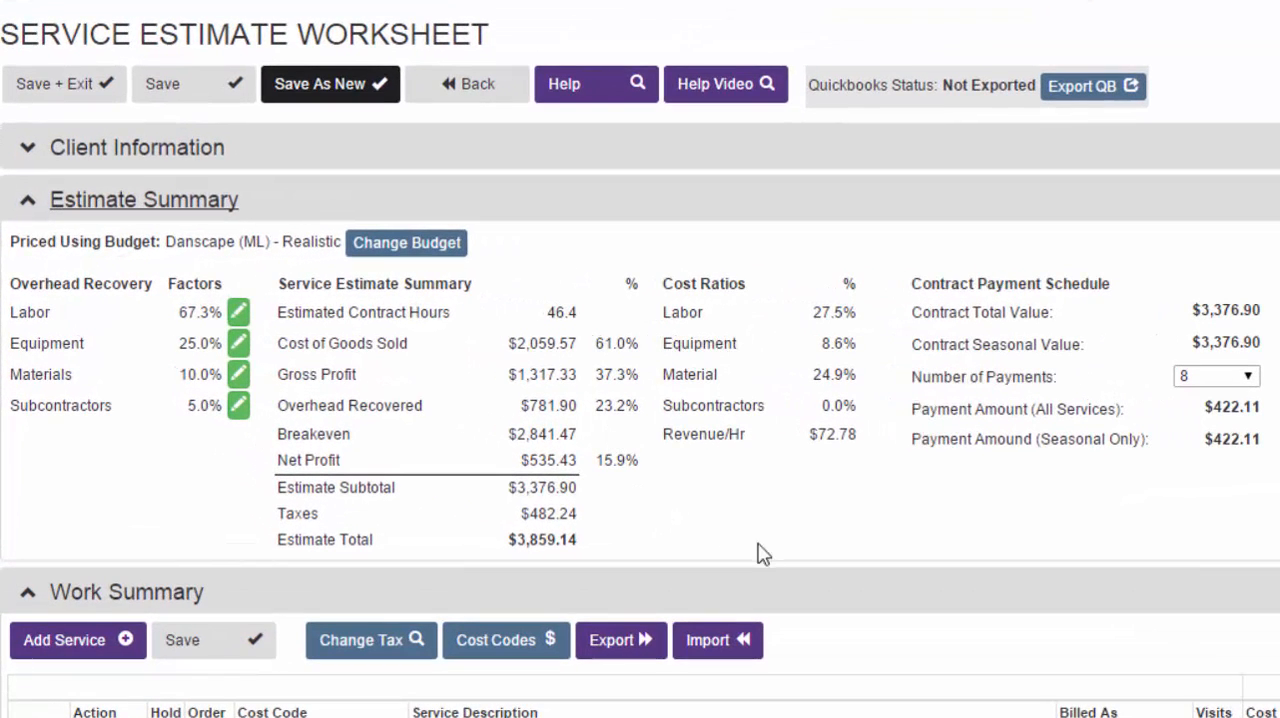
mouse_move(585, 308)
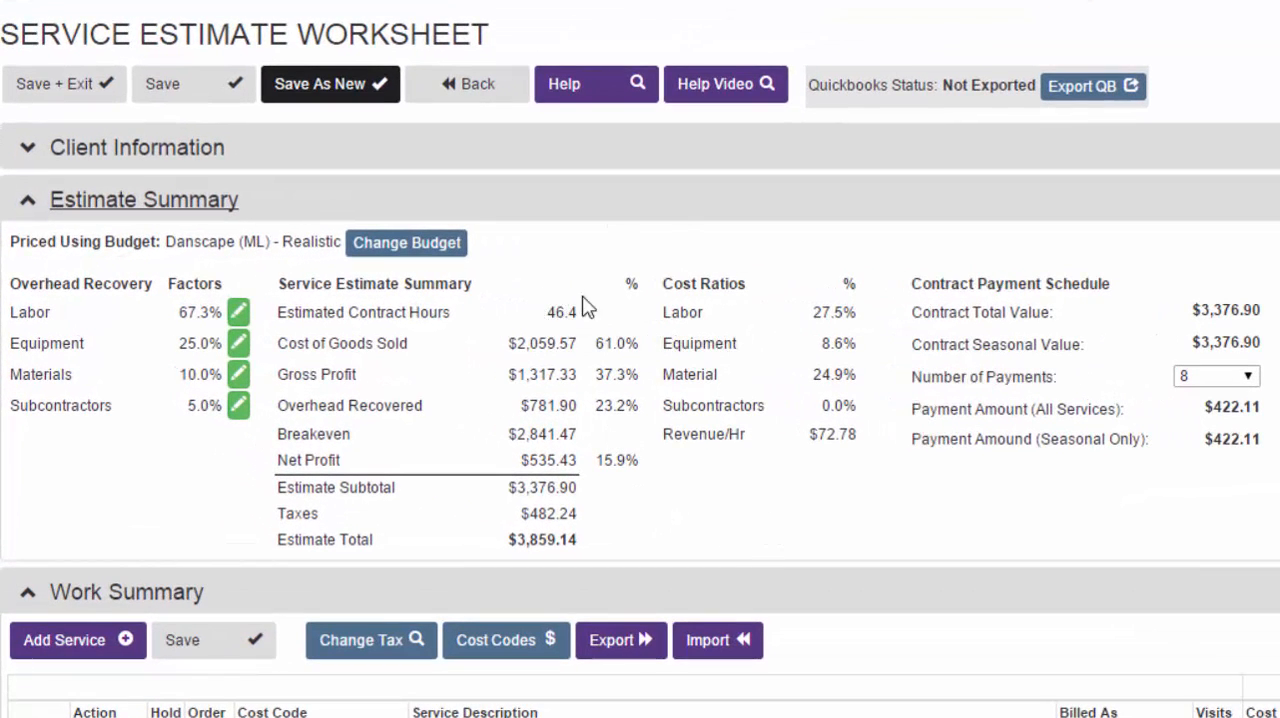
mouse_move(555, 350)
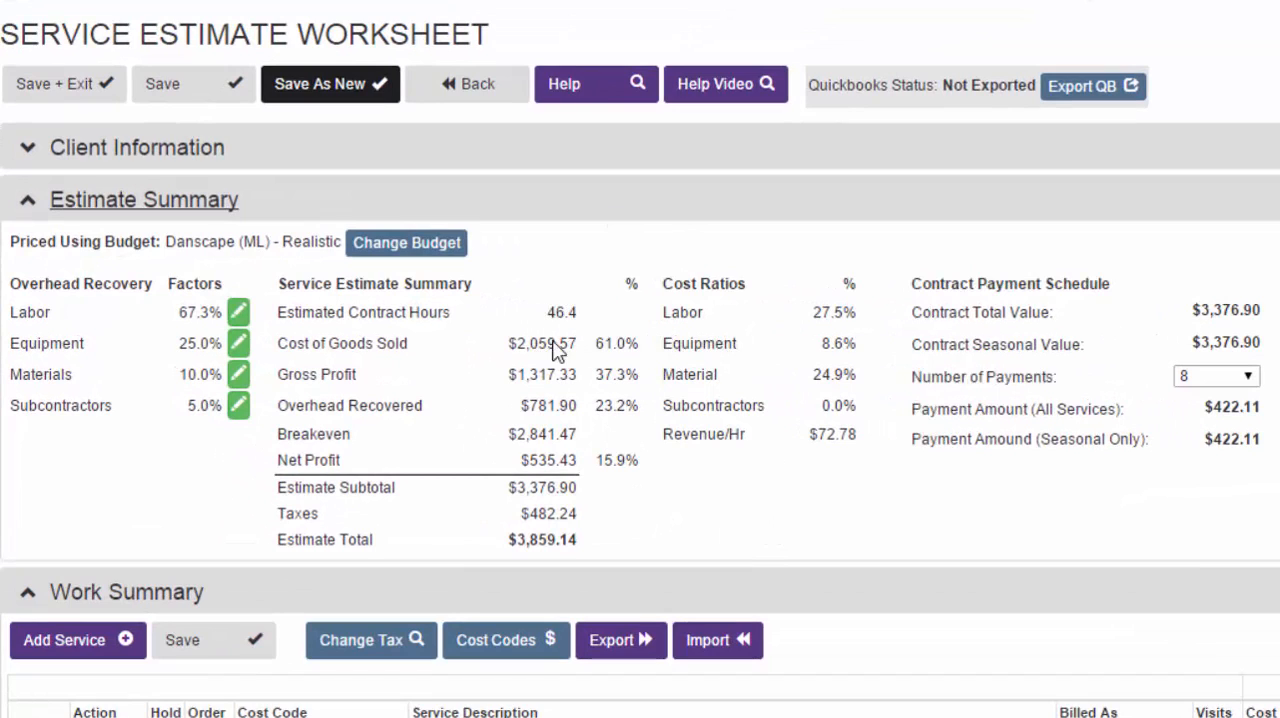
mouse_move(645, 405)
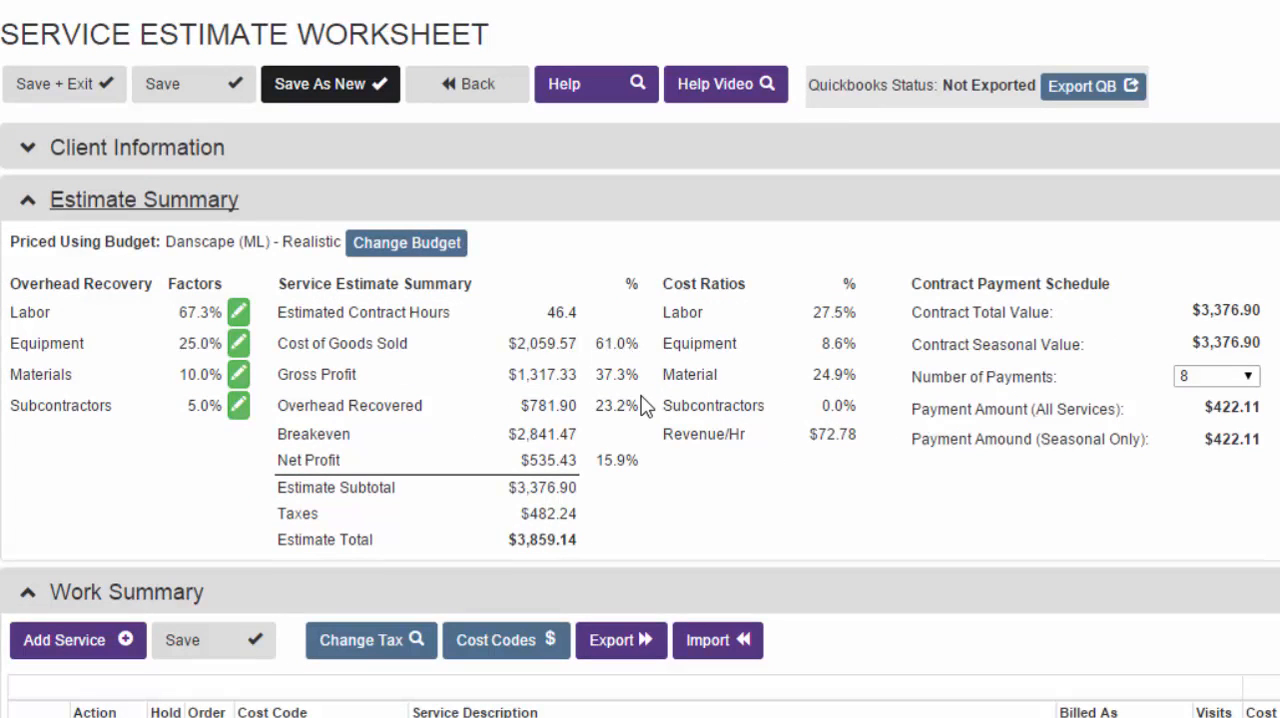
mouse_move(622, 388)
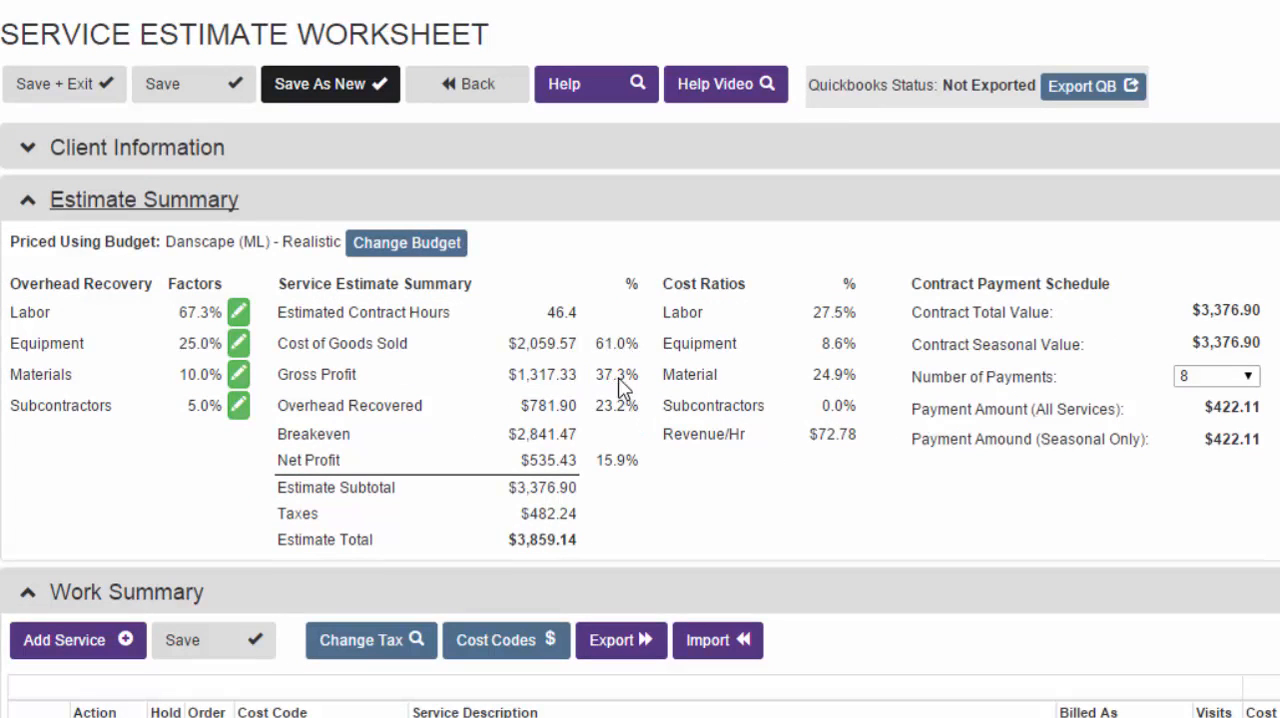
mouse_move(659, 499)
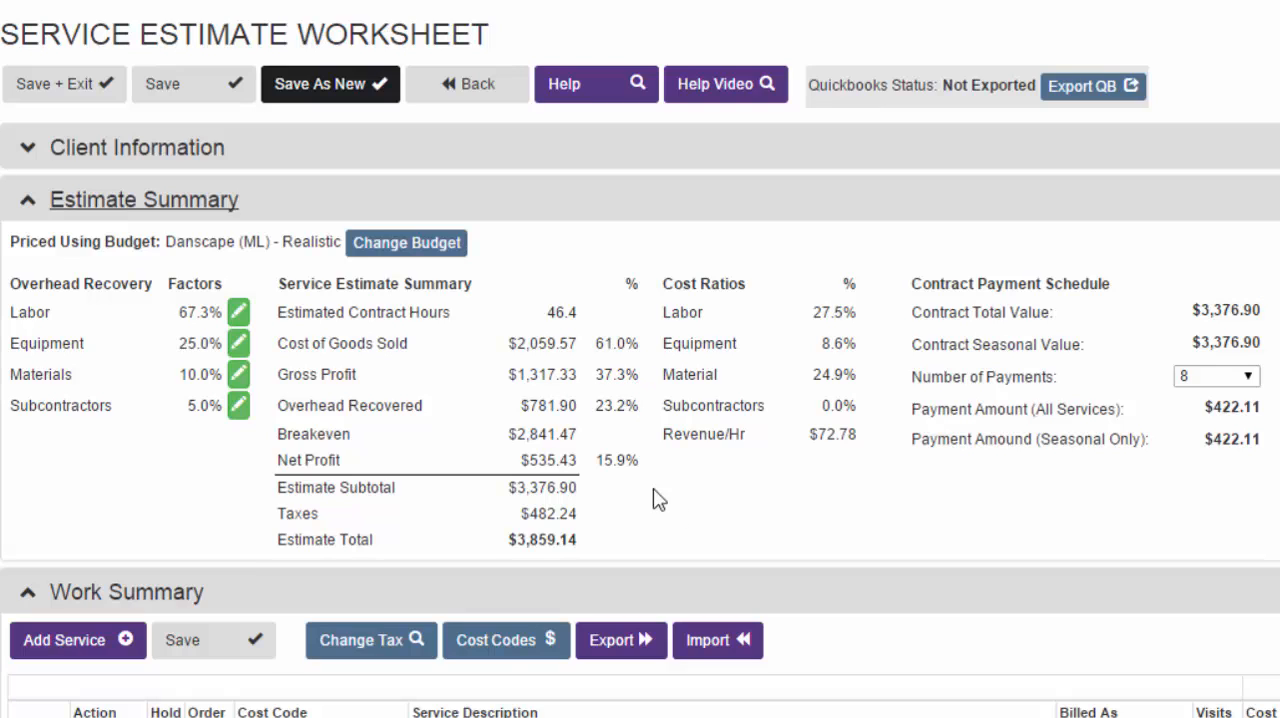
mouse_move(558, 397)
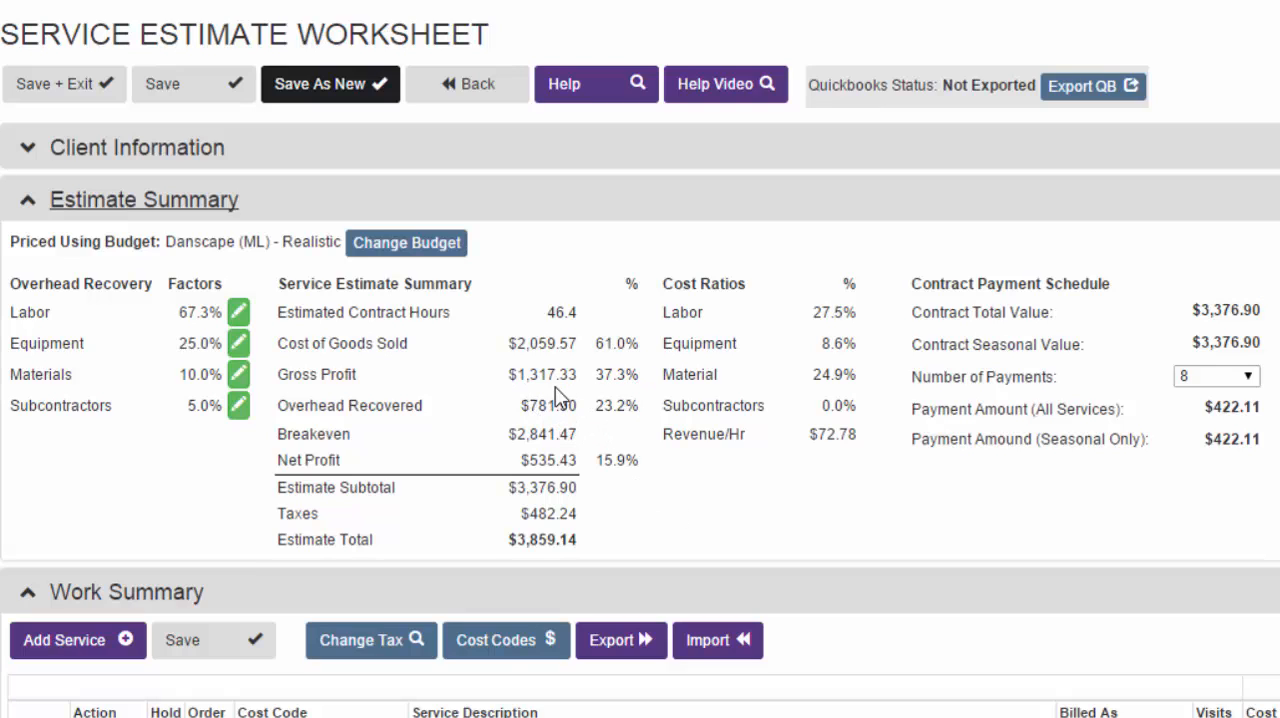
mouse_move(530, 462)
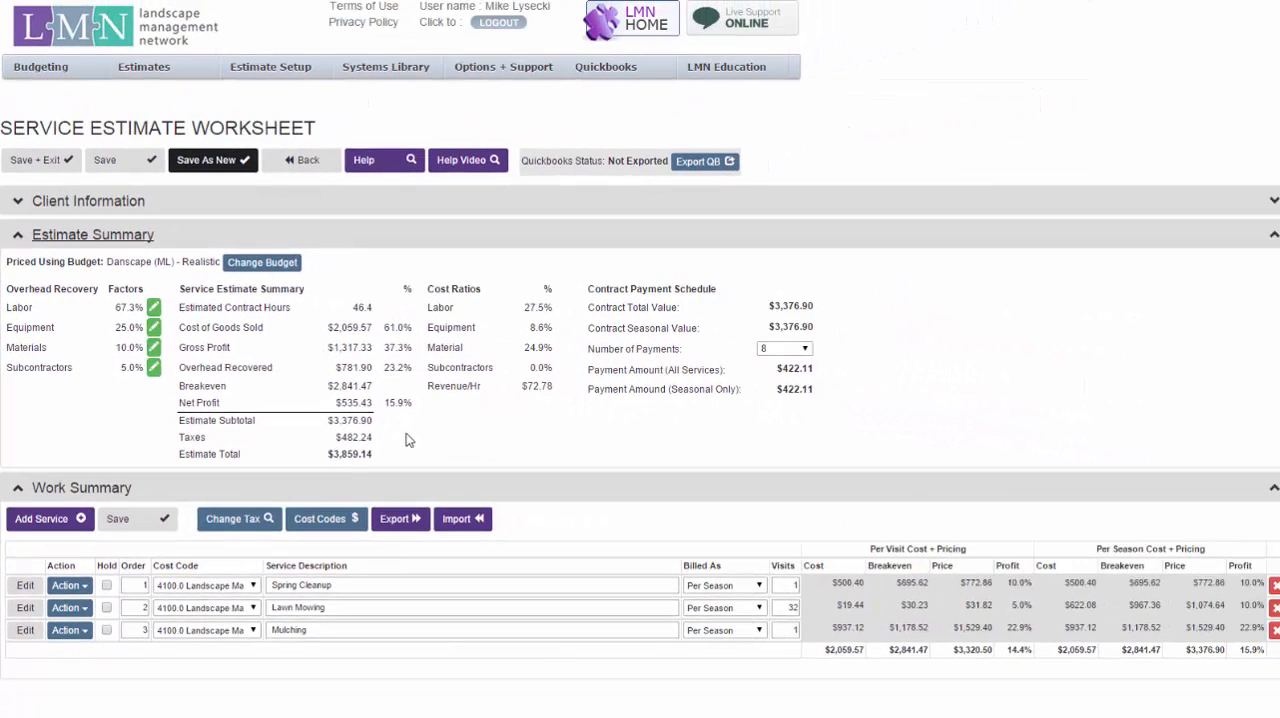
mouse_move(417, 444)
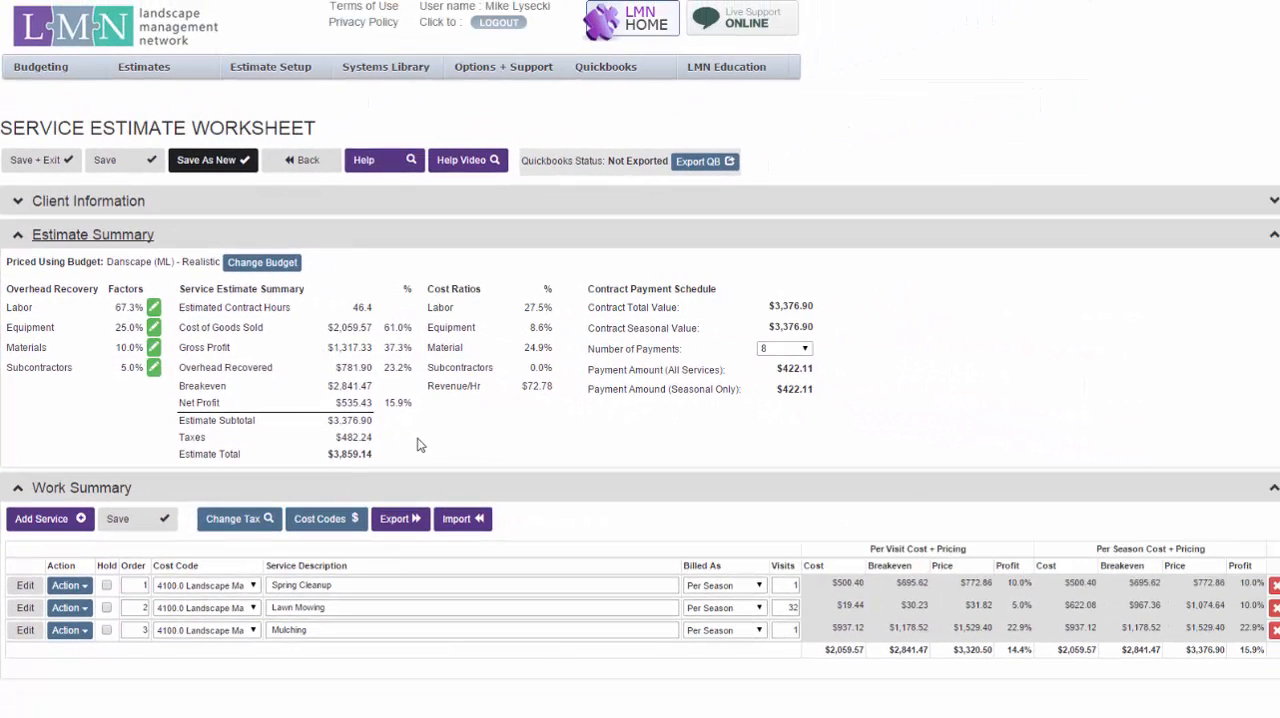
mouse_move(394, 390)
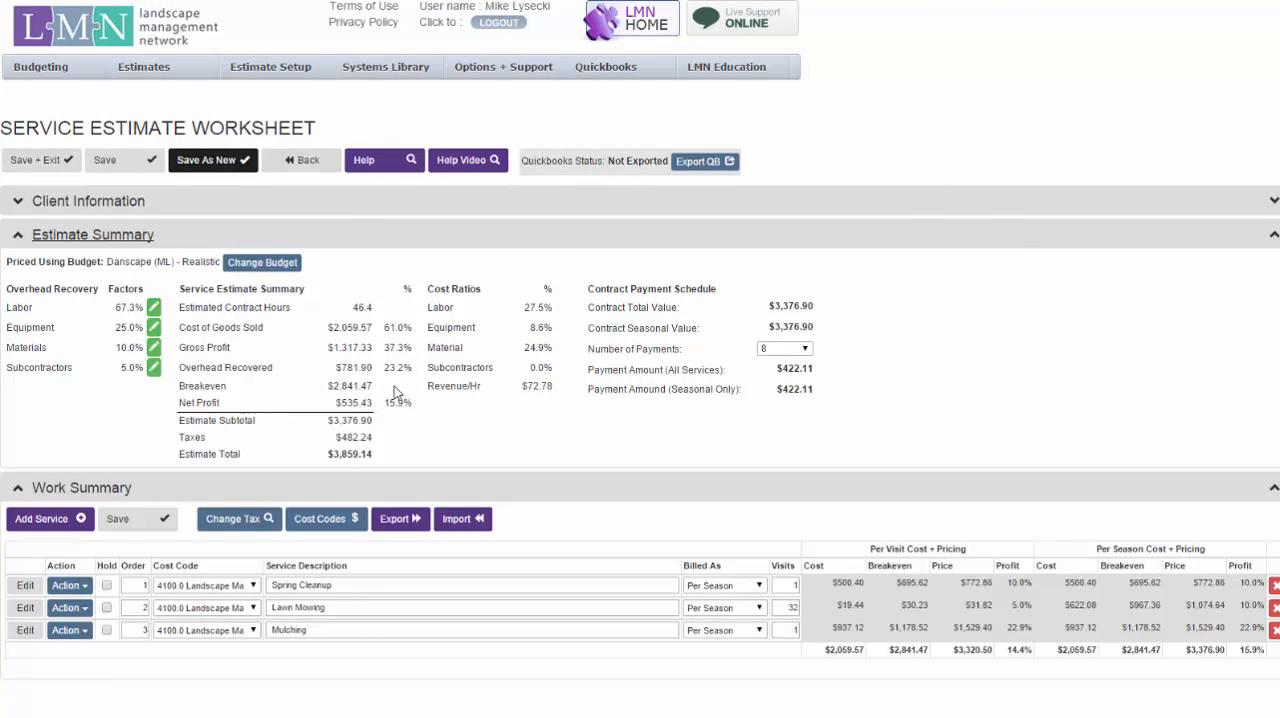
mouse_move(25, 630)
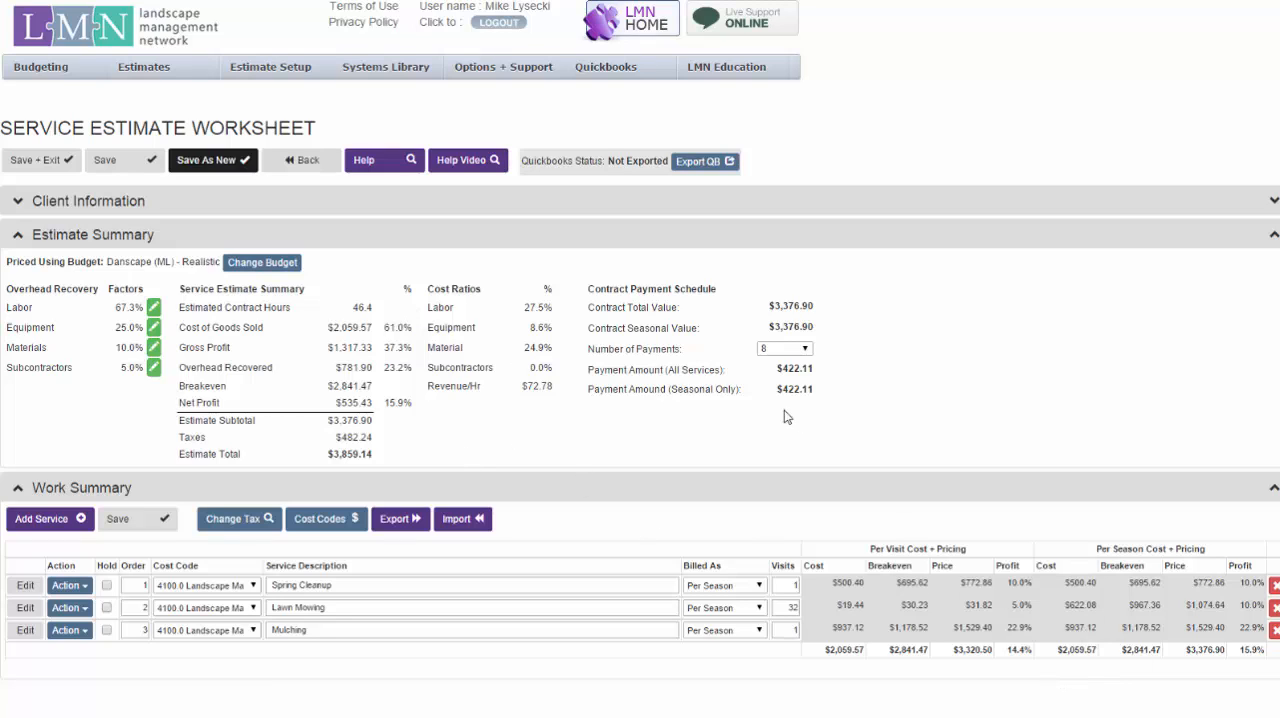
mouse_move(540, 357)
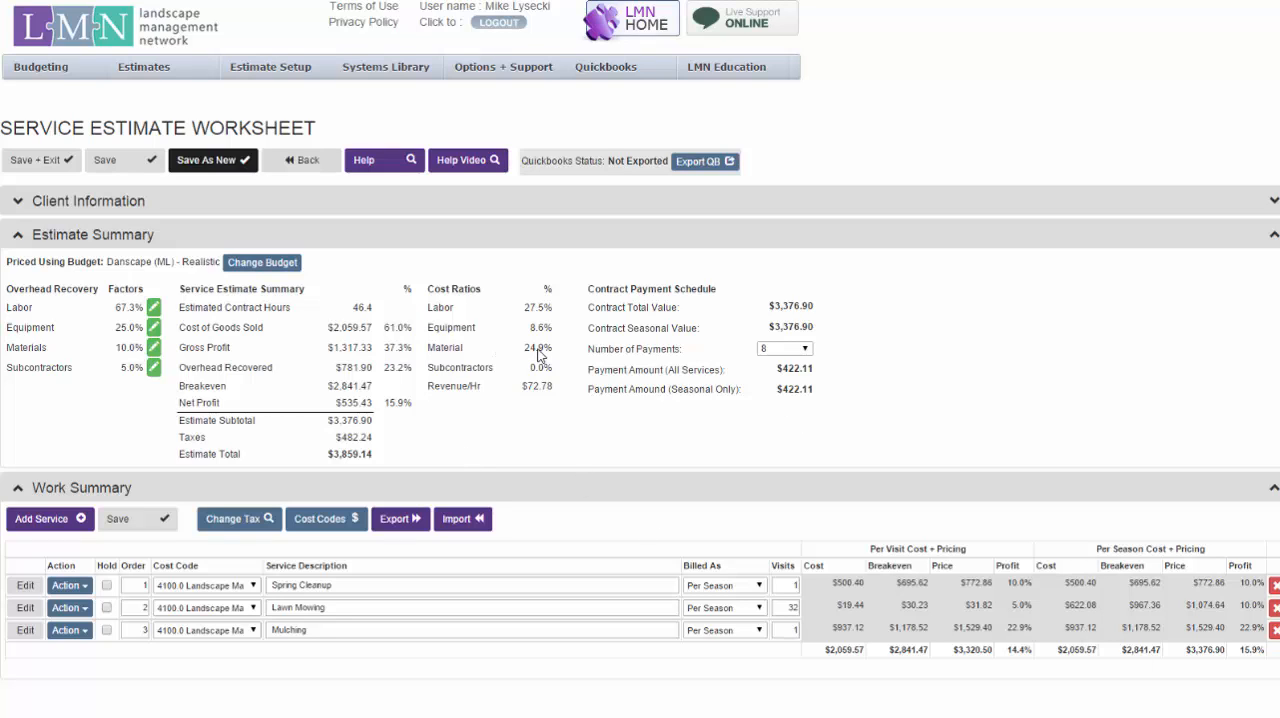
mouse_move(473, 296)
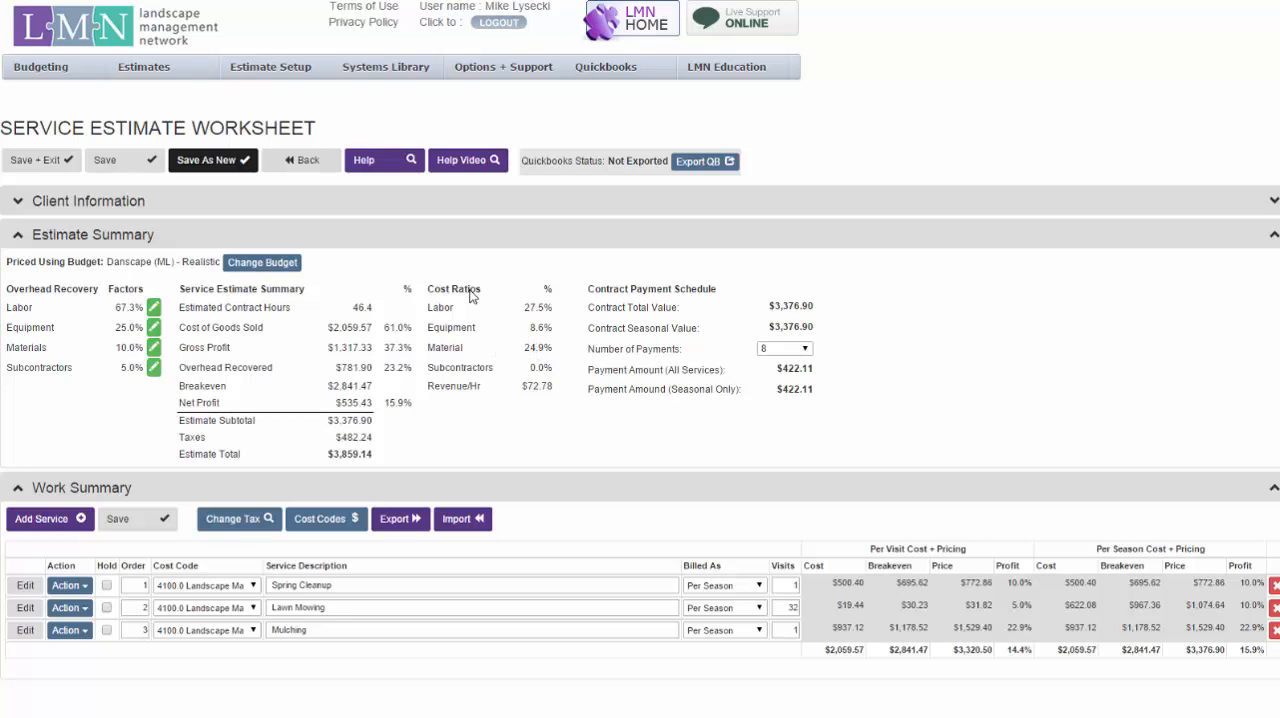
mouse_move(302, 207)
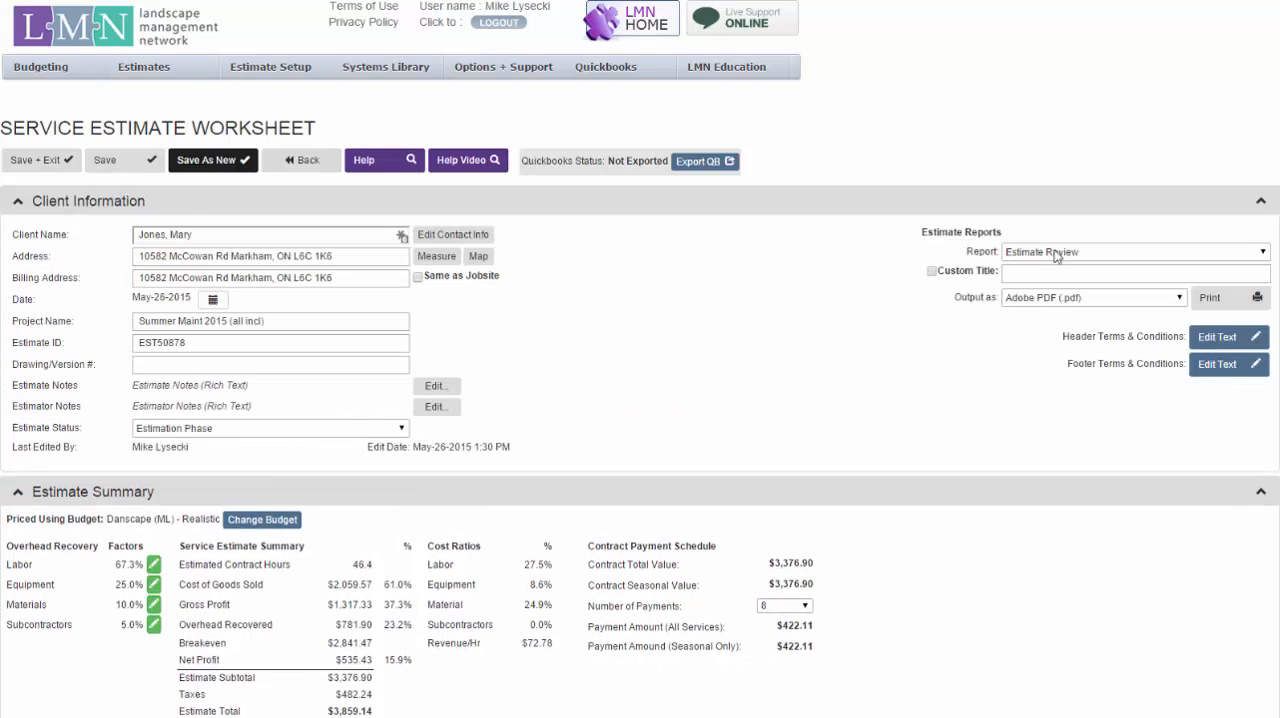
- Choose Proposal - Per Season Pricing as the estimate report
click(1135, 251)
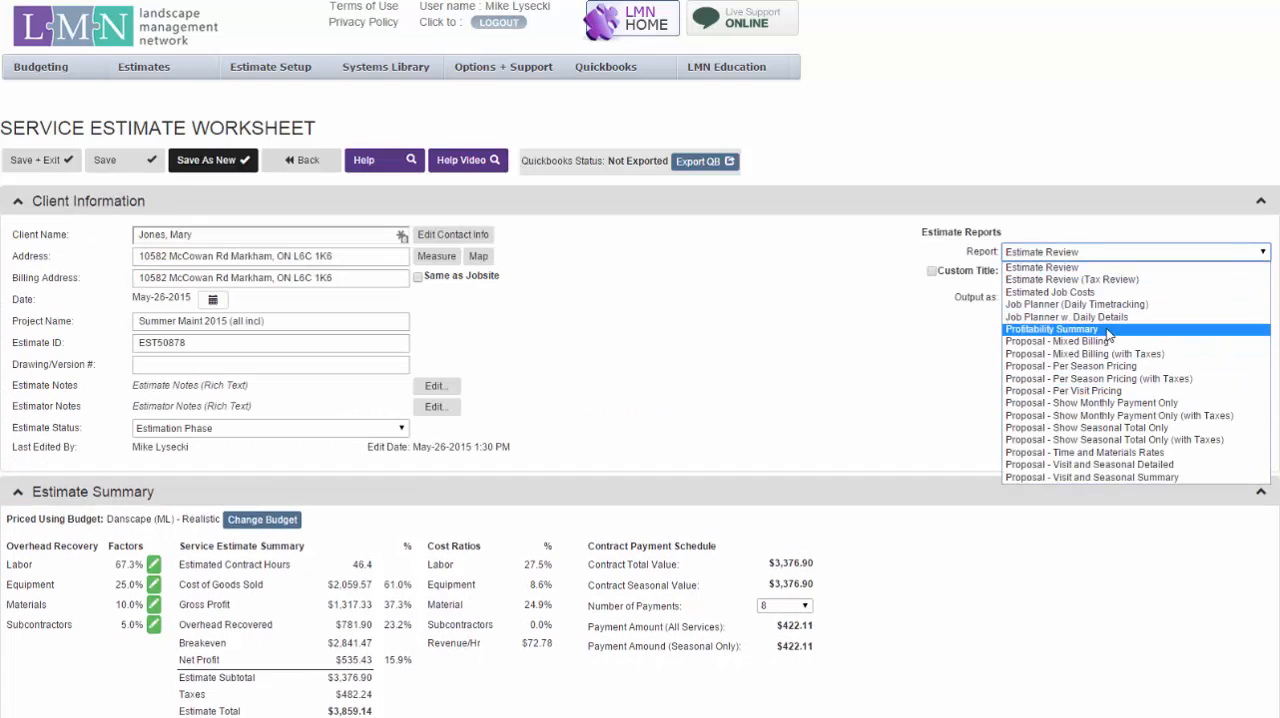
mouse_move(1087, 464)
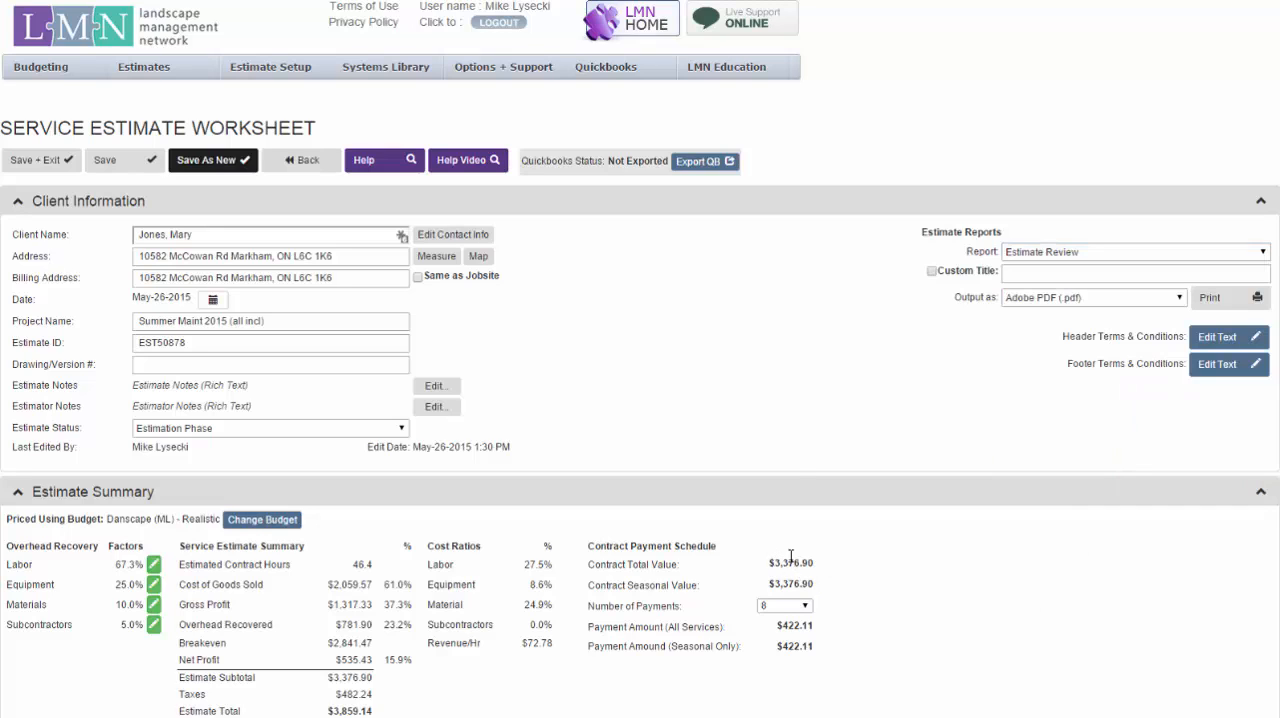
mouse_move(896, 600)
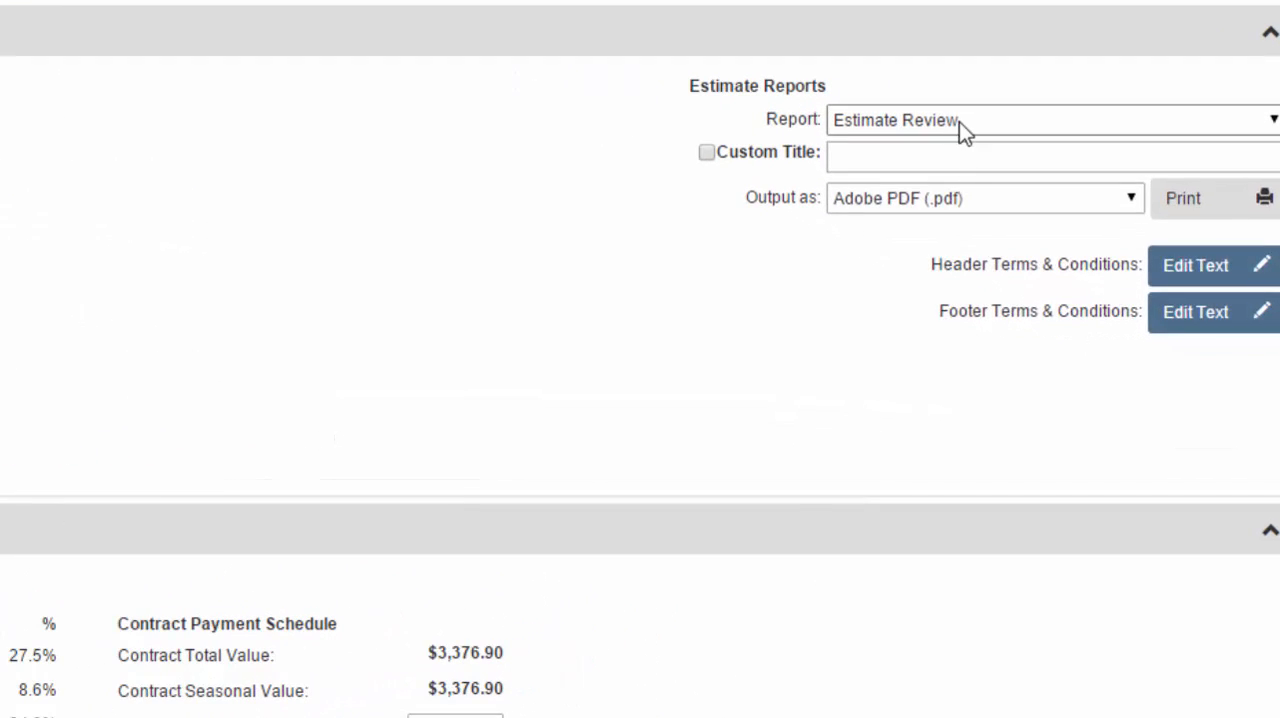
click(1050, 119)
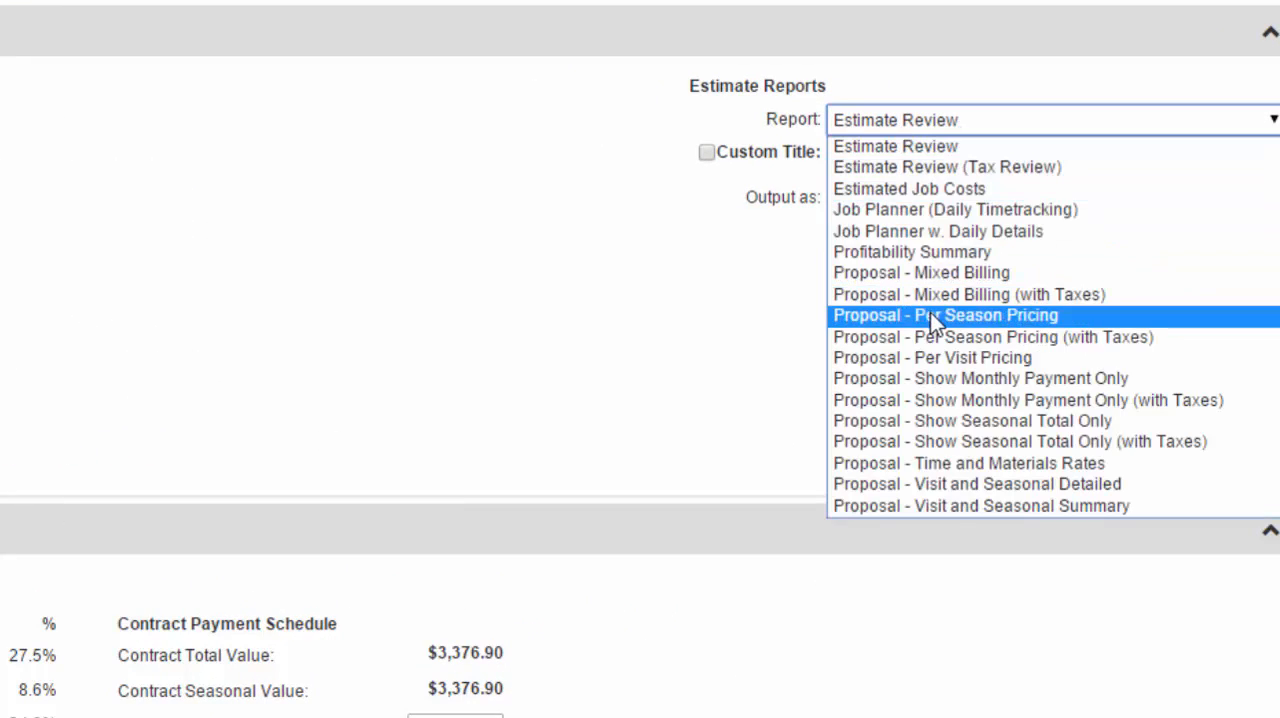
click(944, 315)
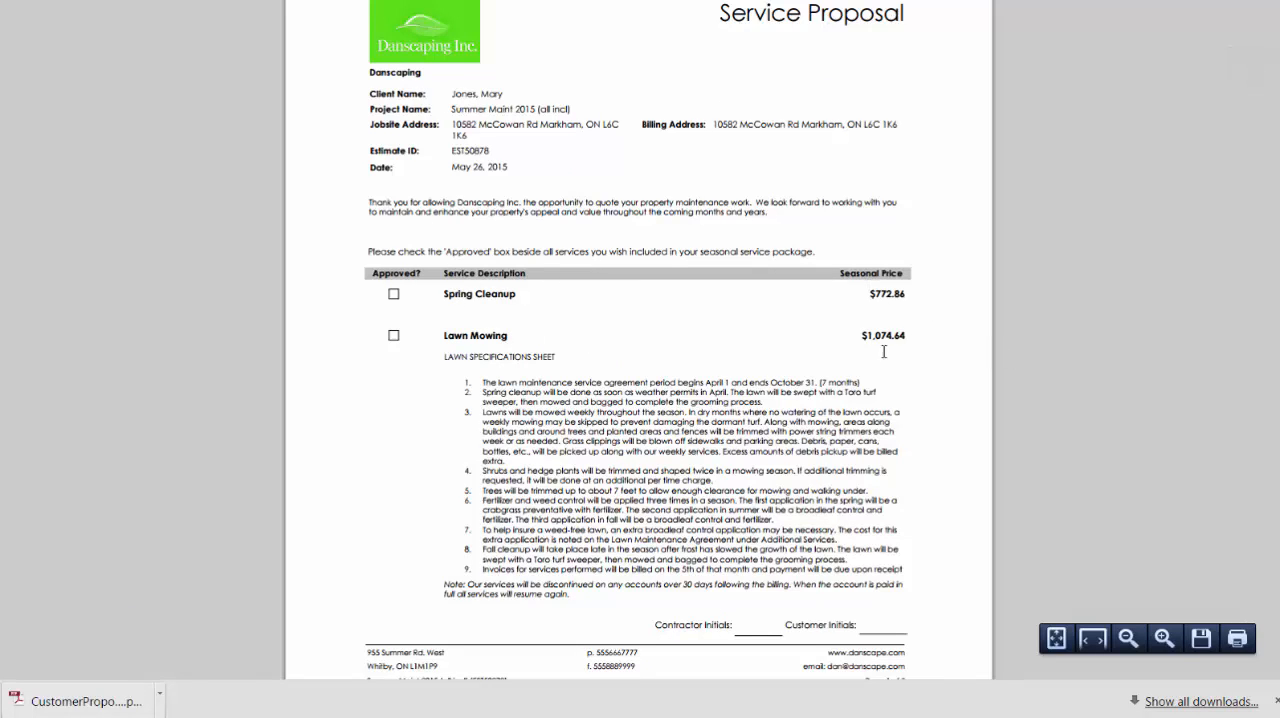
- Scroll through the per-season Service Proposal PDF, then go back to Service Estimates
scroll(down, 3)
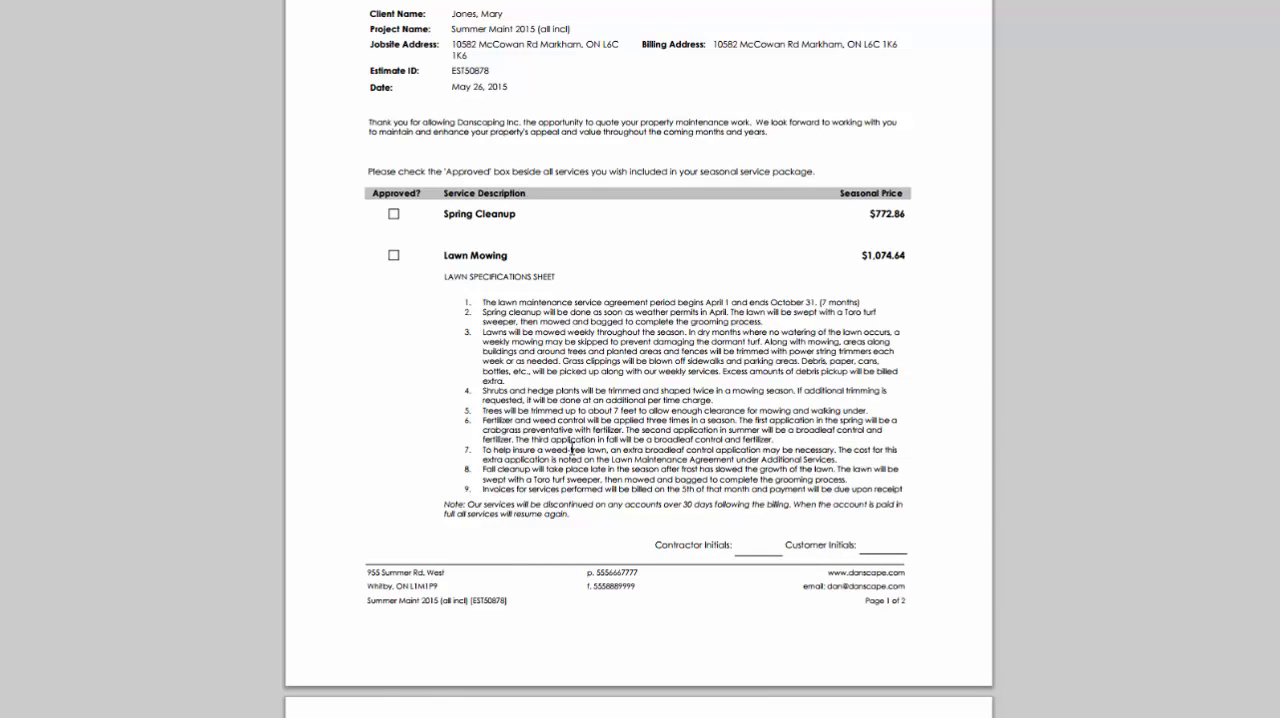
scroll(down, 3)
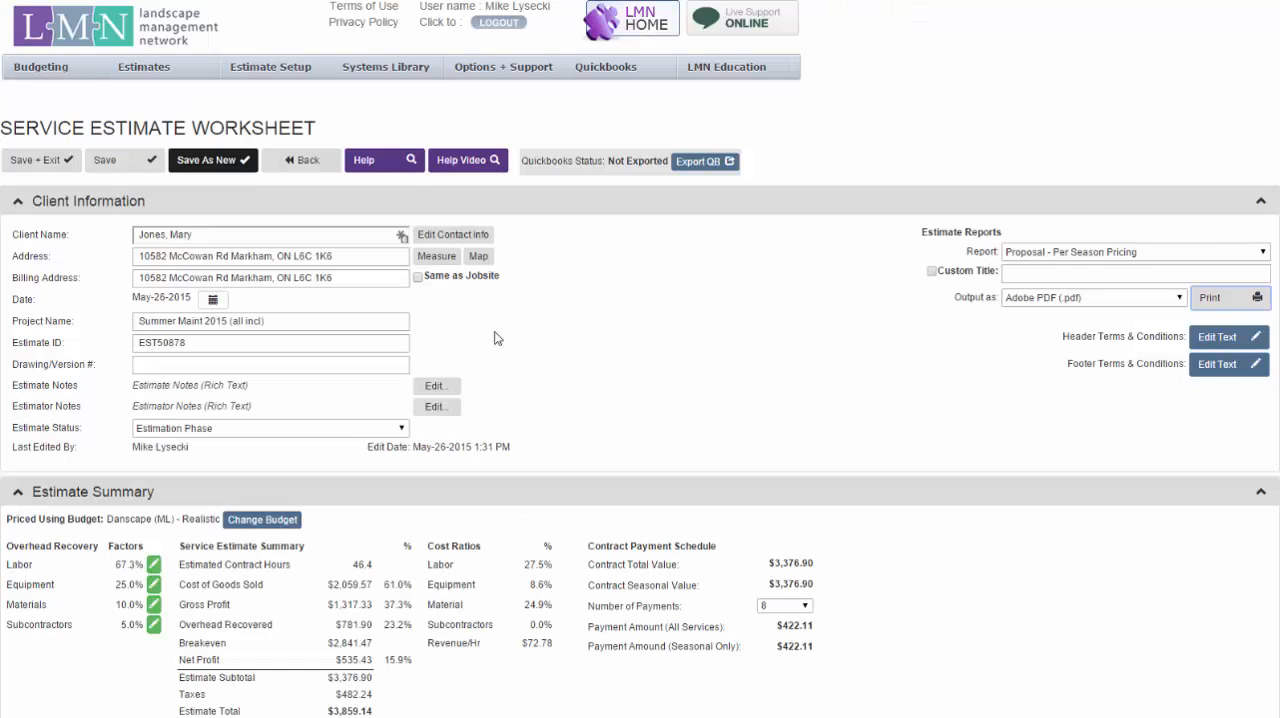
click(300, 160)
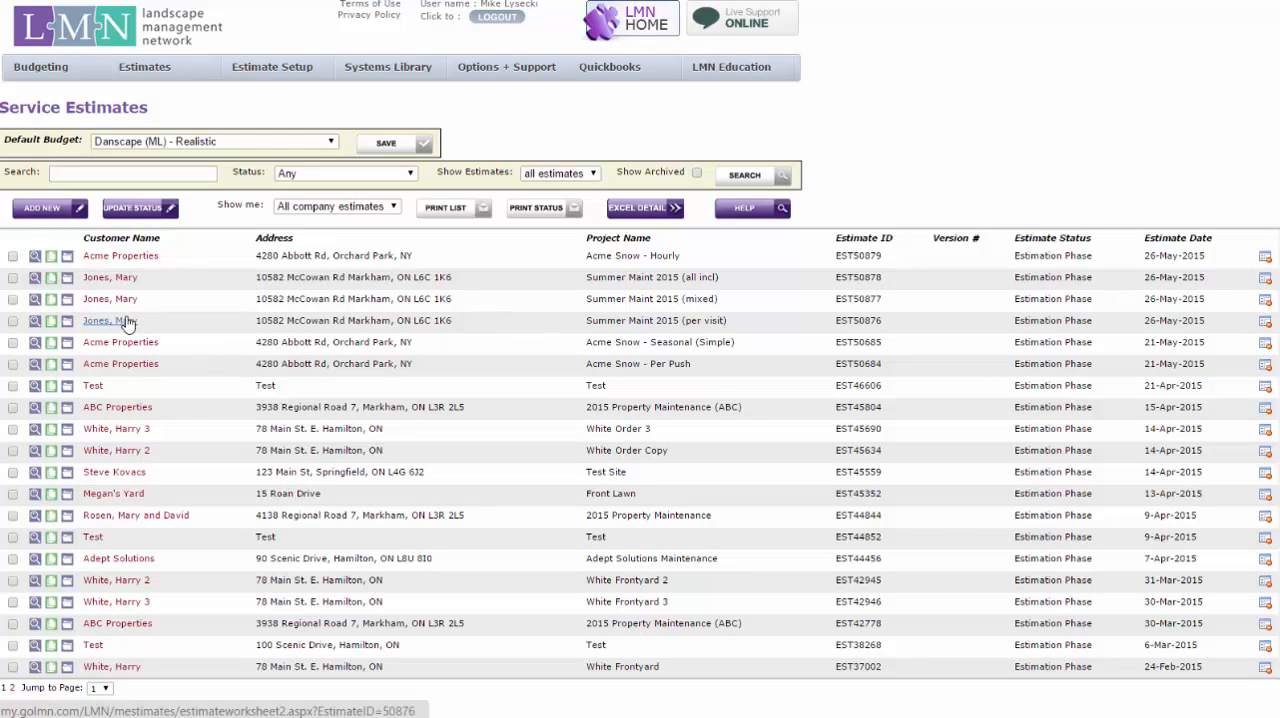
- Open Summer Maint 2015 (per visit), switch Mowing, Fertilizing and other lines to Per Visit, and save
click(108, 320)
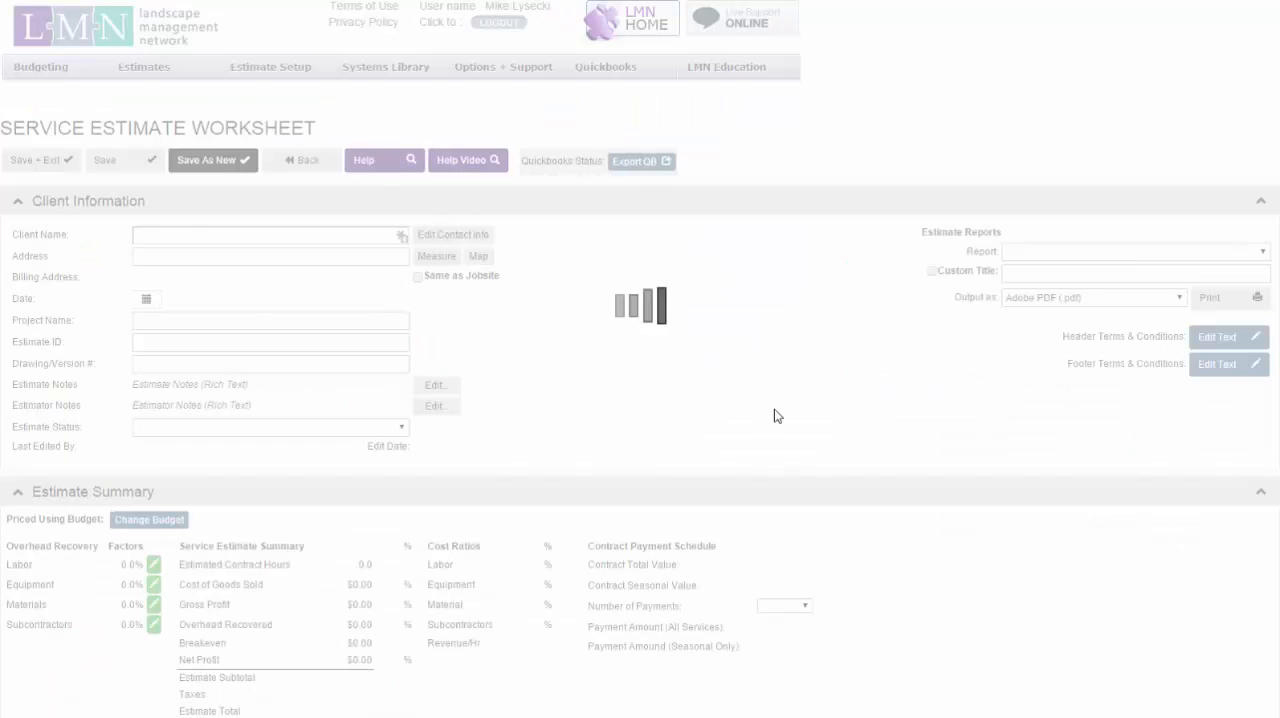
scroll(down, 3)
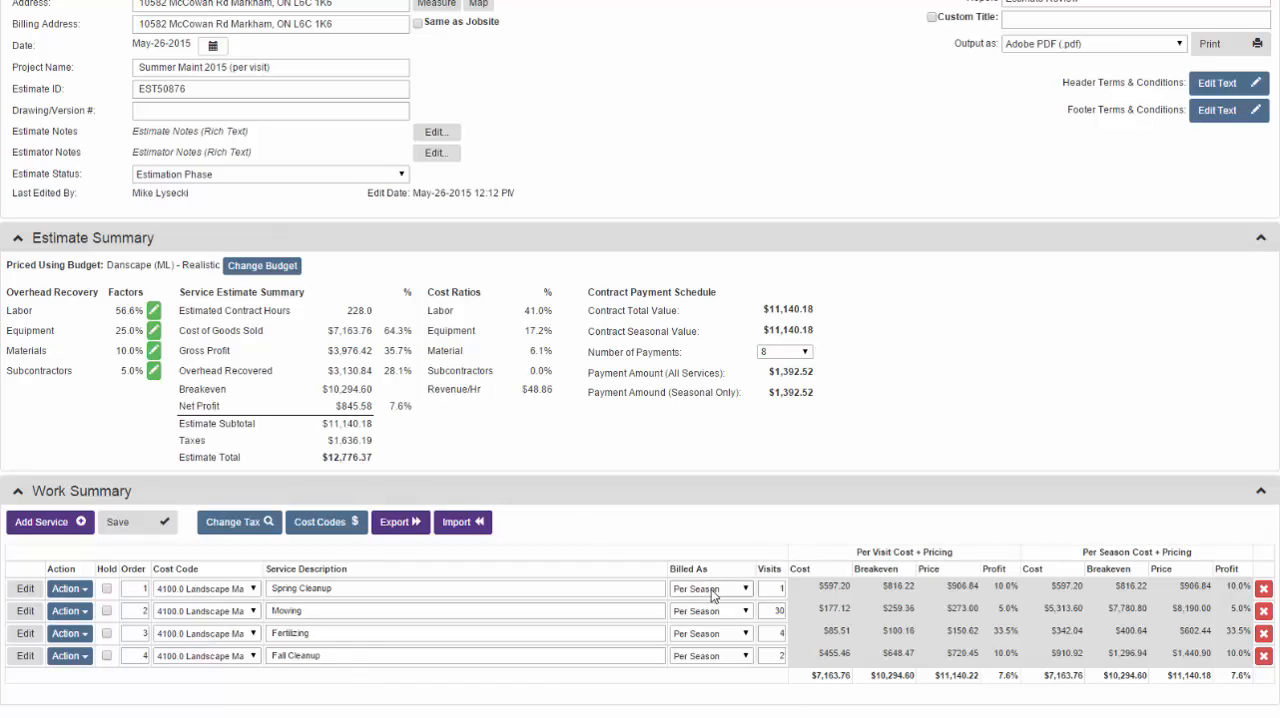
mouse_move(712, 656)
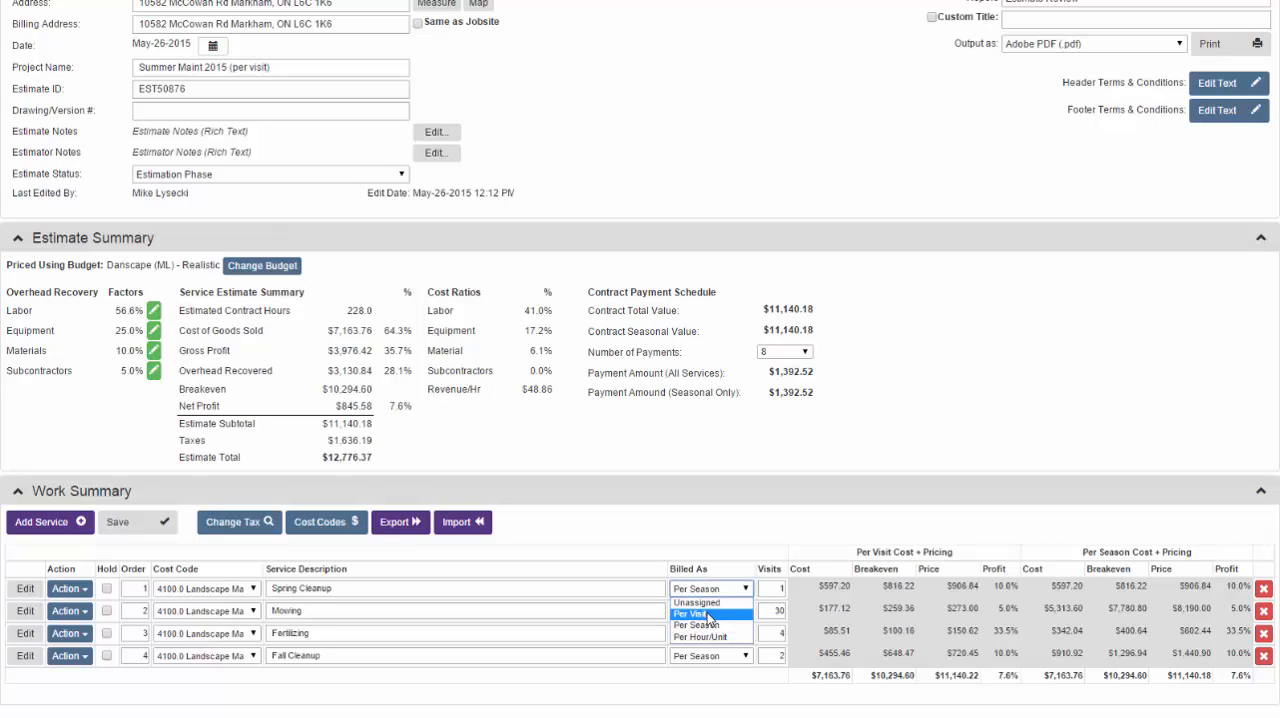
click(690, 613)
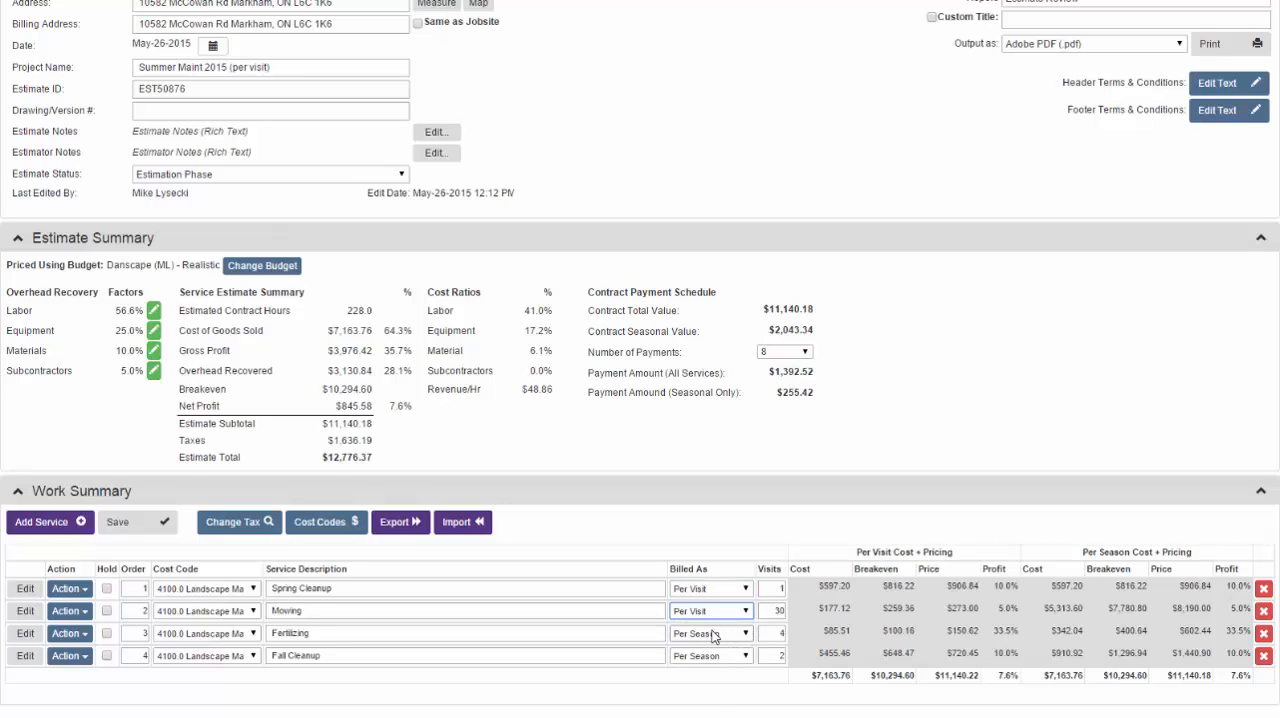
click(710, 655)
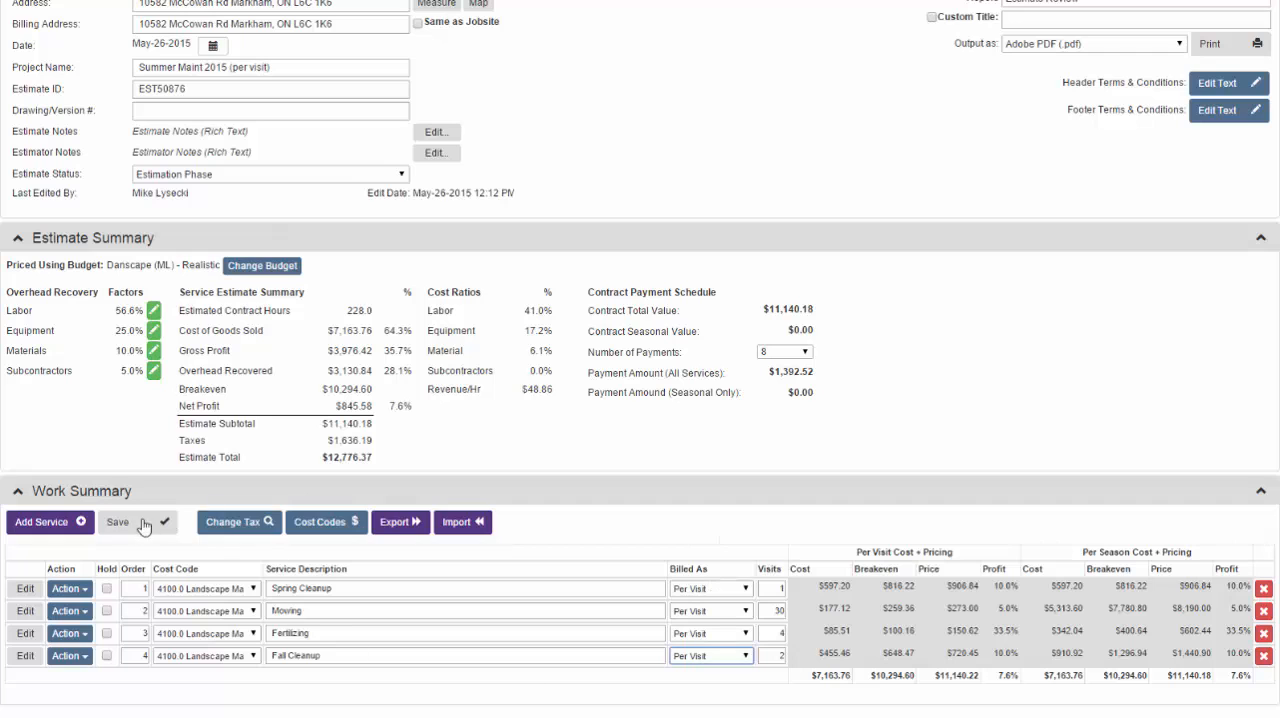
click(117, 522)
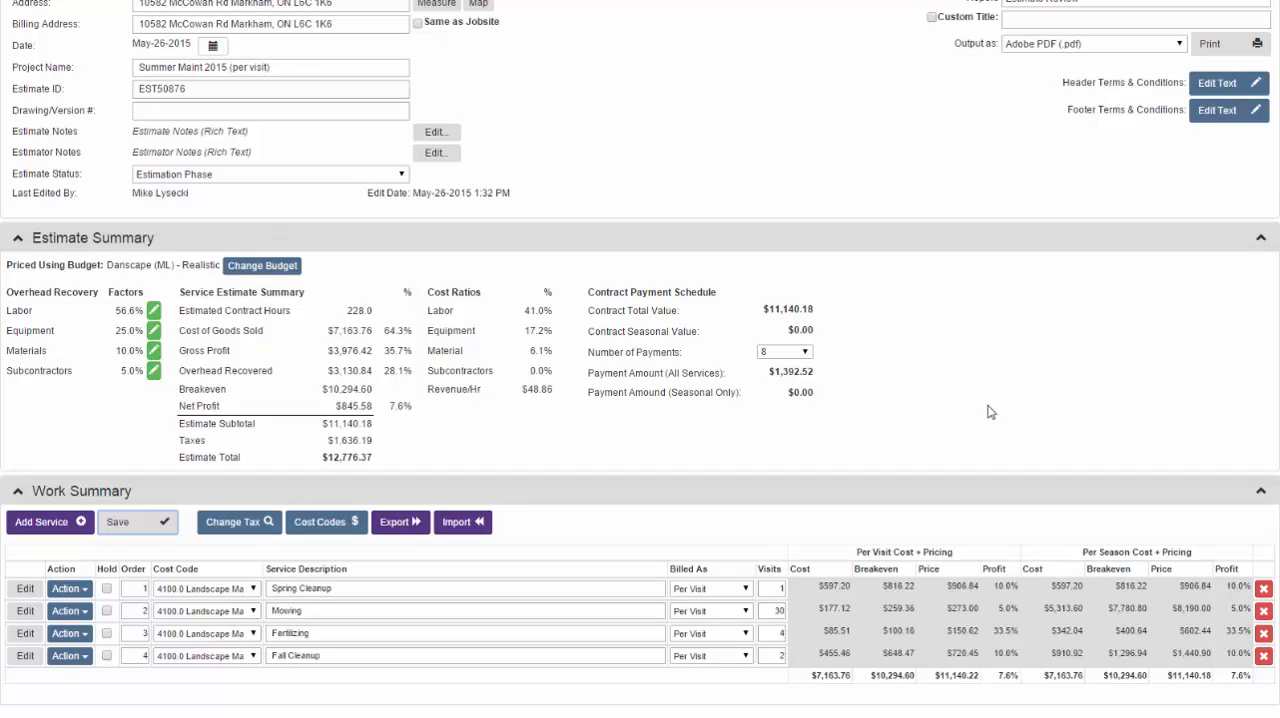
mouse_move(816, 312)
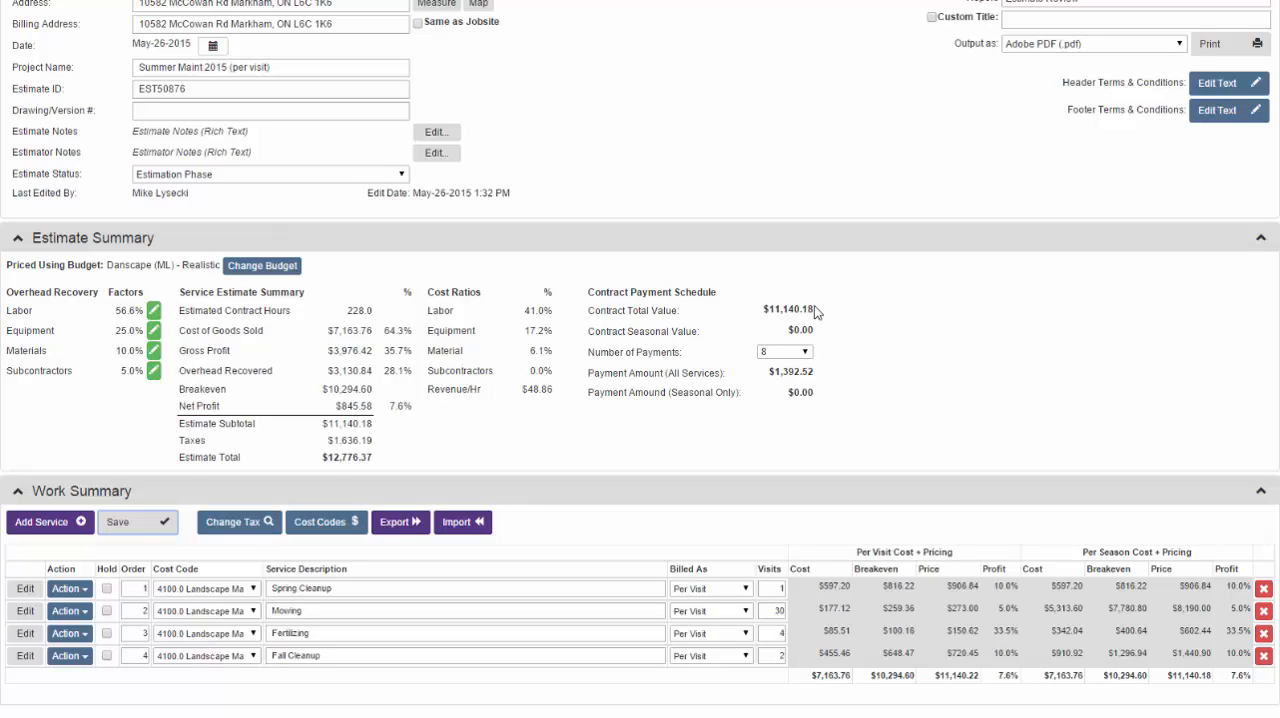
double_click(789, 309)
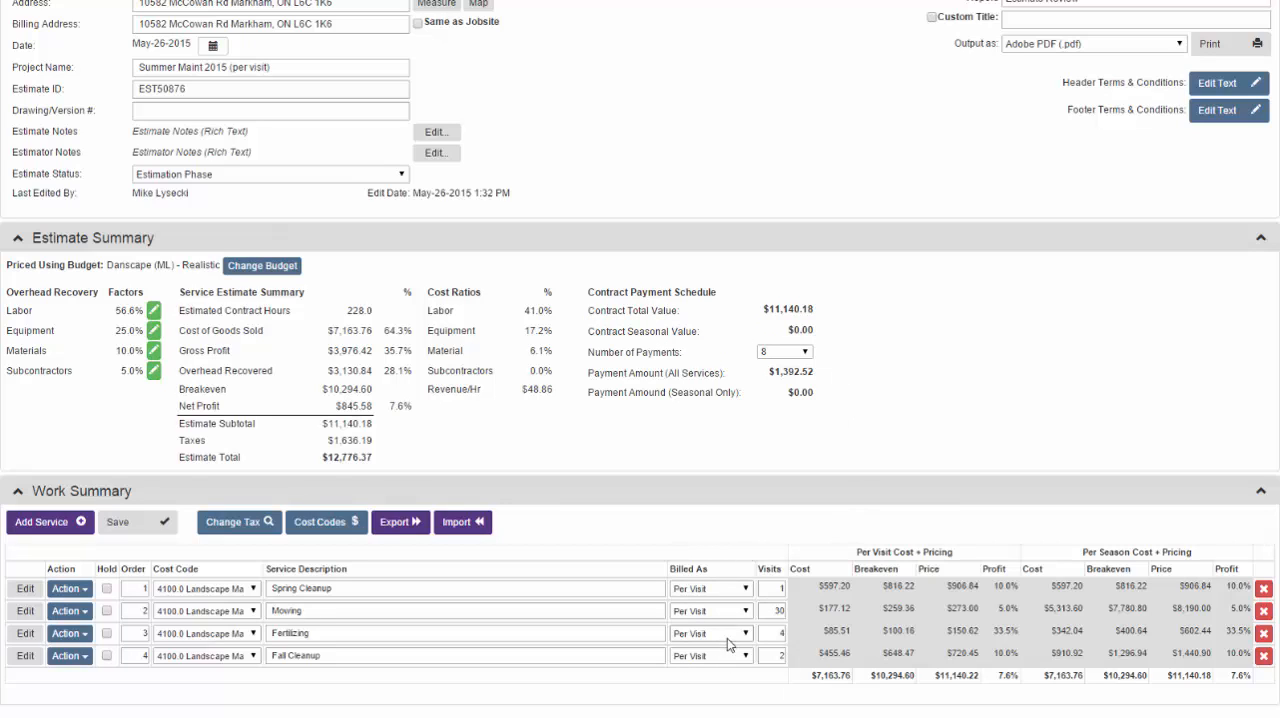
mouse_move(1018, 437)
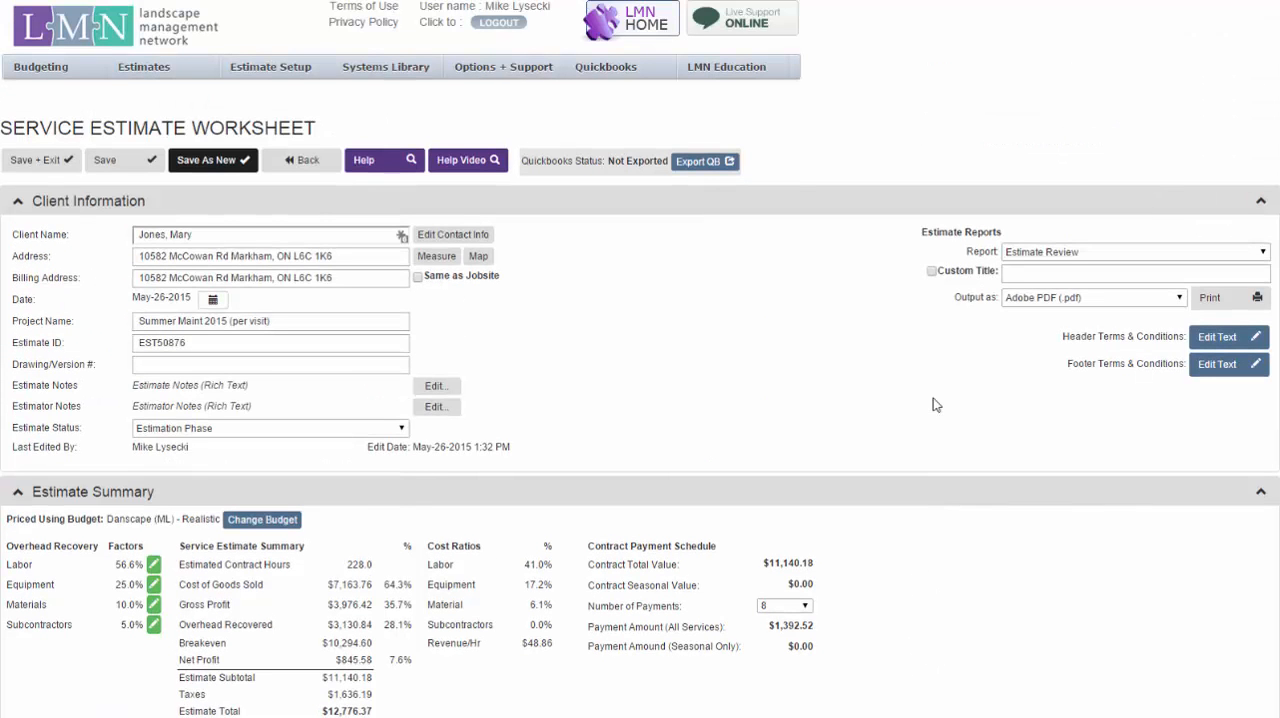
- Select Proposal - Per Visit Pricing as the estimate report
click(1135, 251)
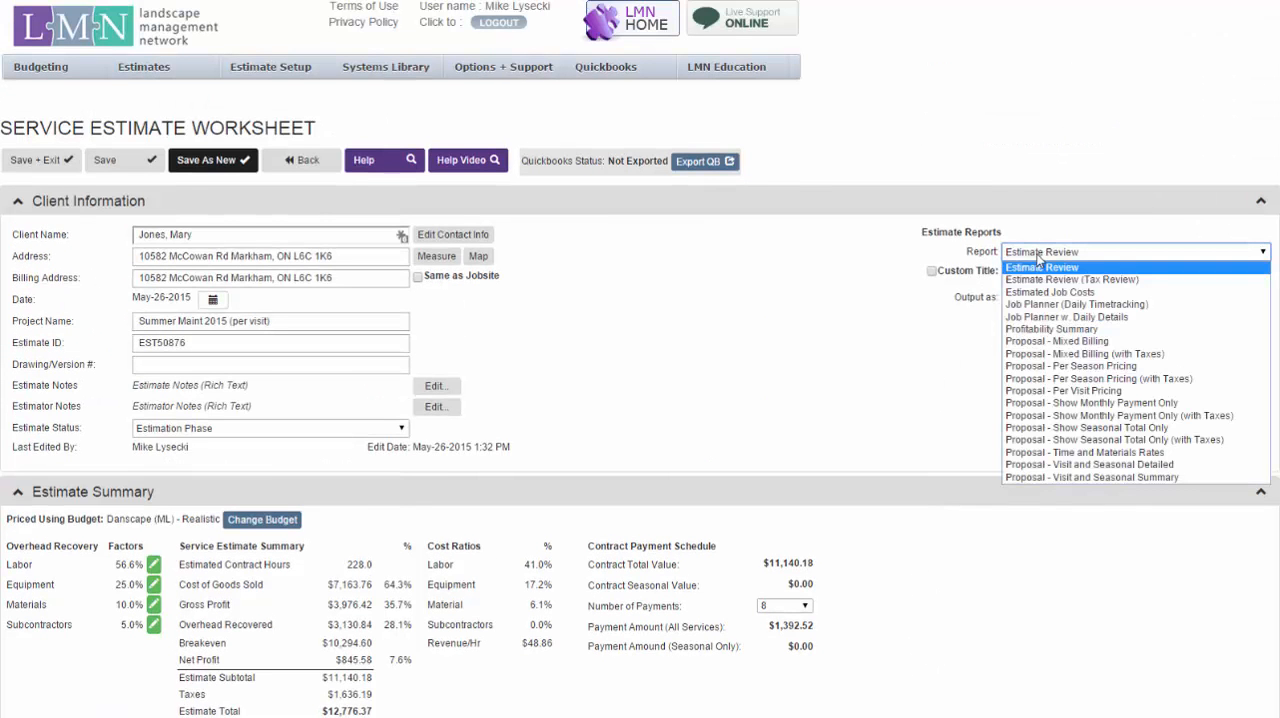
mouse_move(1071, 365)
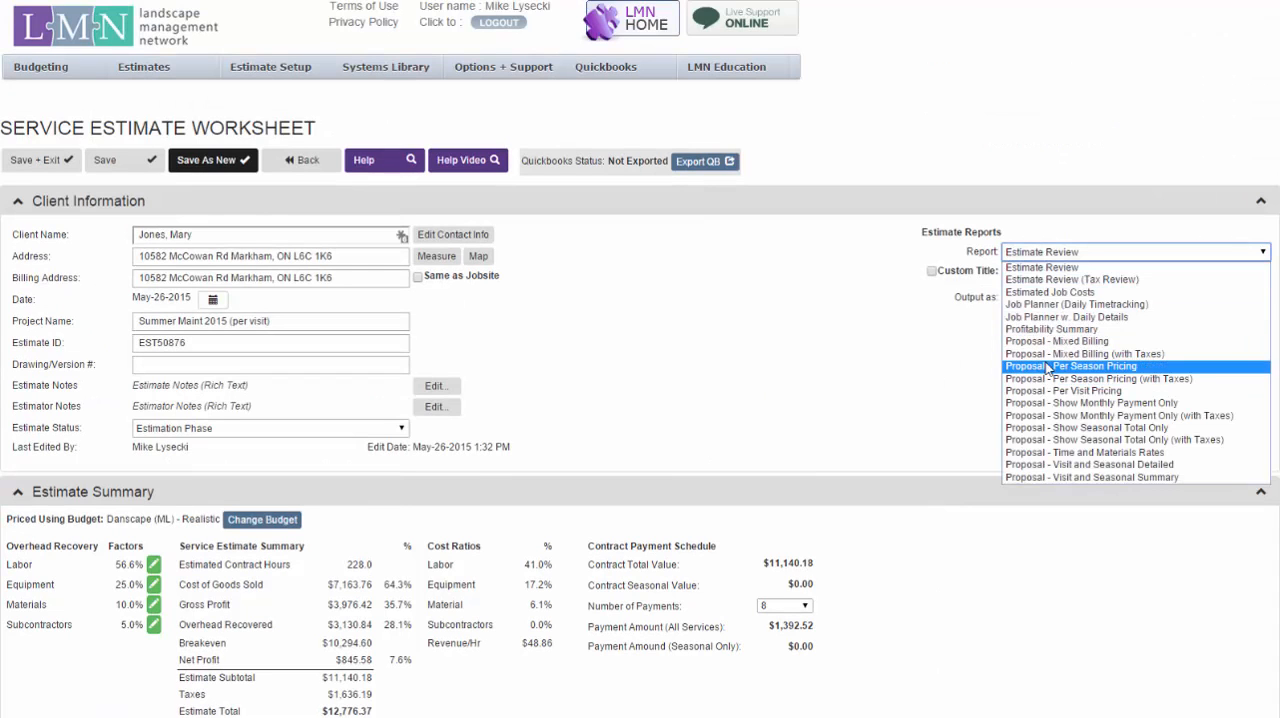
mouse_move(1062, 390)
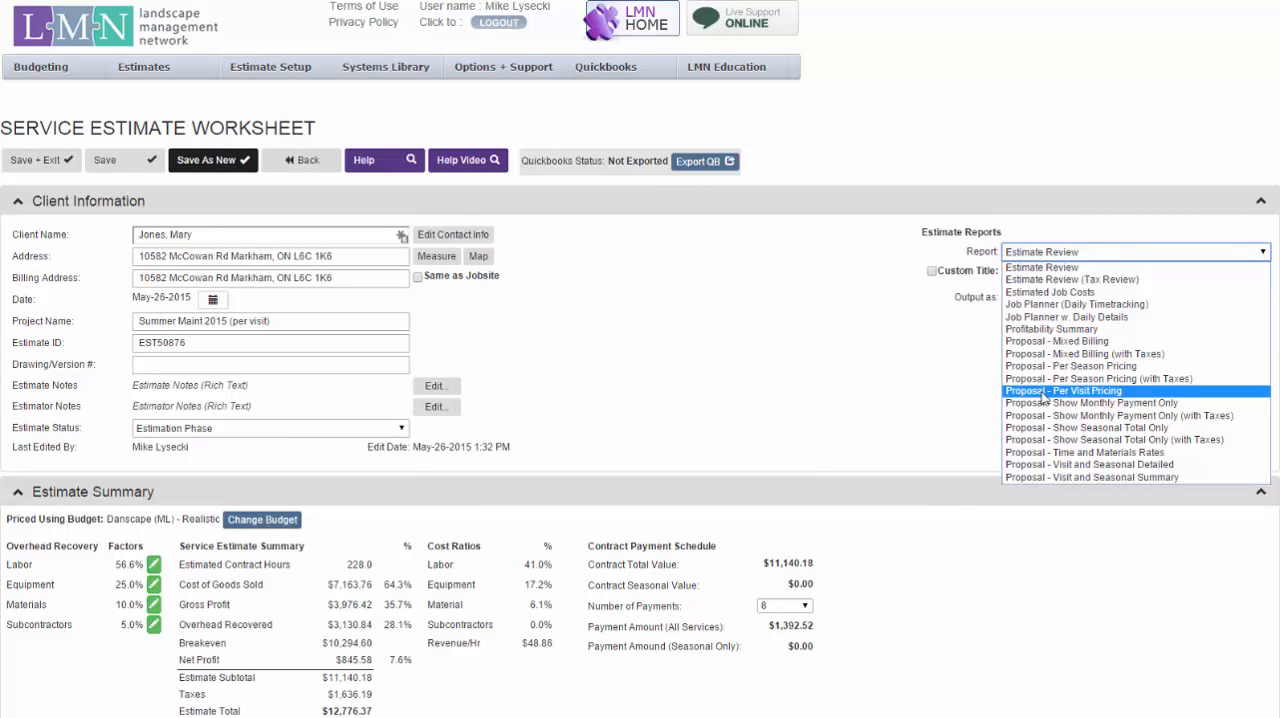
click(1065, 390)
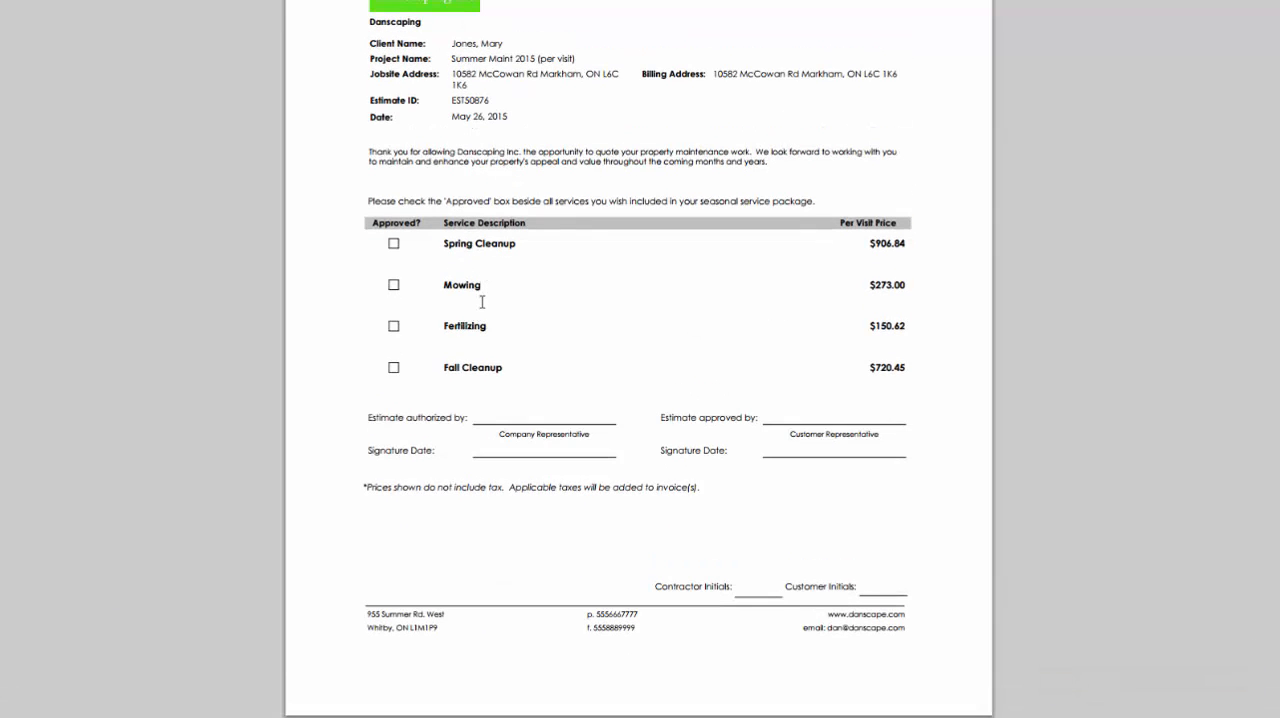
mouse_move(499, 258)
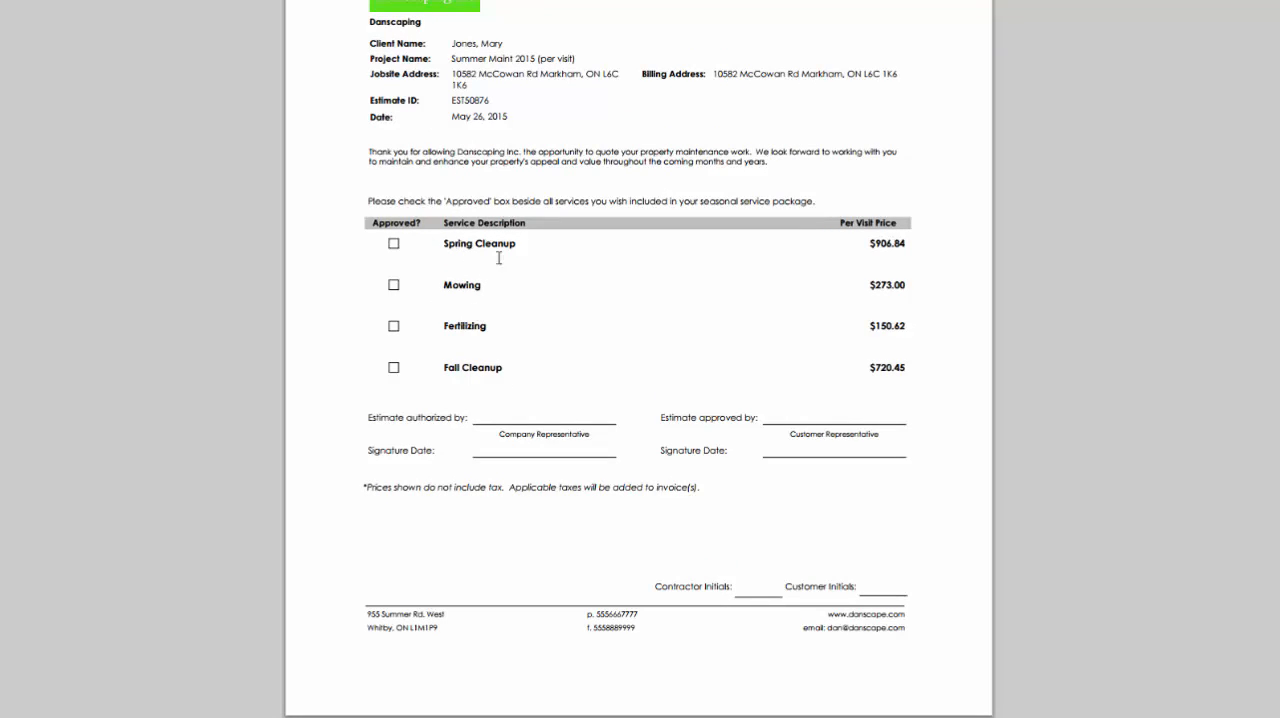
mouse_move(516, 424)
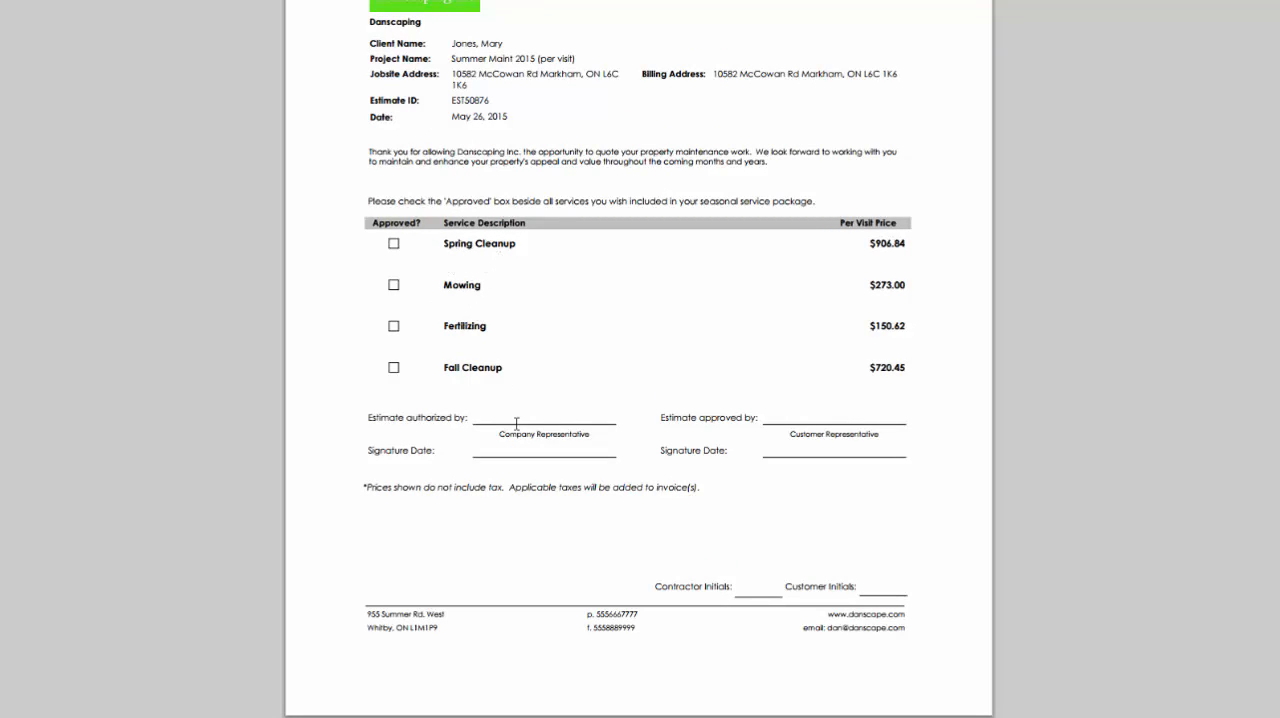
mouse_move(878, 371)
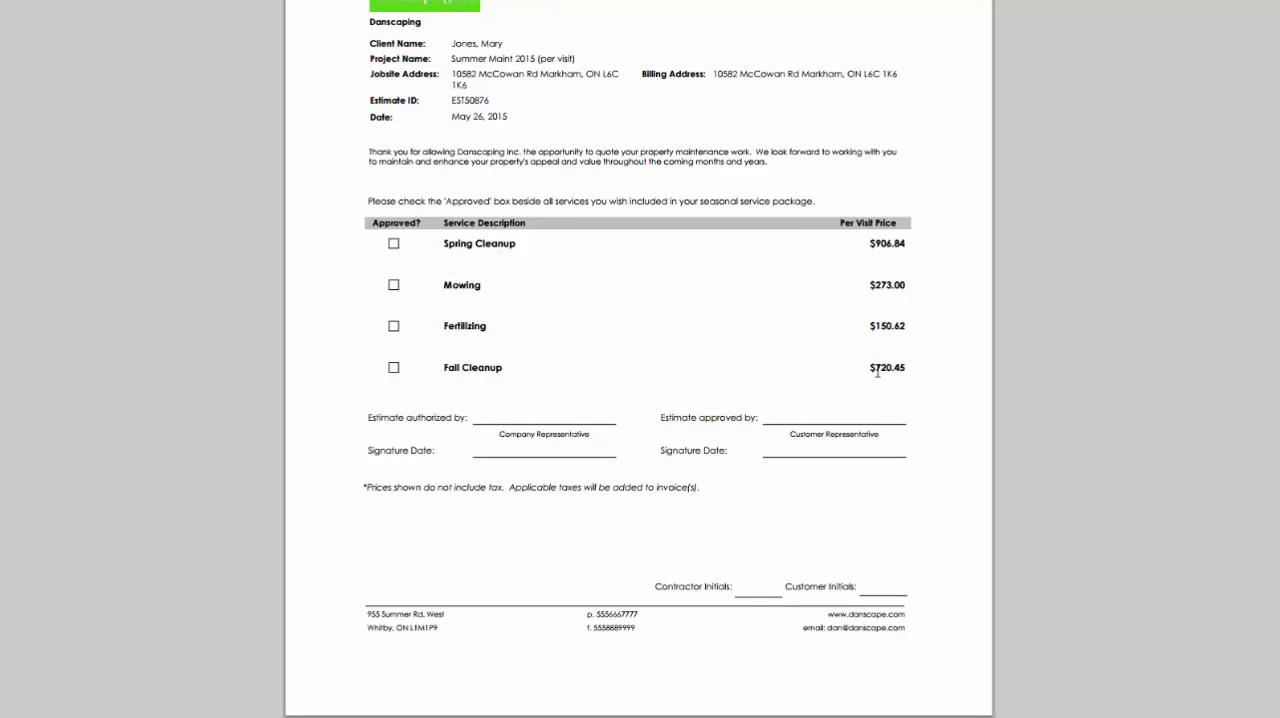
- Save the current estimate and open the Summer Maint 2015 (mixed) estimate
click(300, 160)
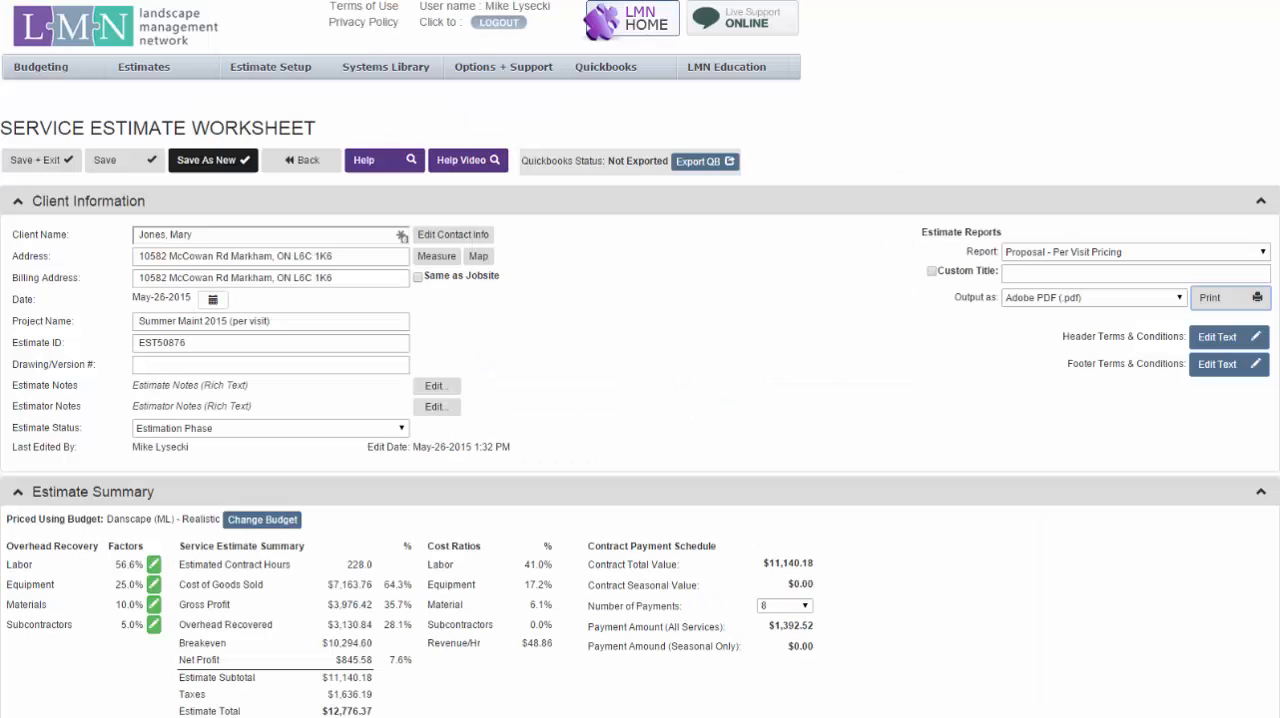
mouse_move(681, 356)
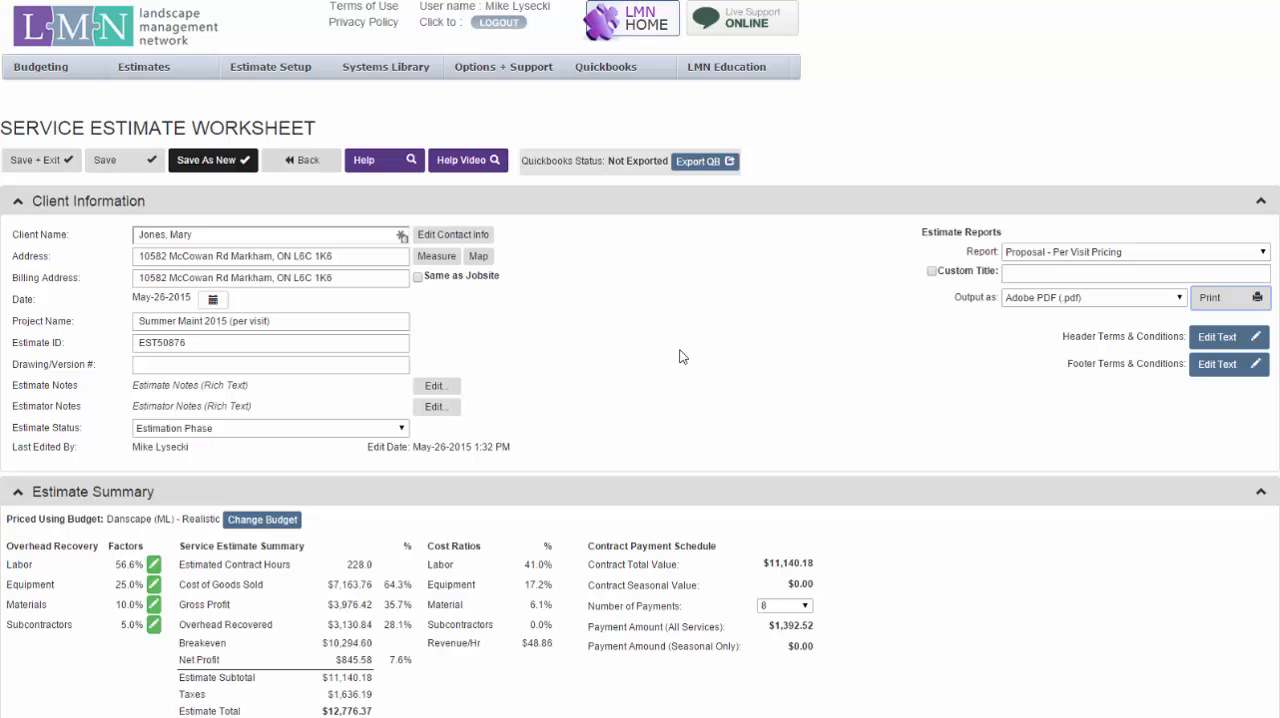
click(1221, 297)
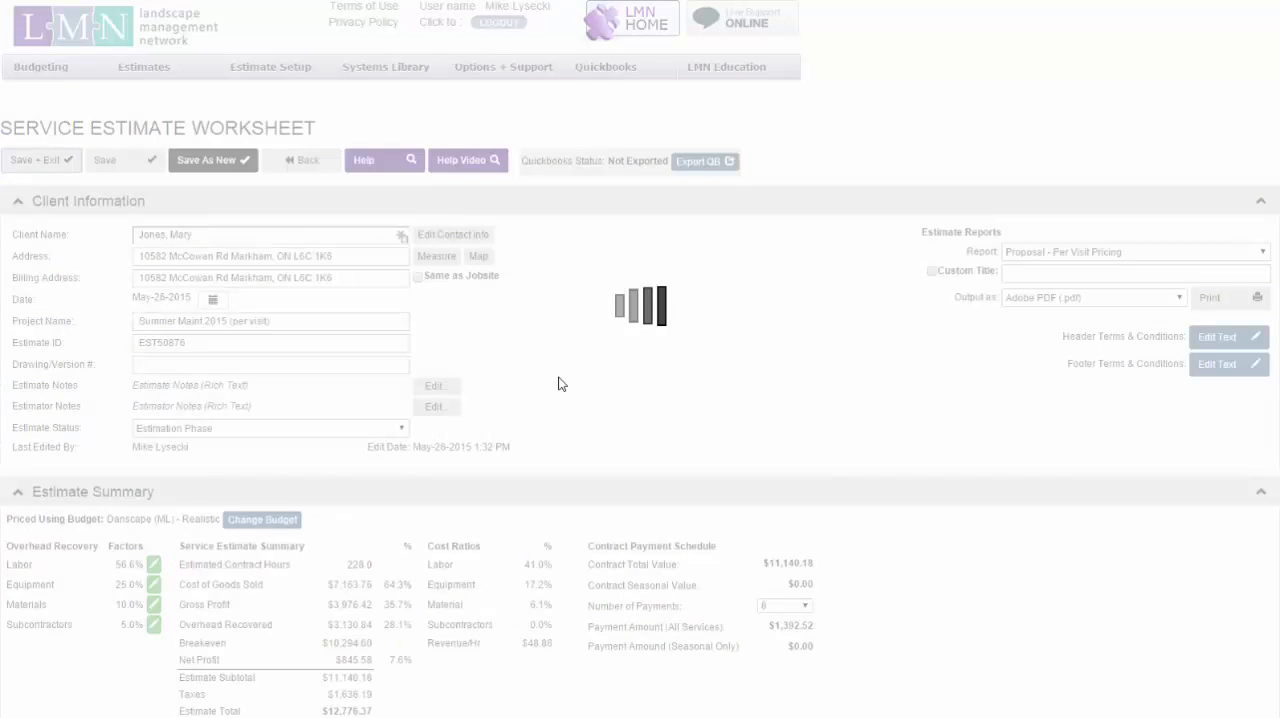
click(301, 160)
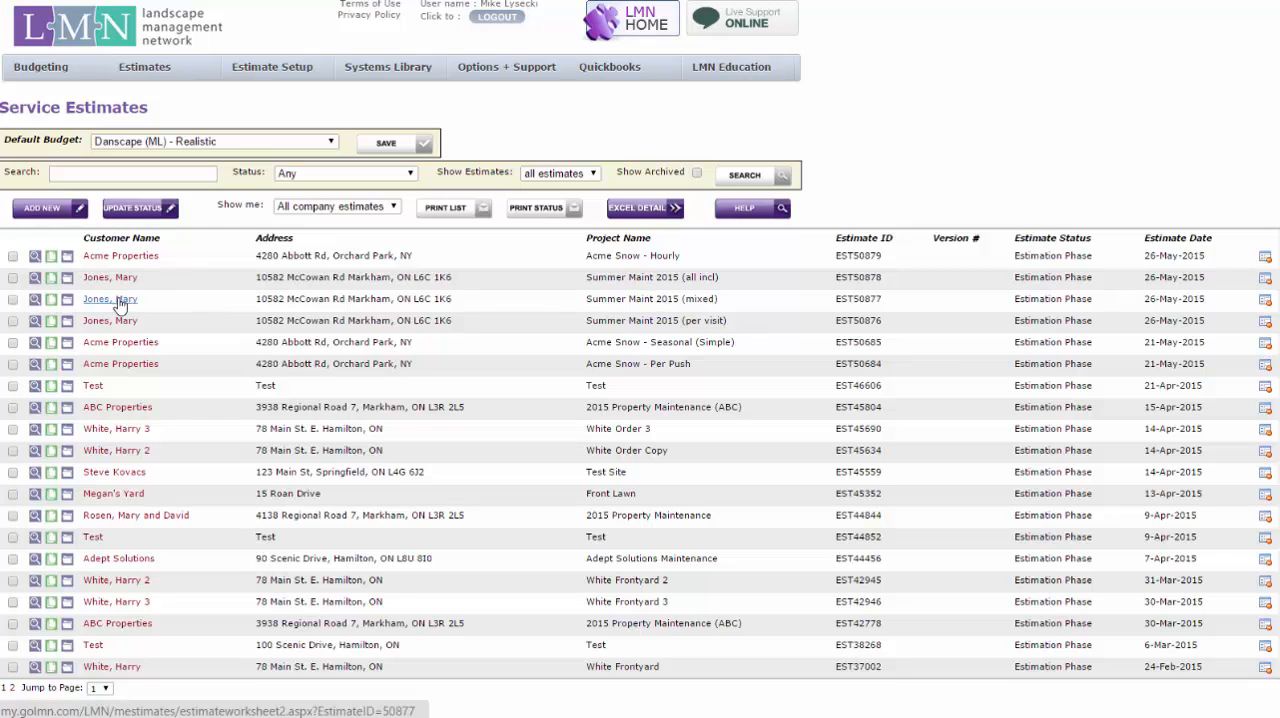
click(110, 299)
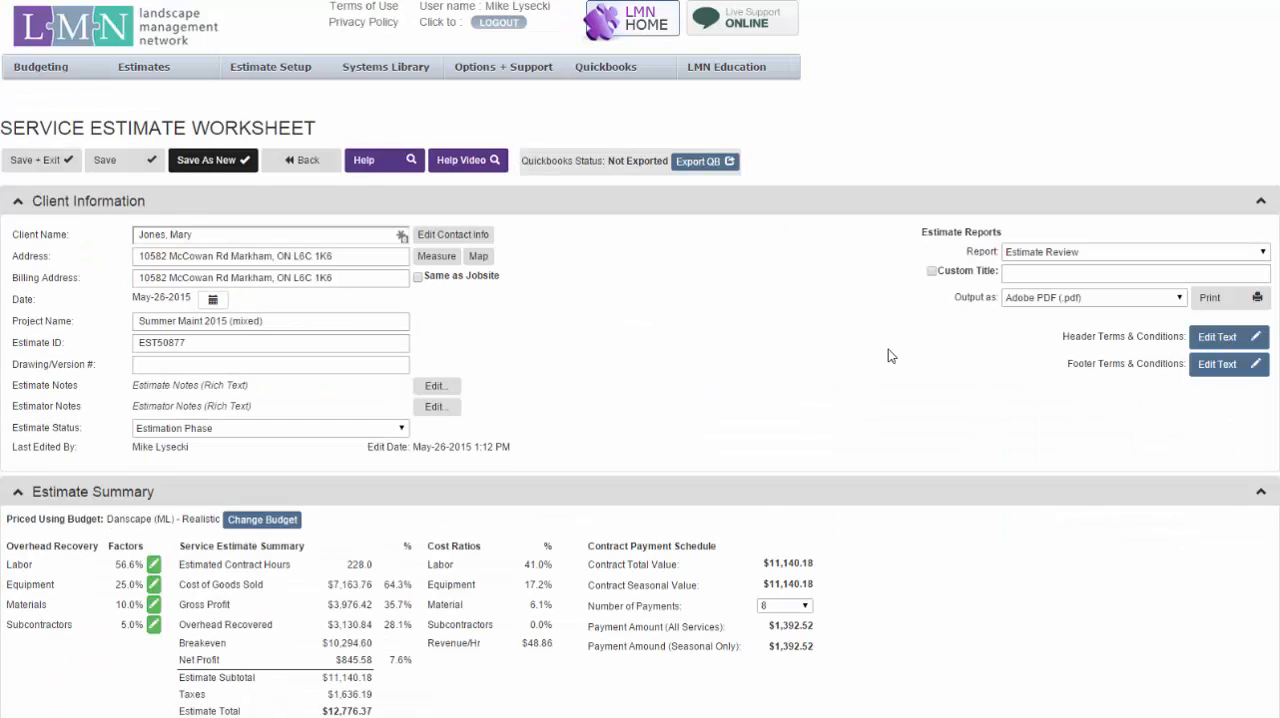
- Bill Fertilizing per visit and Spring Cleanup per hour/unit, keeping Fall Cleanup per season
scroll(down, 3)
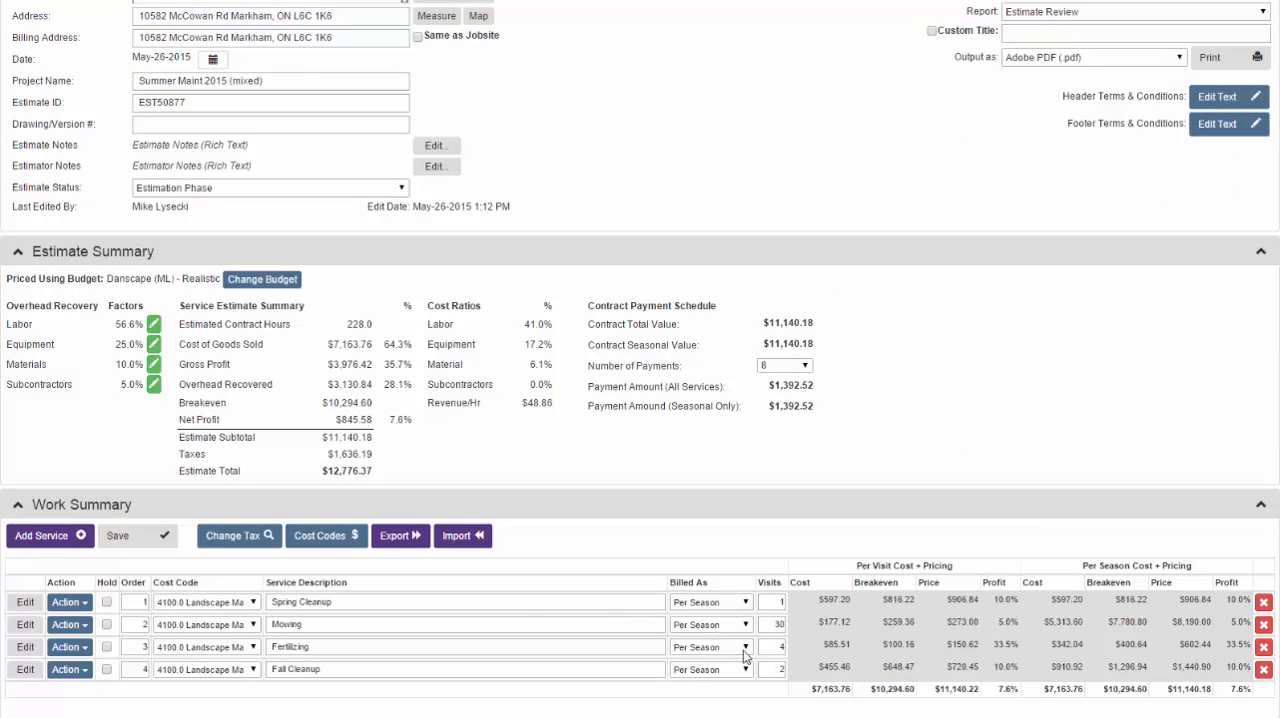
scroll(down, 3)
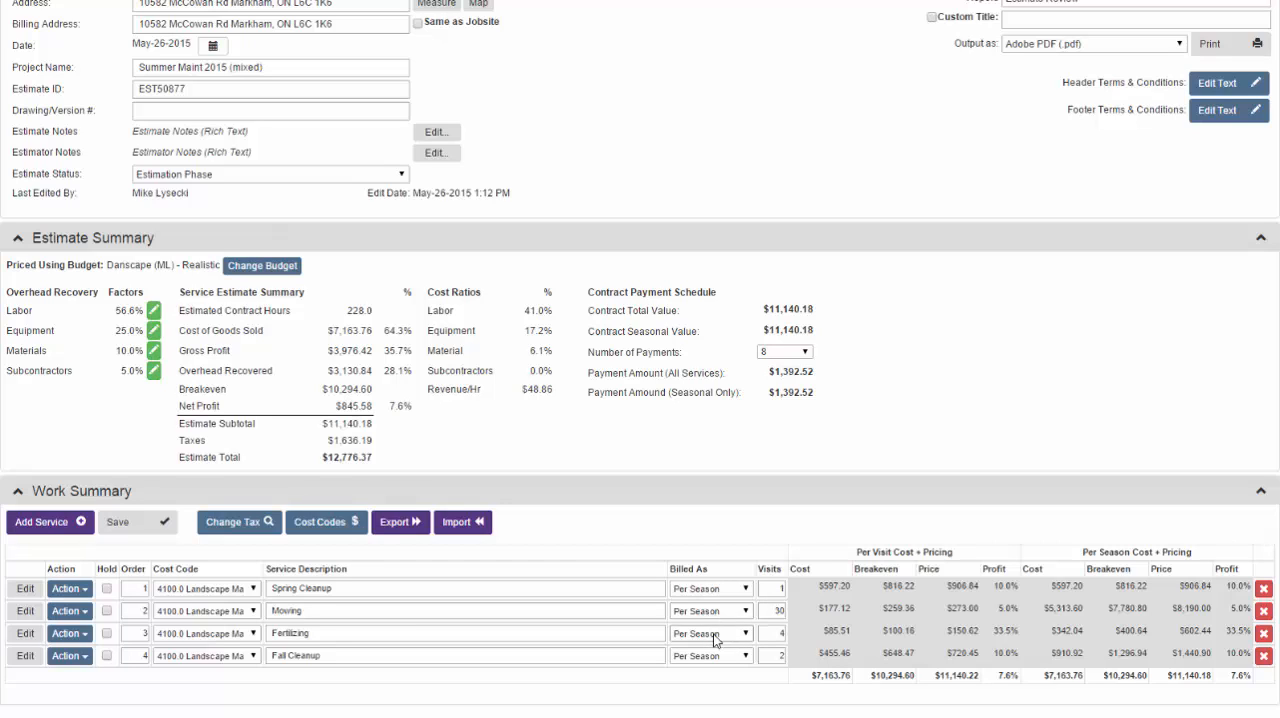
click(710, 633)
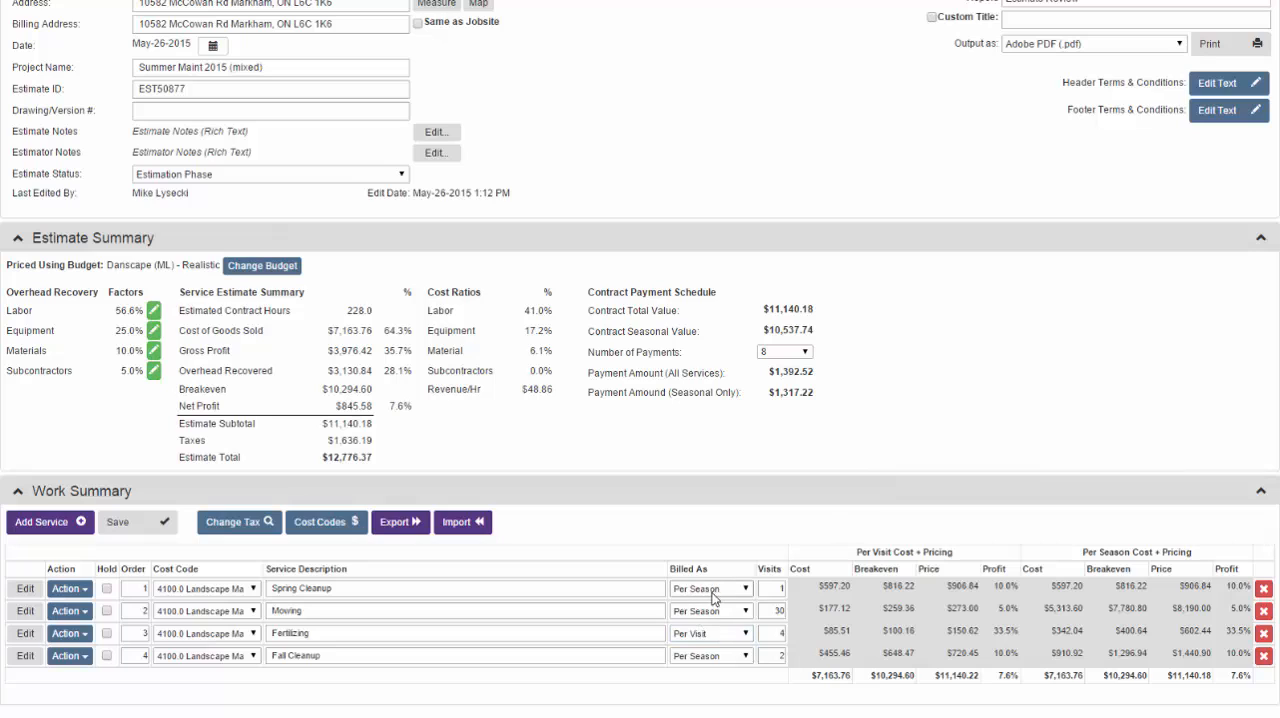
click(745, 588)
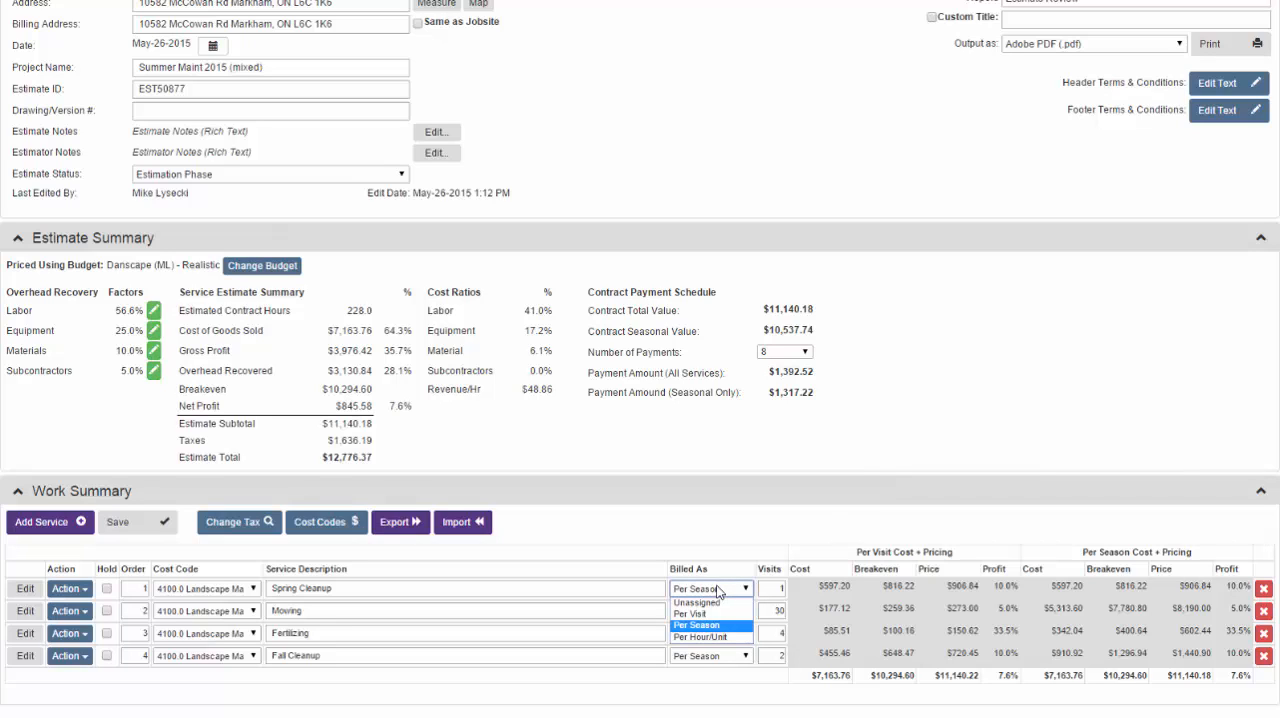
mouse_move(705, 637)
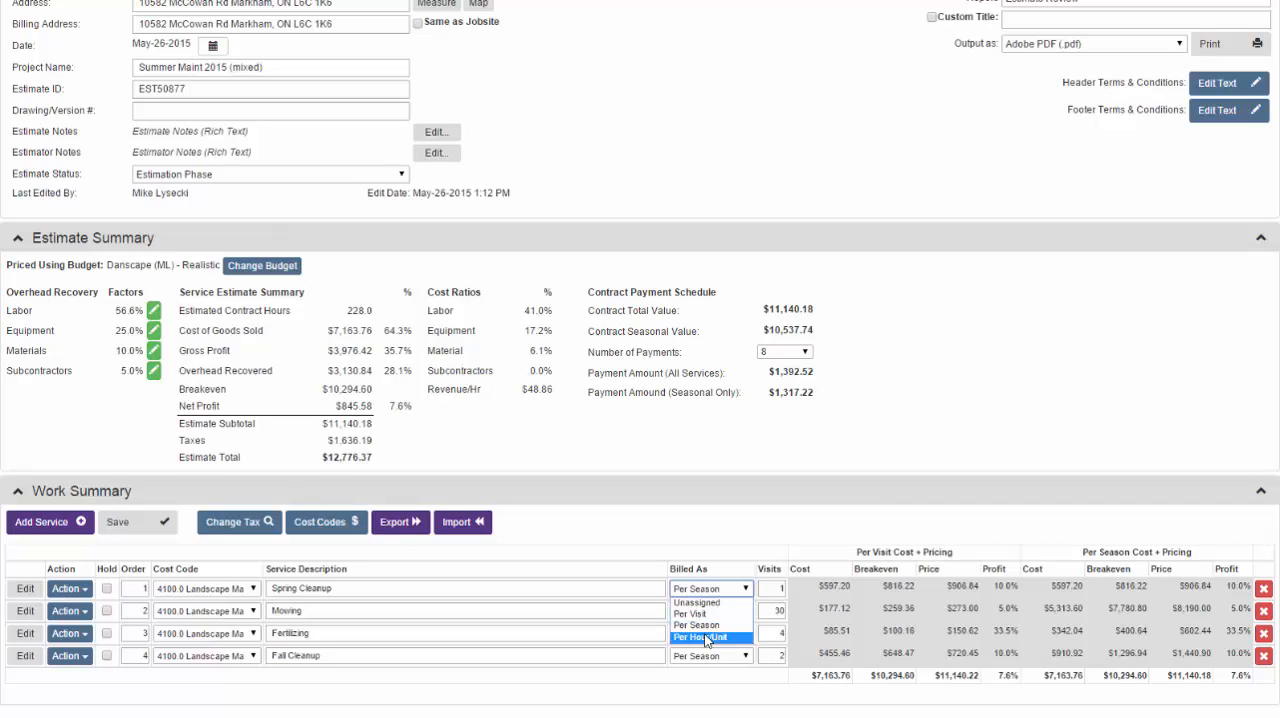
click(703, 637)
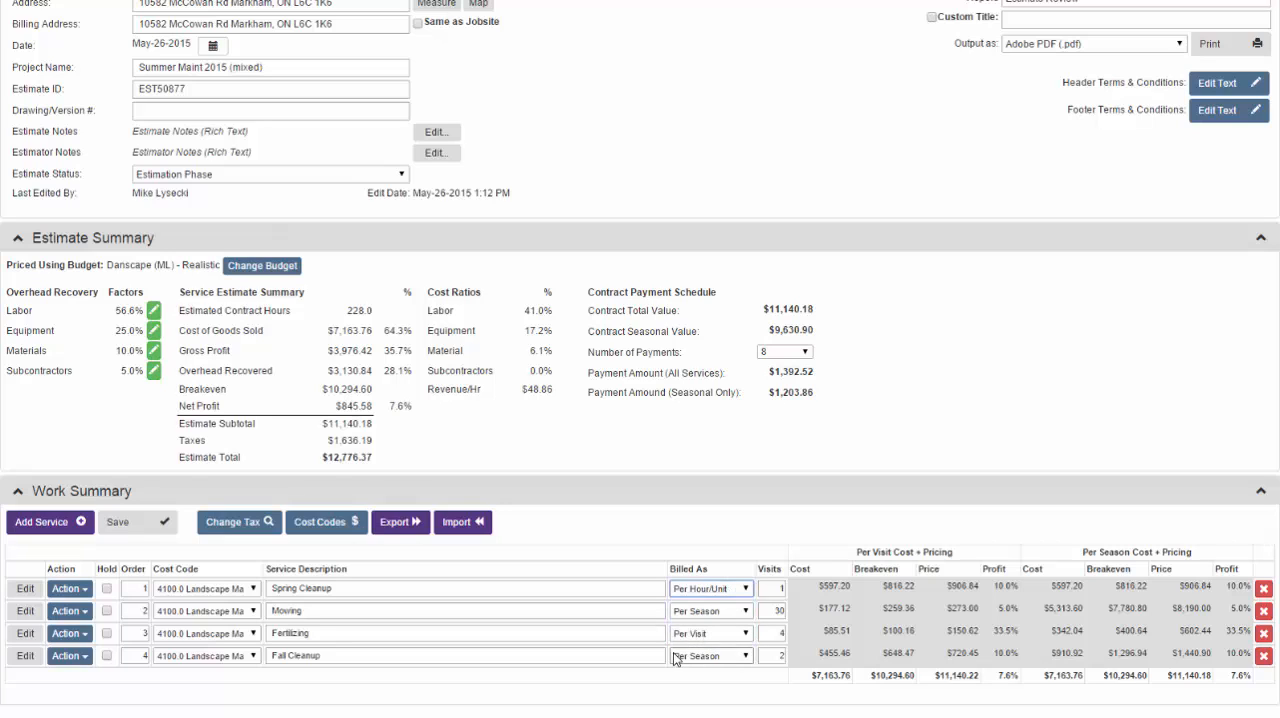
click(710, 655)
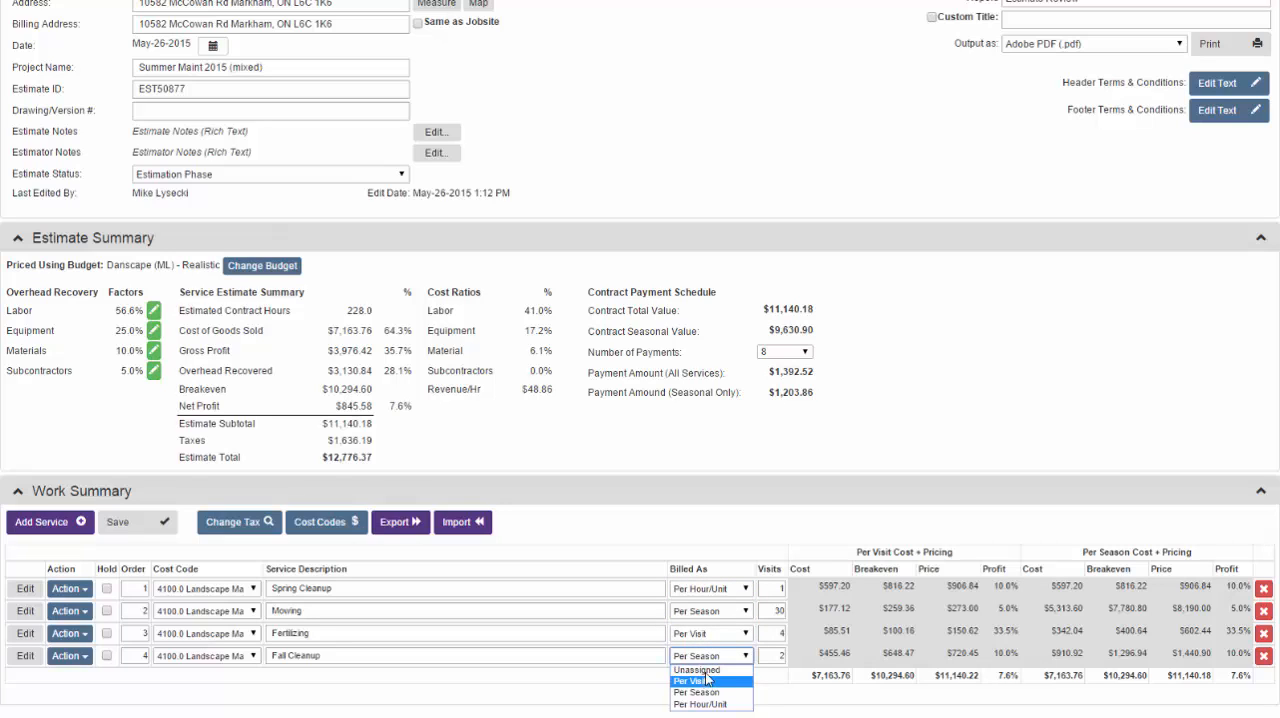
click(694, 692)
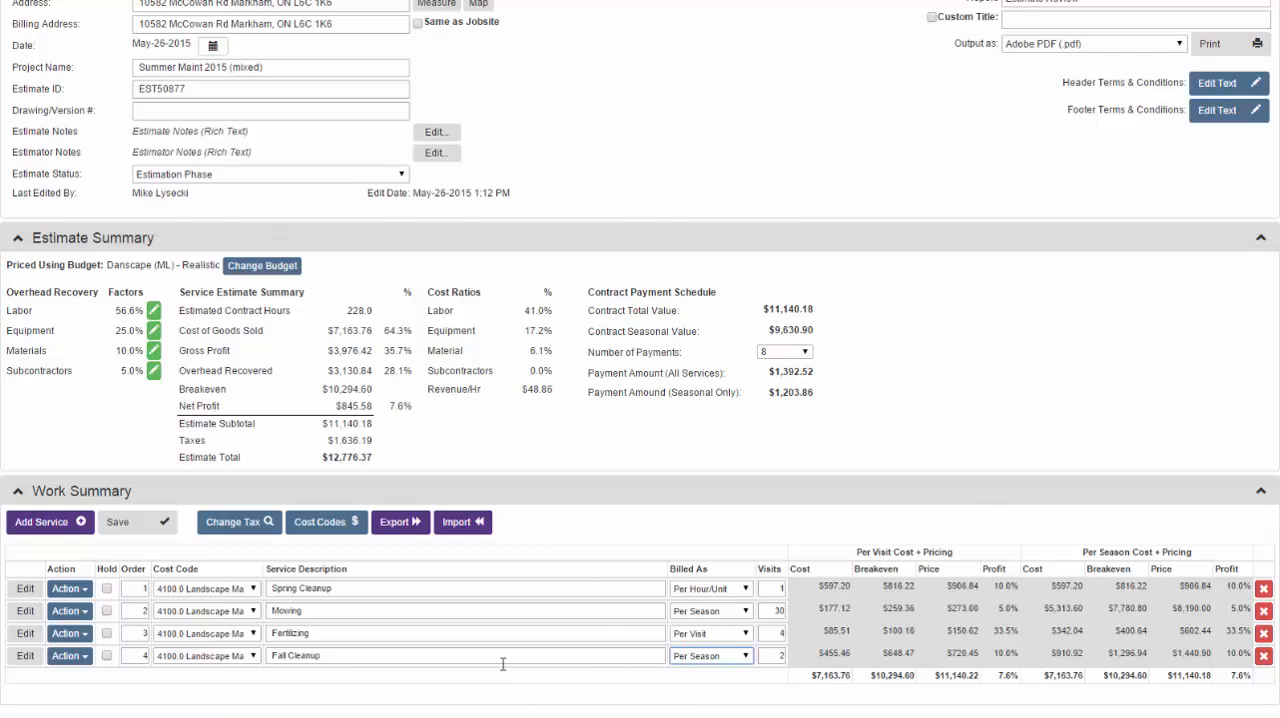
click(24, 588)
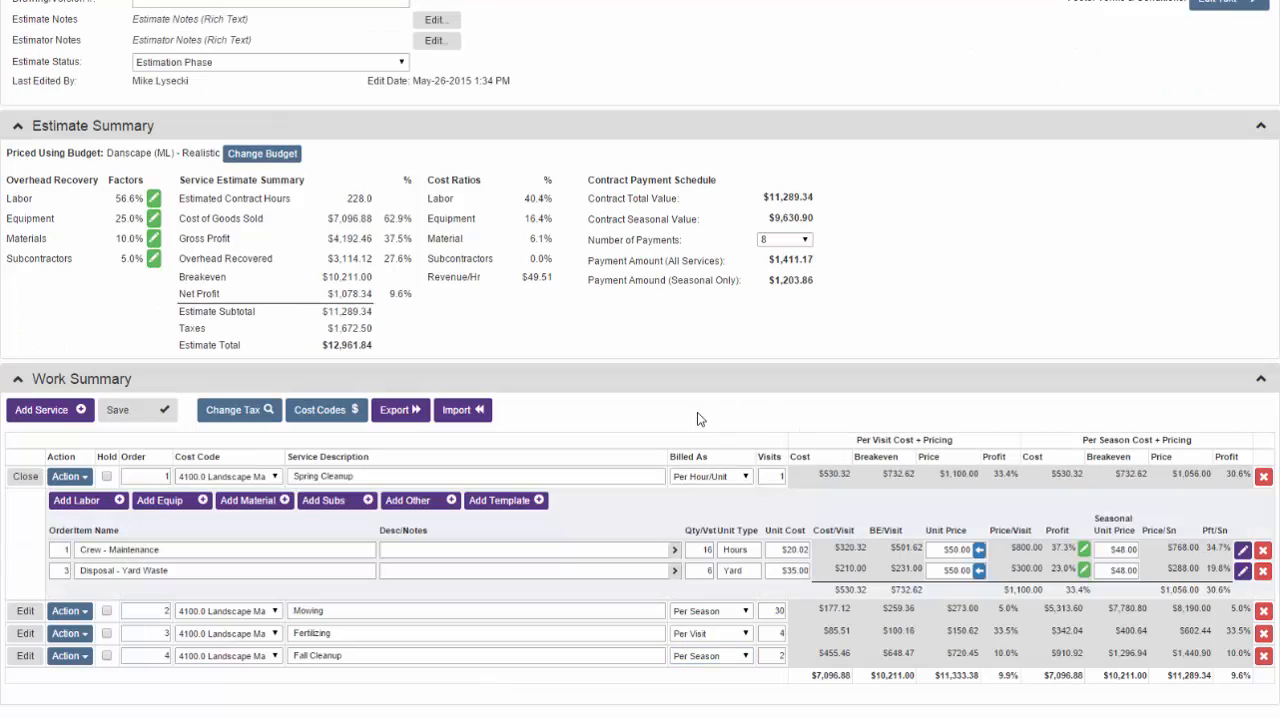
- Save the billing and rate changes and select the Proposal - Mixed Billing report
click(117, 410)
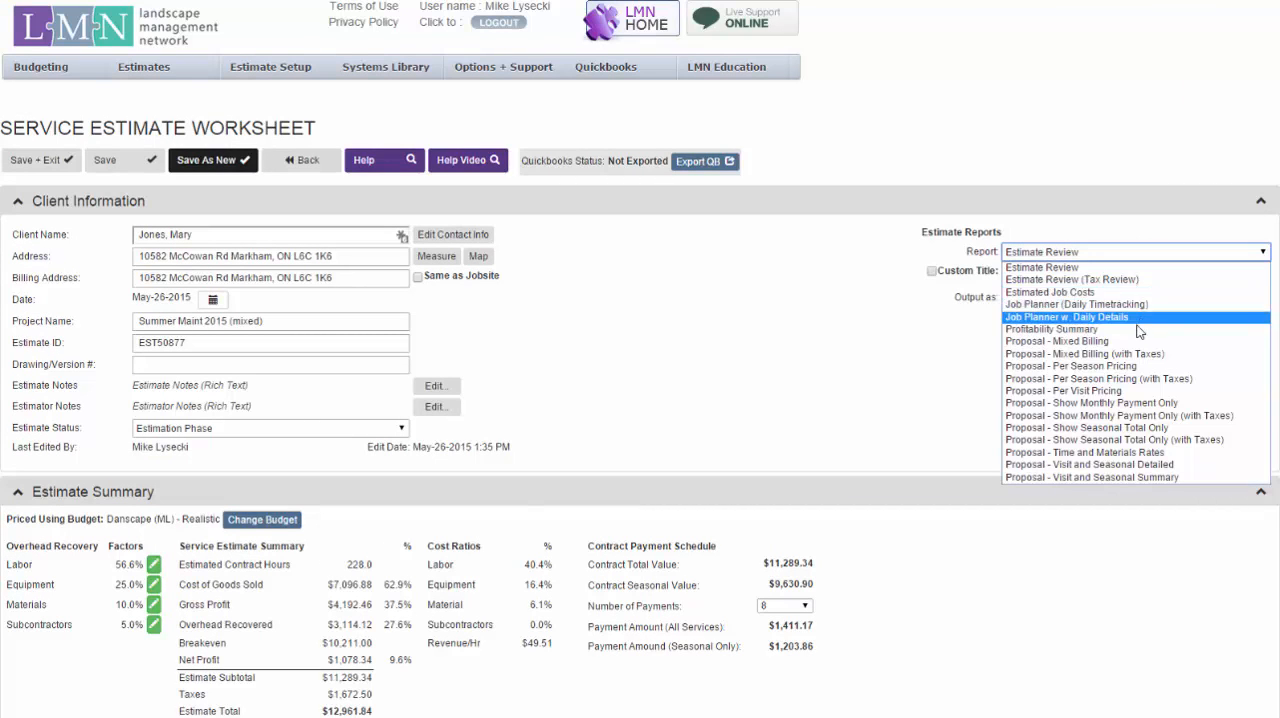
click(1056, 341)
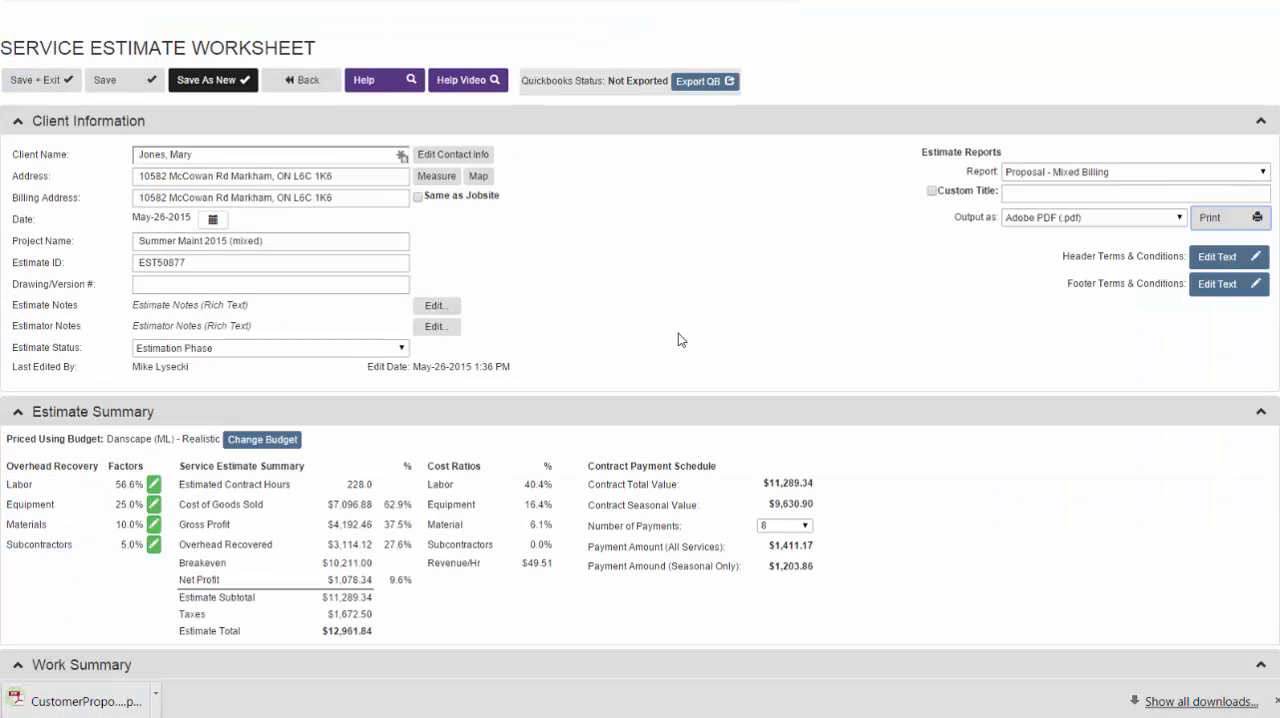
- Open the downloaded CustomerProposal PDF and review the Fertilizing per-visit price
click(1228, 217)
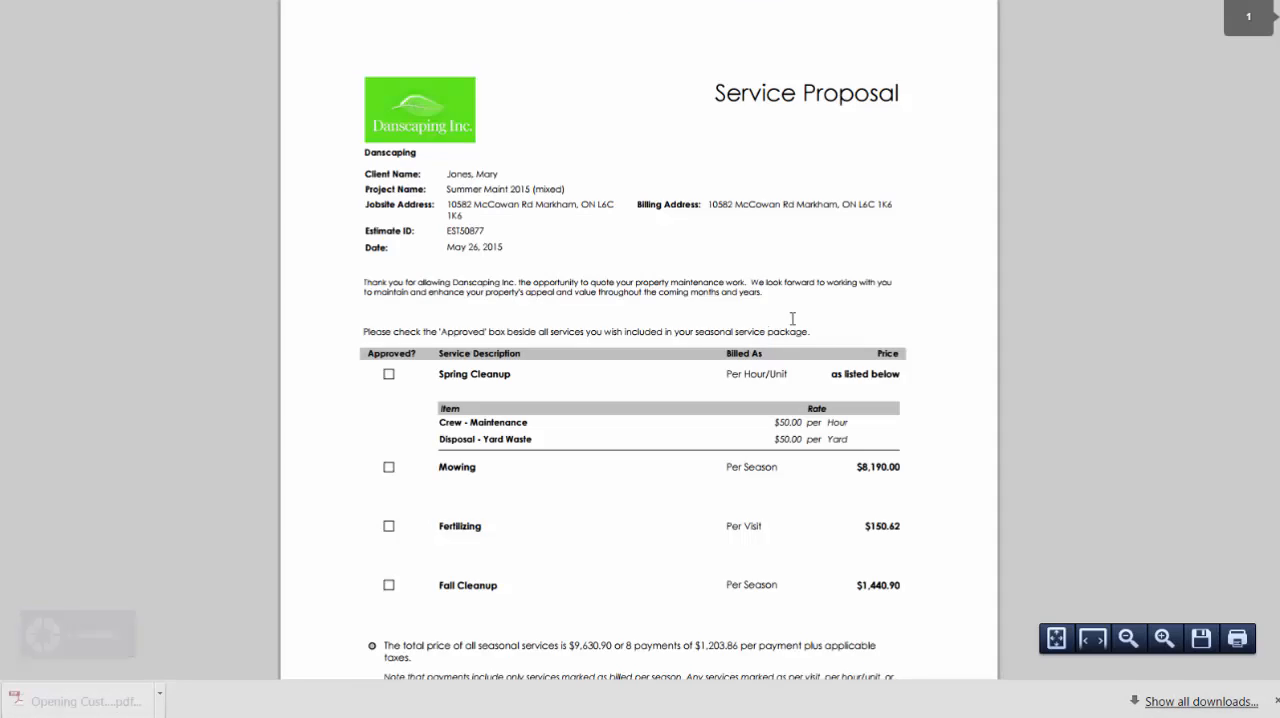
scroll(down, 3)
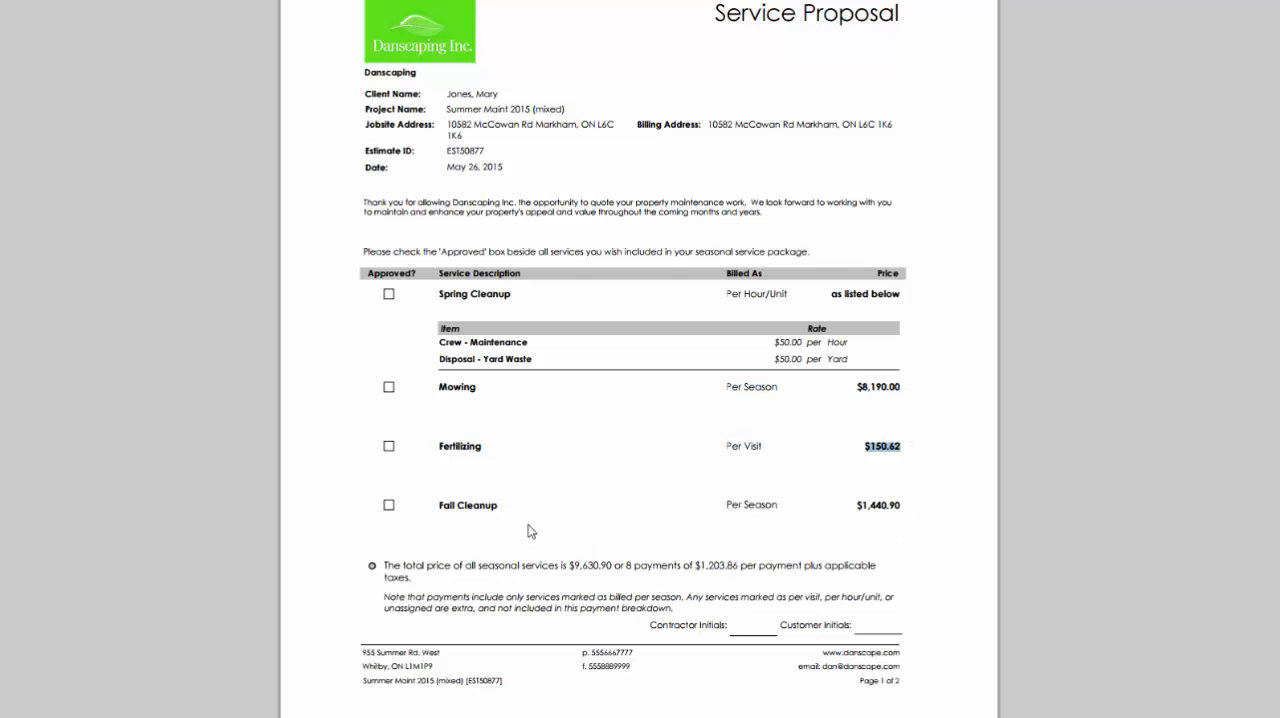
double_click(467, 505)
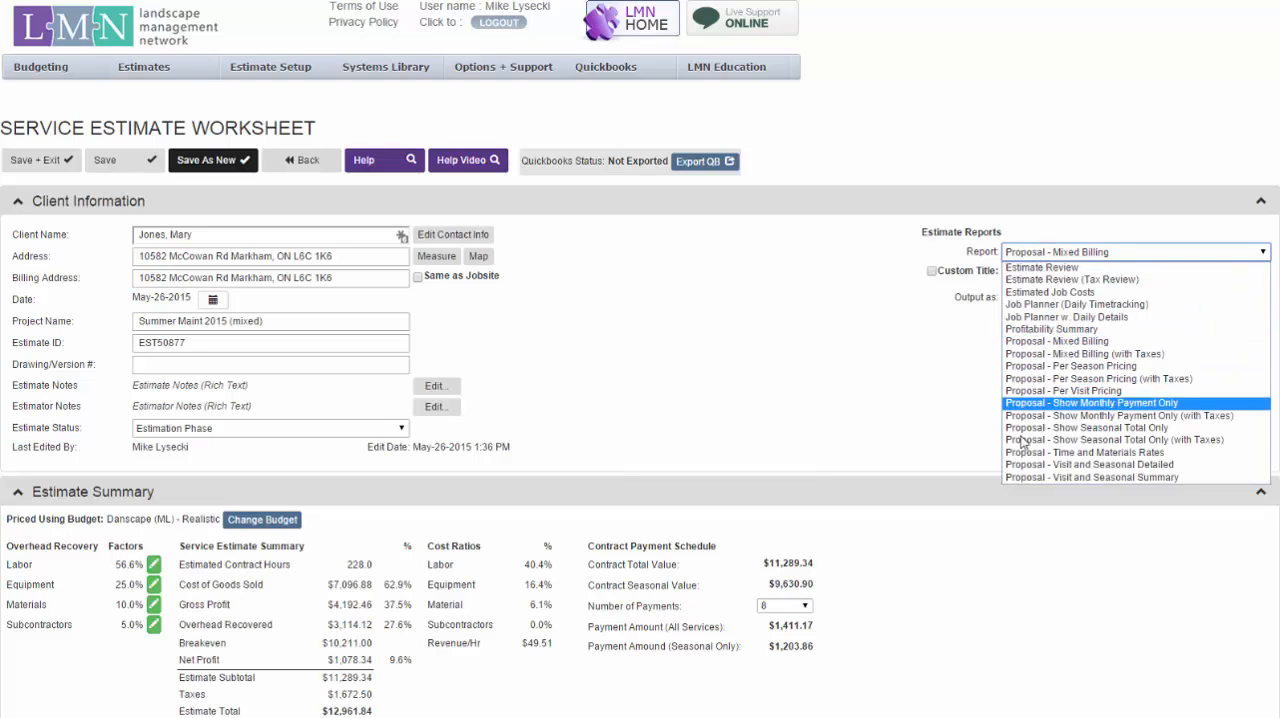
mouse_move(1087, 427)
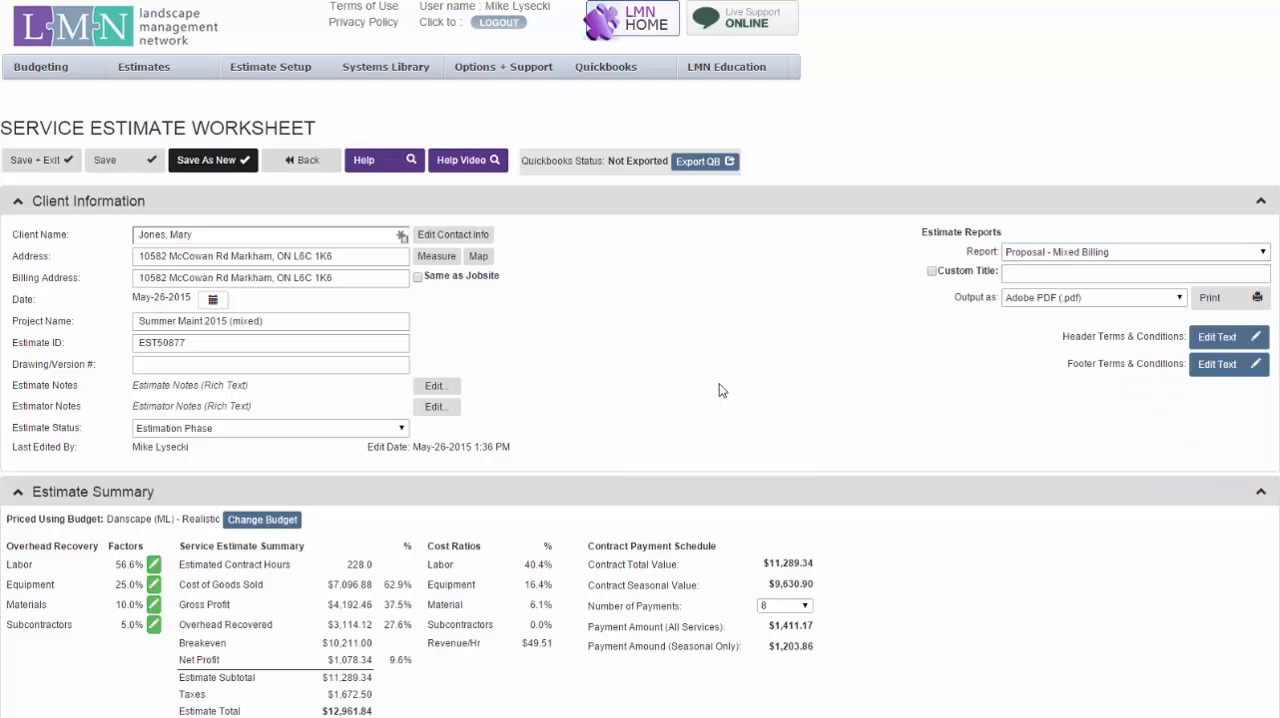
mouse_move(778, 378)
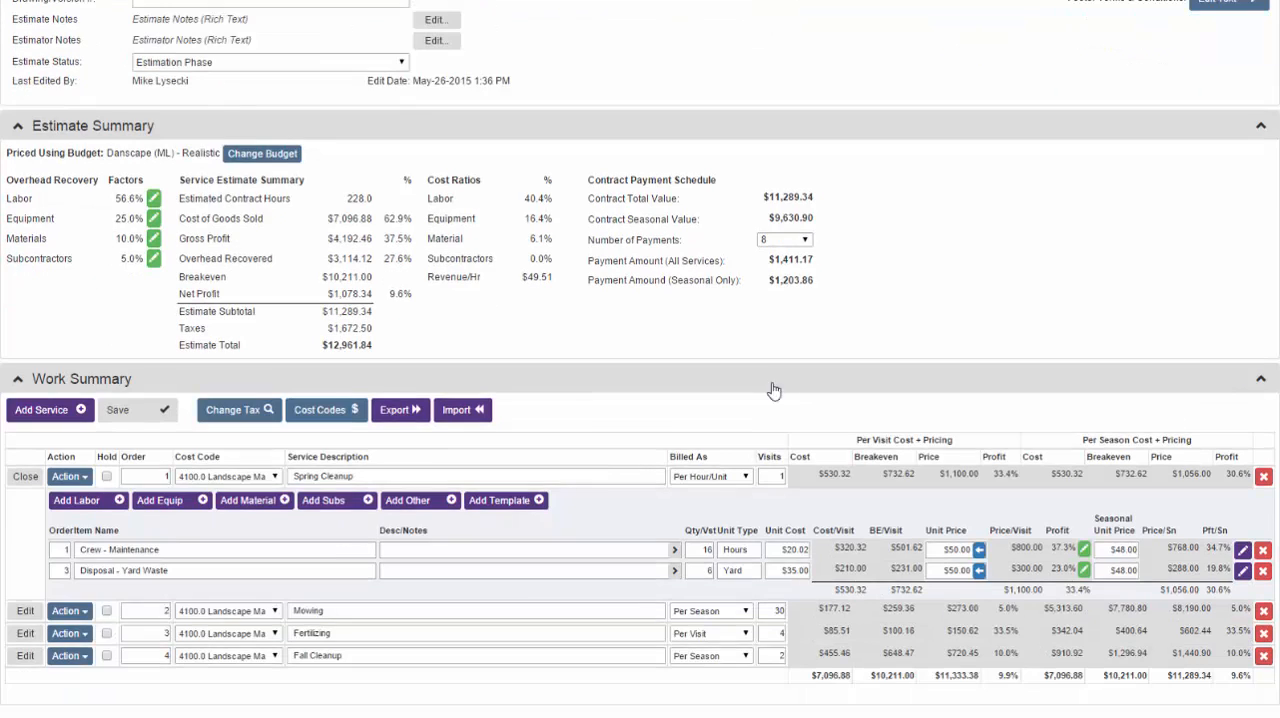
mouse_move(952, 265)
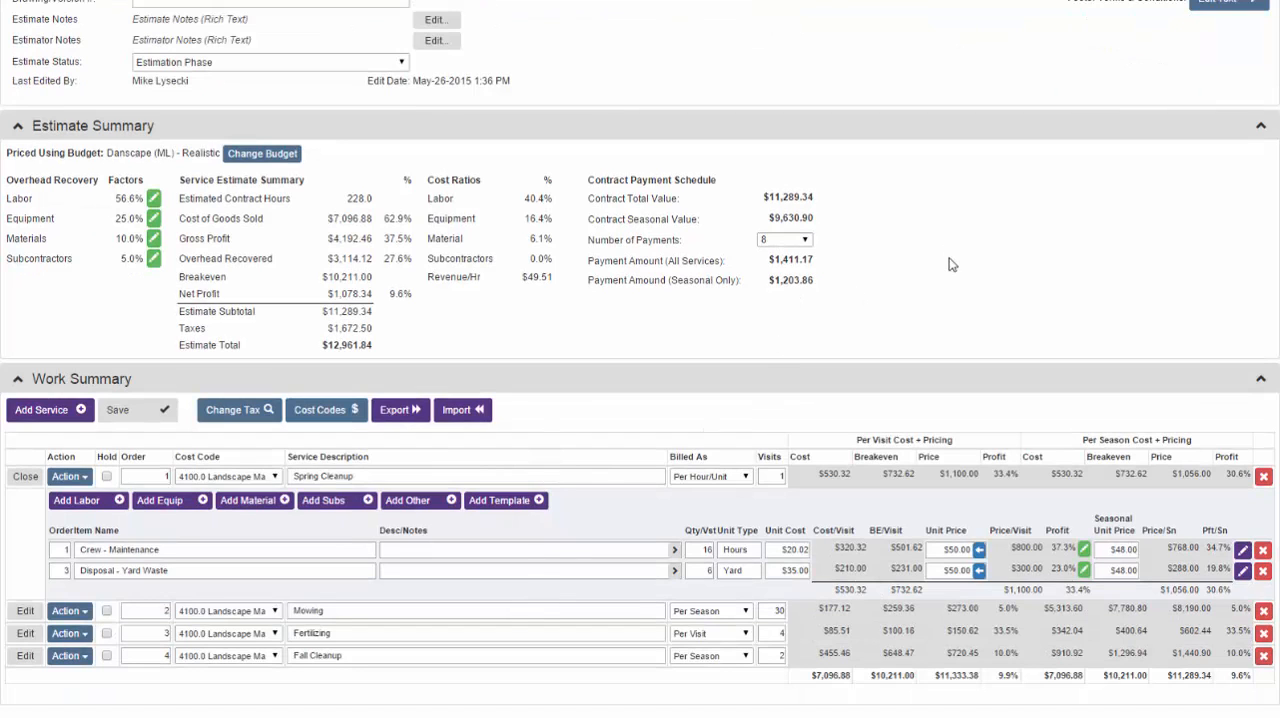